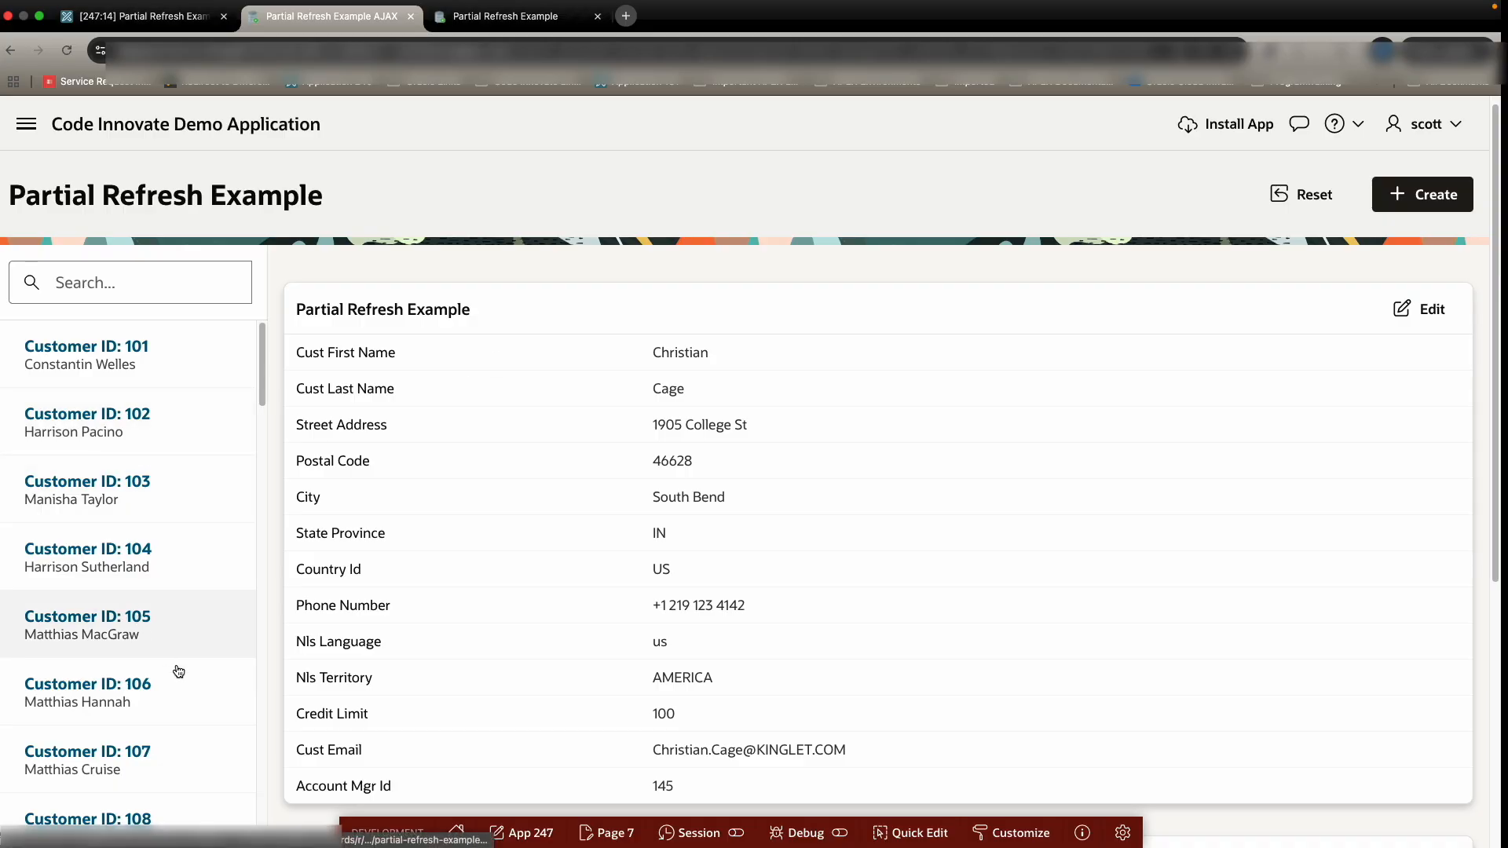
# Step: Show another customer's details and orders, then Customer ID 102's, on the original page 7
pyautogui.click(88, 691)
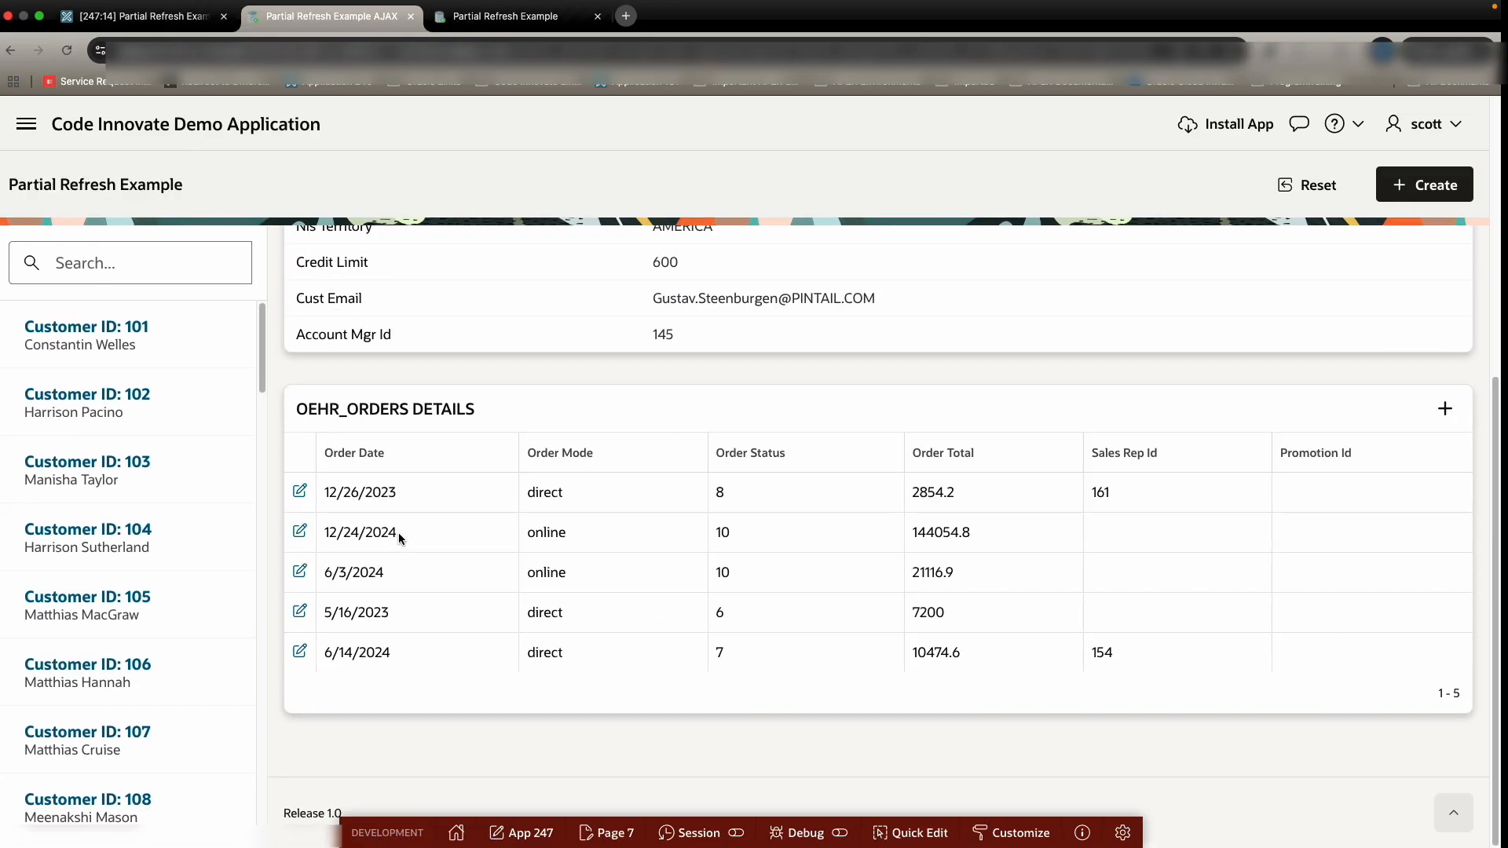
pyautogui.moveTo(459, 588)
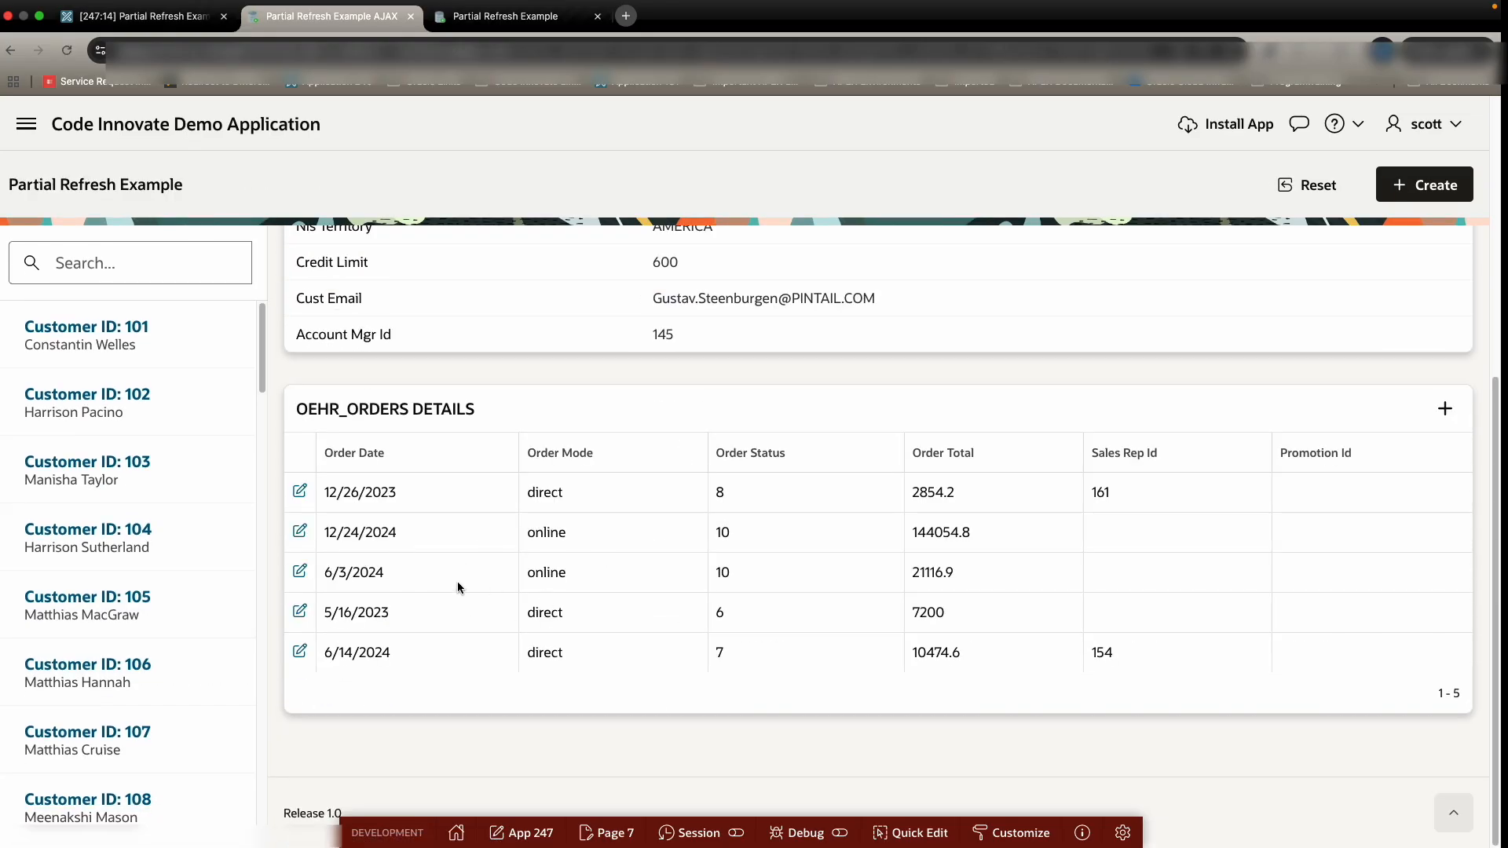
pyautogui.scroll(3)
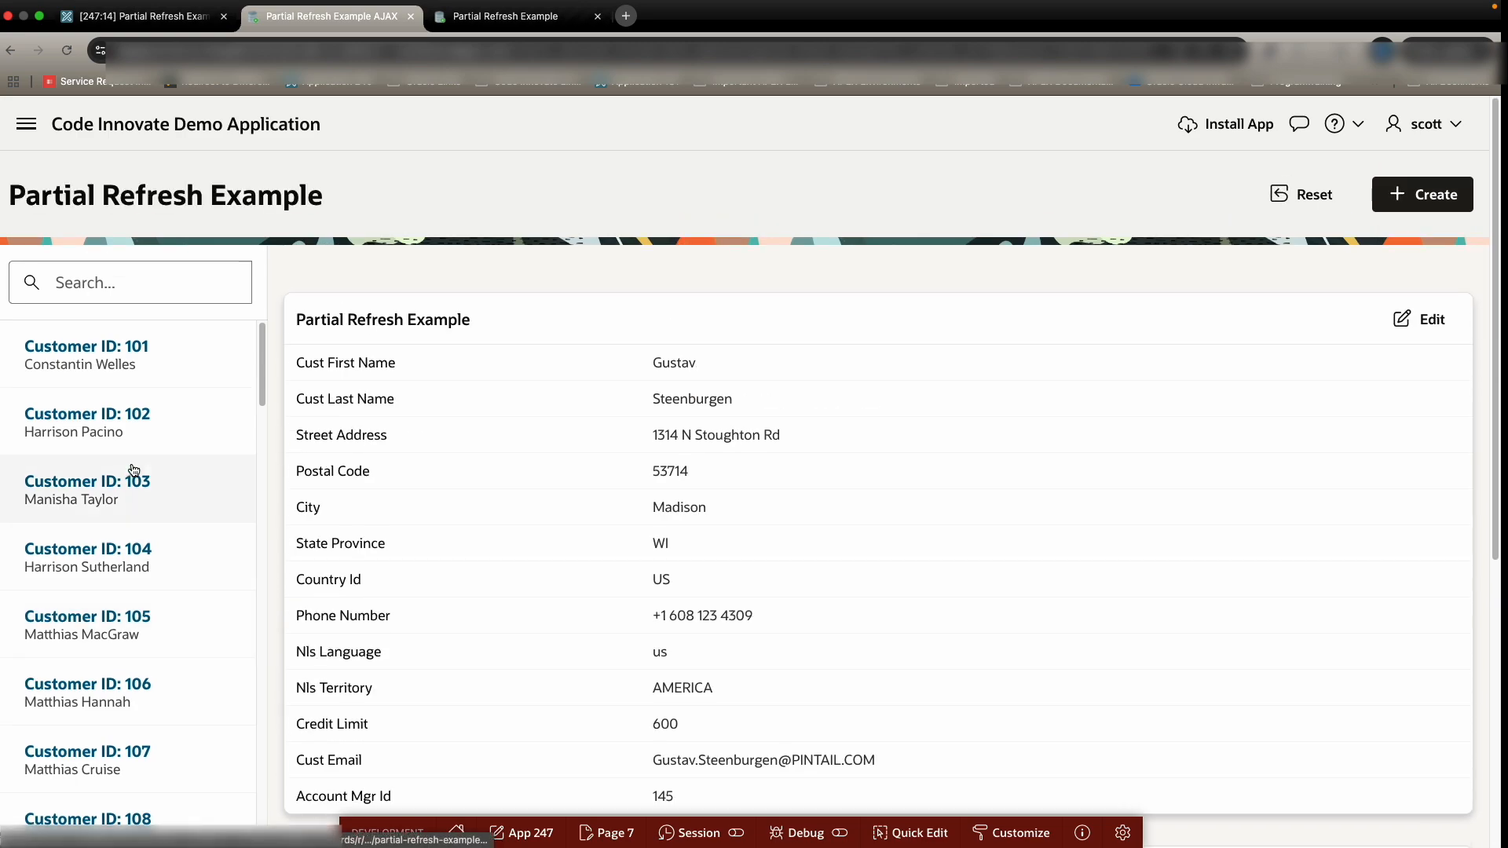
pyautogui.click(87, 421)
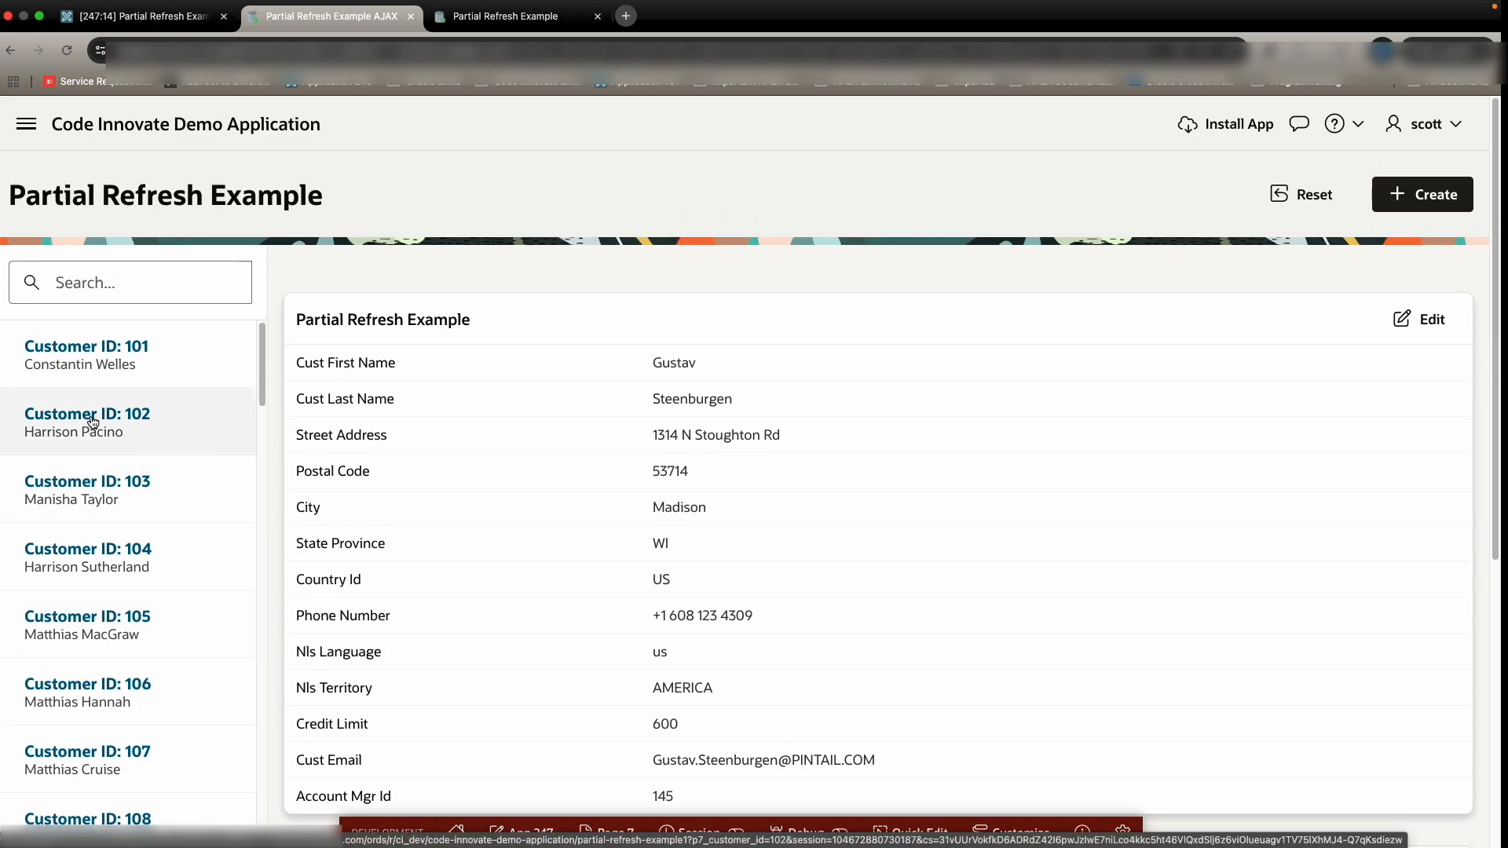
pyautogui.moveTo(114, 421)
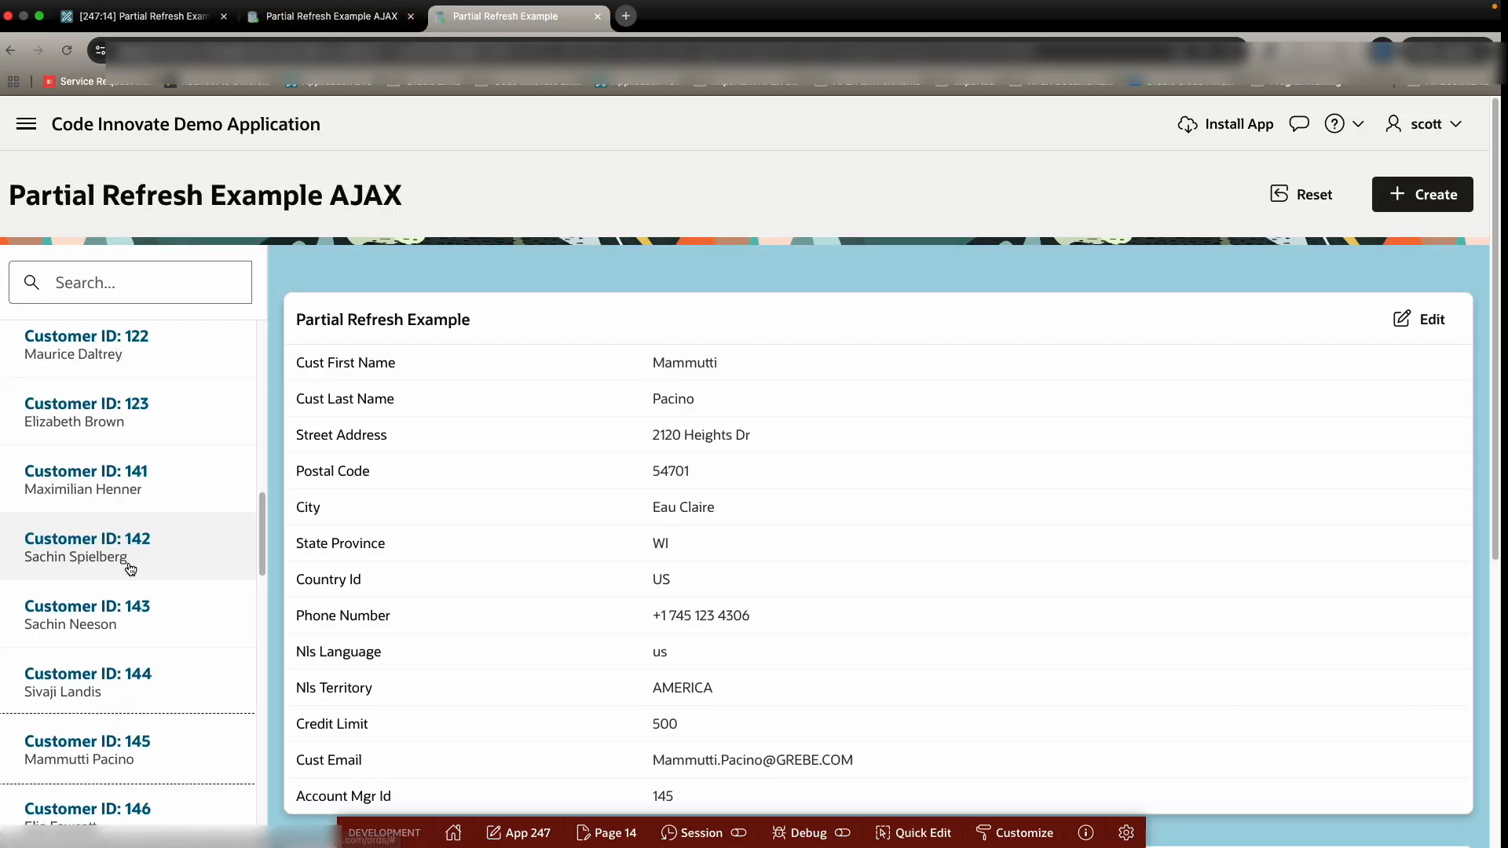
pyautogui.moveTo(371, 340)
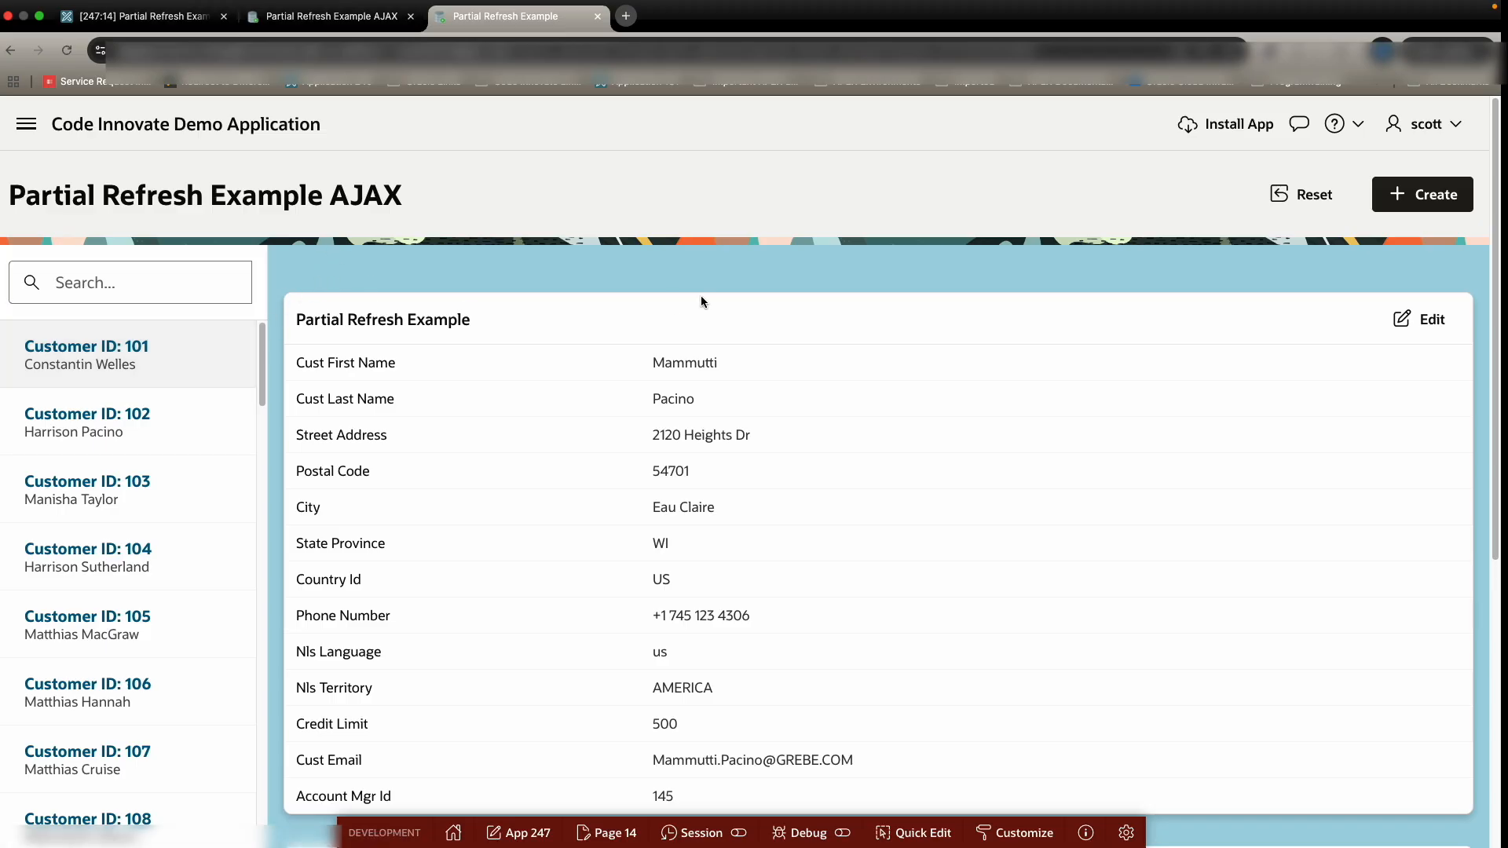
pyautogui.moveTo(209, 429)
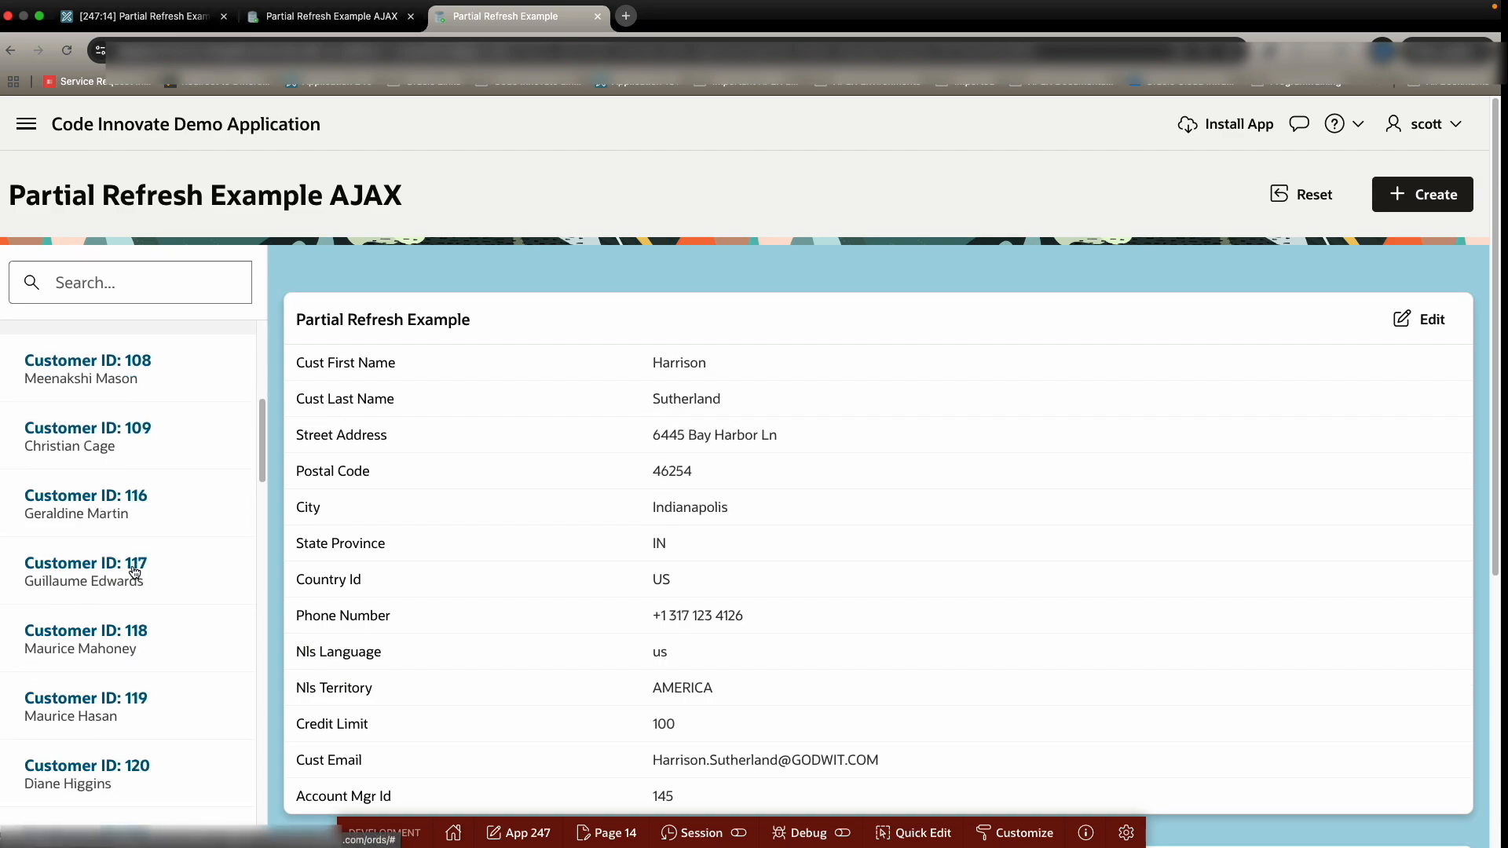
pyautogui.click(84, 637)
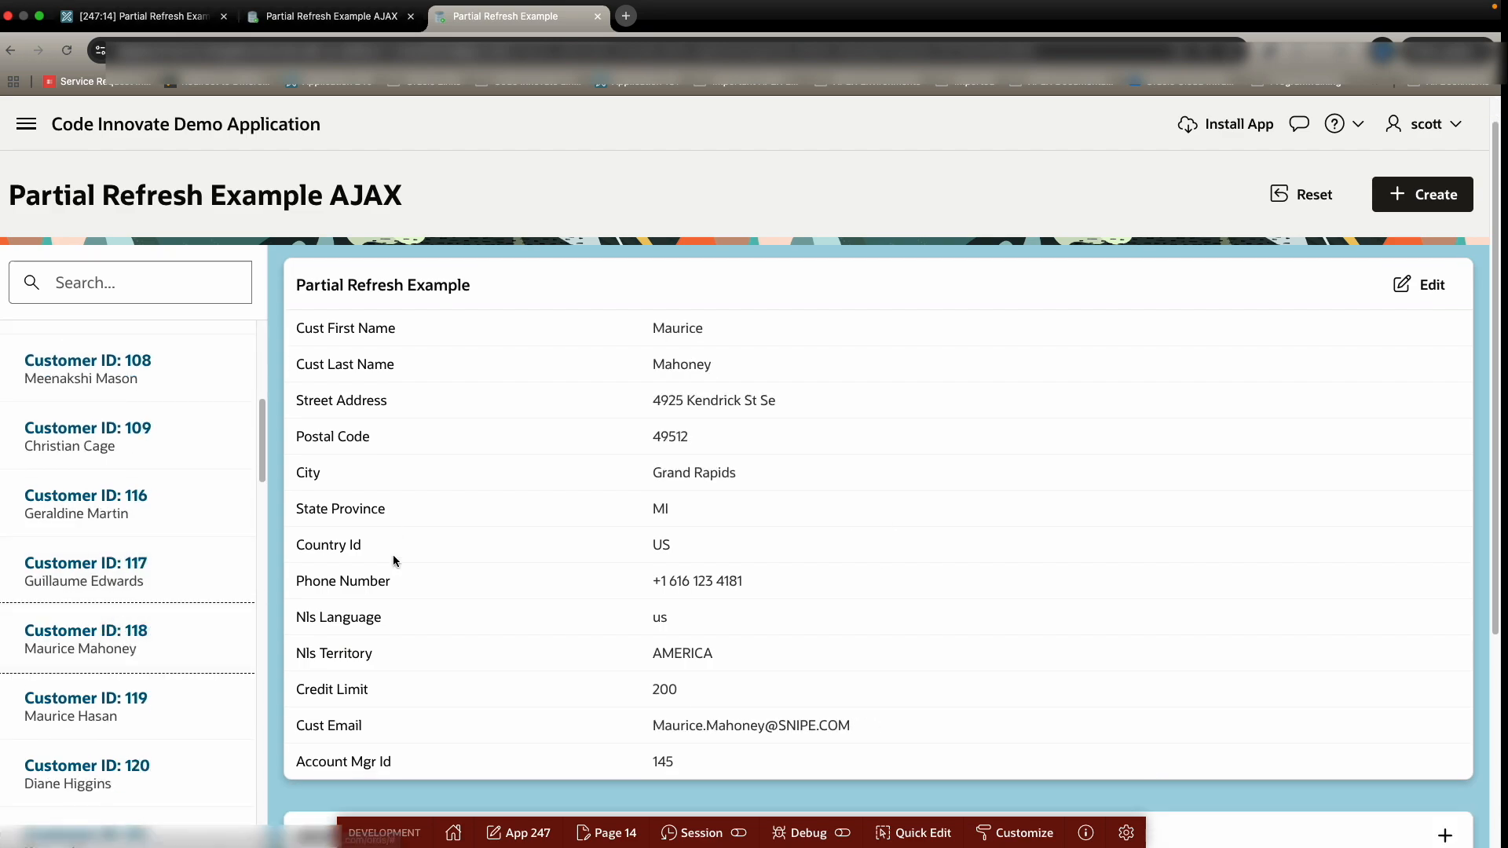
pyautogui.scroll(-3)
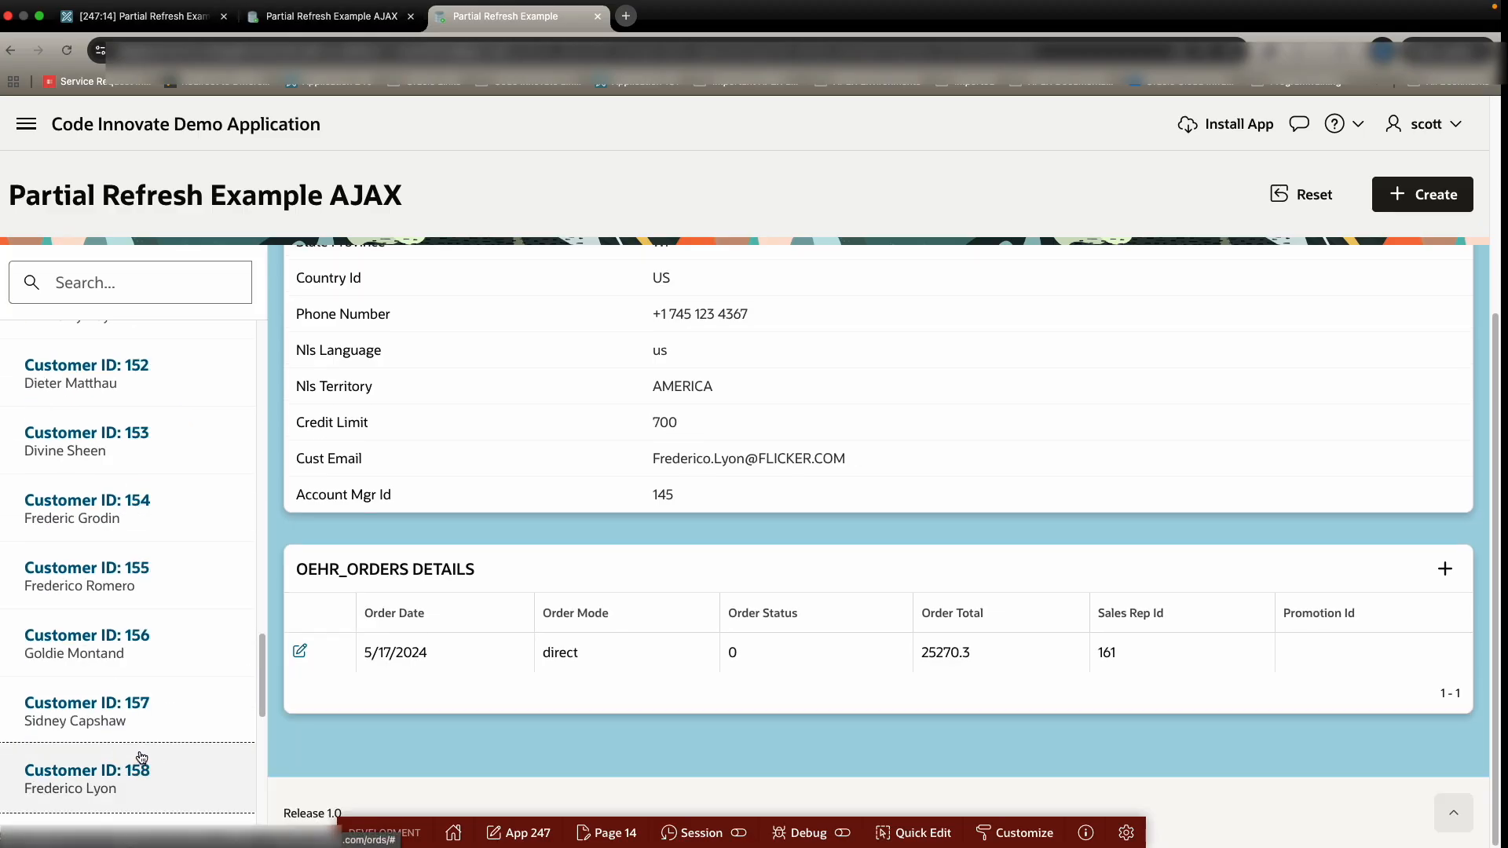
pyautogui.scroll(-3)
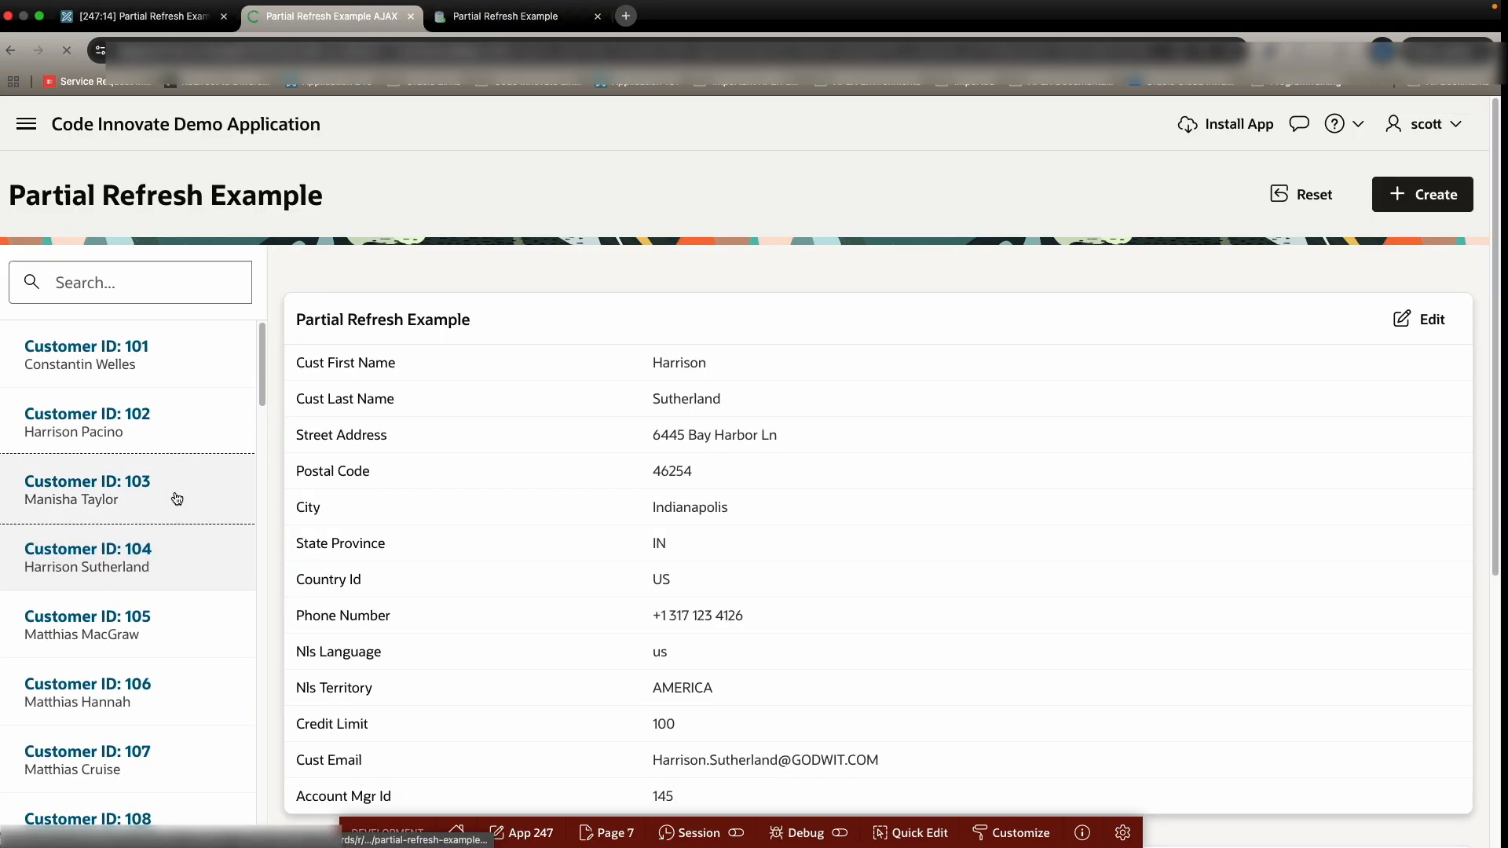
pyautogui.click(87, 421)
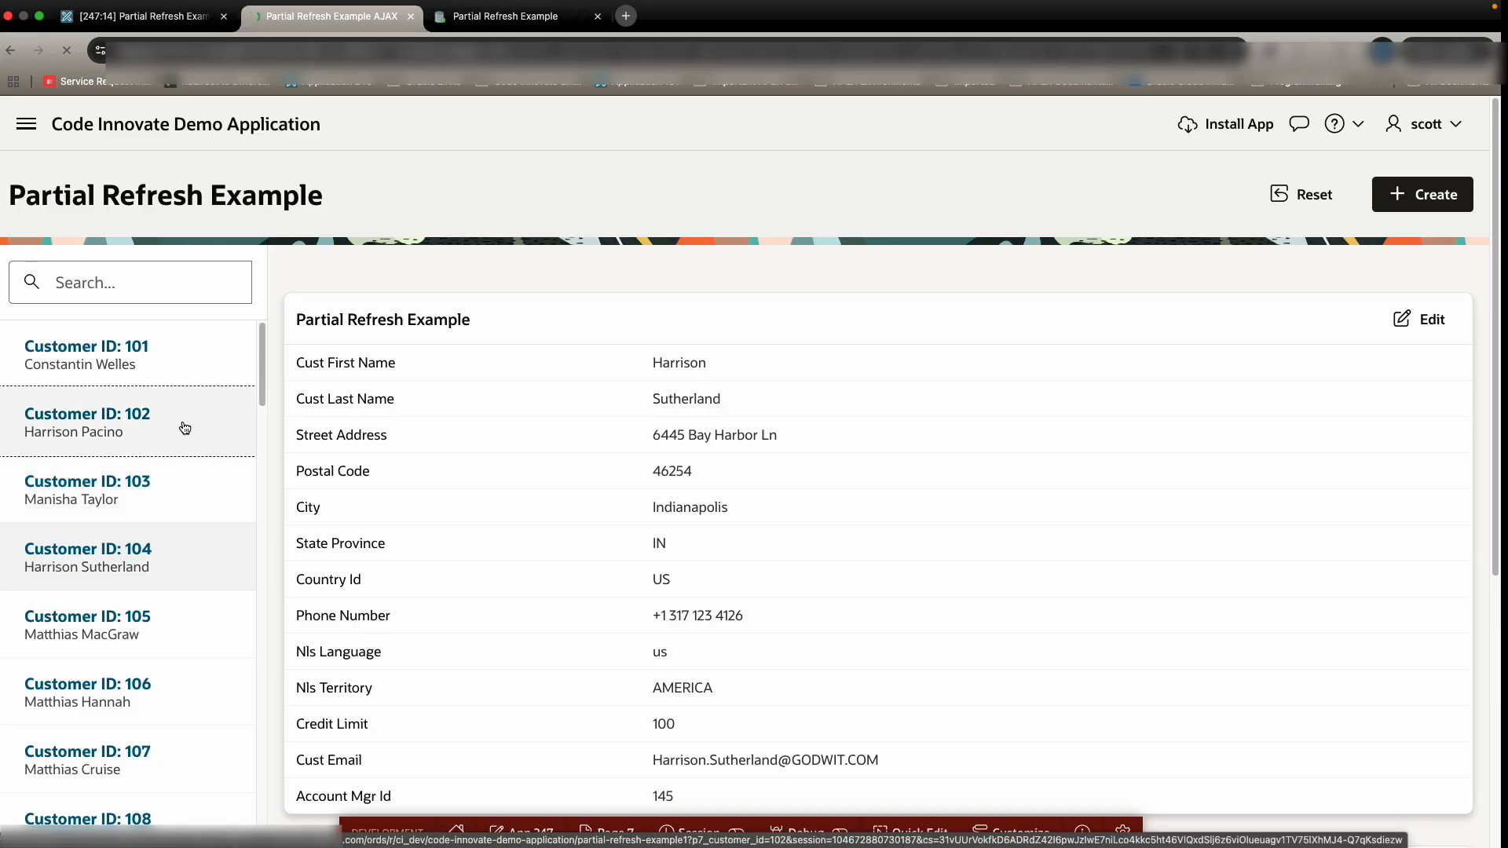
pyautogui.click(86, 421)
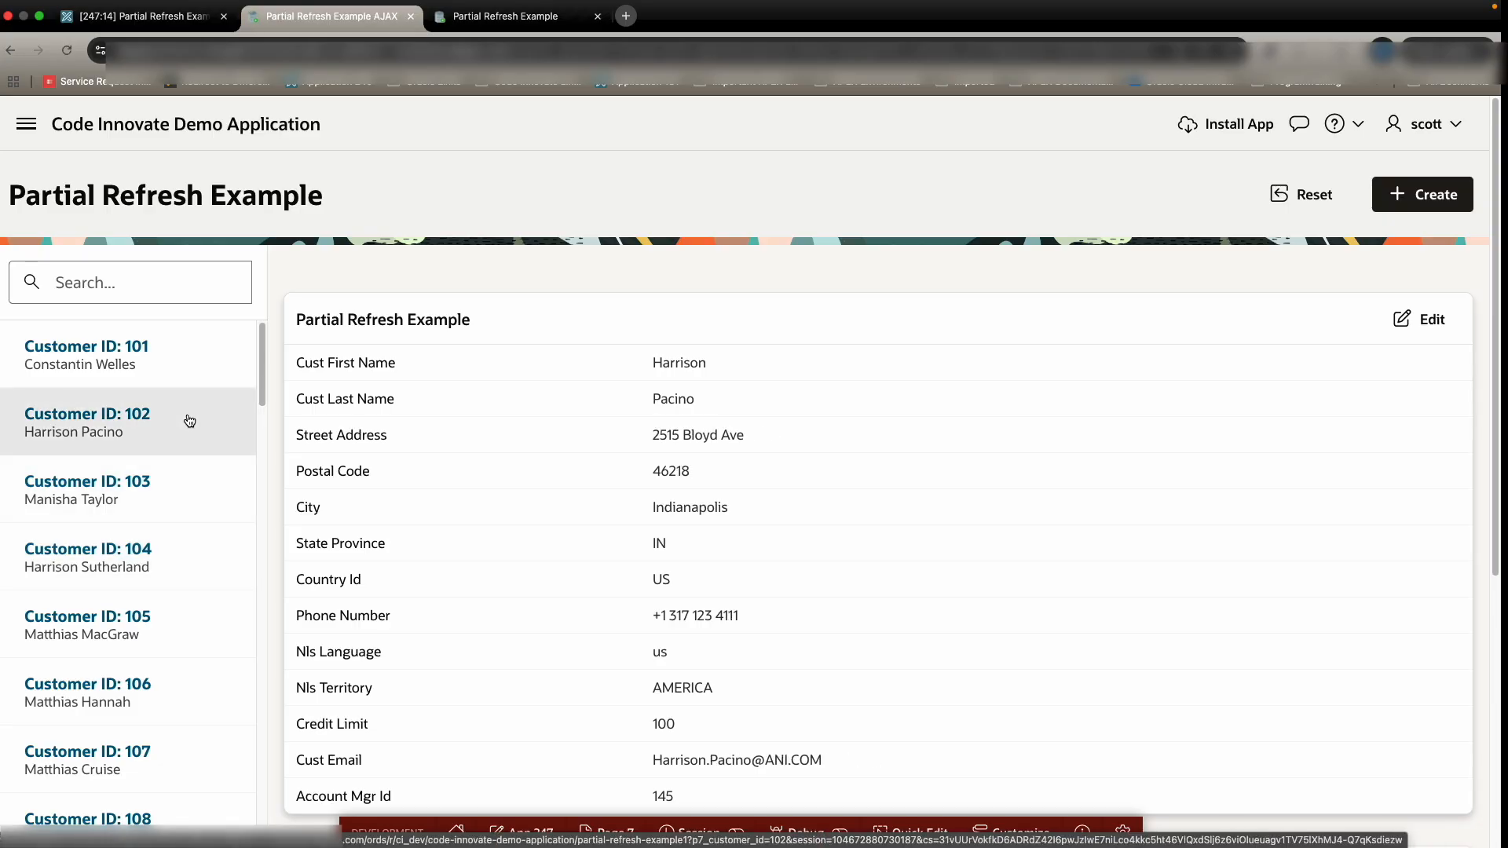
pyautogui.scroll(-3)
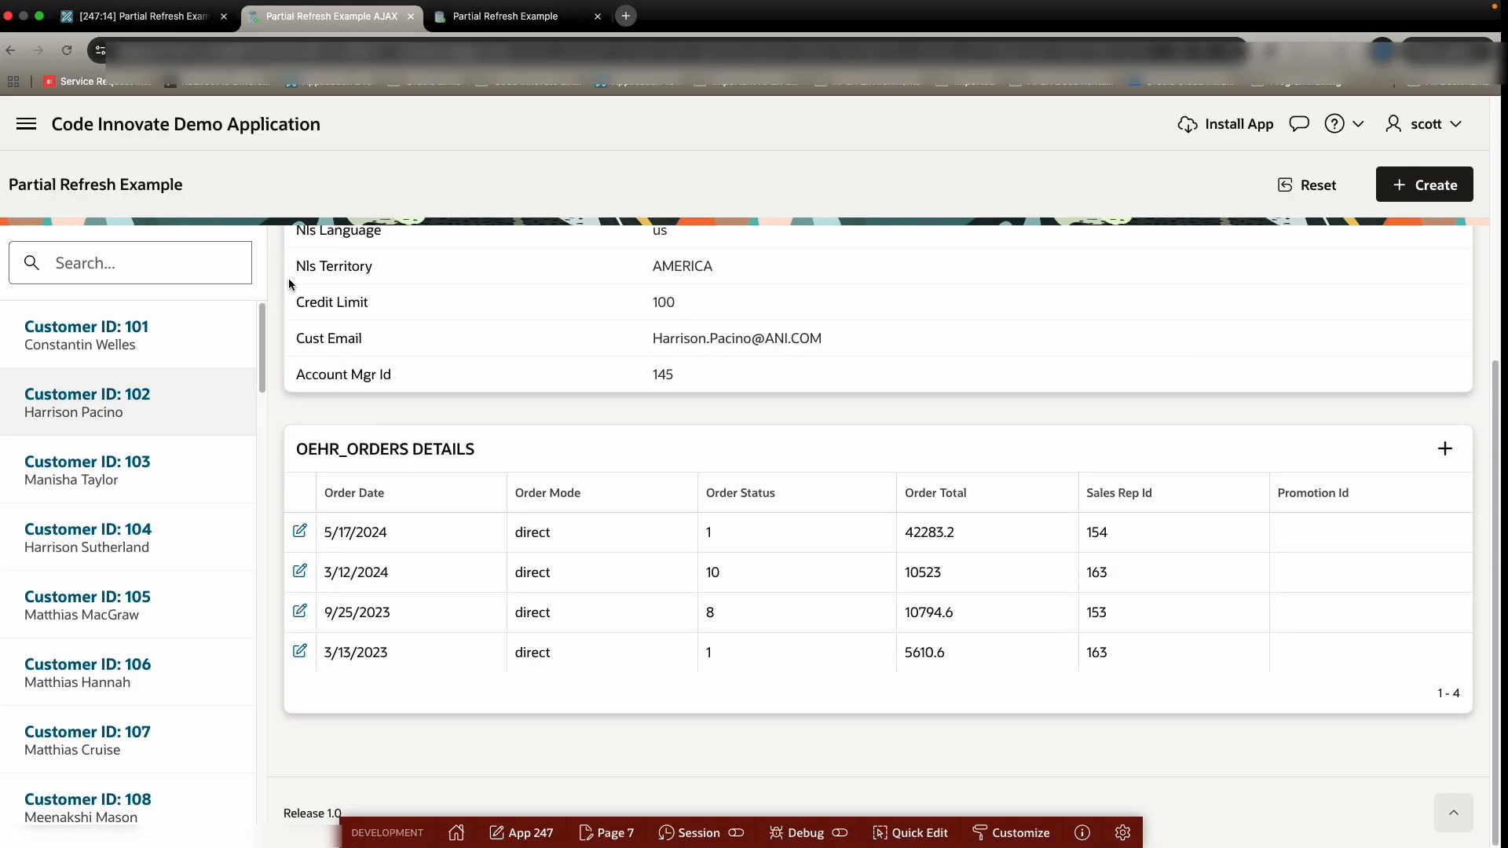
# Step: Move the HTML Custom Image Load region into page 7's body, save, and run the page
pyautogui.click(142, 15)
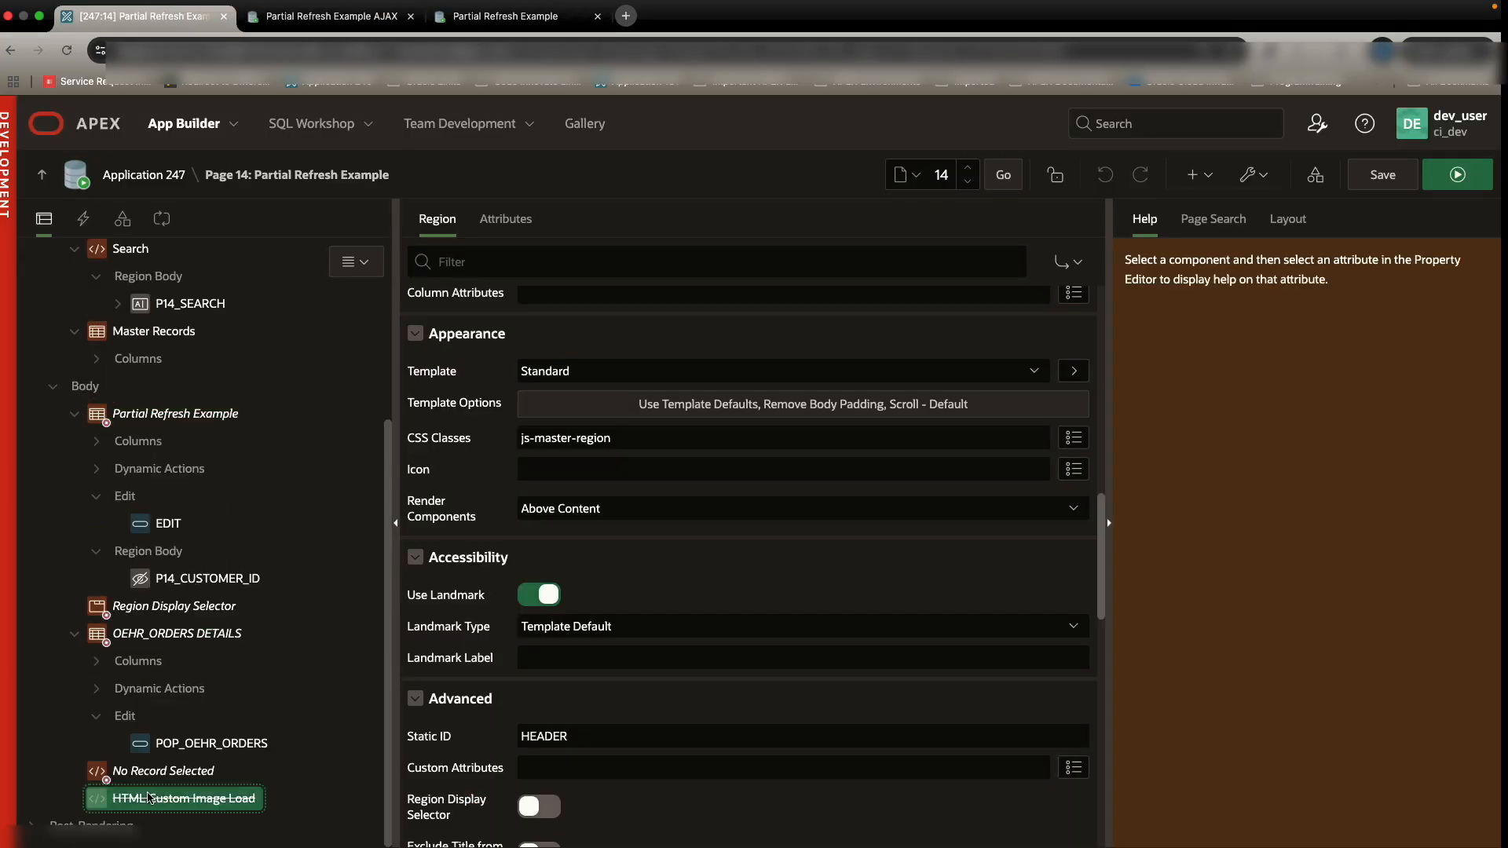
pyautogui.click(184, 799)
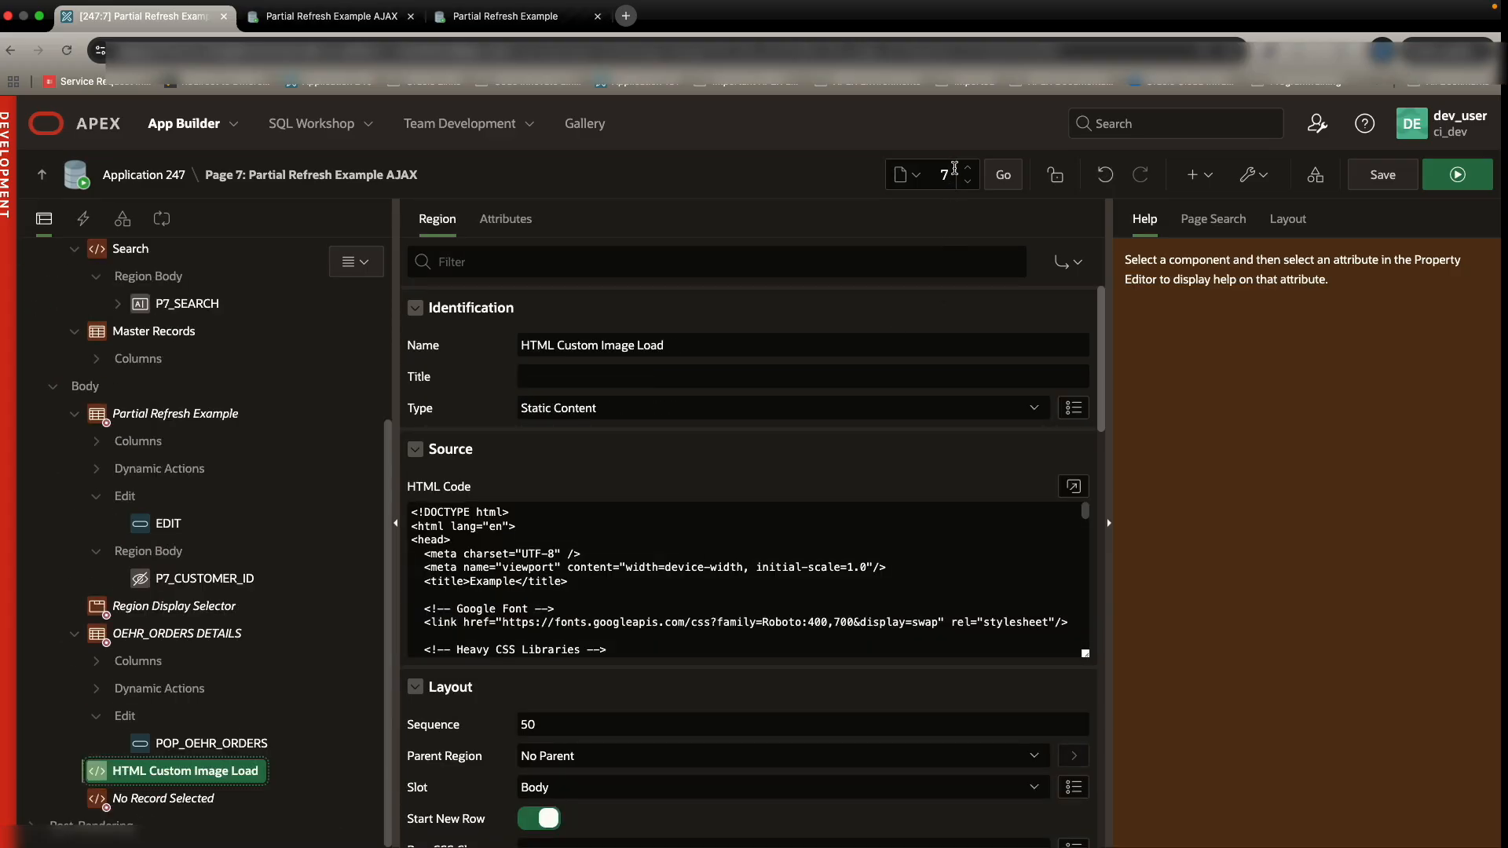
pyautogui.click(1382, 174)
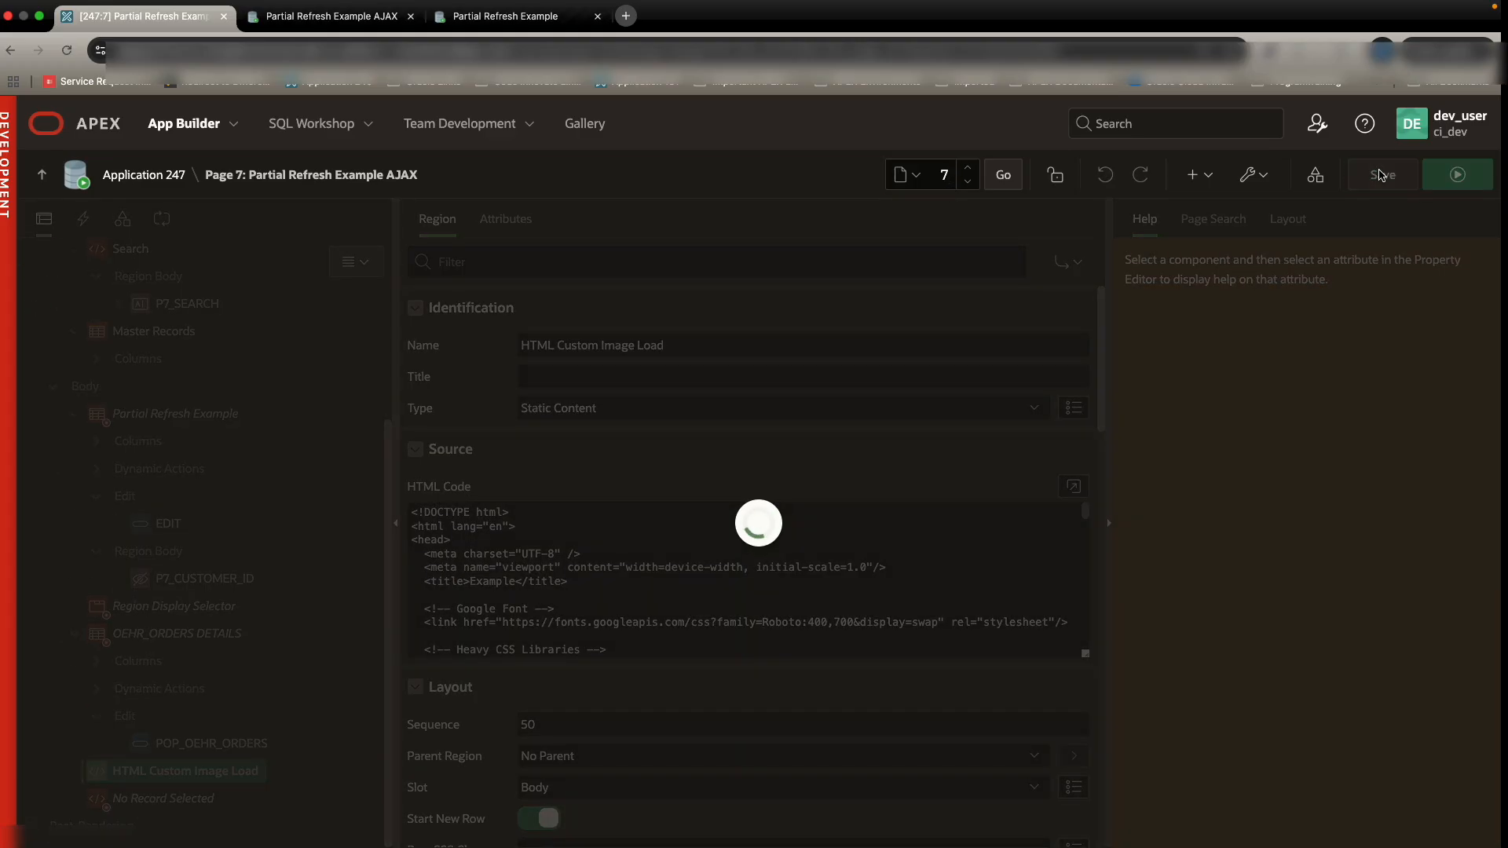
pyautogui.click(1383, 175)
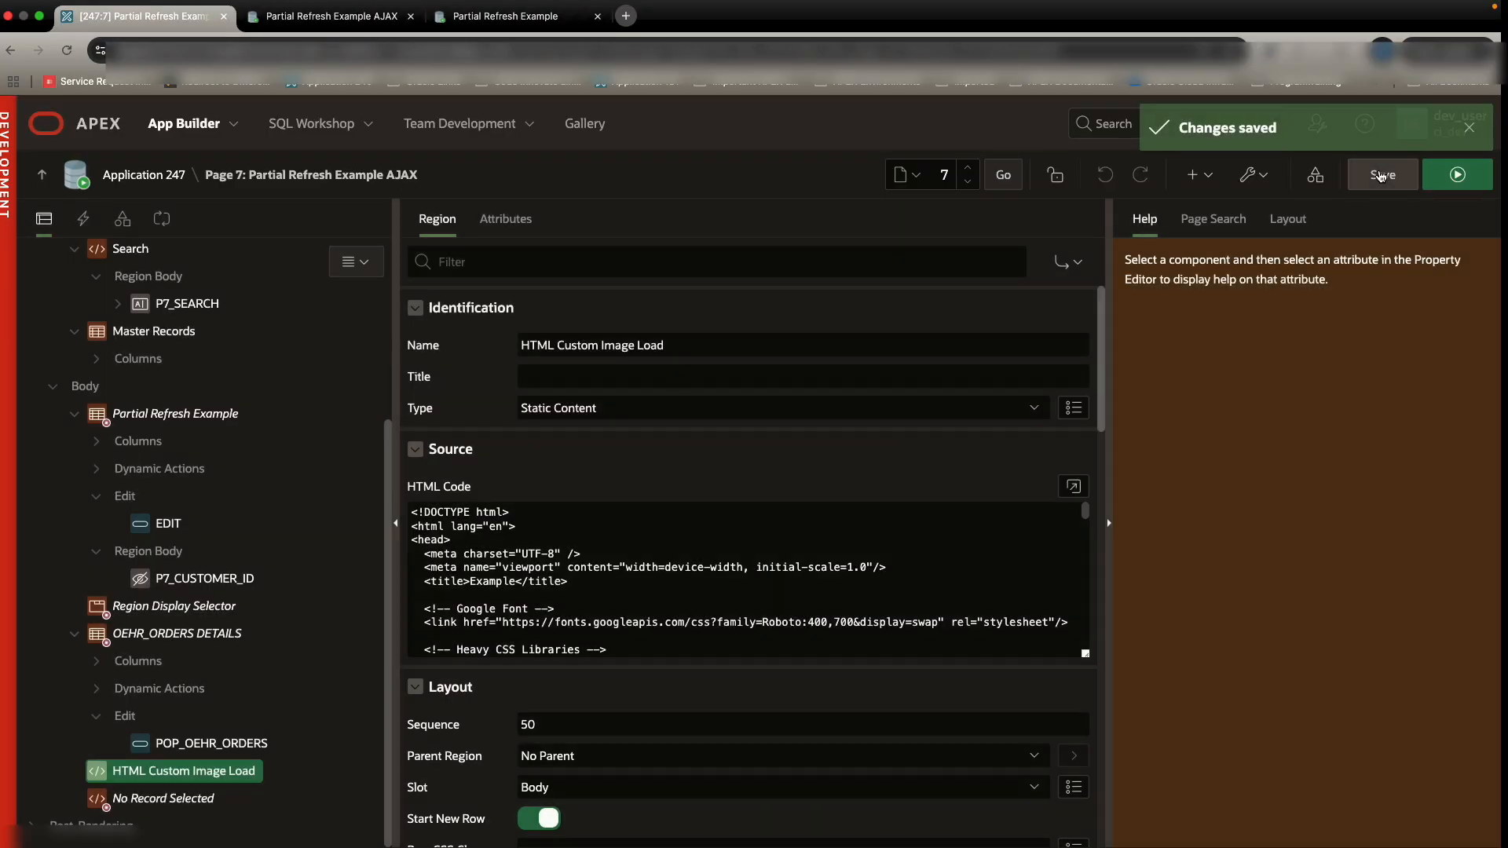
pyautogui.moveTo(1289, 218)
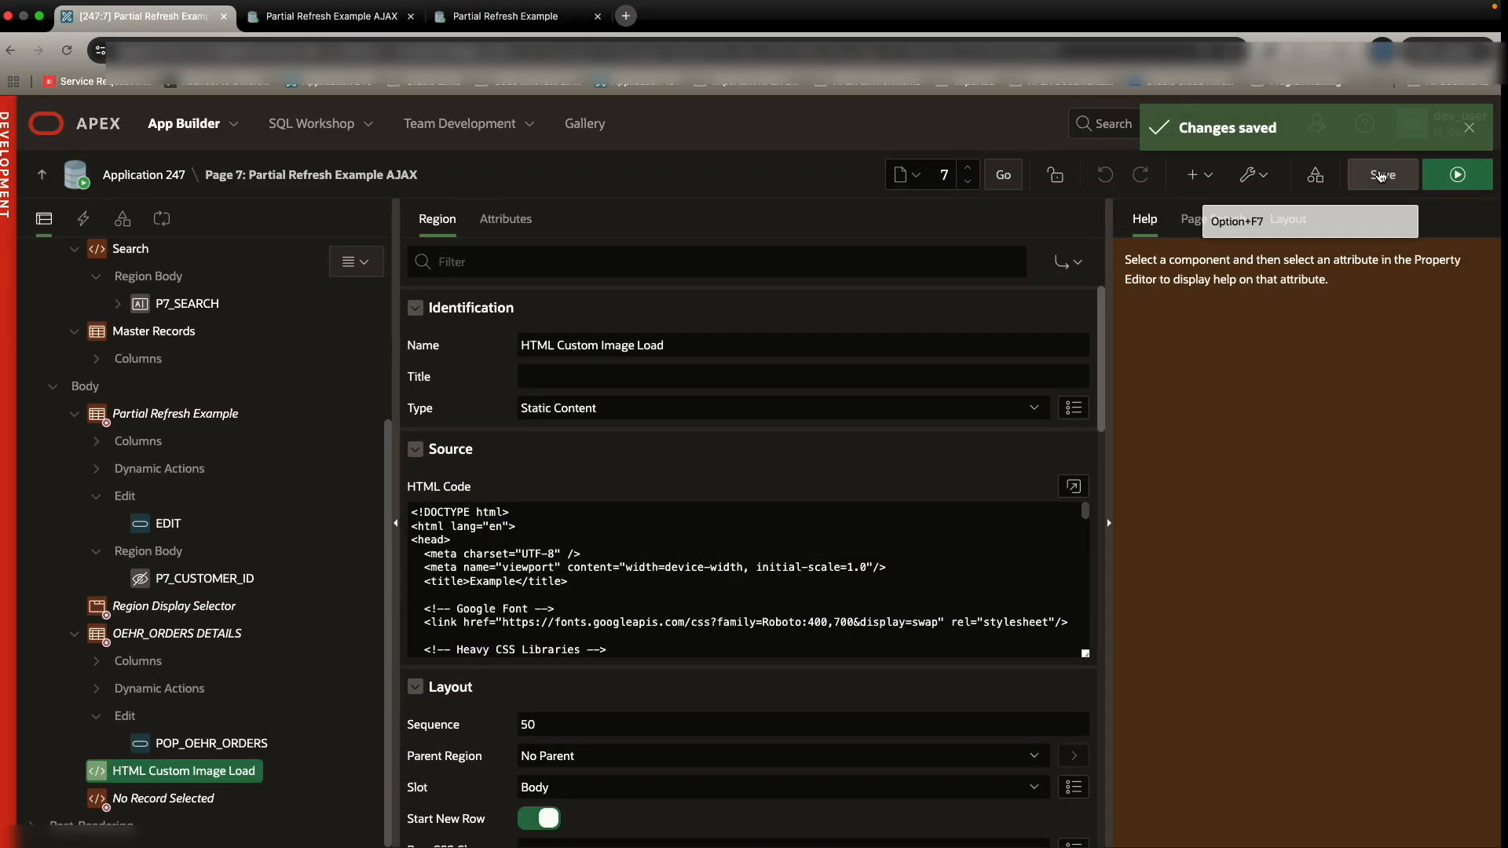
pyautogui.moveTo(1469, 174)
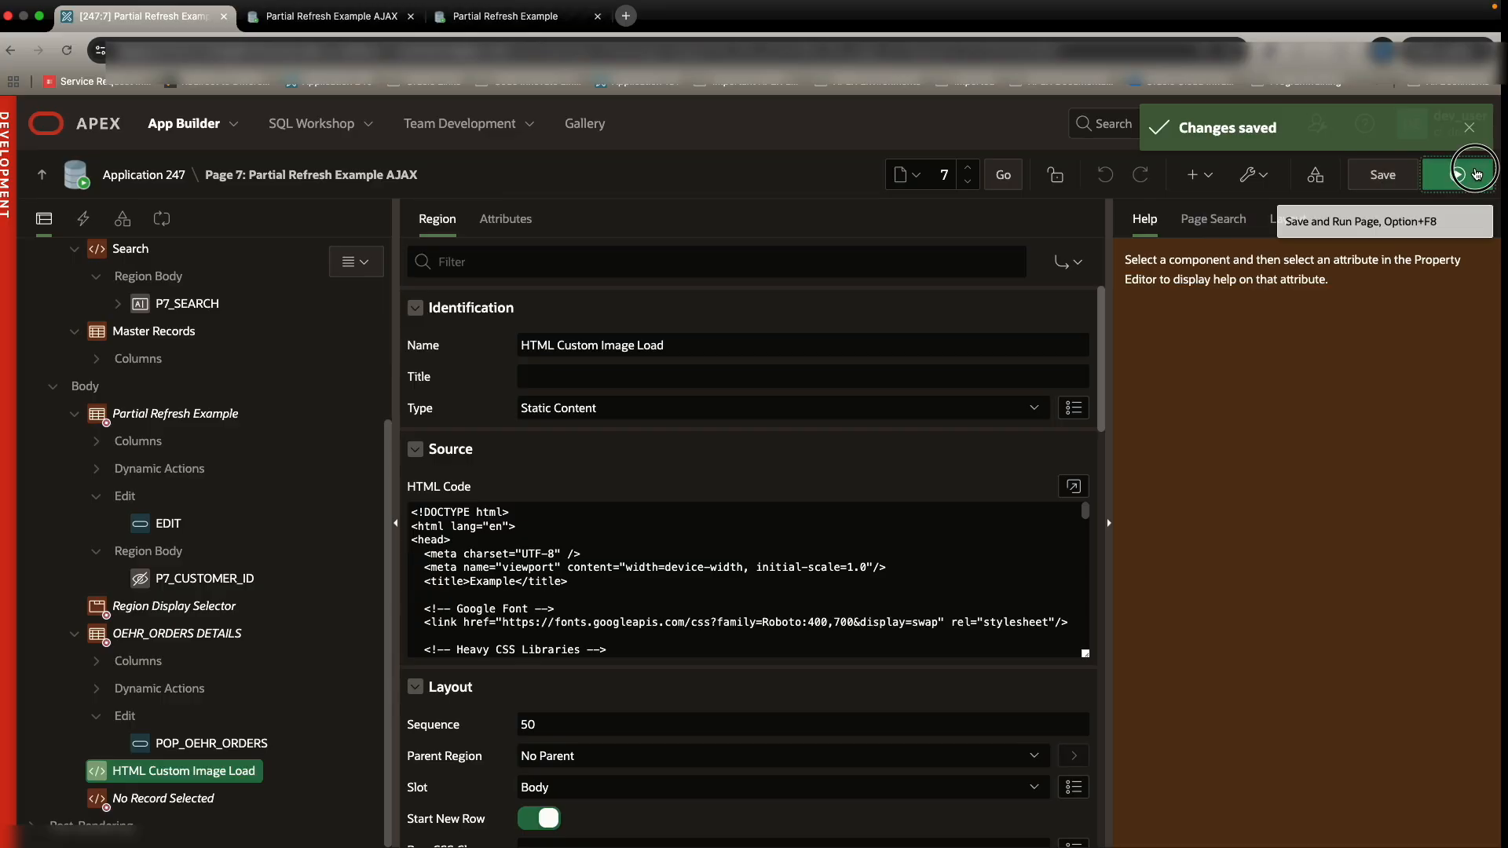
pyautogui.click(517, 15)
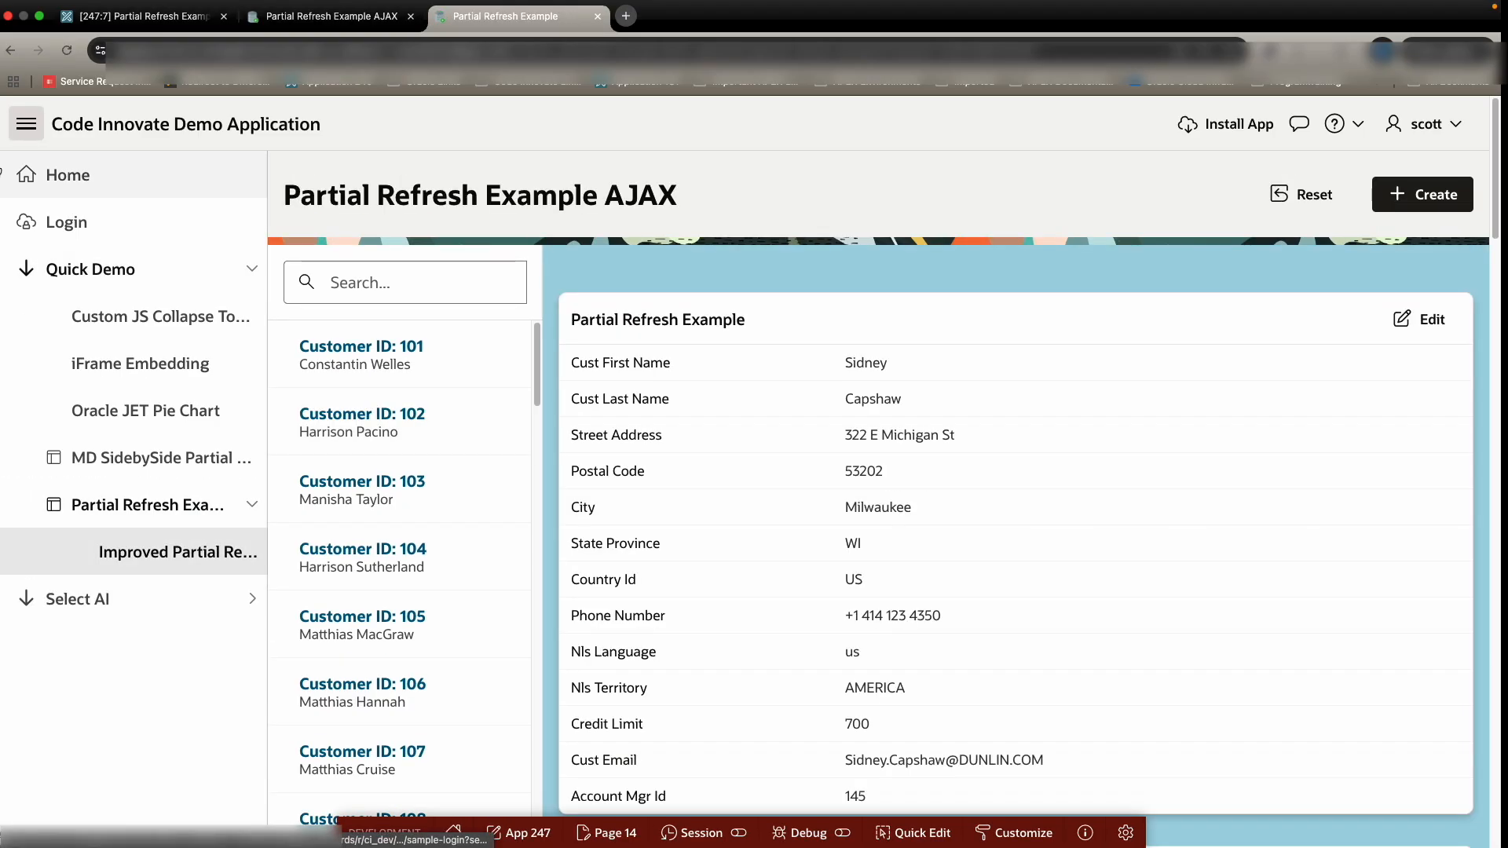
pyautogui.scroll(-3)
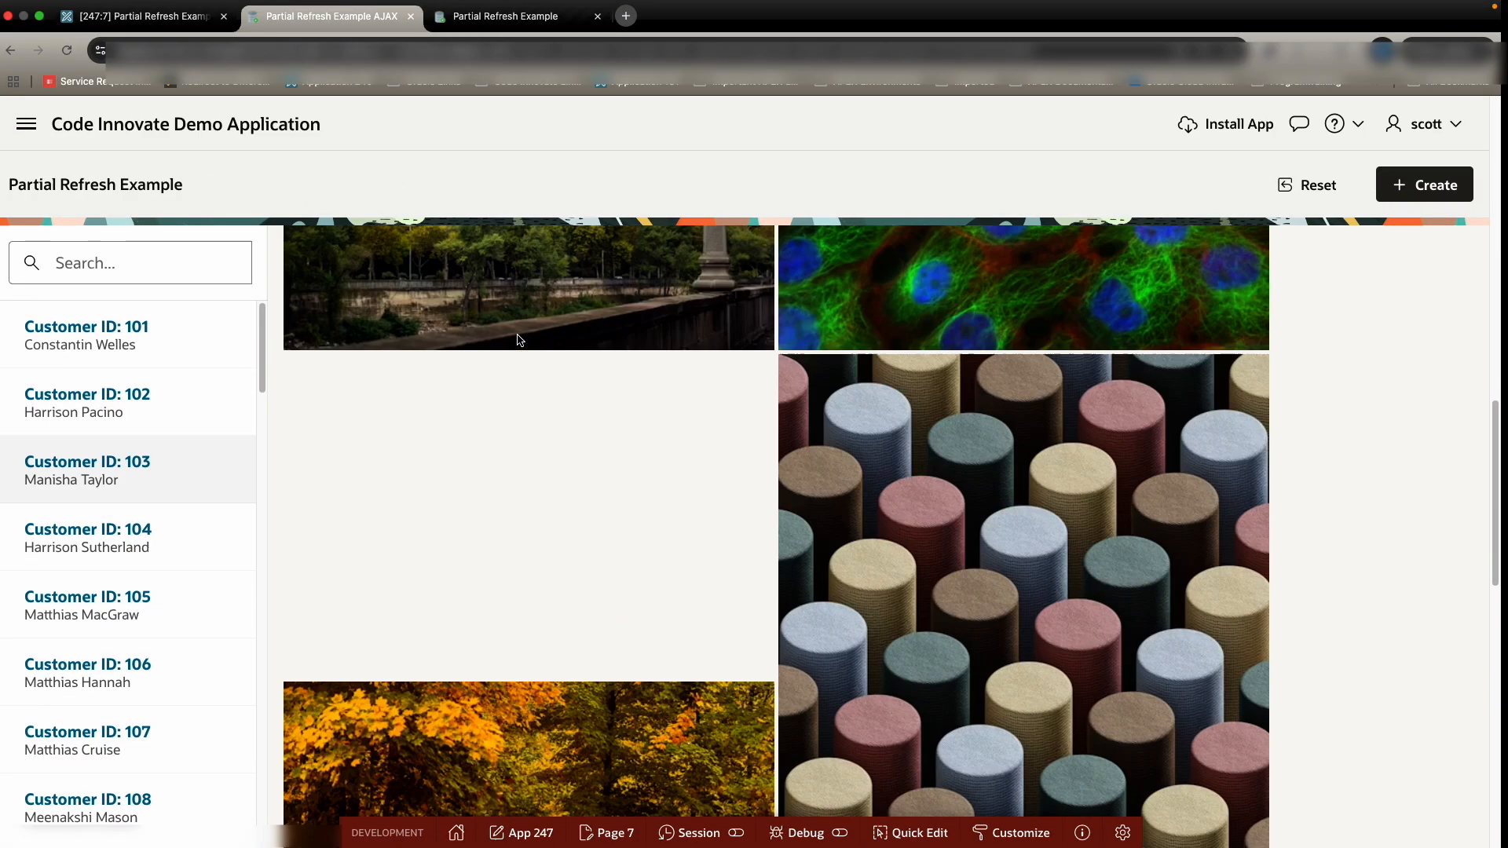
pyautogui.click(87, 469)
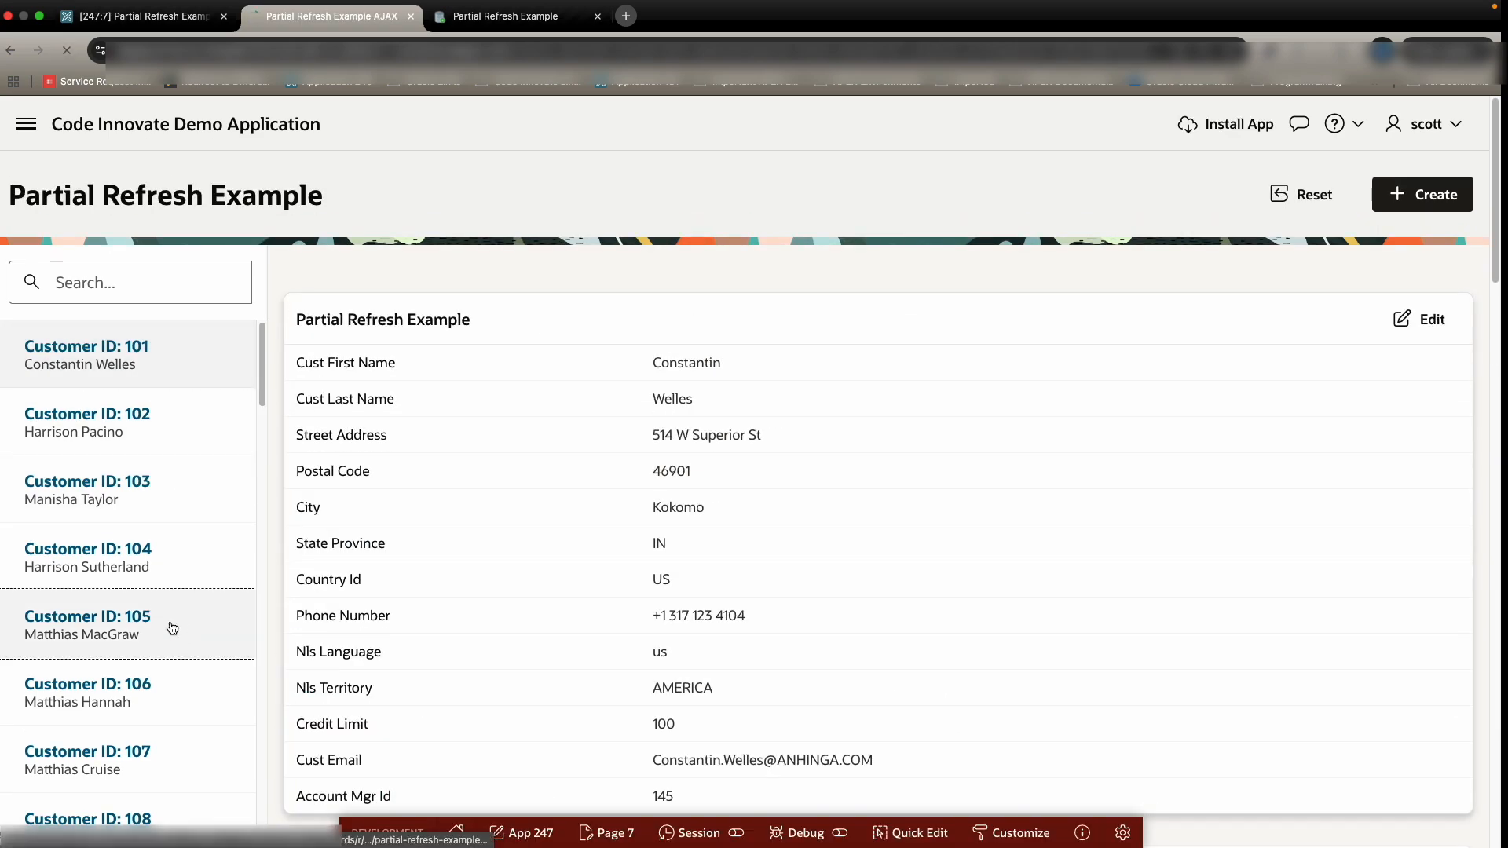
pyautogui.scroll(-3)
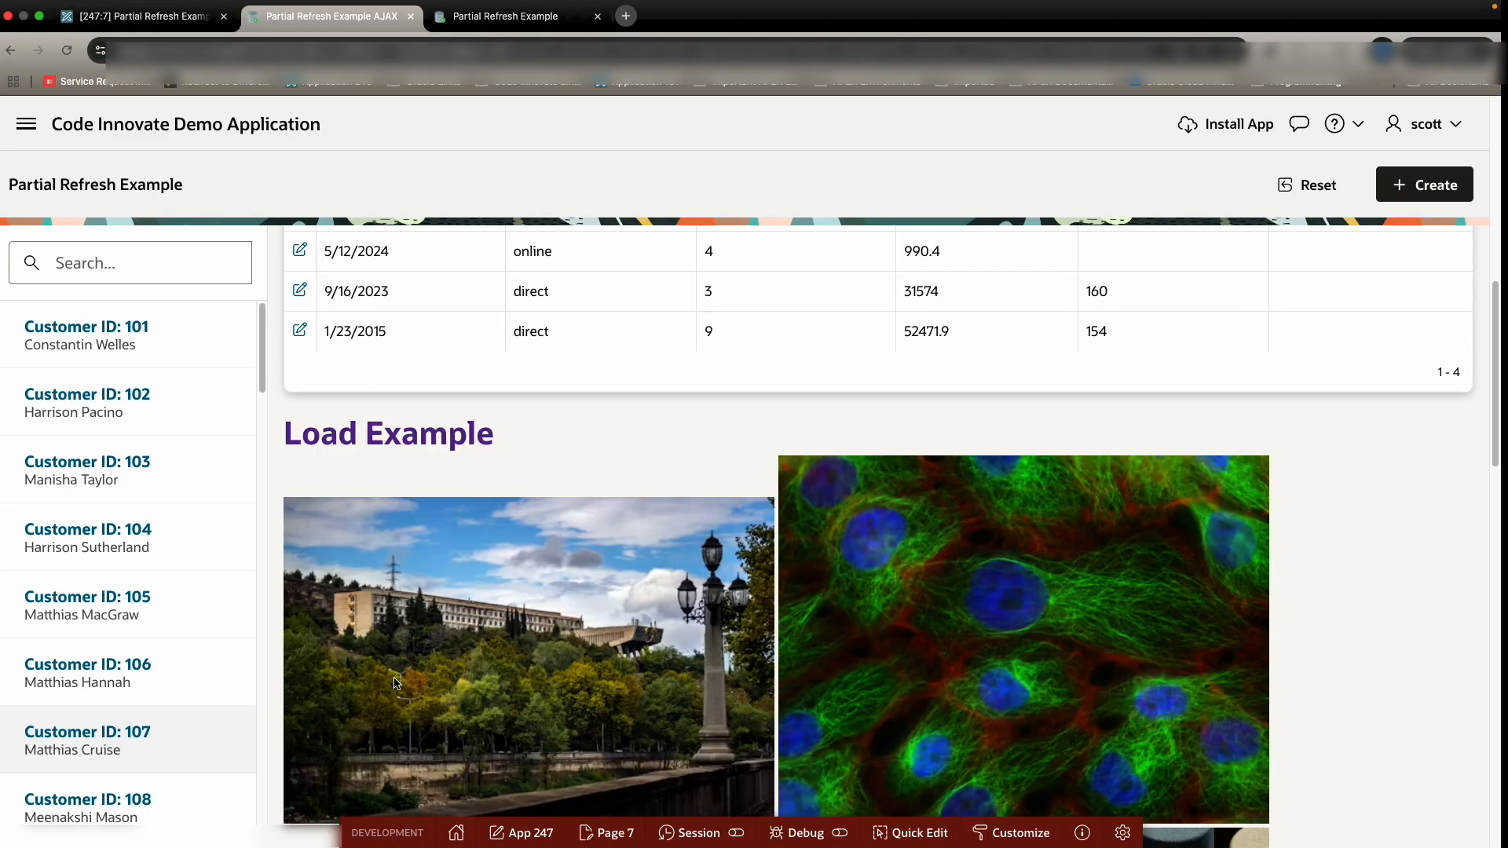
pyautogui.click(87, 731)
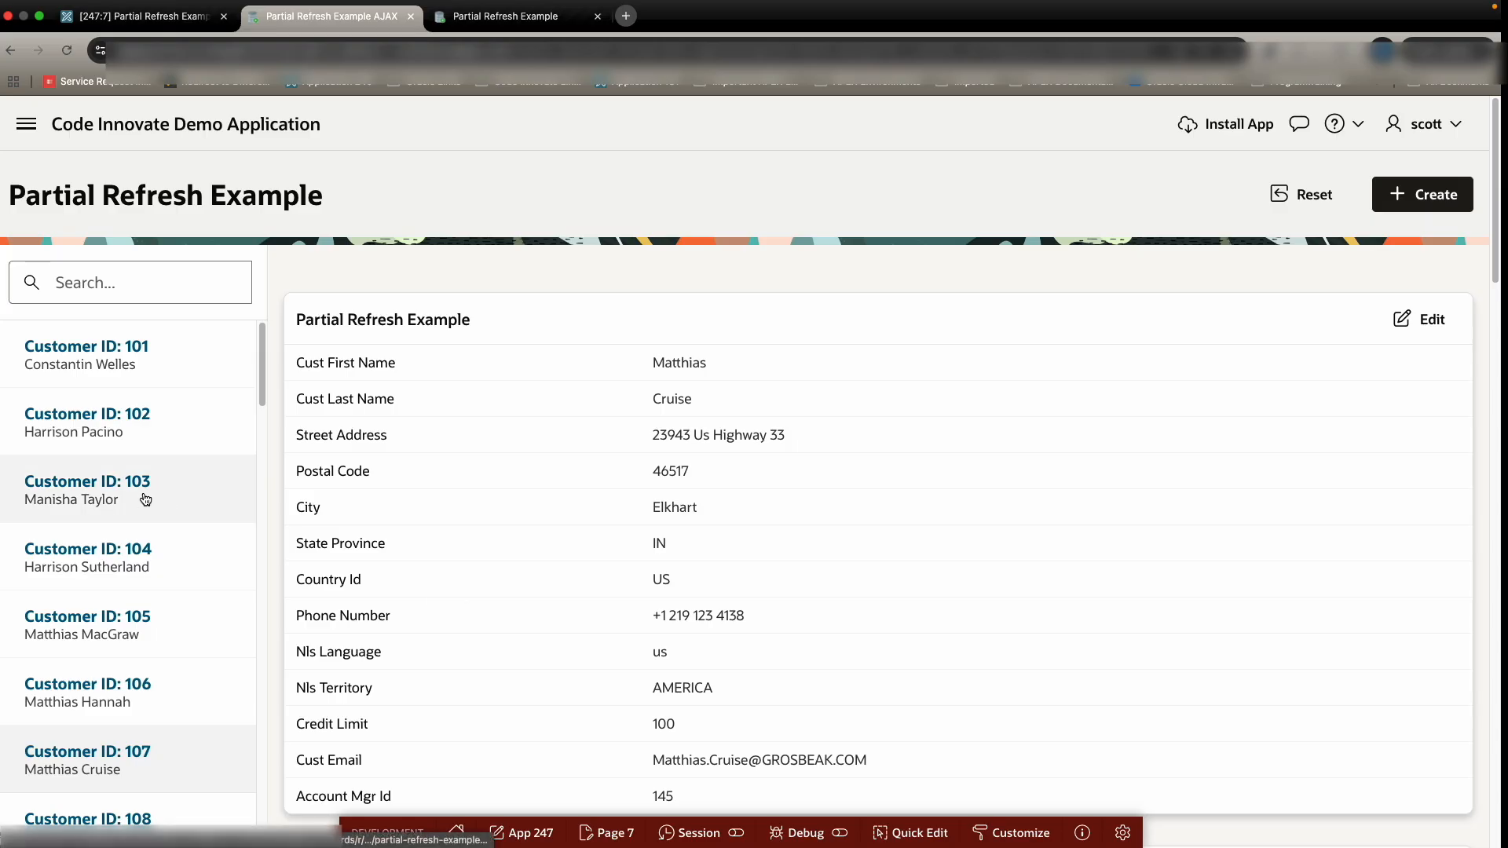
pyautogui.scroll(-3)
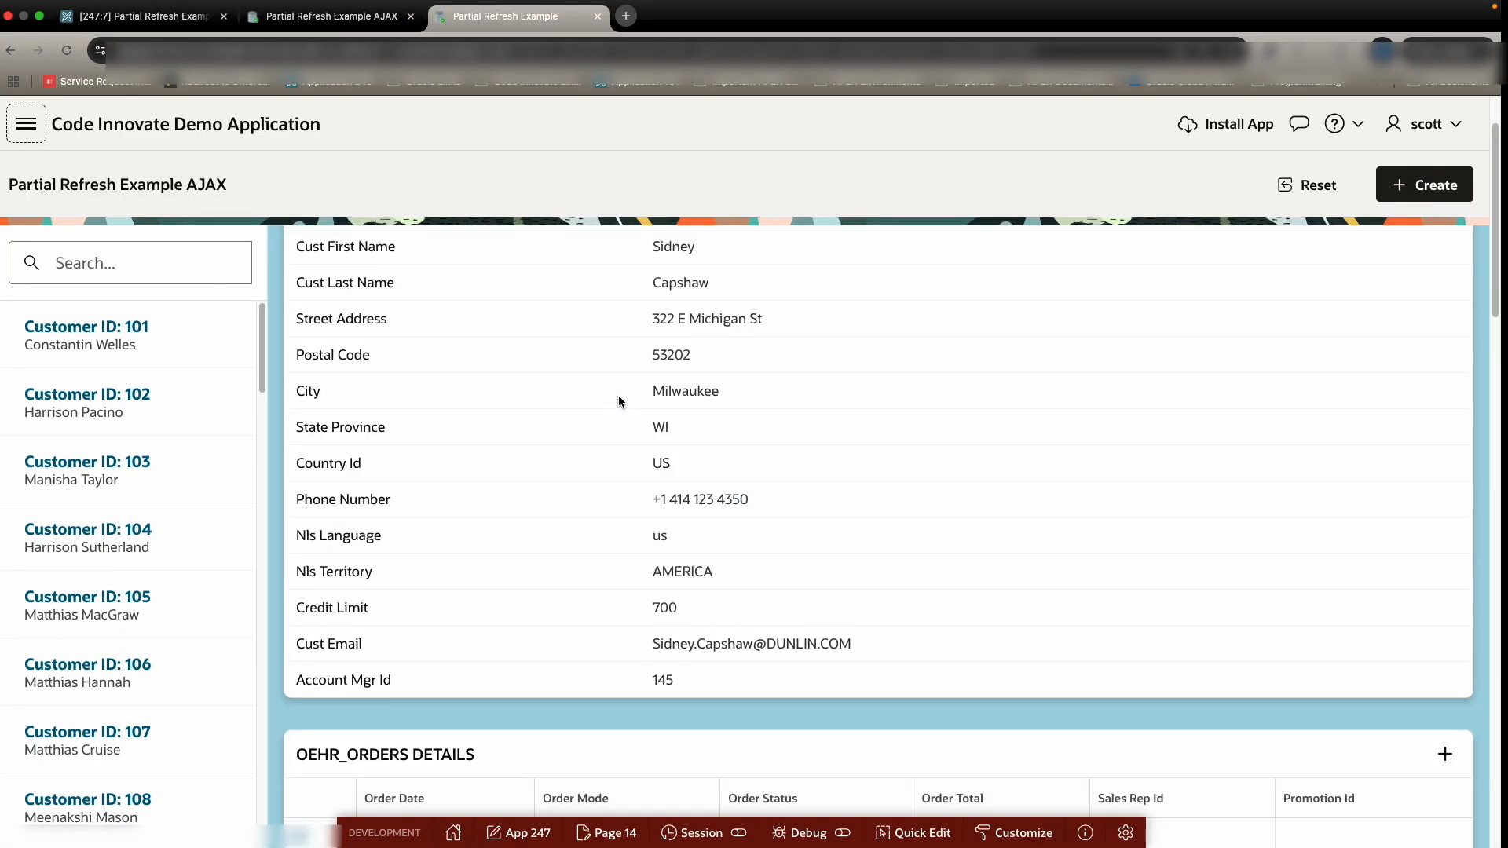
pyautogui.click(87, 468)
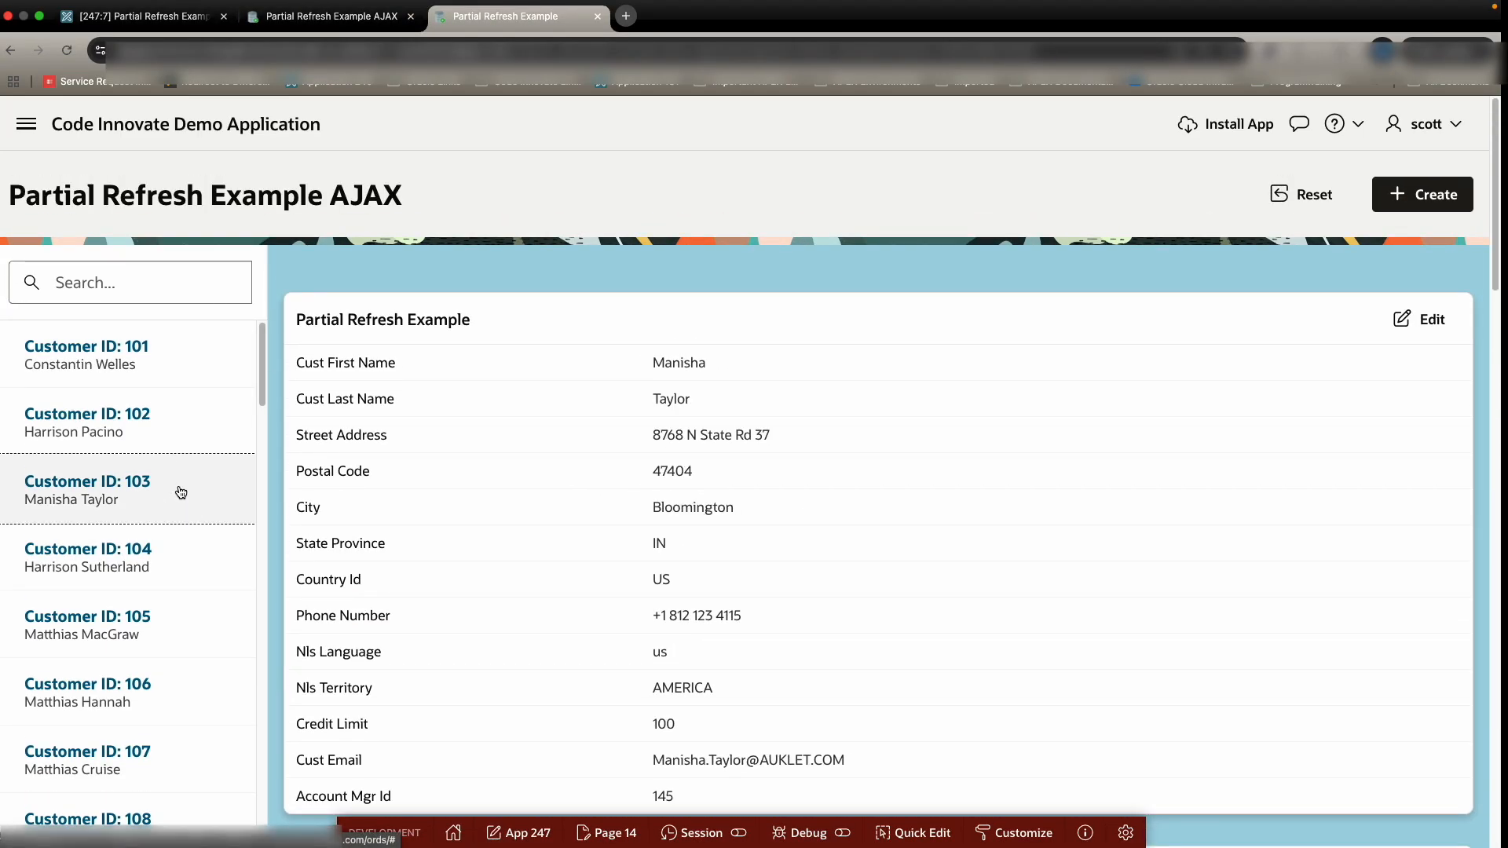
pyautogui.scroll(-3)
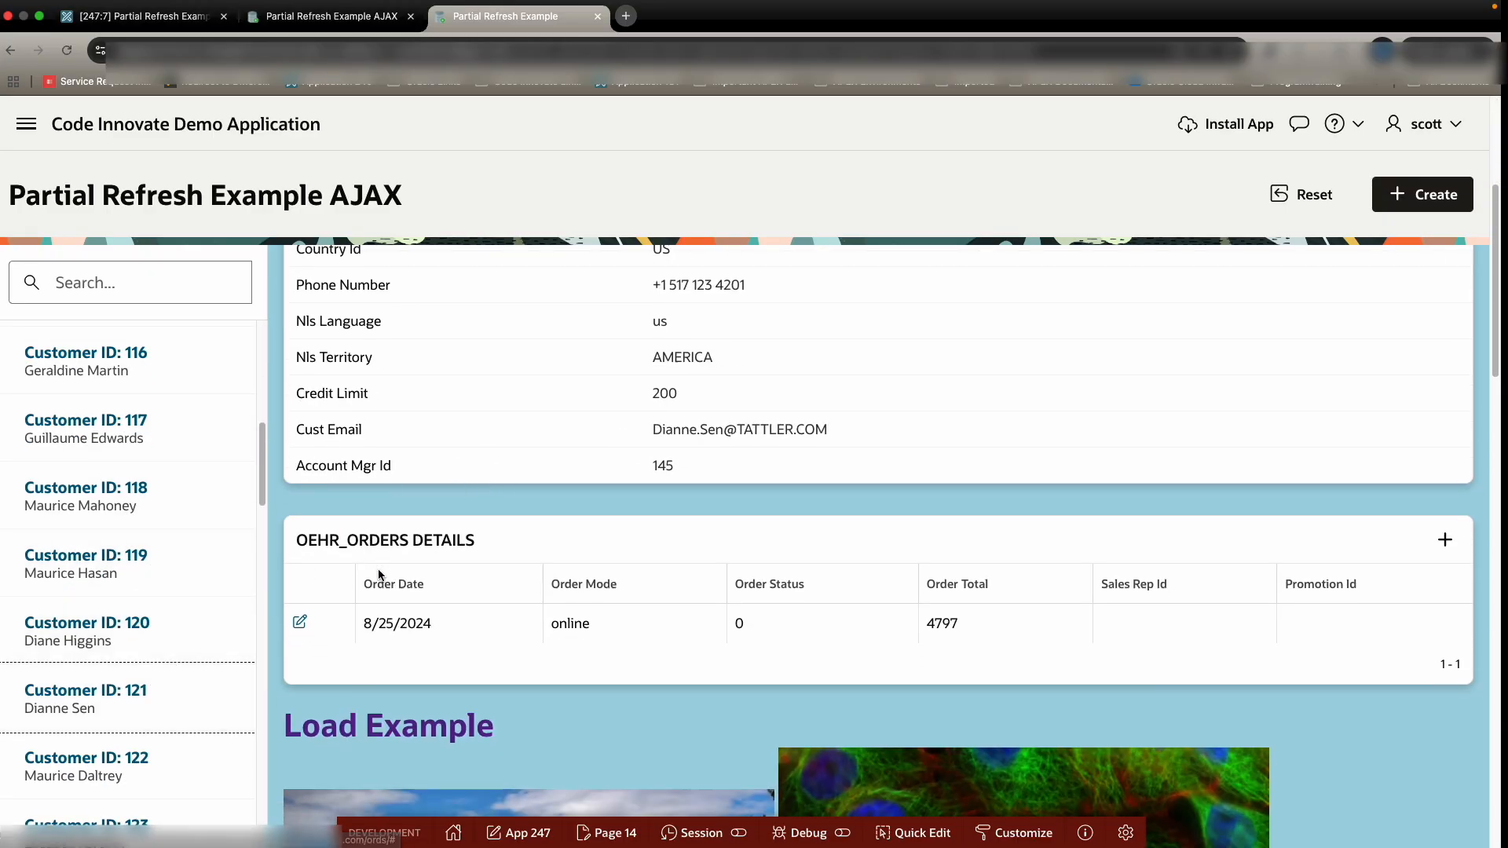
pyautogui.scroll(3)
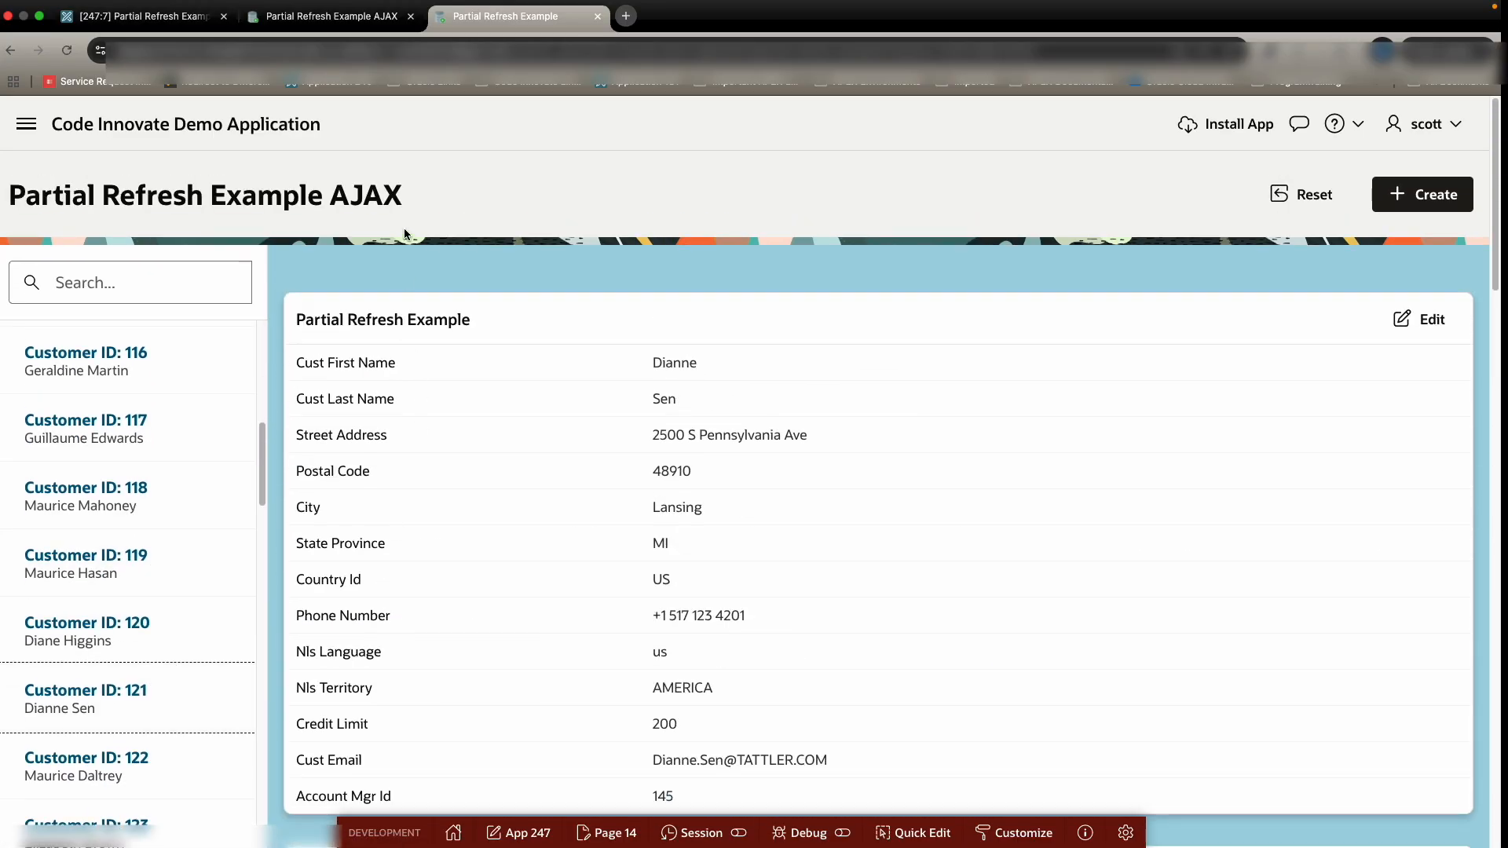
pyautogui.click(142, 15)
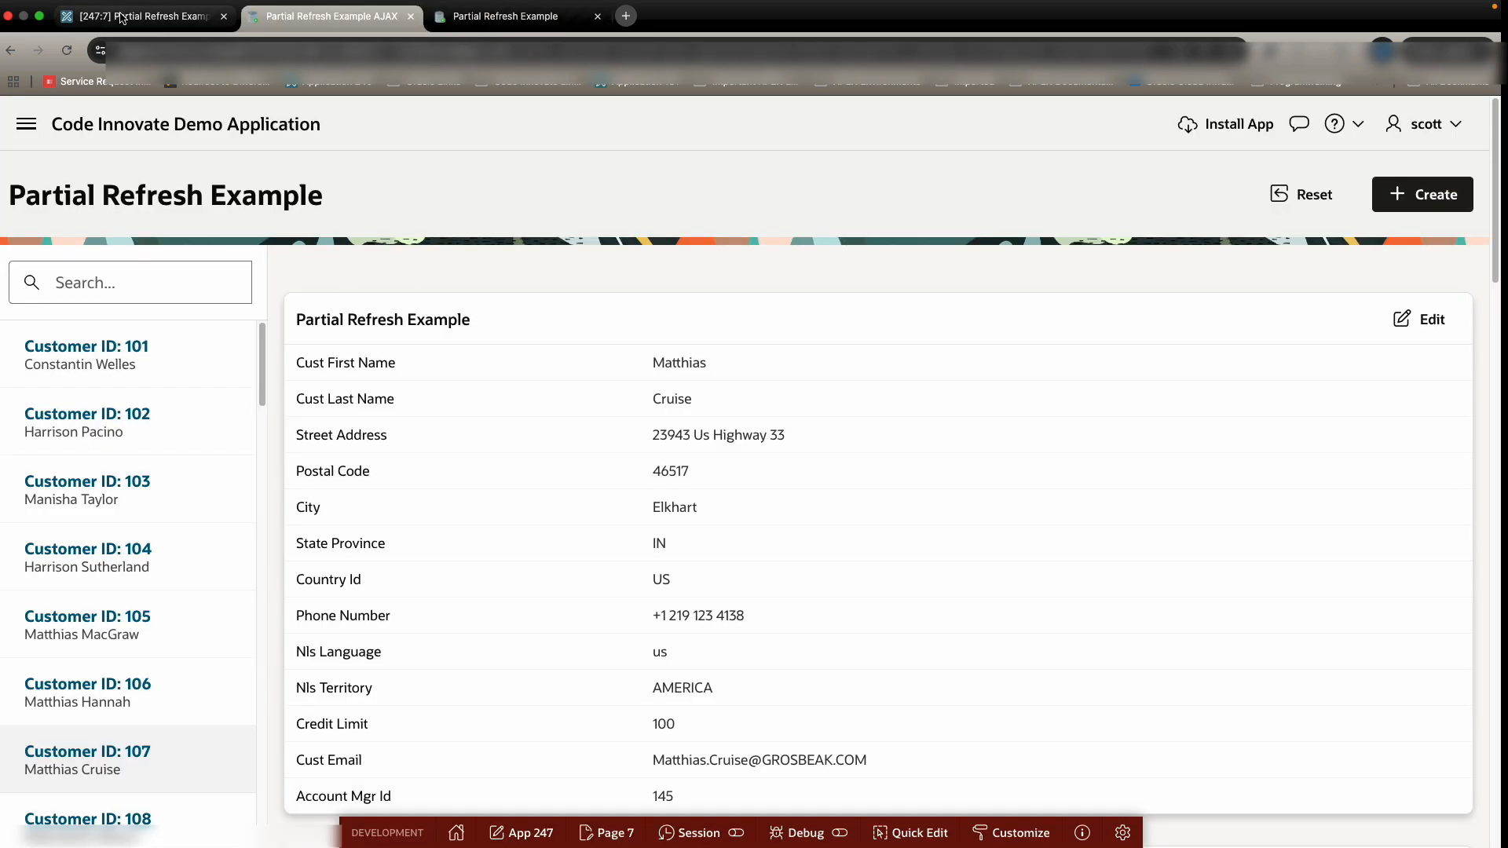
# Step: Copy the AJAX example page as new page 15 via Create > Copy Page
pyautogui.click(133, 16)
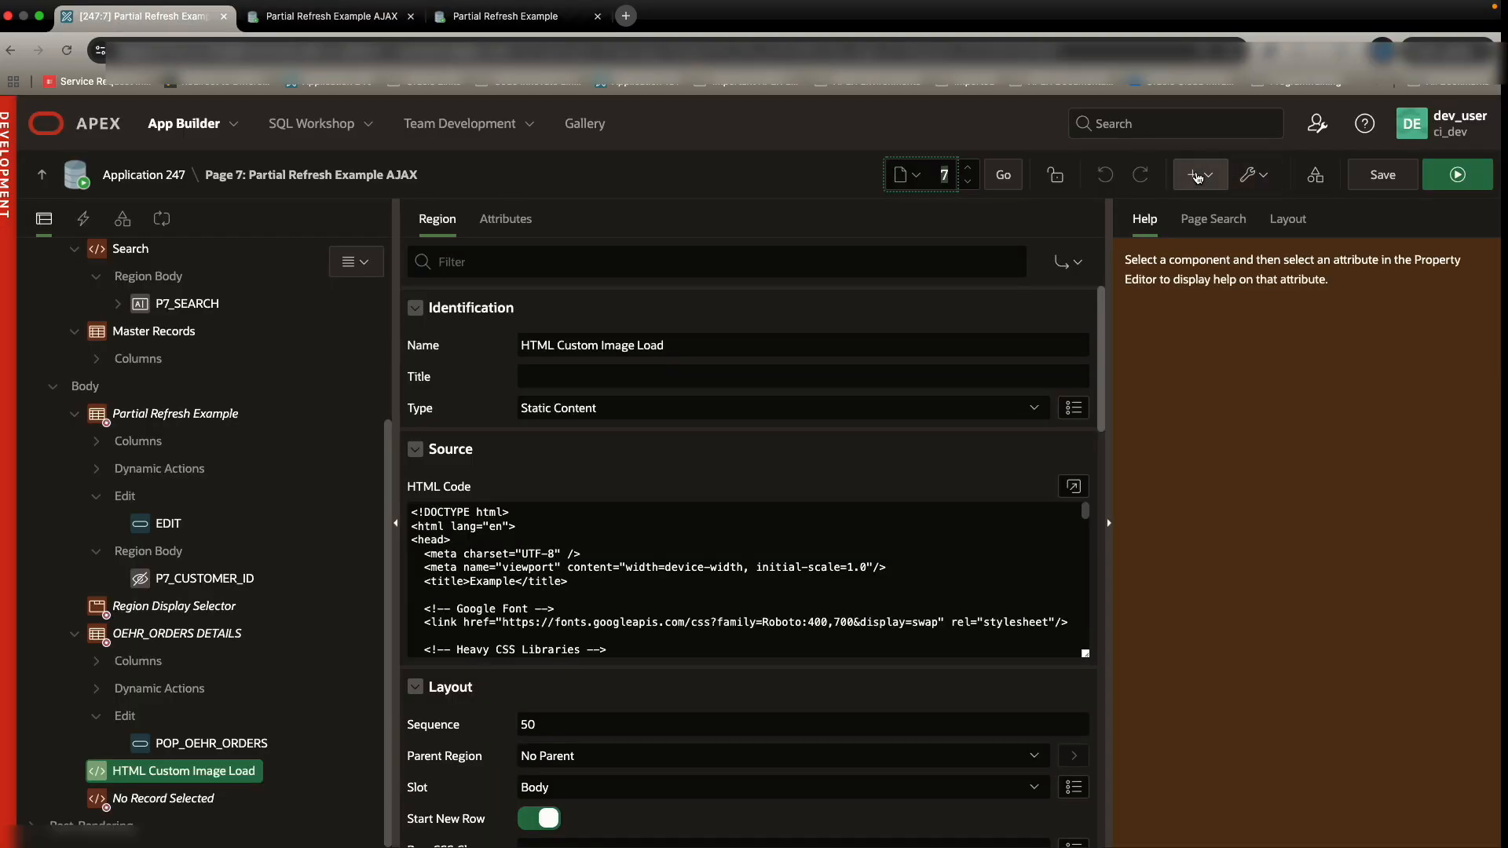
pyautogui.click(1194, 174)
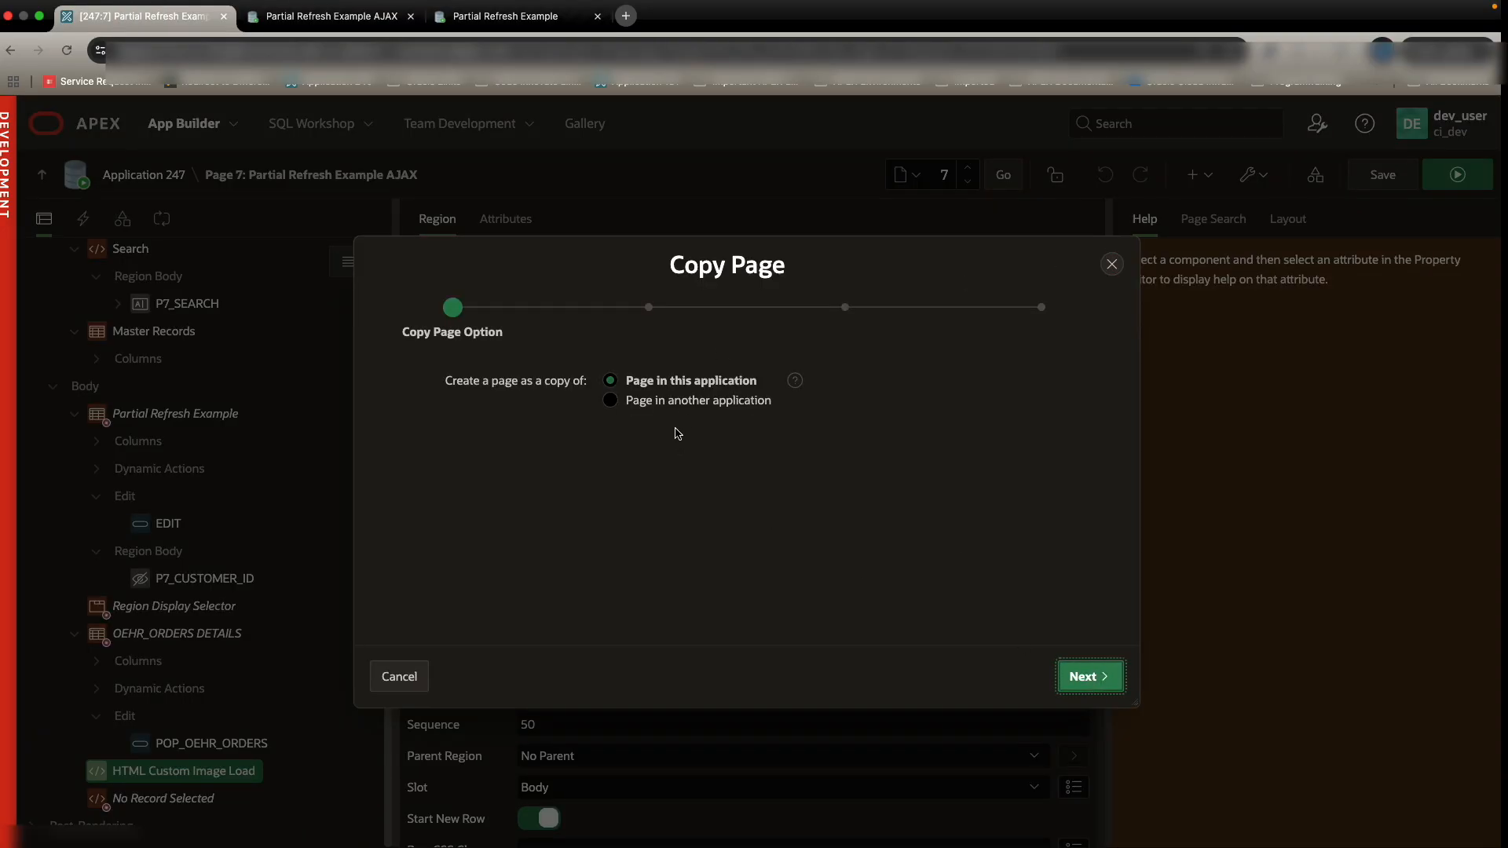
pyautogui.click(1091, 675)
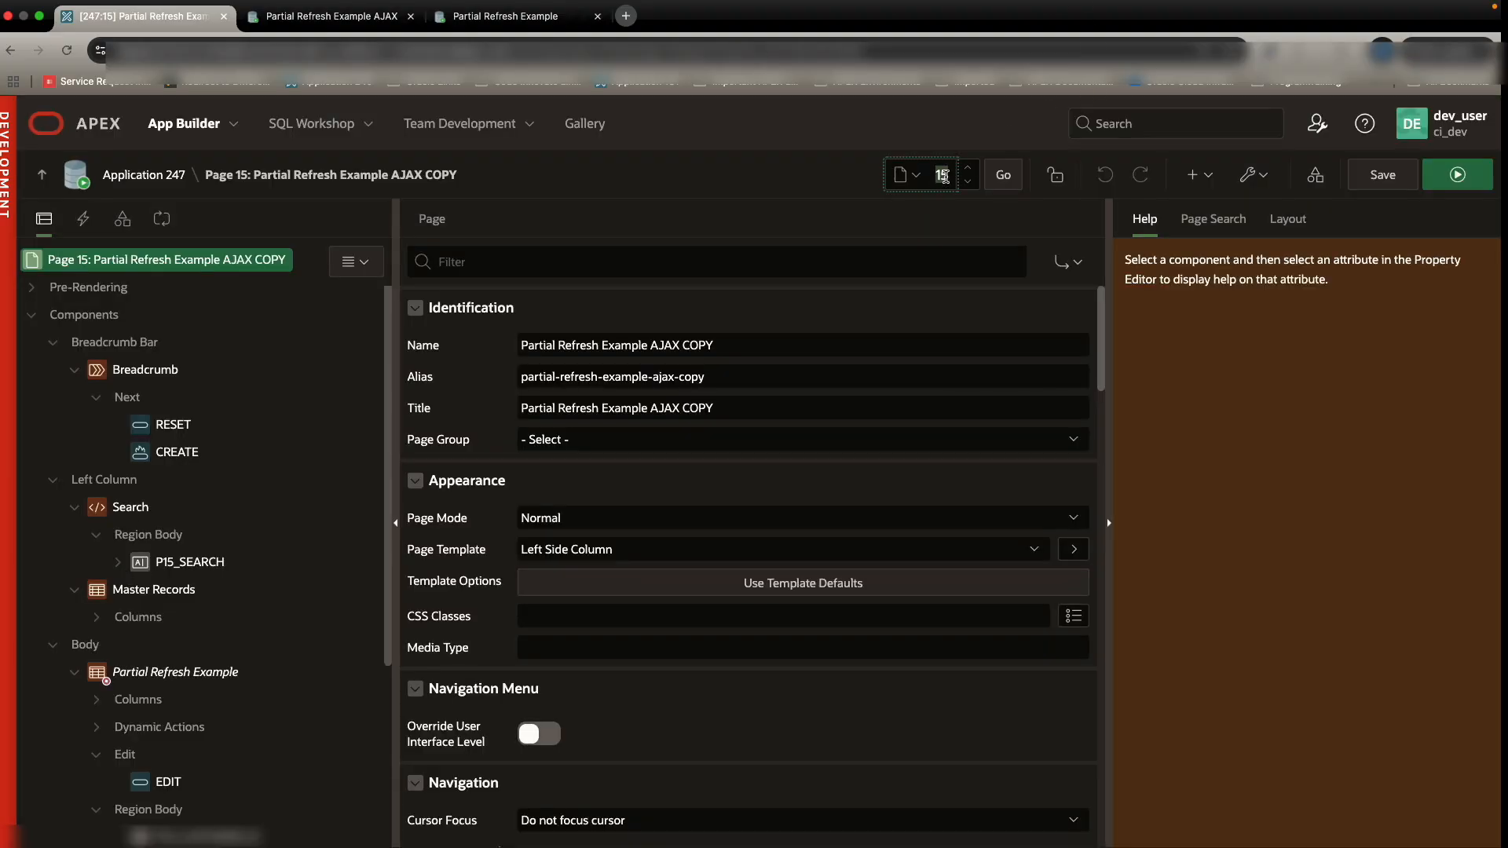
pyautogui.click(330, 16)
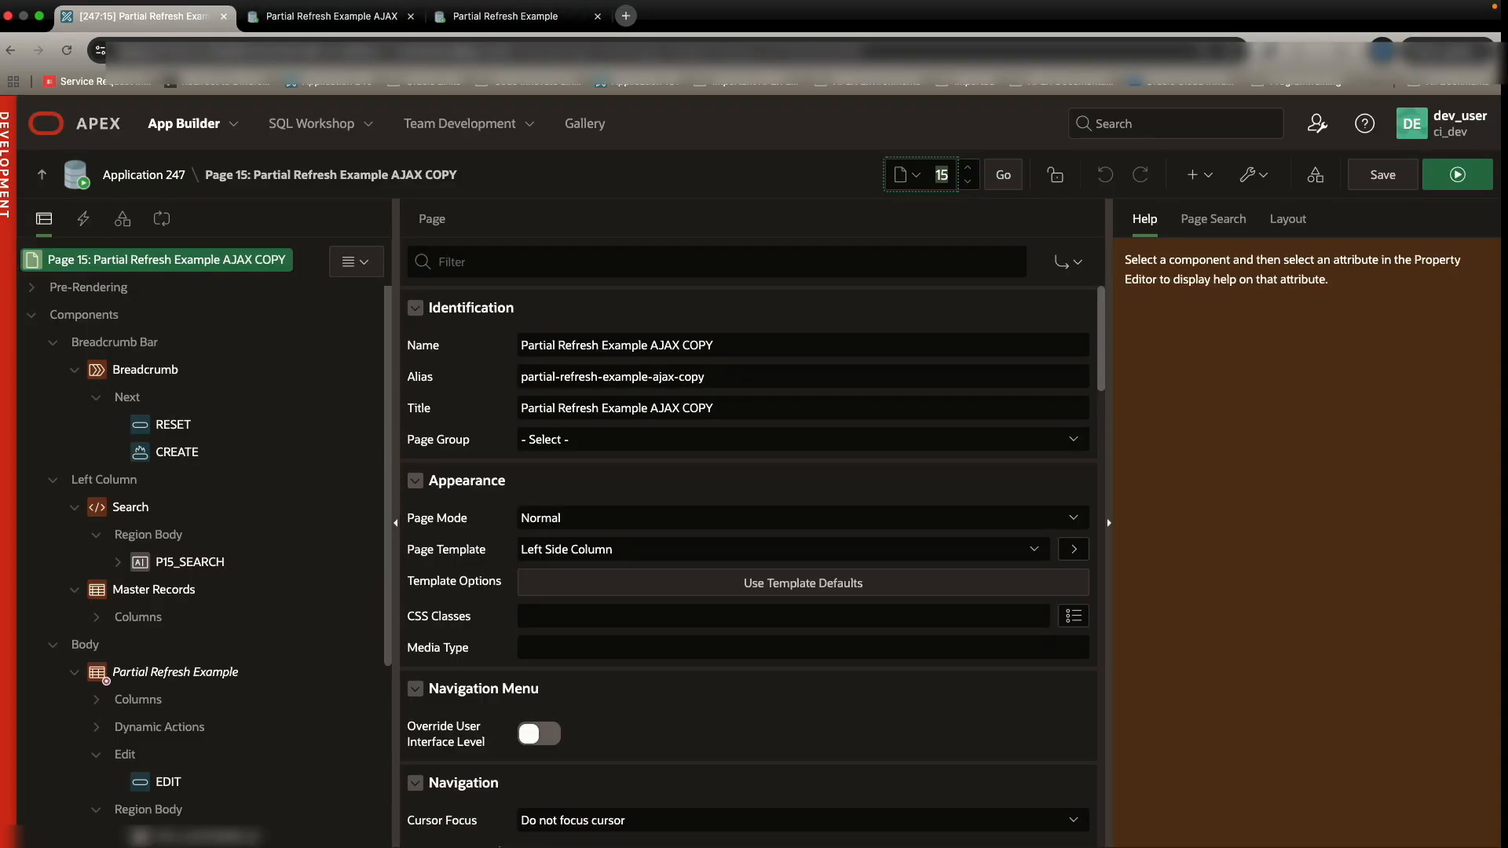
pyautogui.scroll(-3)
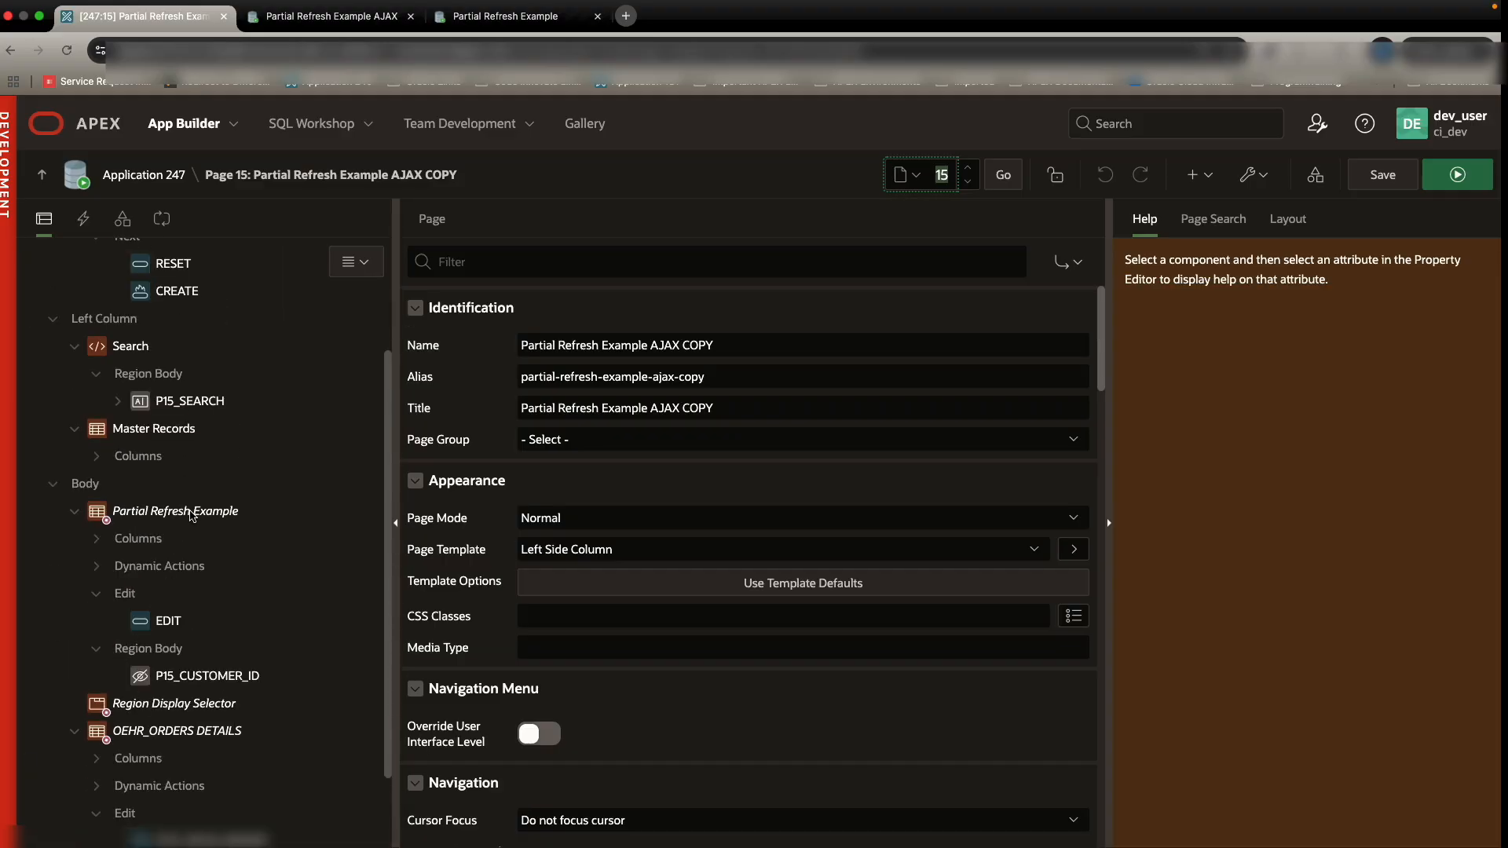
# Step: Give page 15's OEHR_ORDERS DETAILS region the static ID DETAILS
pyautogui.click(175, 512)
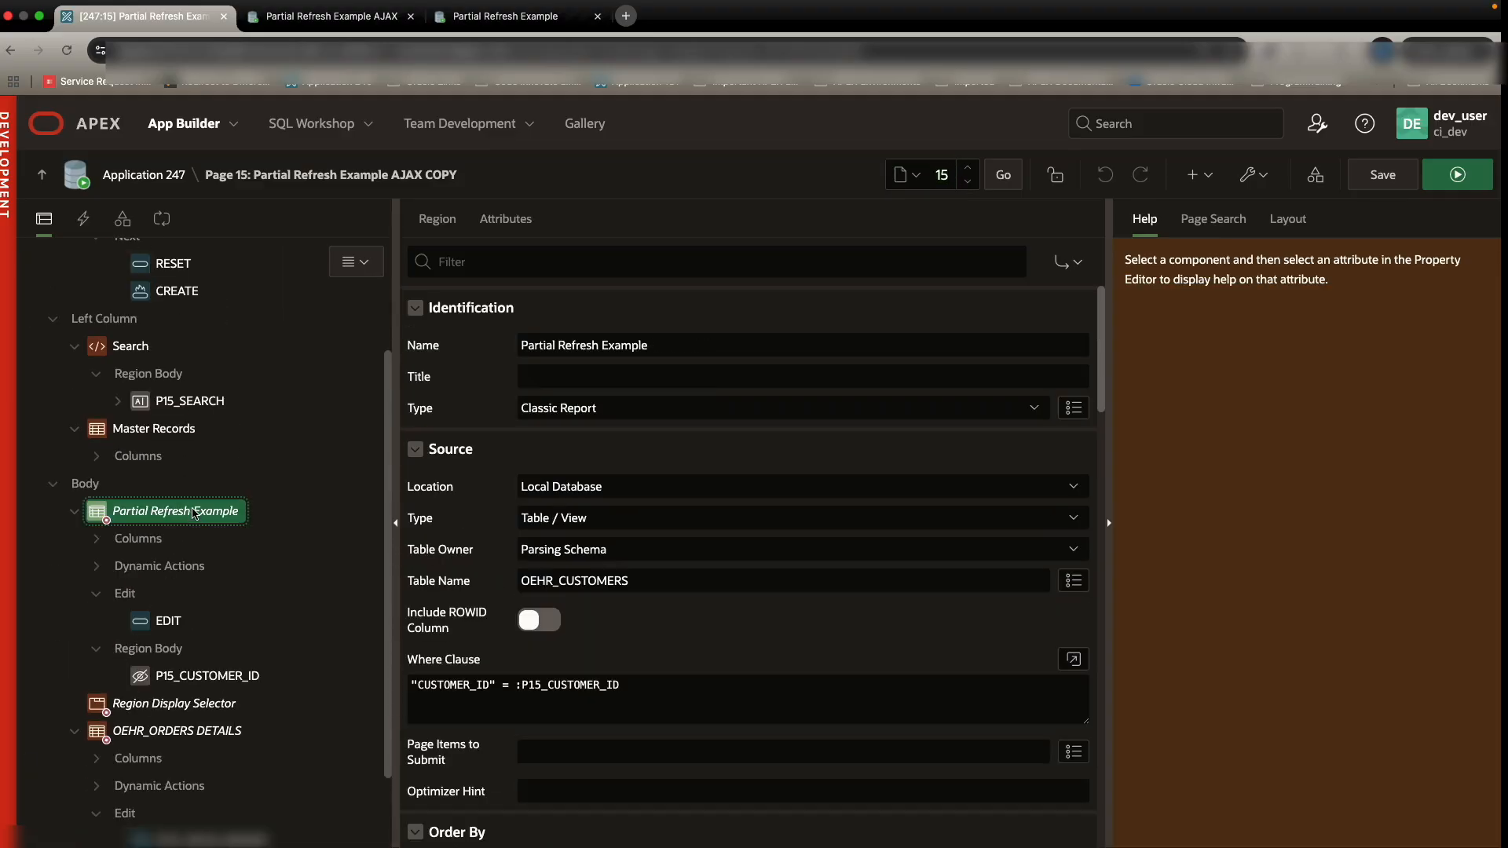
pyautogui.scroll(-3)
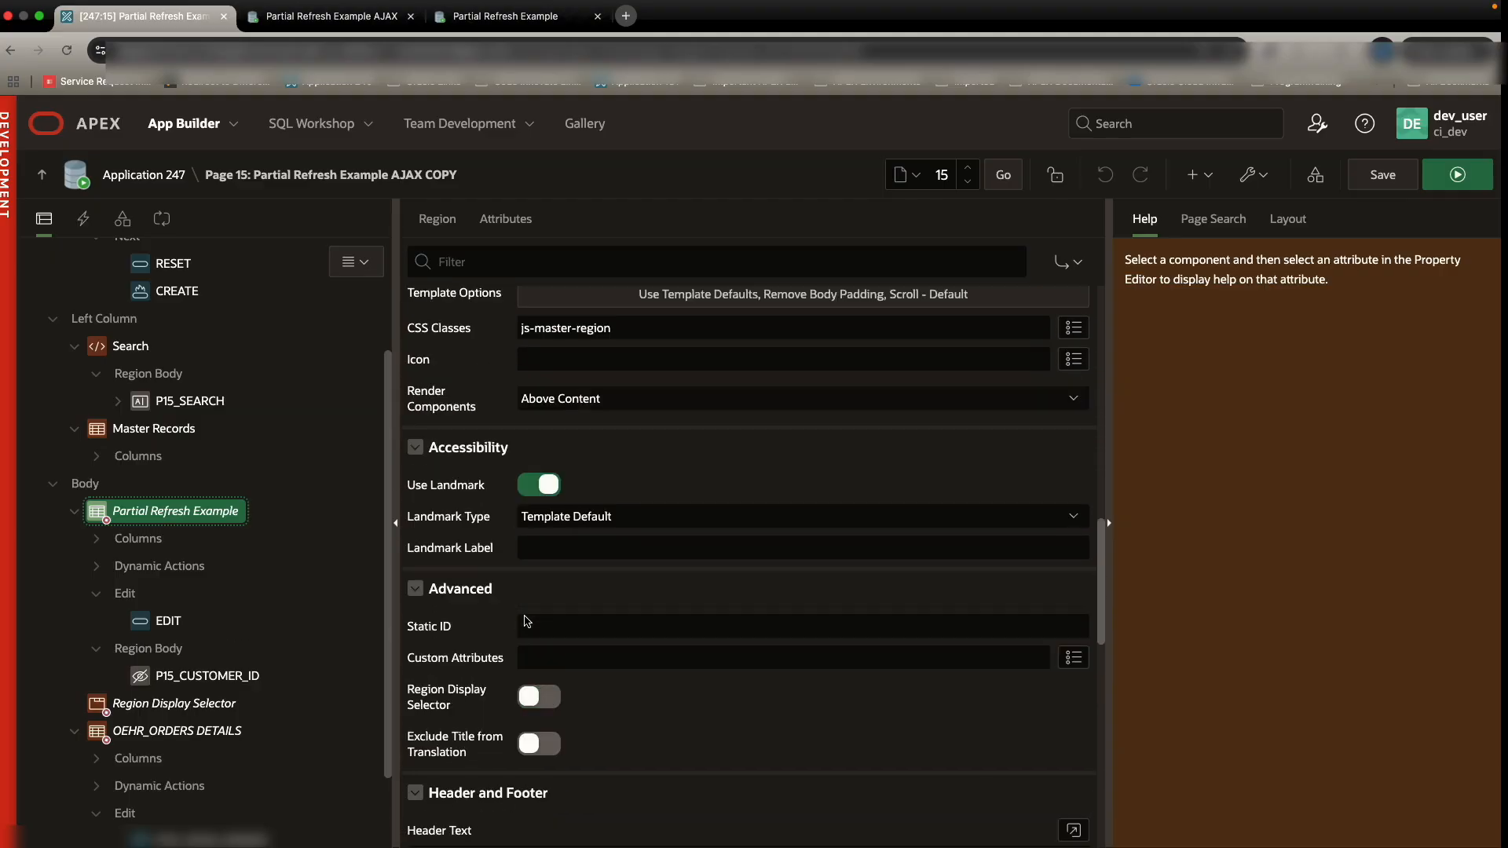
pyautogui.click(756, 613)
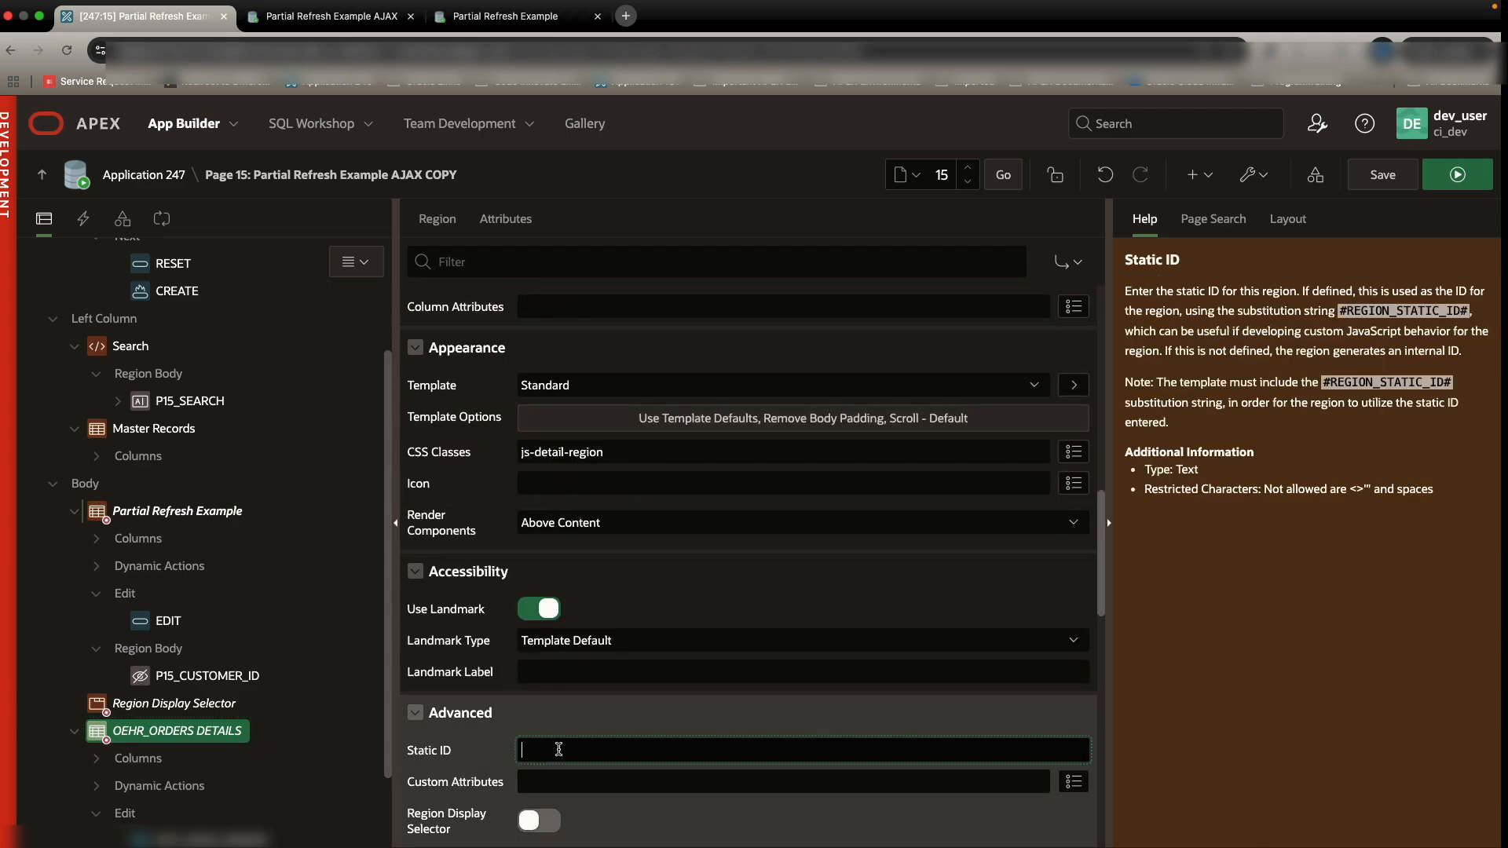
pyautogui.write('DETAILS')
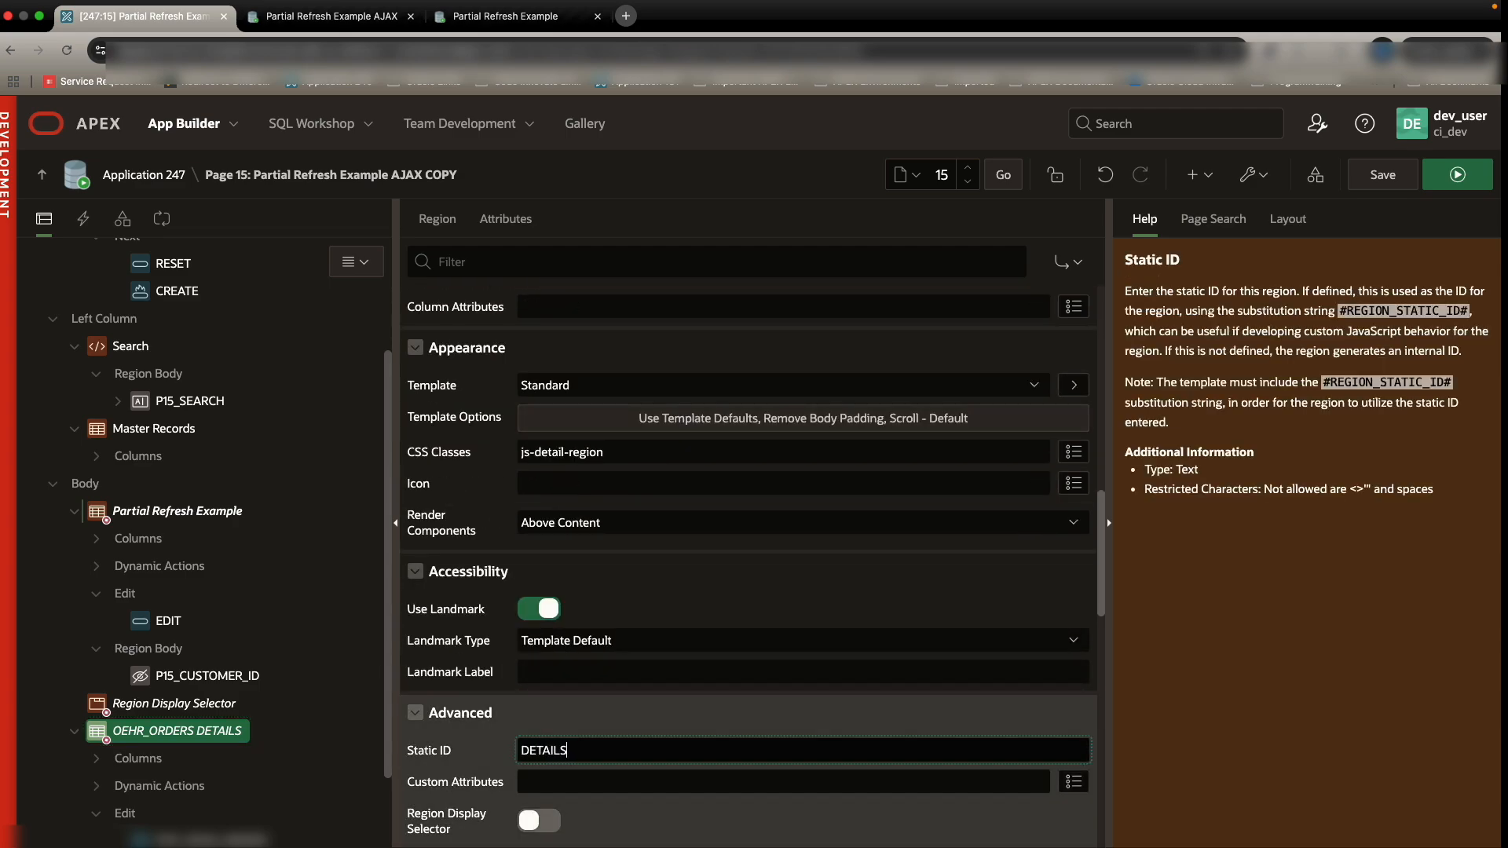
pyautogui.click(82, 219)
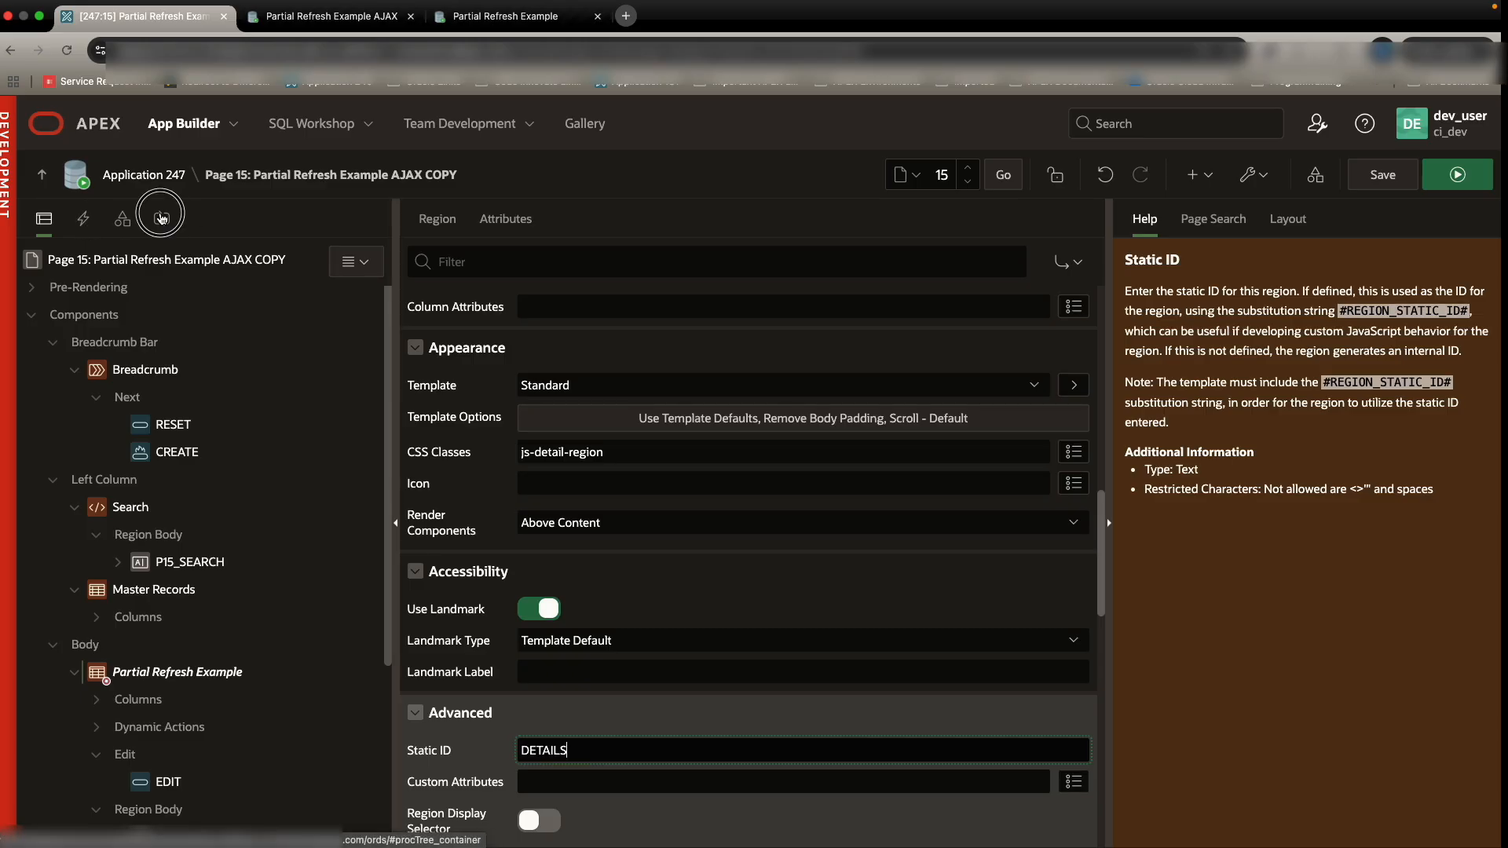
# Step: Create an Ajax Callback process named SET_CUSTOMER_ID and check the P15_CUSTOMER_ID item name
pyautogui.click(161, 219)
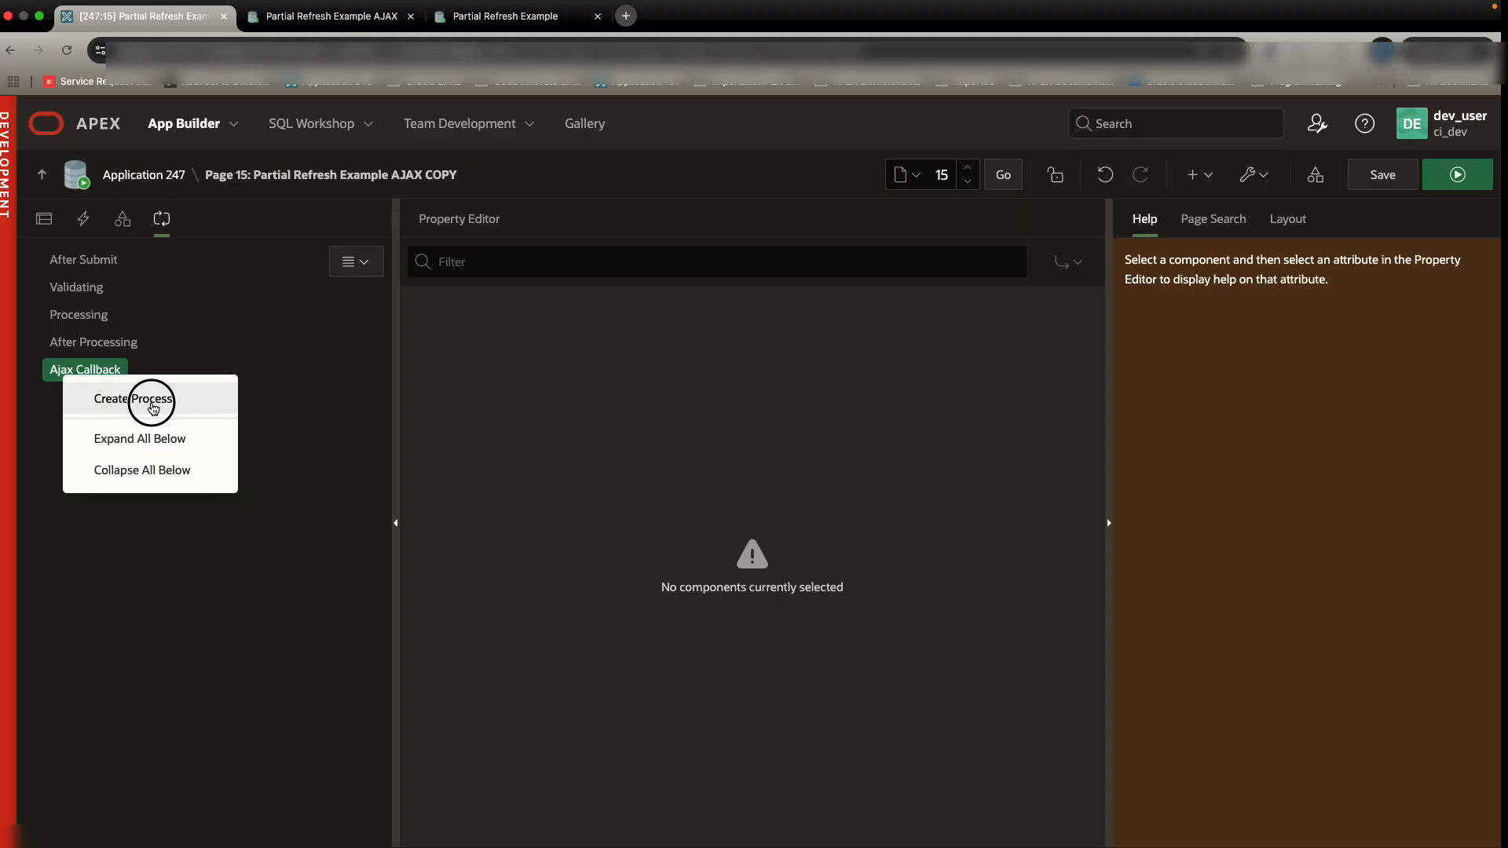
pyautogui.click(132, 399)
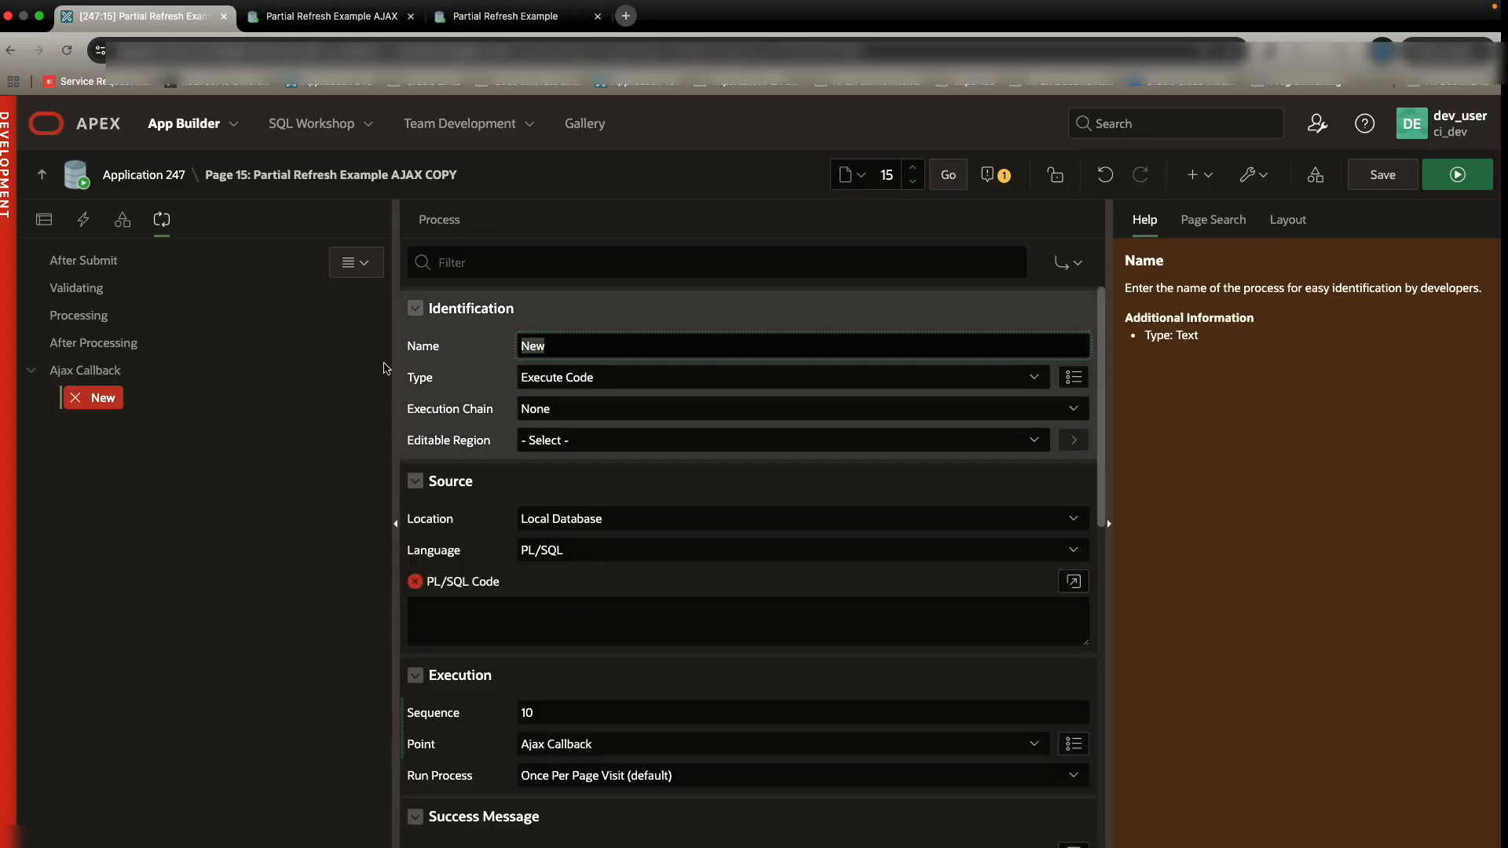
pyautogui.write('SET_')
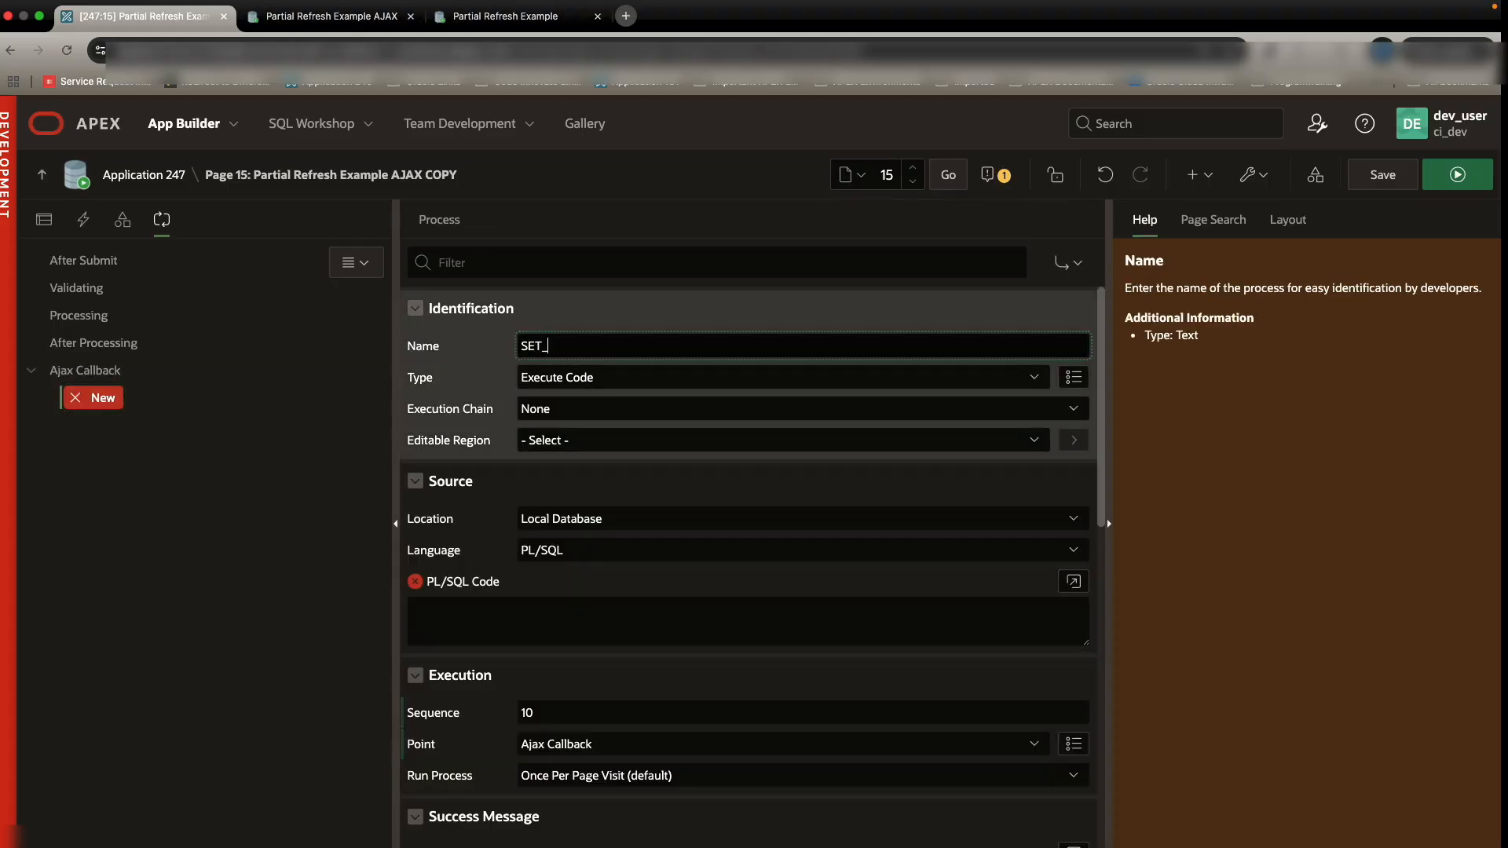
pyautogui.write('CUSTOMER_ID')
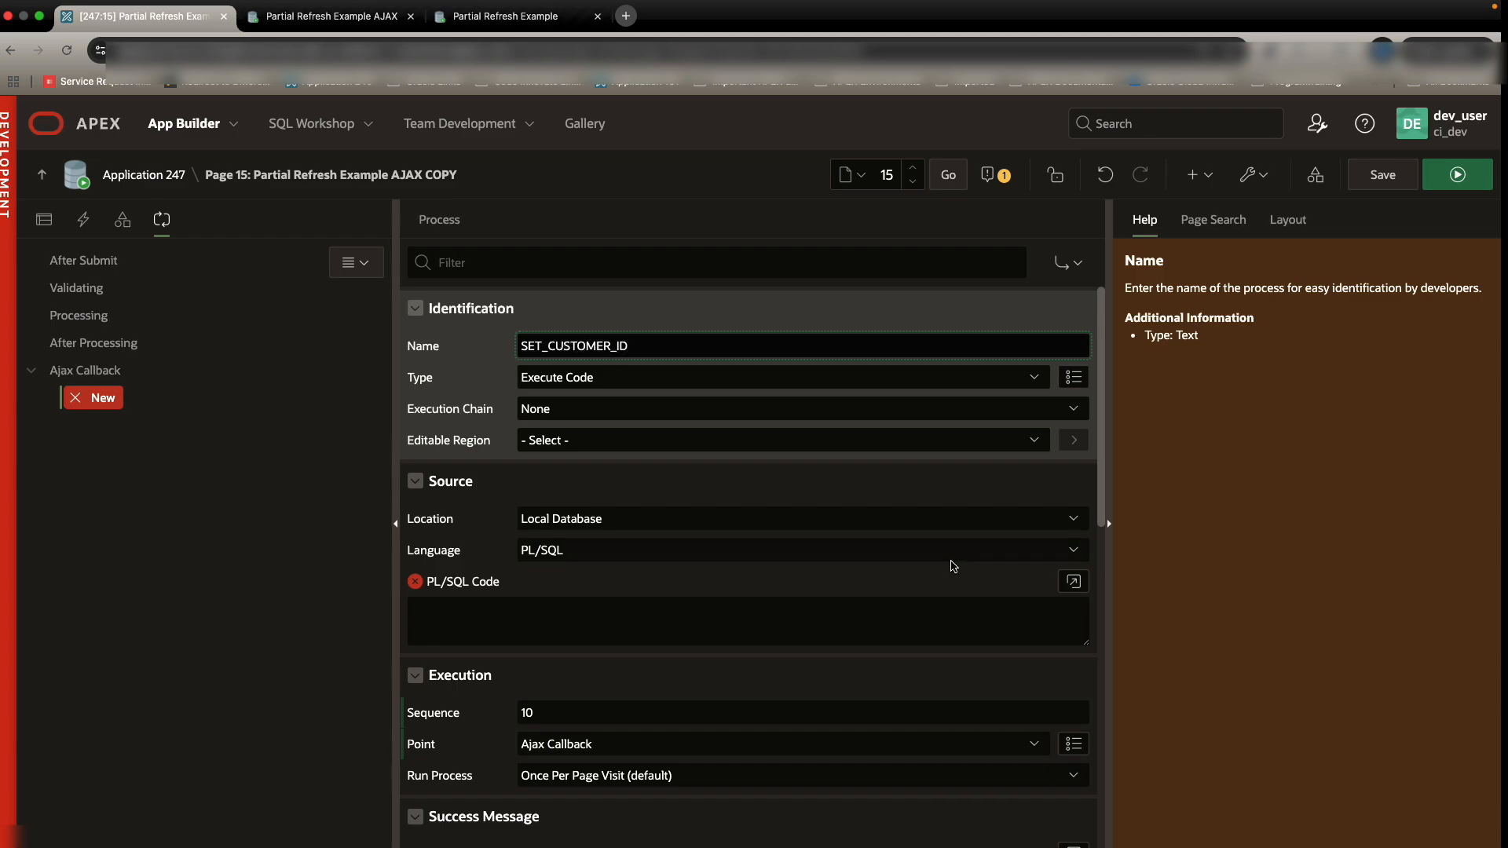
pyautogui.click(1073, 581)
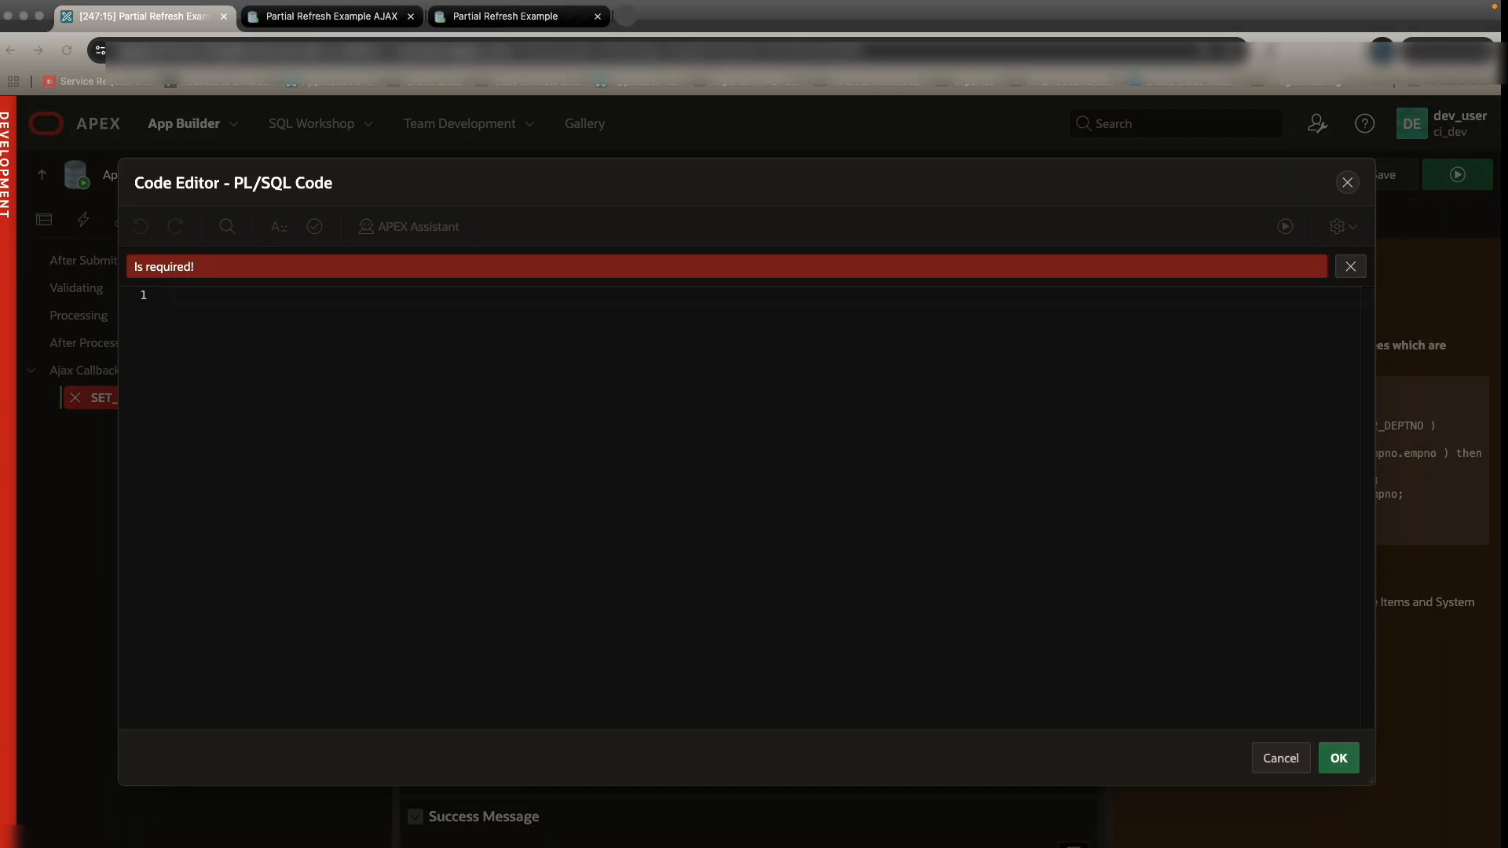
pyautogui.moveTo(703, 600)
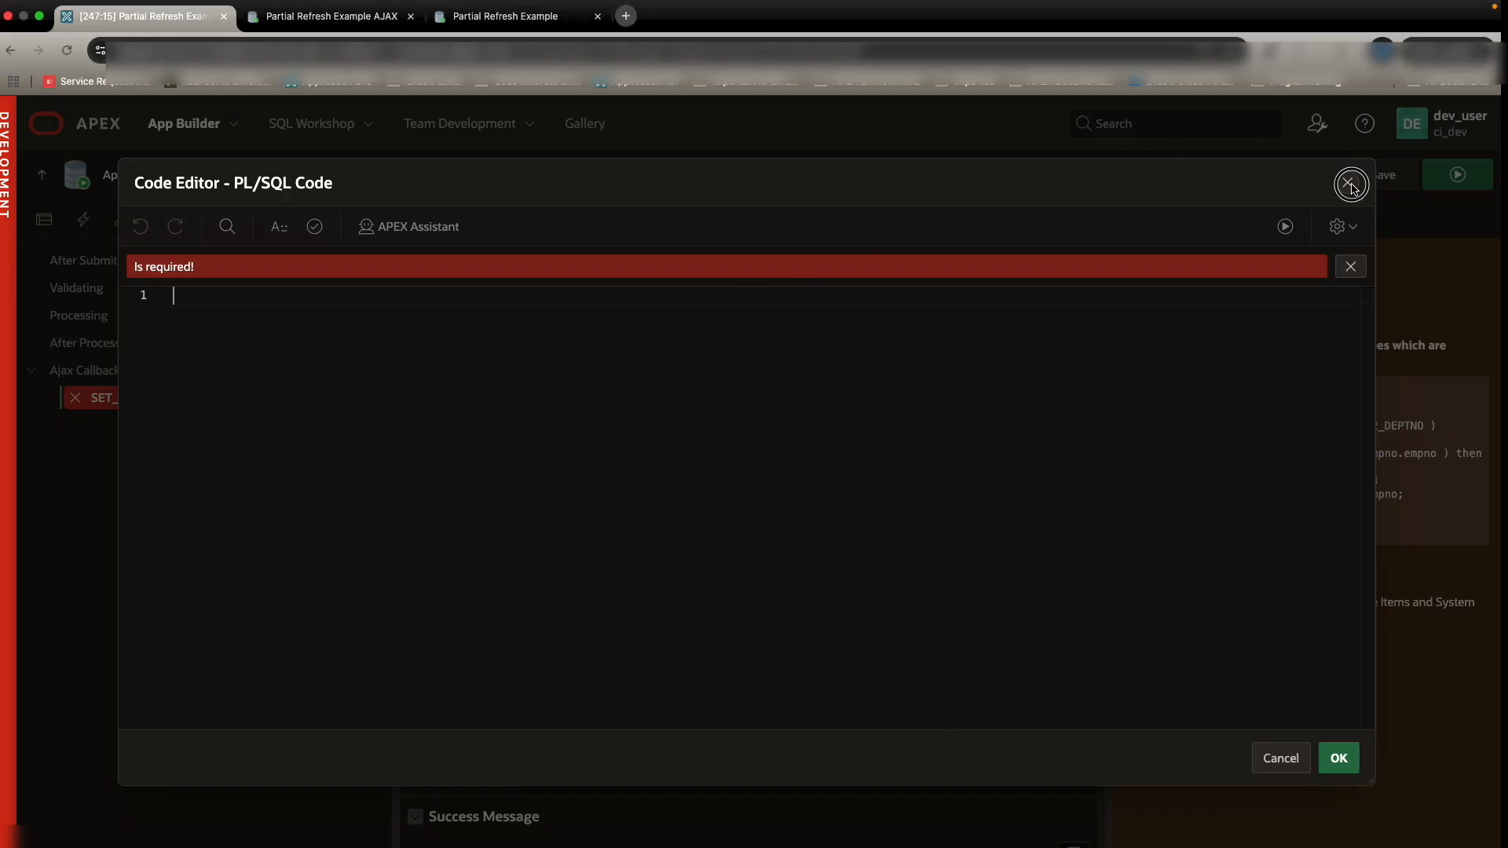
pyautogui.click(1351, 184)
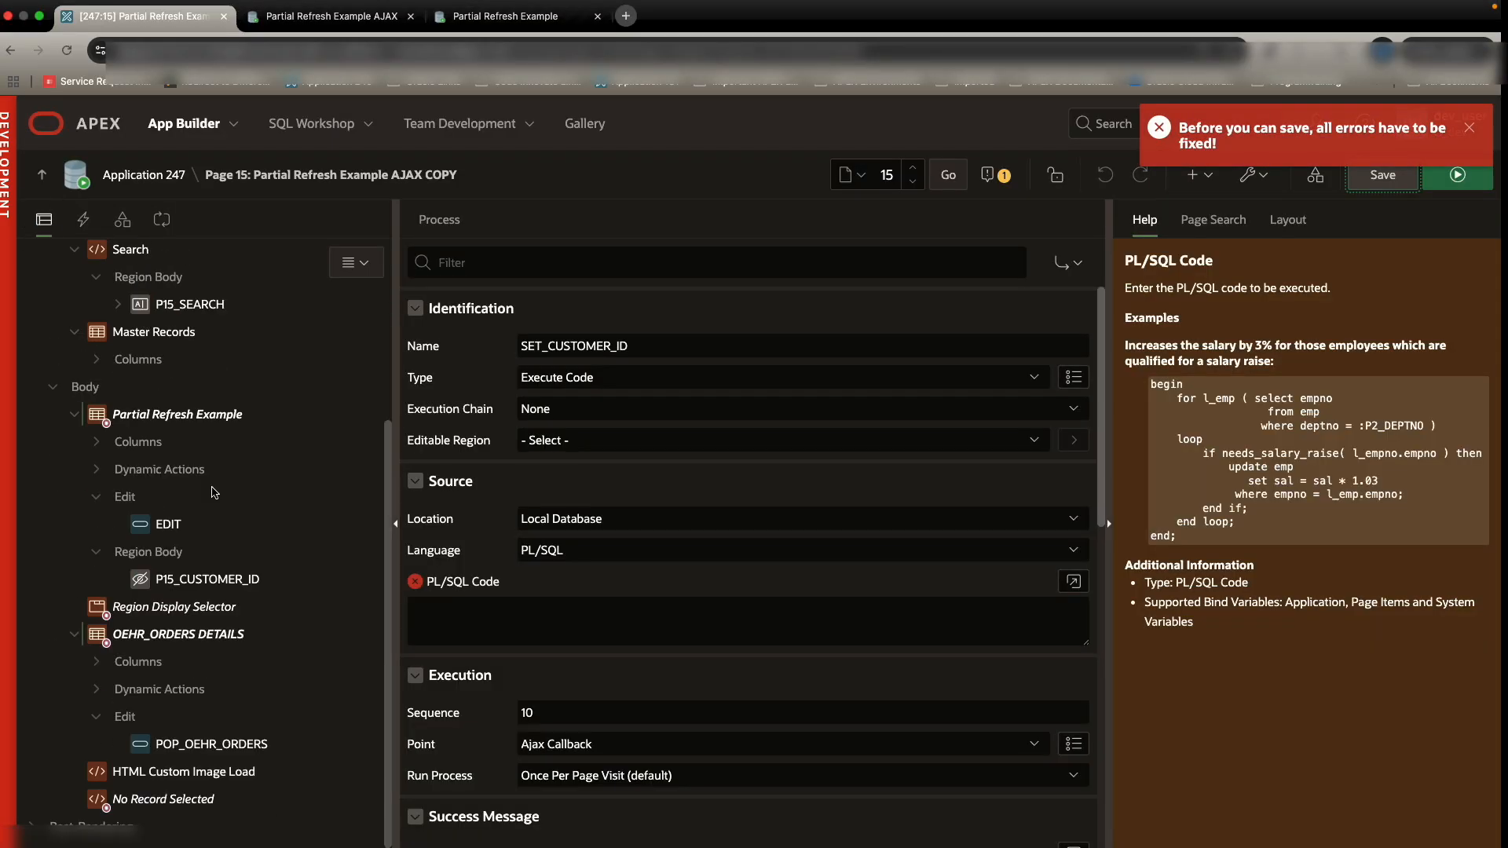
pyautogui.click(205, 578)
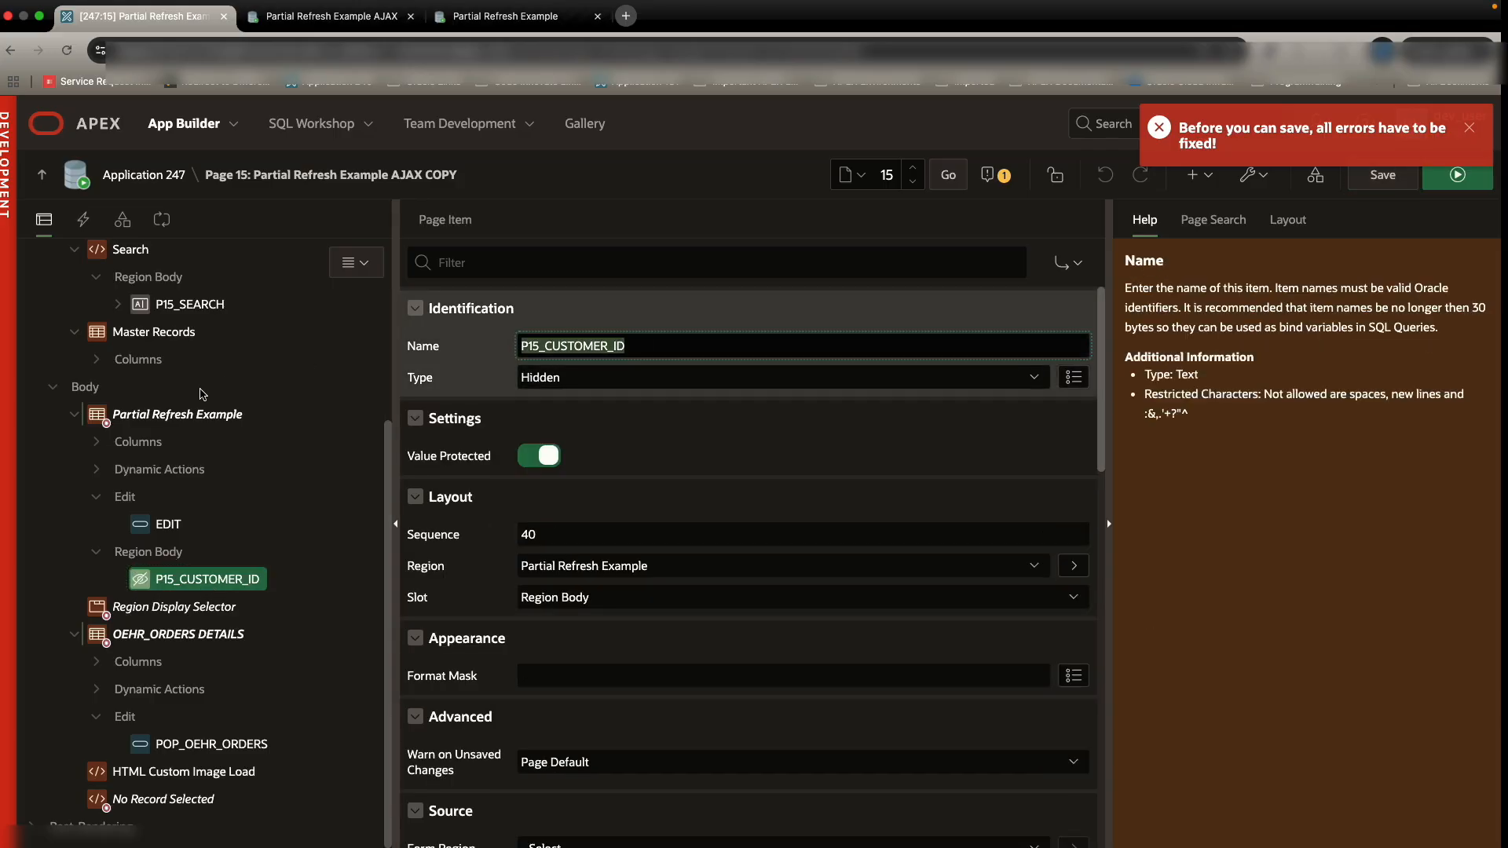
pyautogui.click(161, 218)
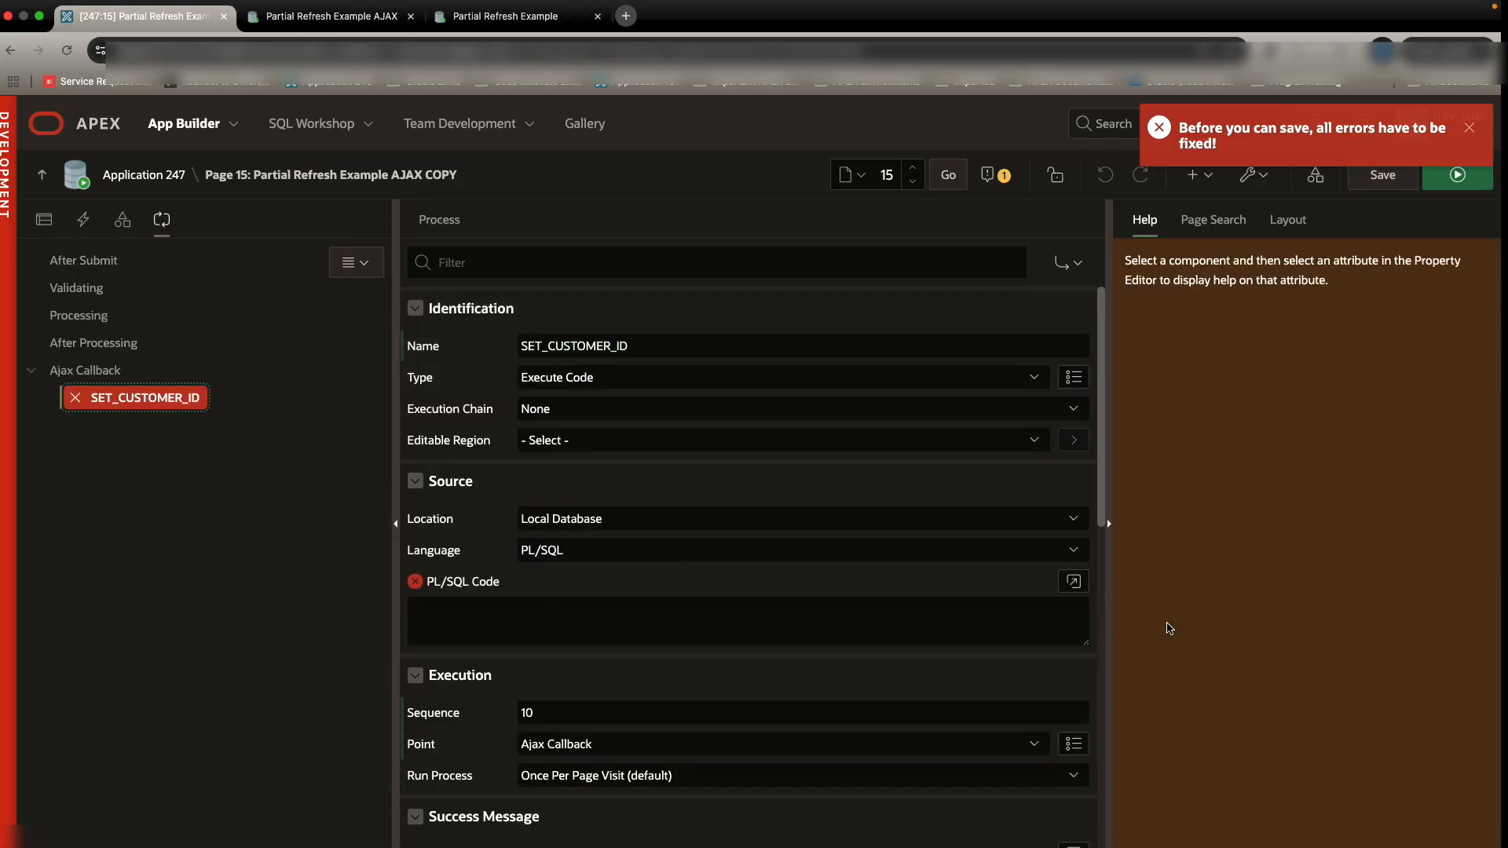
# Step: Enter PL/SQL APEX_UTIL.SET_SESSION_STATE setting P15_CUSTOMER_ID from G_X01 and apply it
pyautogui.click(1073, 582)
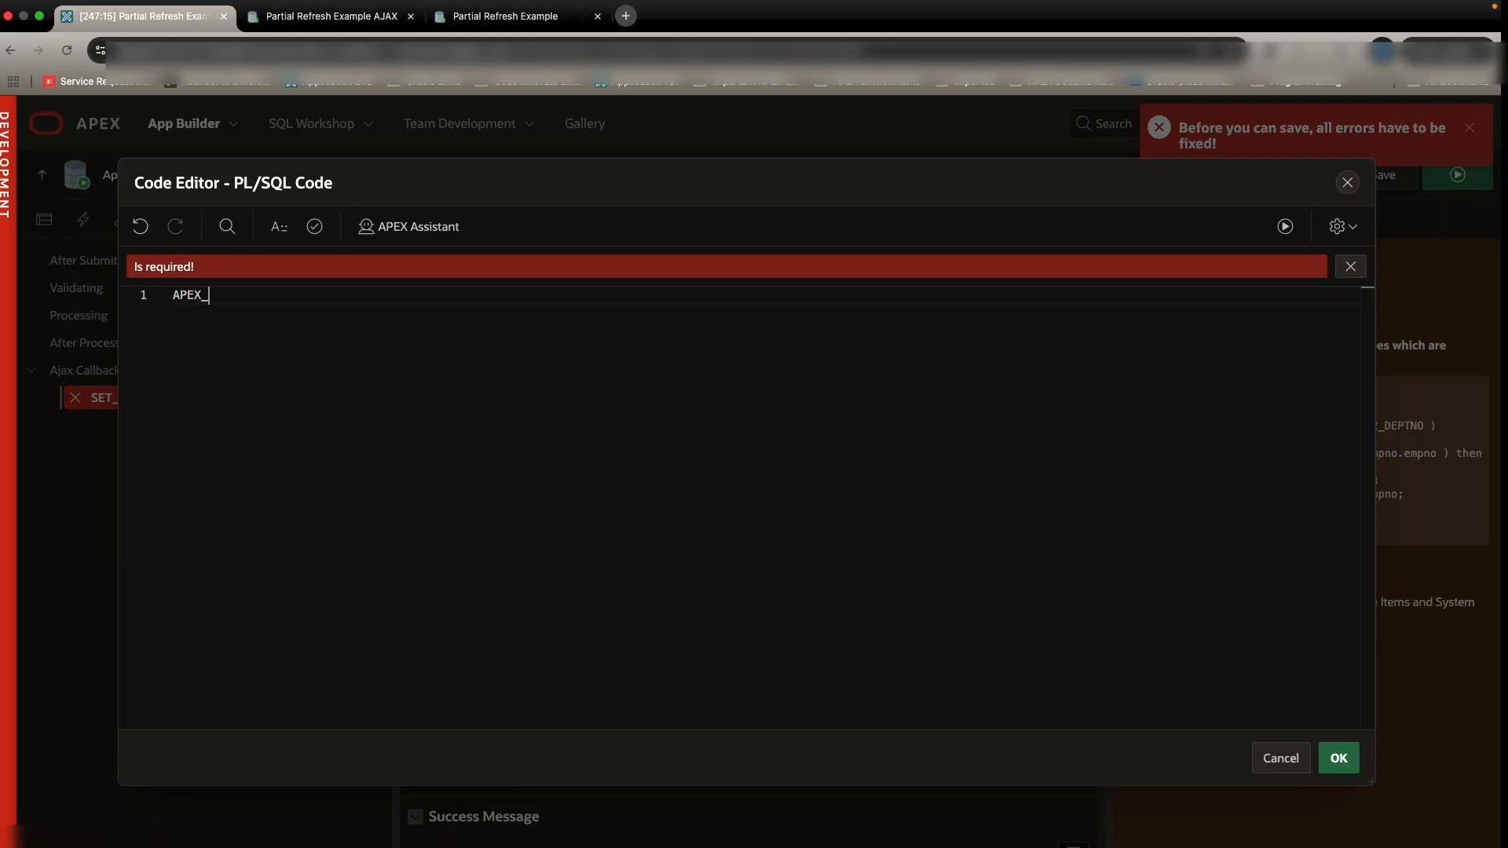
pyautogui.write('UTIL.S')
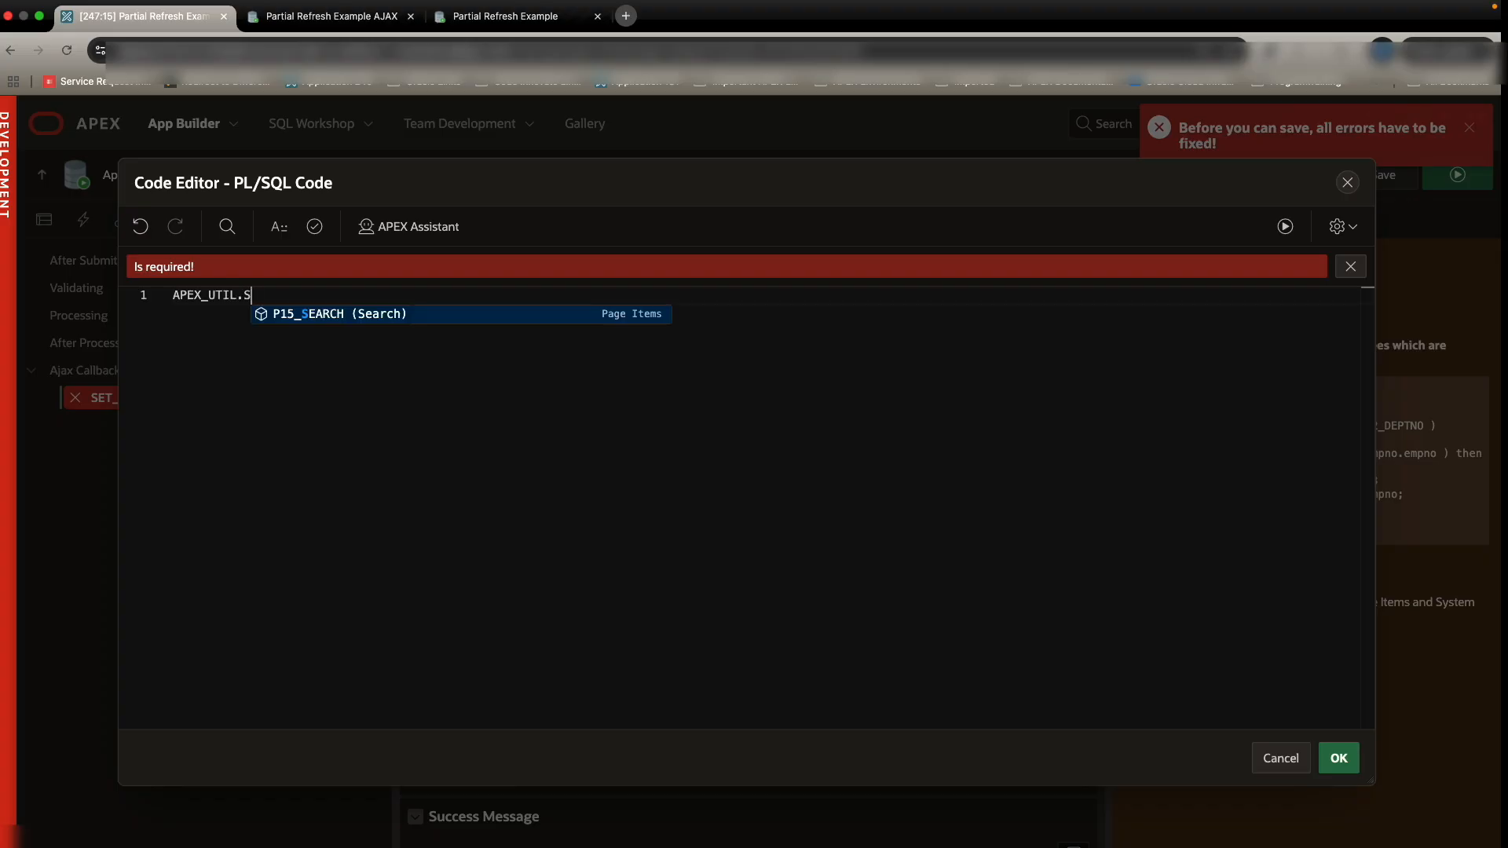
pyautogui.write("ET_SESSION_STATE('P15_CUSTOMER_ID',APEX_APPLICATION.G_X01);")
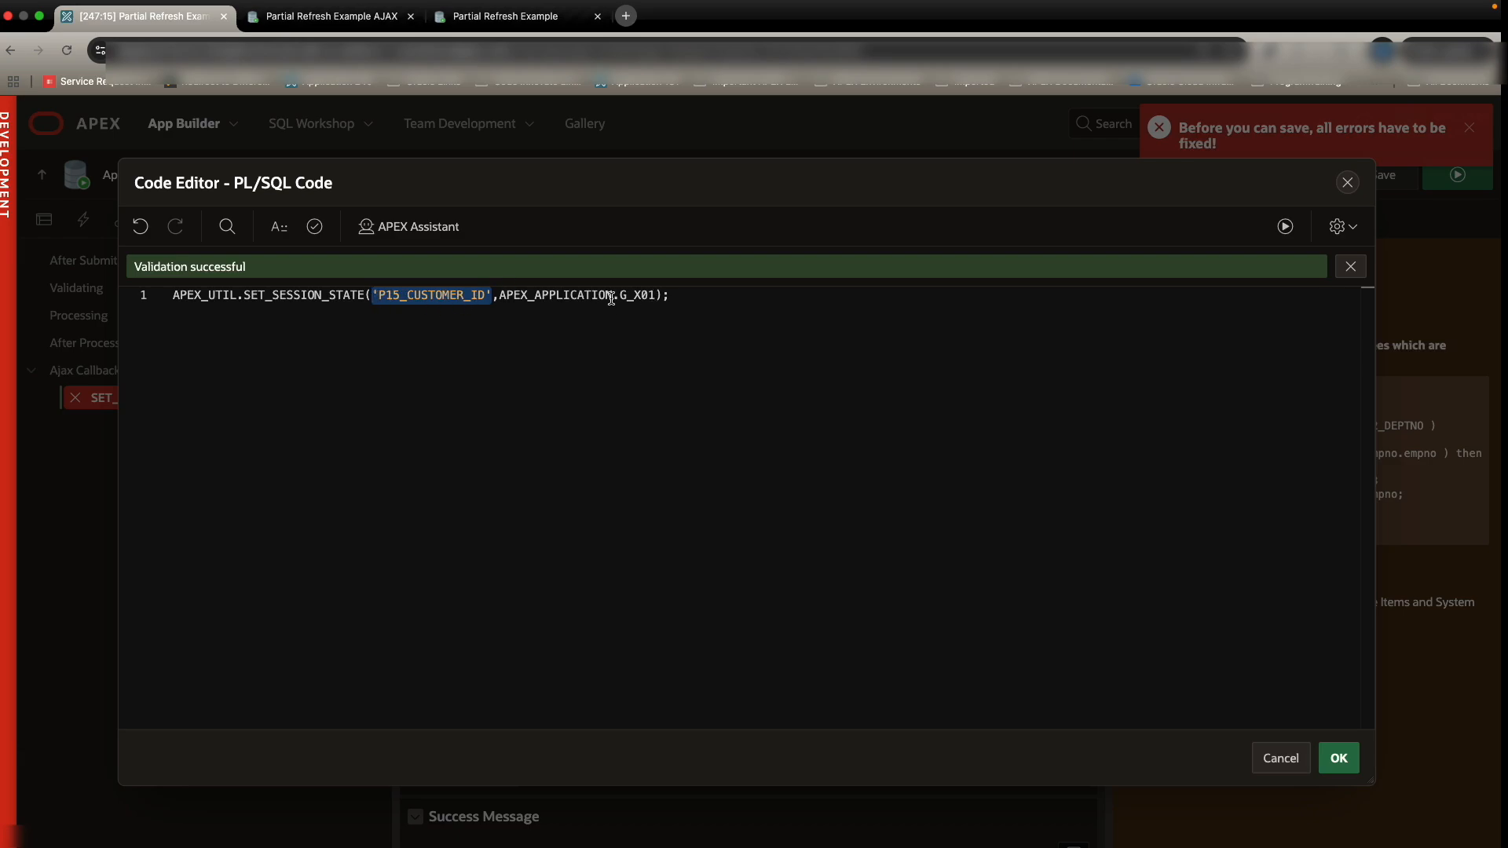
pyautogui.click(672, 296)
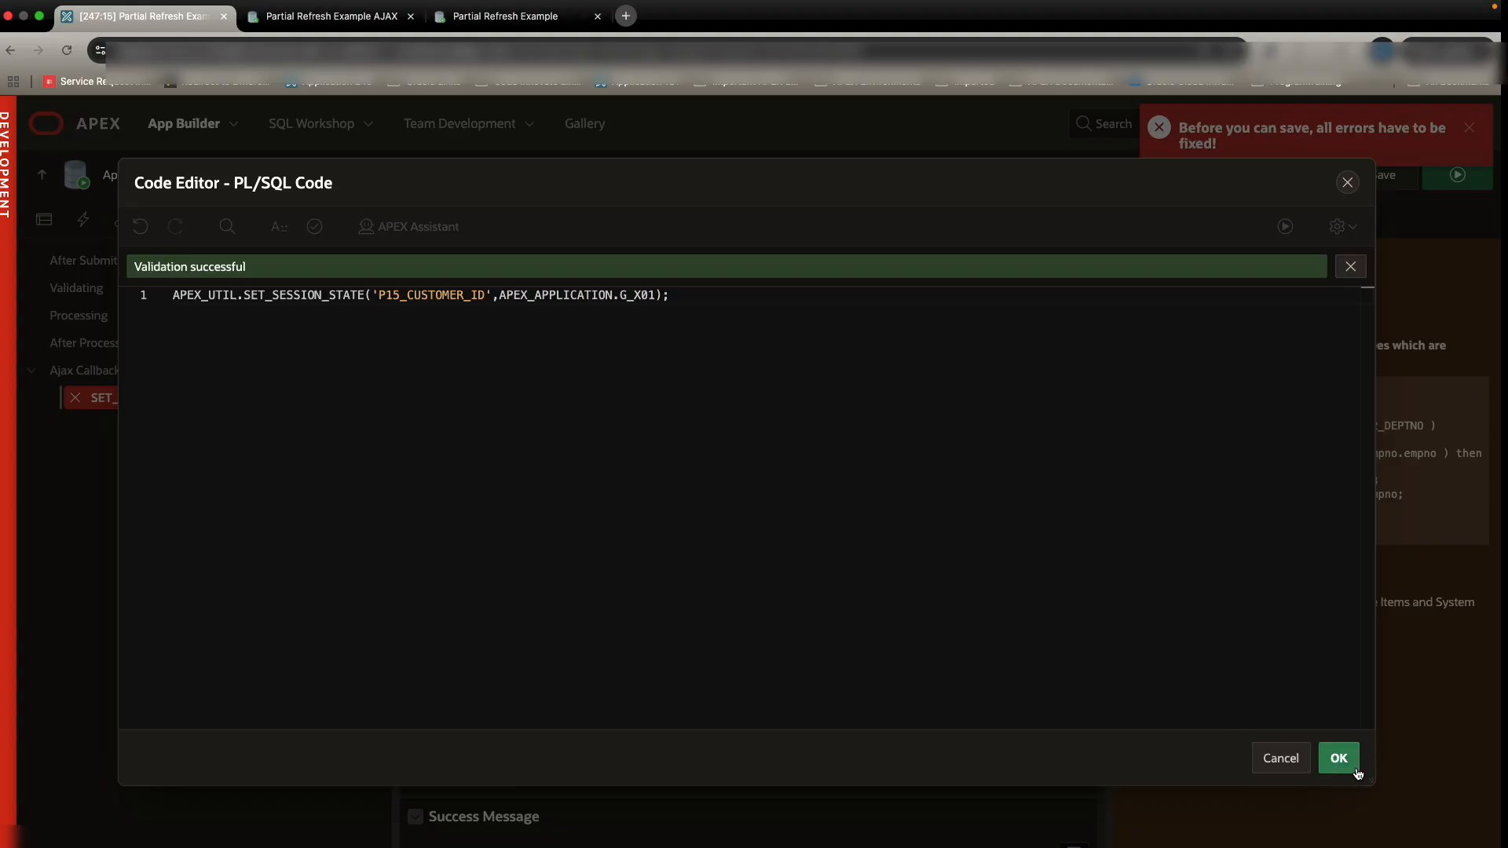
pyautogui.click(1339, 759)
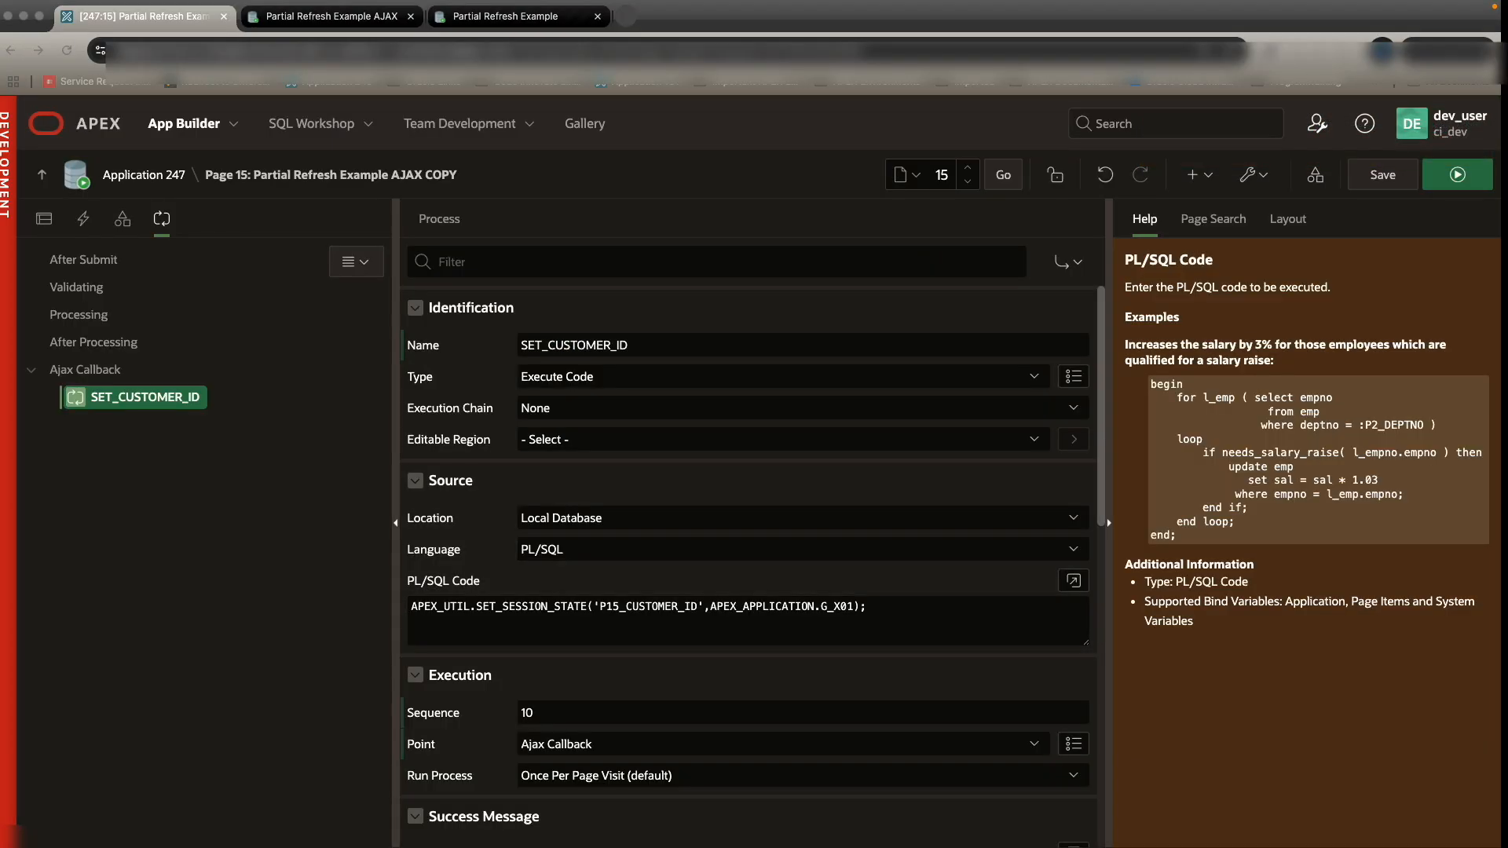
# Step: Add dynamic action Click Class on Click with jQuery selector .t-MediaList-itemWrap
pyautogui.click(44, 219)
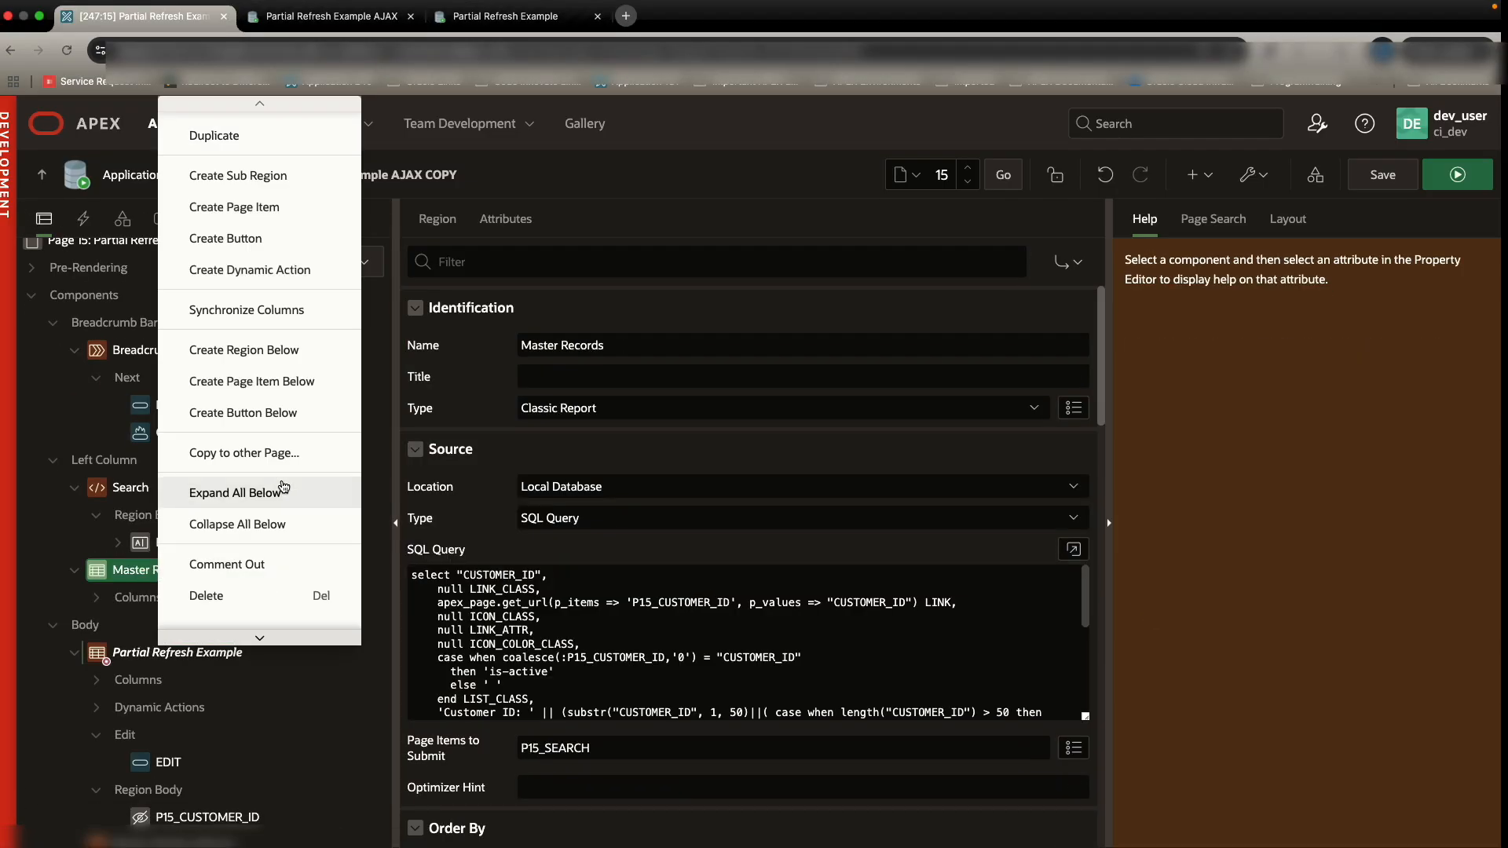
pyautogui.moveTo(283, 282)
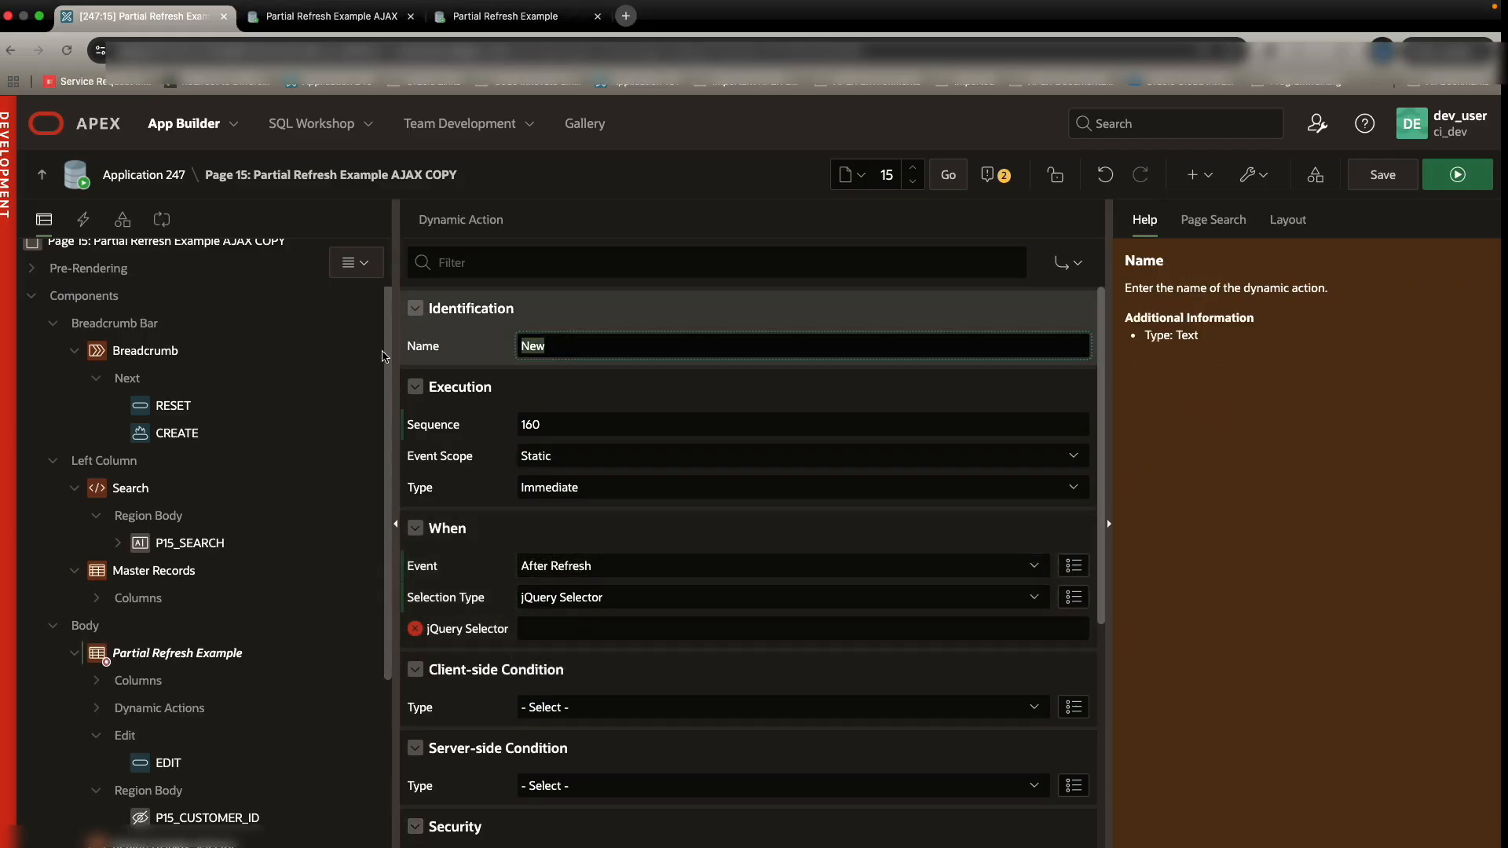
pyautogui.write('Click Class')
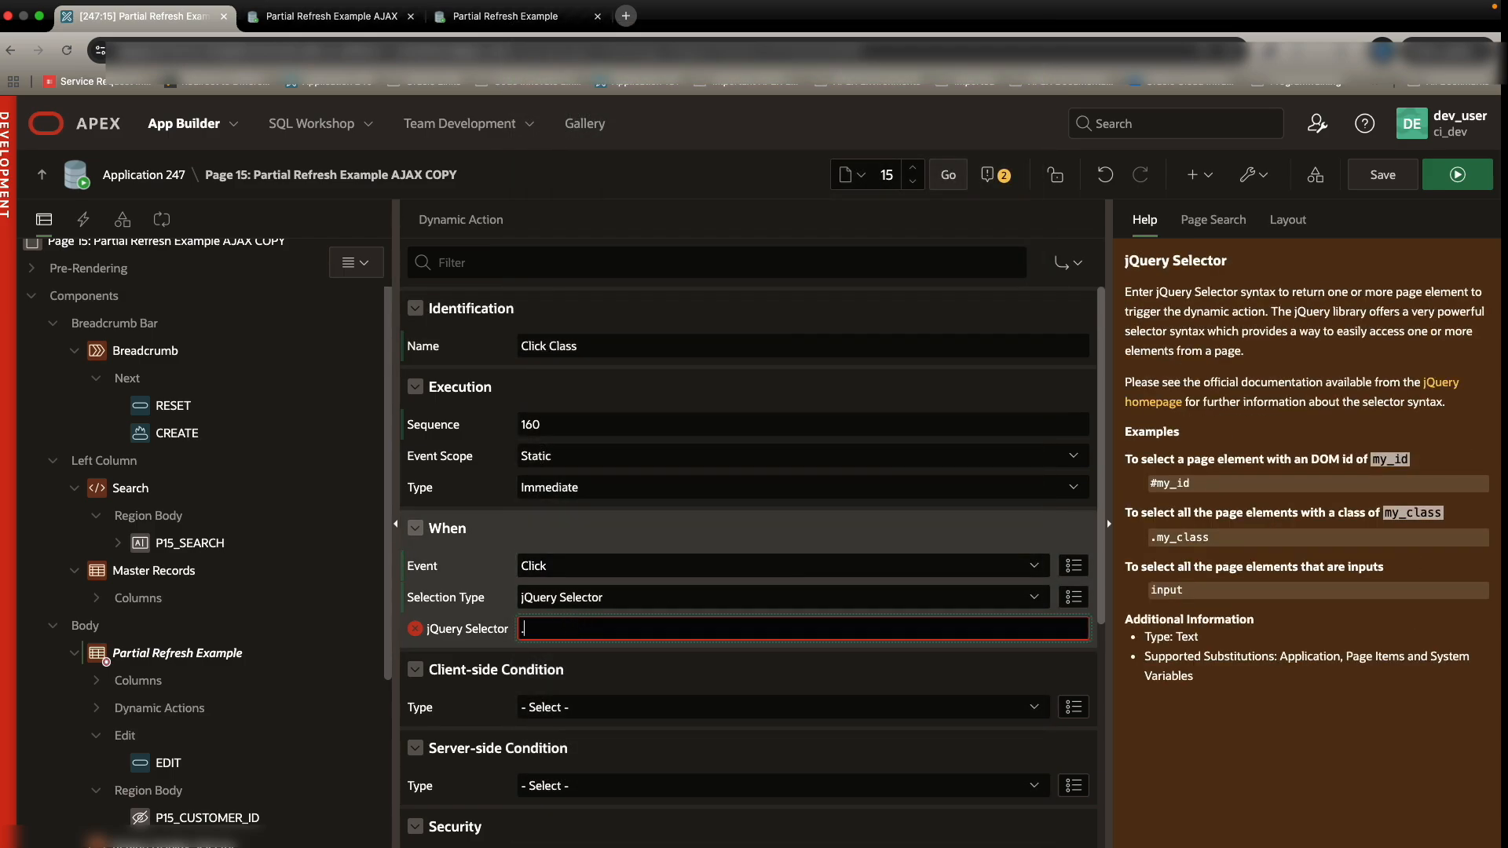
pyautogui.write('.t-MediaList-itemw')
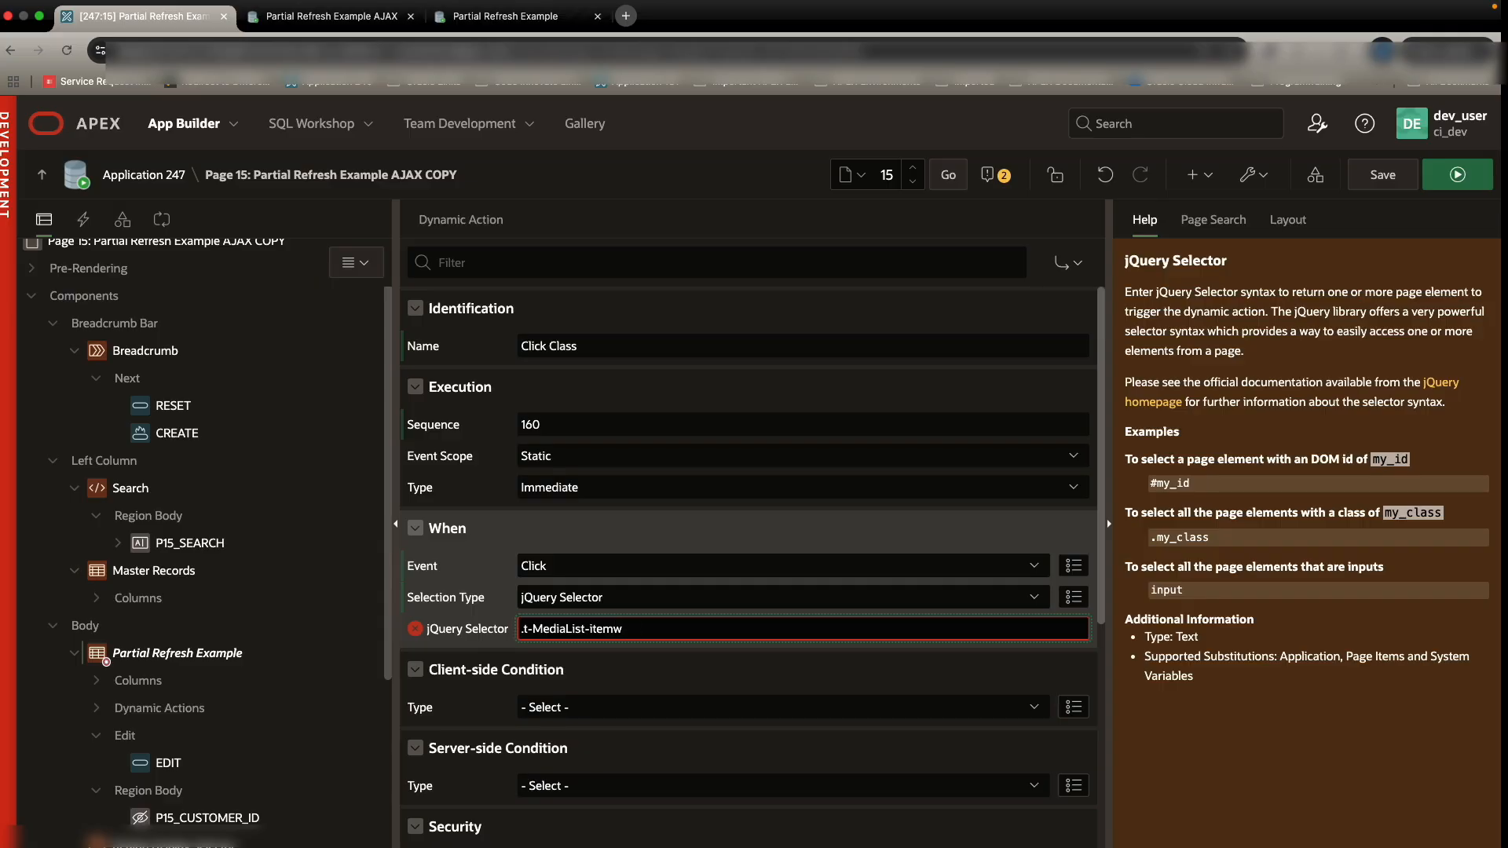
pyautogui.write('Wrap')
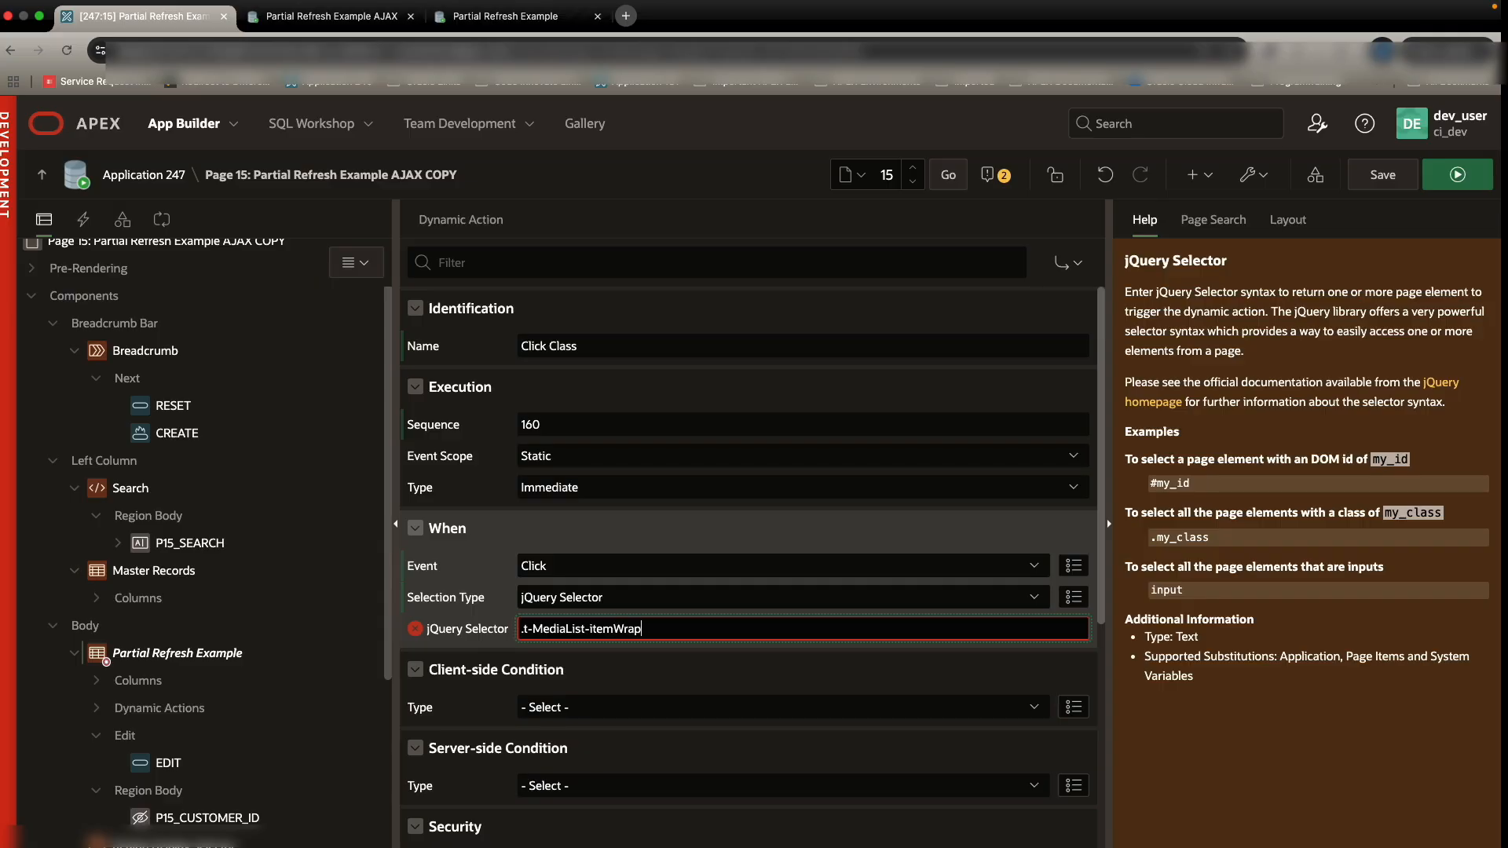
pyautogui.click(1382, 175)
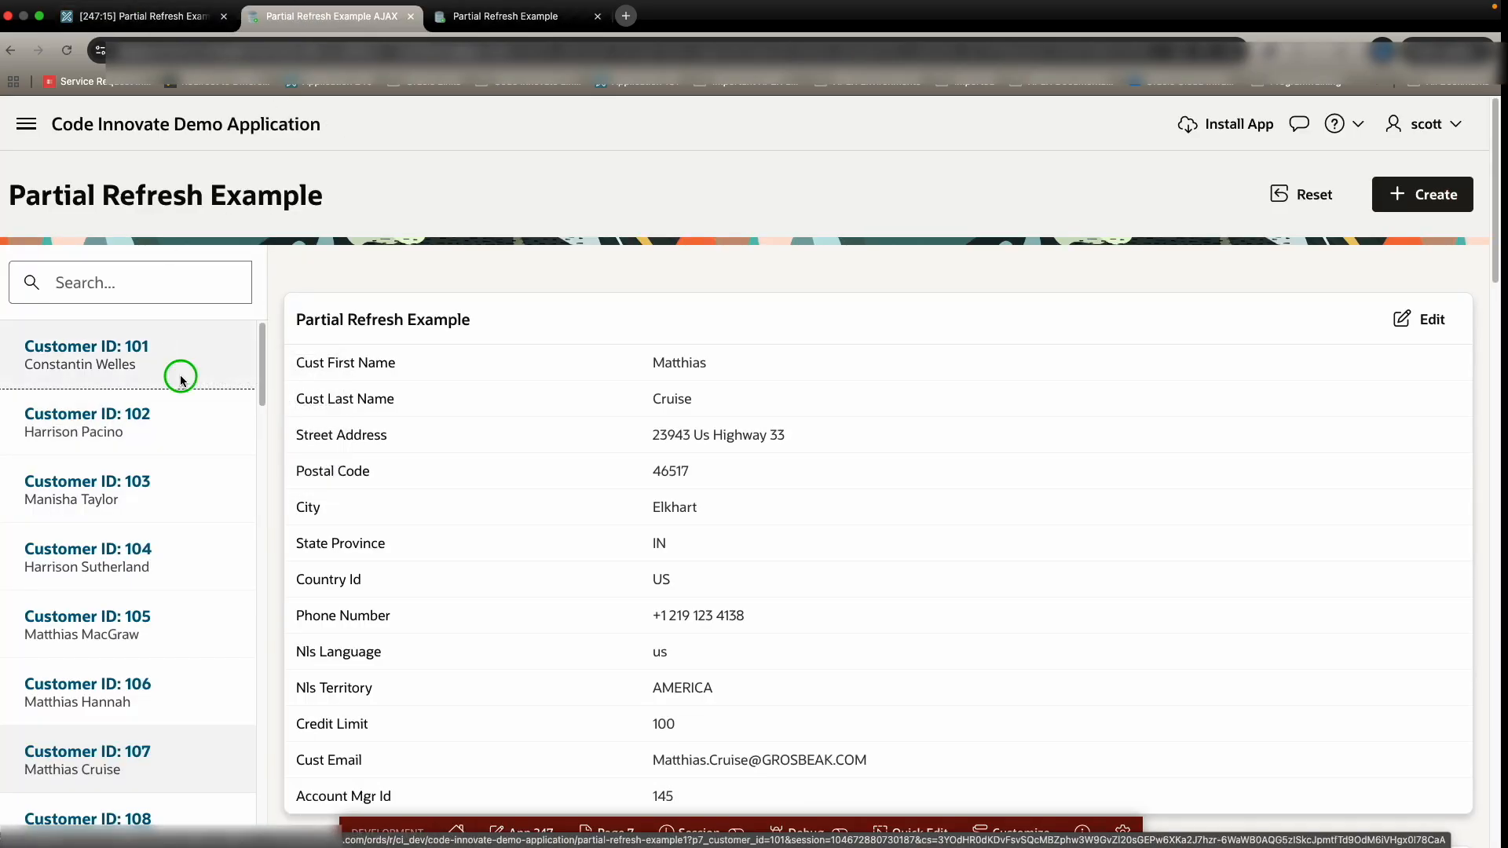
# Step: Confirm in DevTools the customer links carry the t-MediaList-itemWrap class, then return to the builder
pyautogui.press('F12')
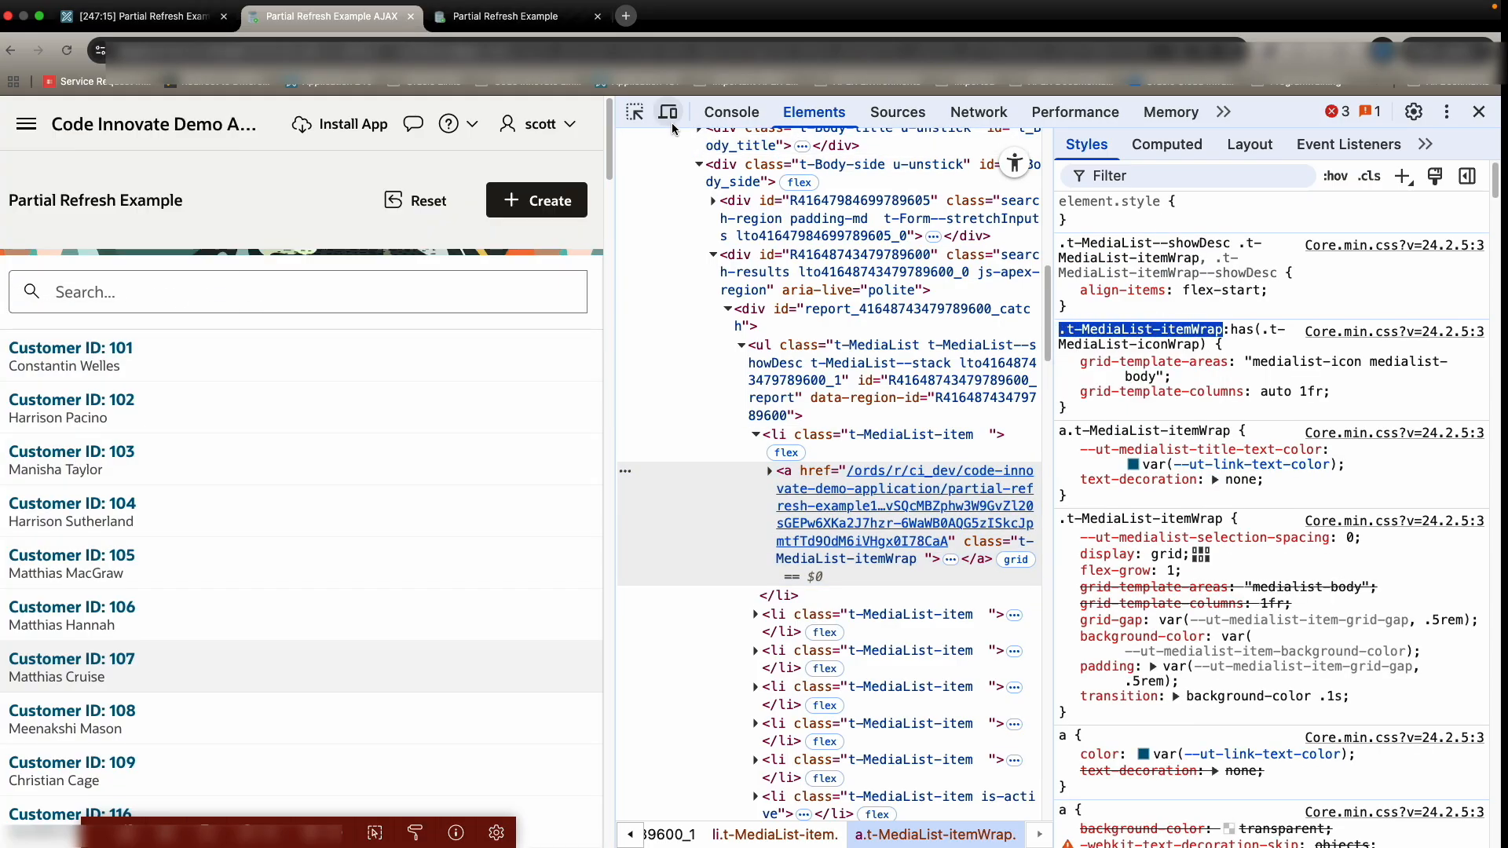
pyautogui.moveTo(293, 339)
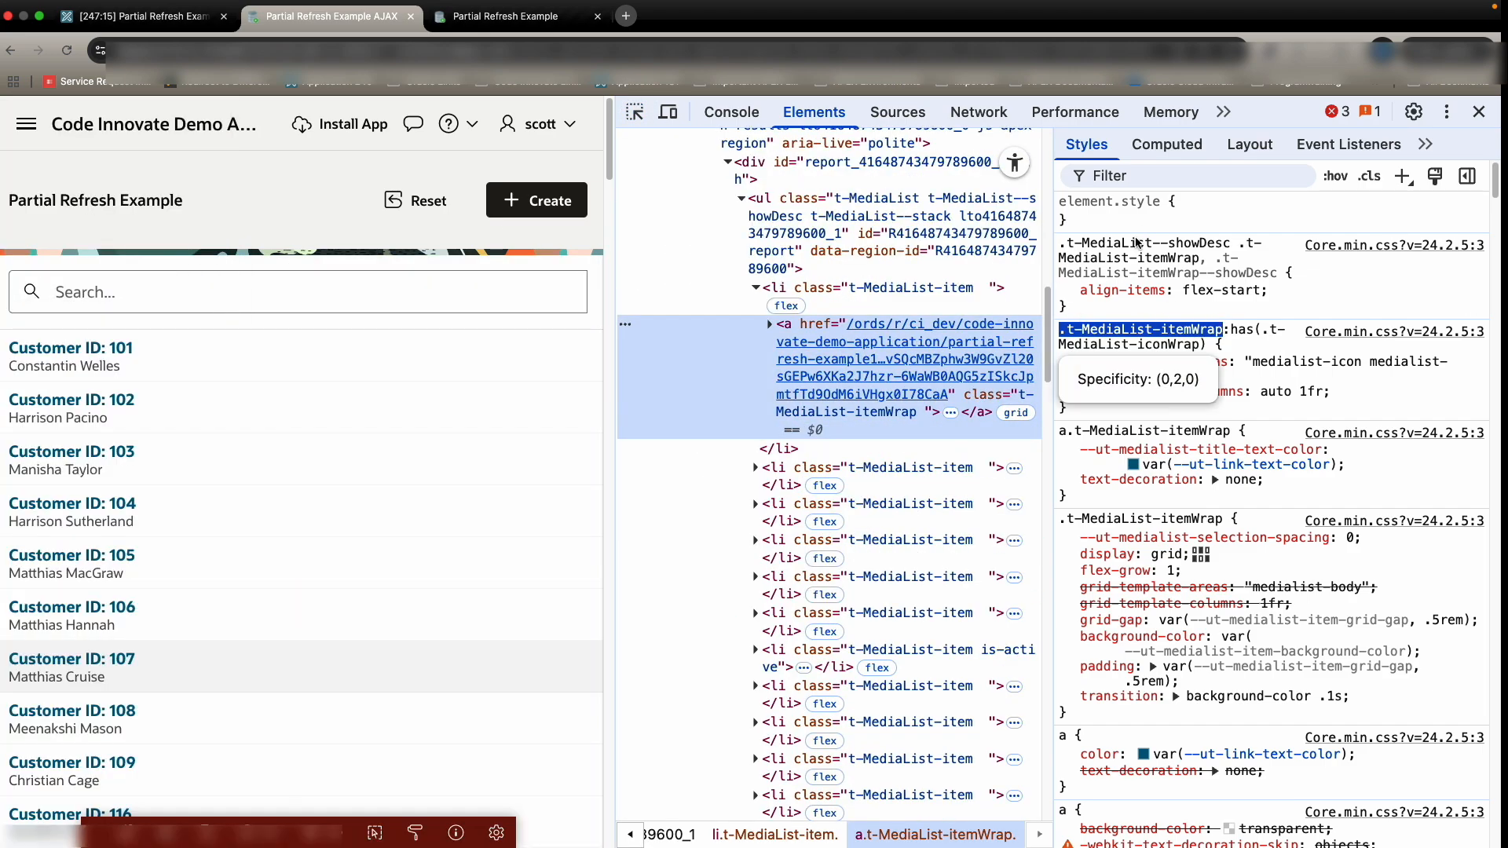
pyautogui.click(142, 16)
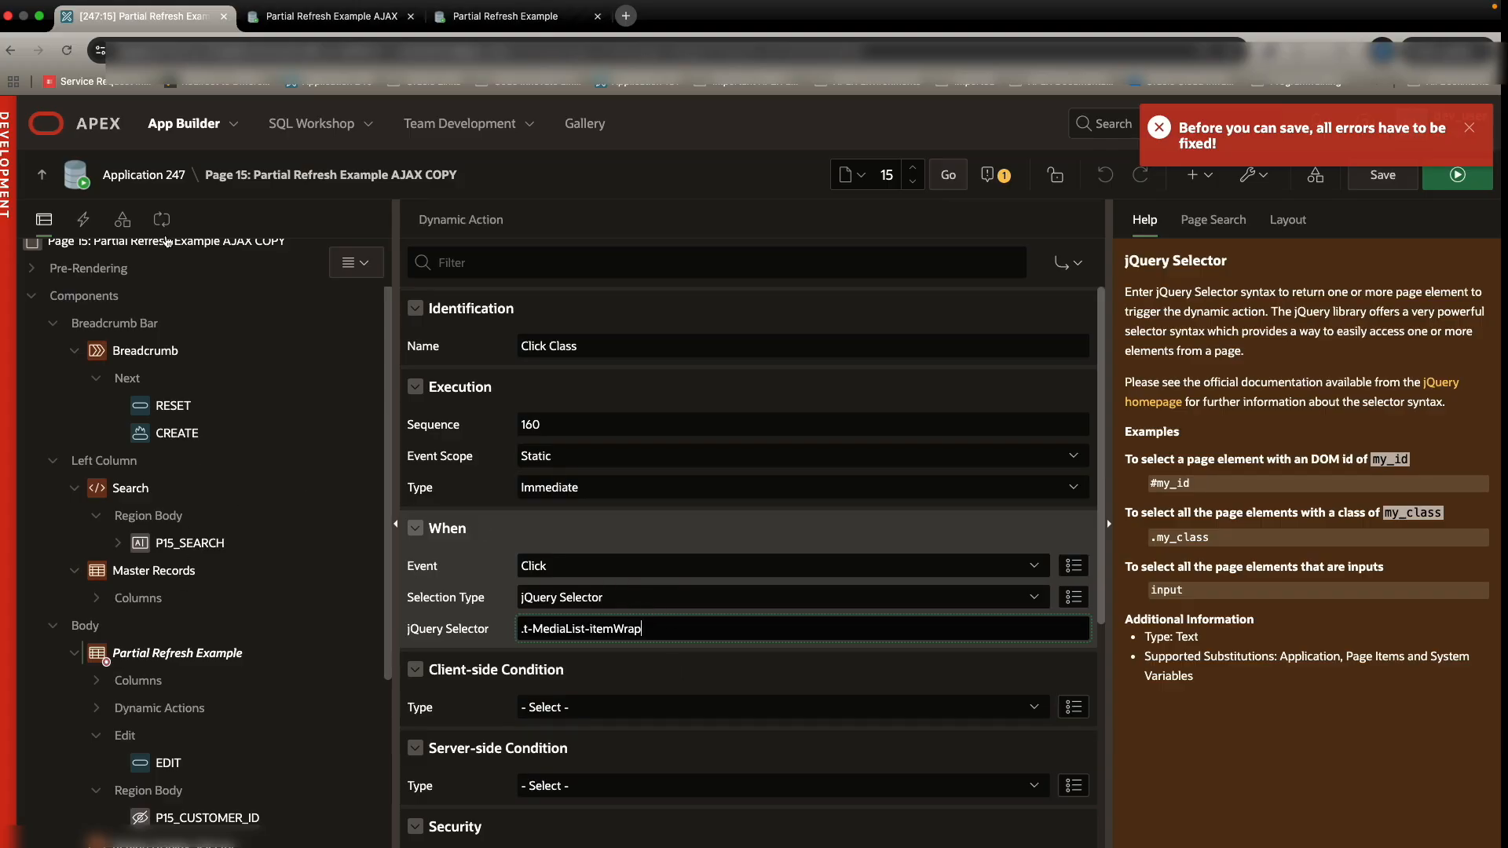
# Step: Make the True action Execute JavaScript Code reading the clicked element's customer-id data, and save page 15
pyautogui.click(81, 219)
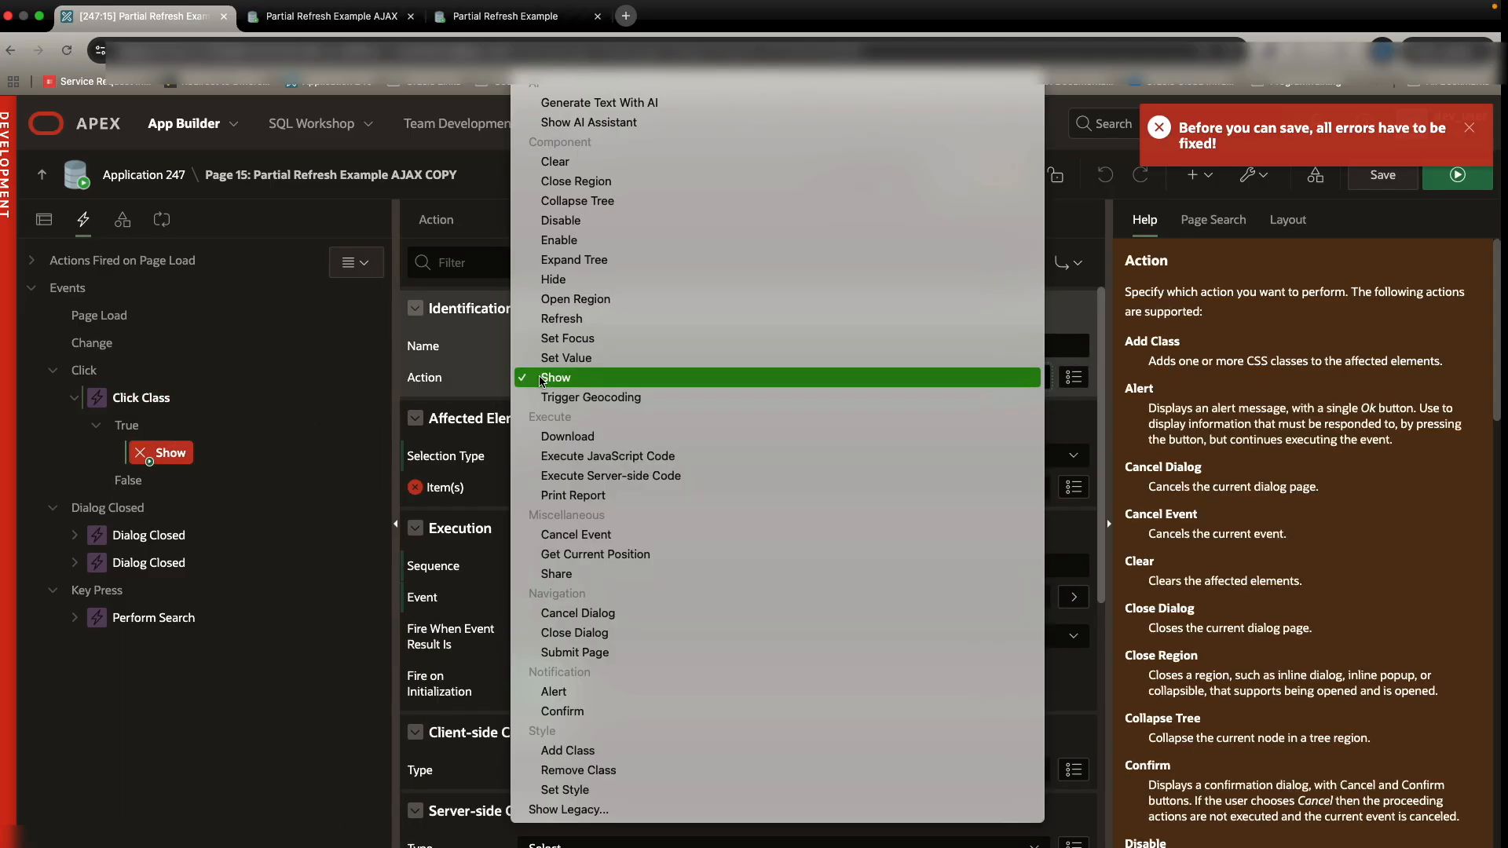
pyautogui.moveTo(608, 456)
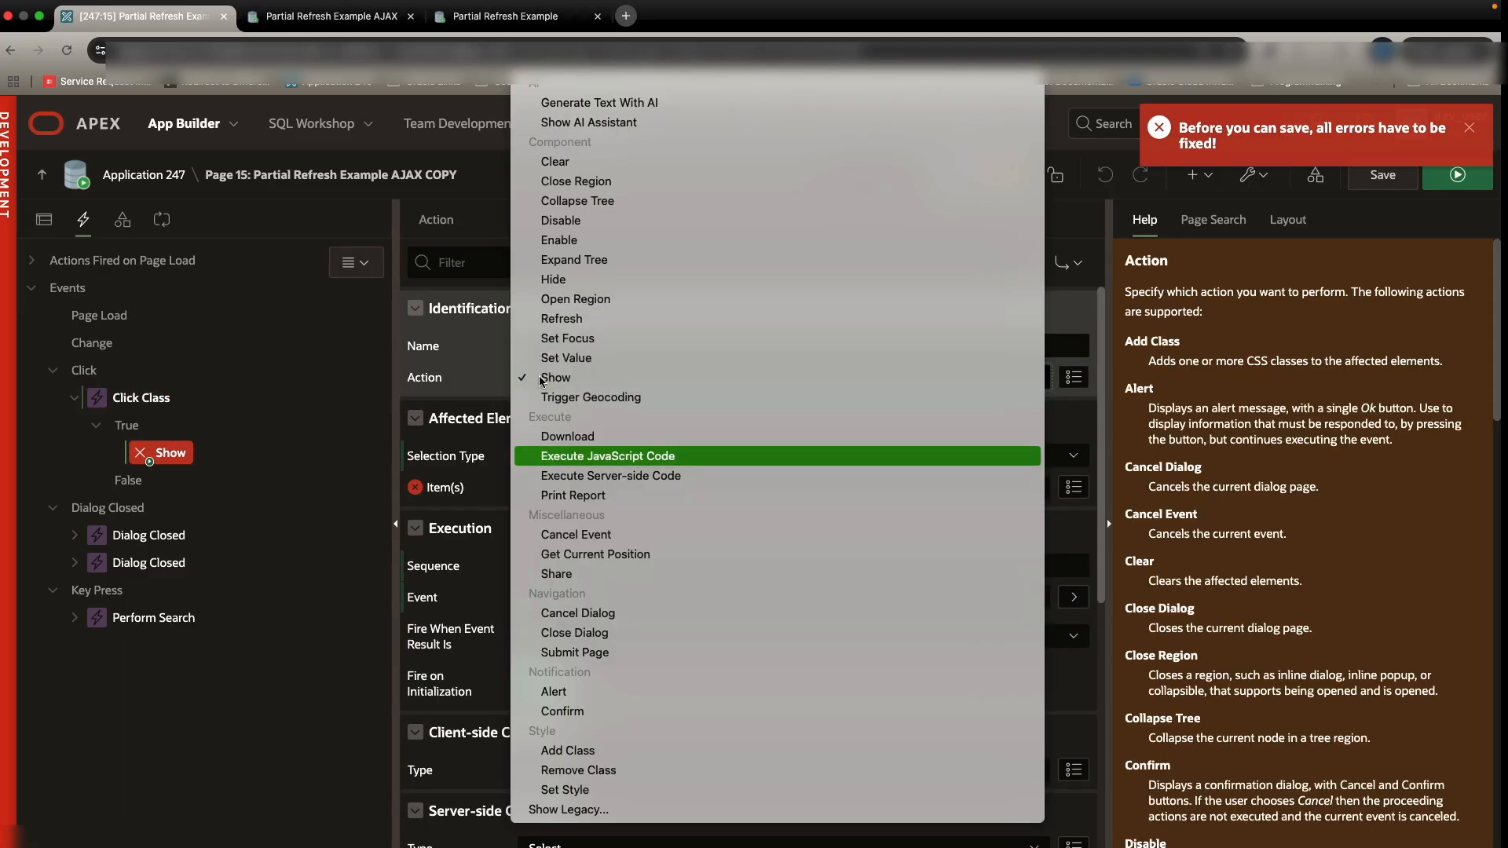
pyautogui.click(606, 455)
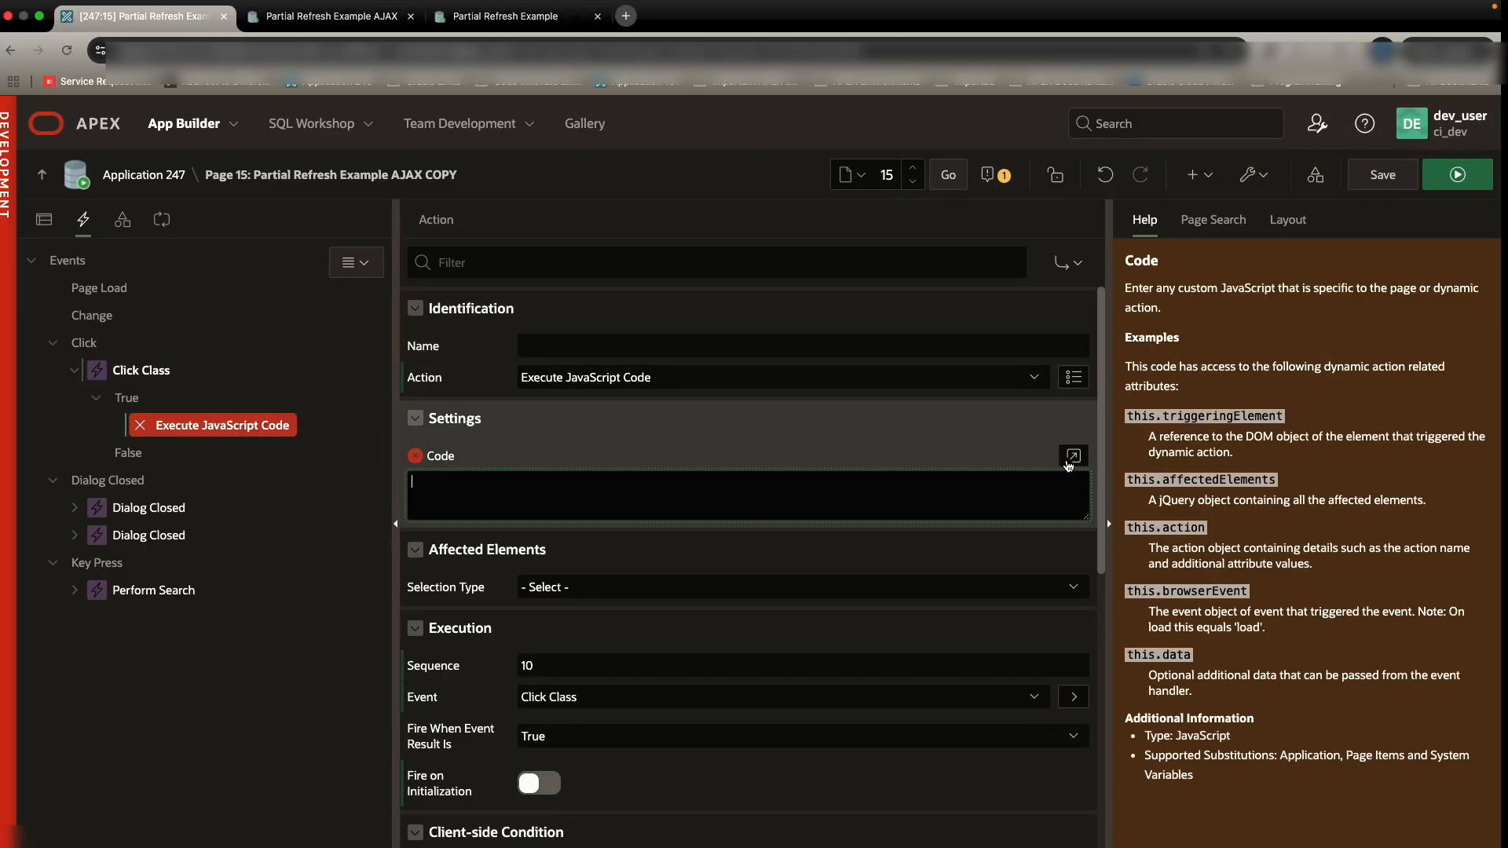
pyautogui.click(1073, 456)
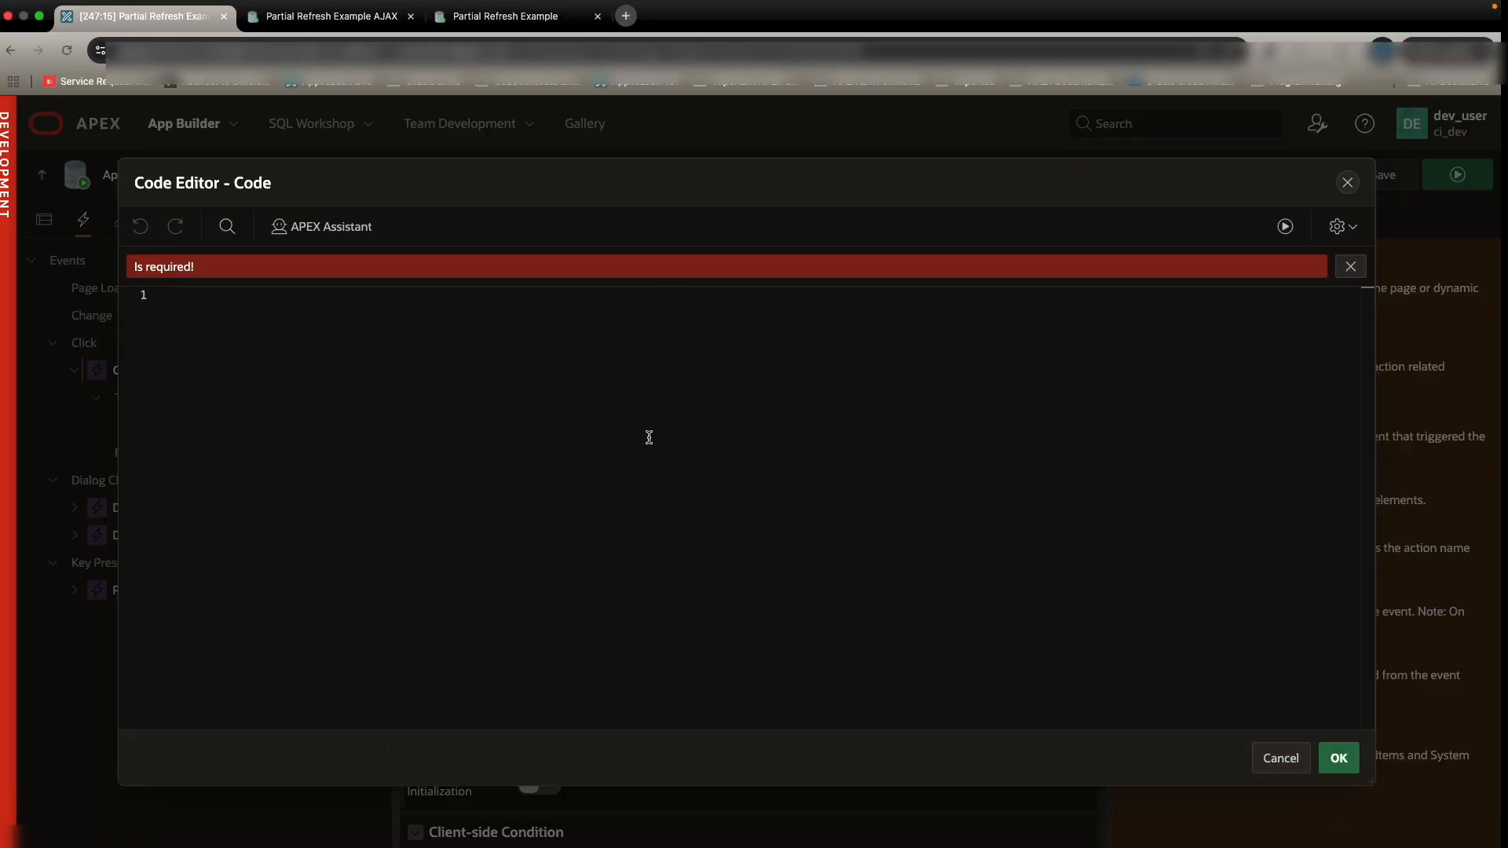
pyautogui.write('v')
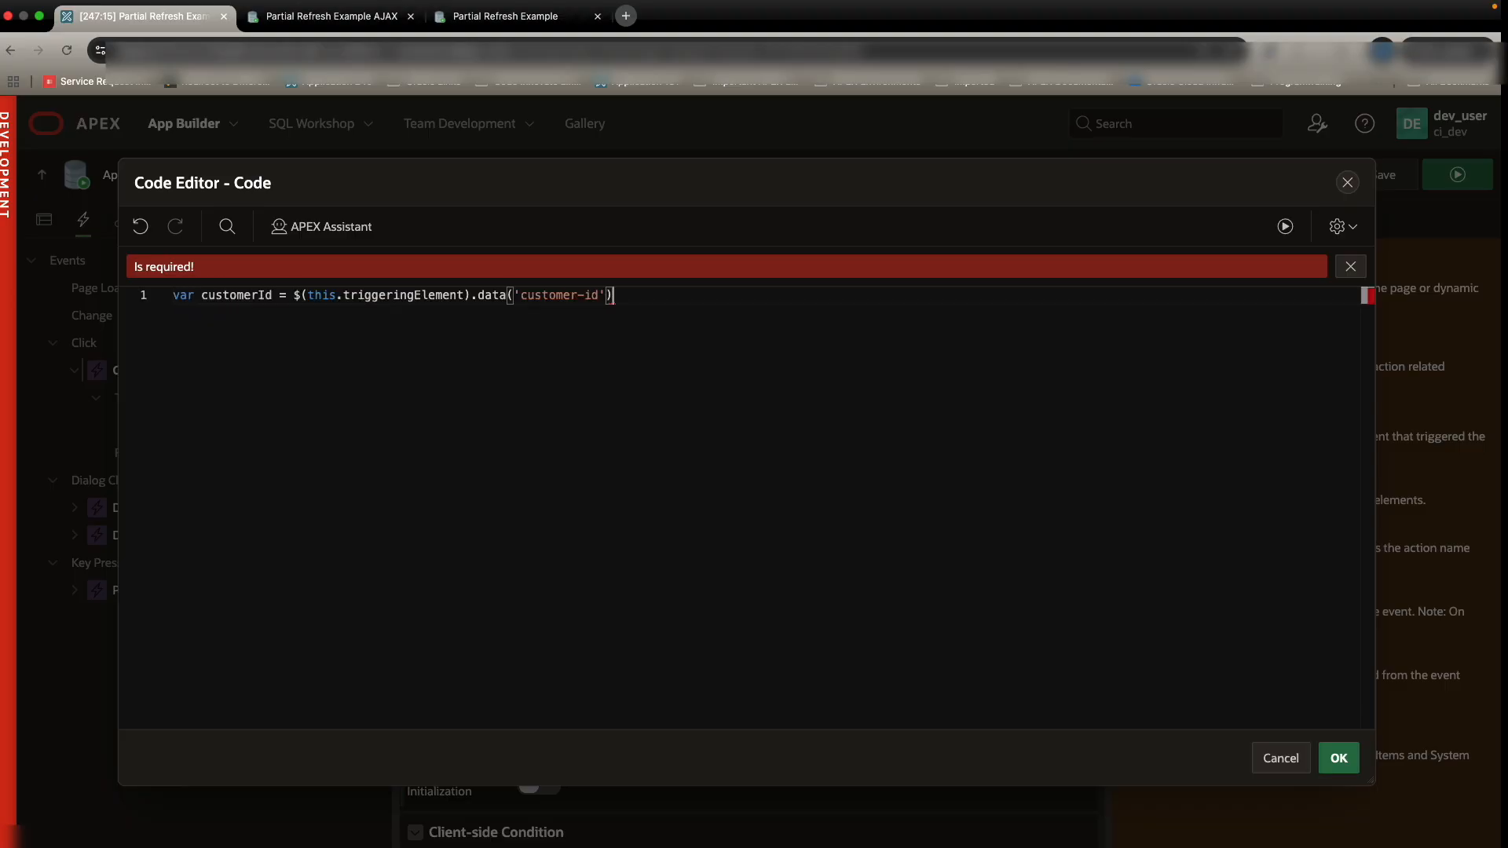
pyautogui.write(';')
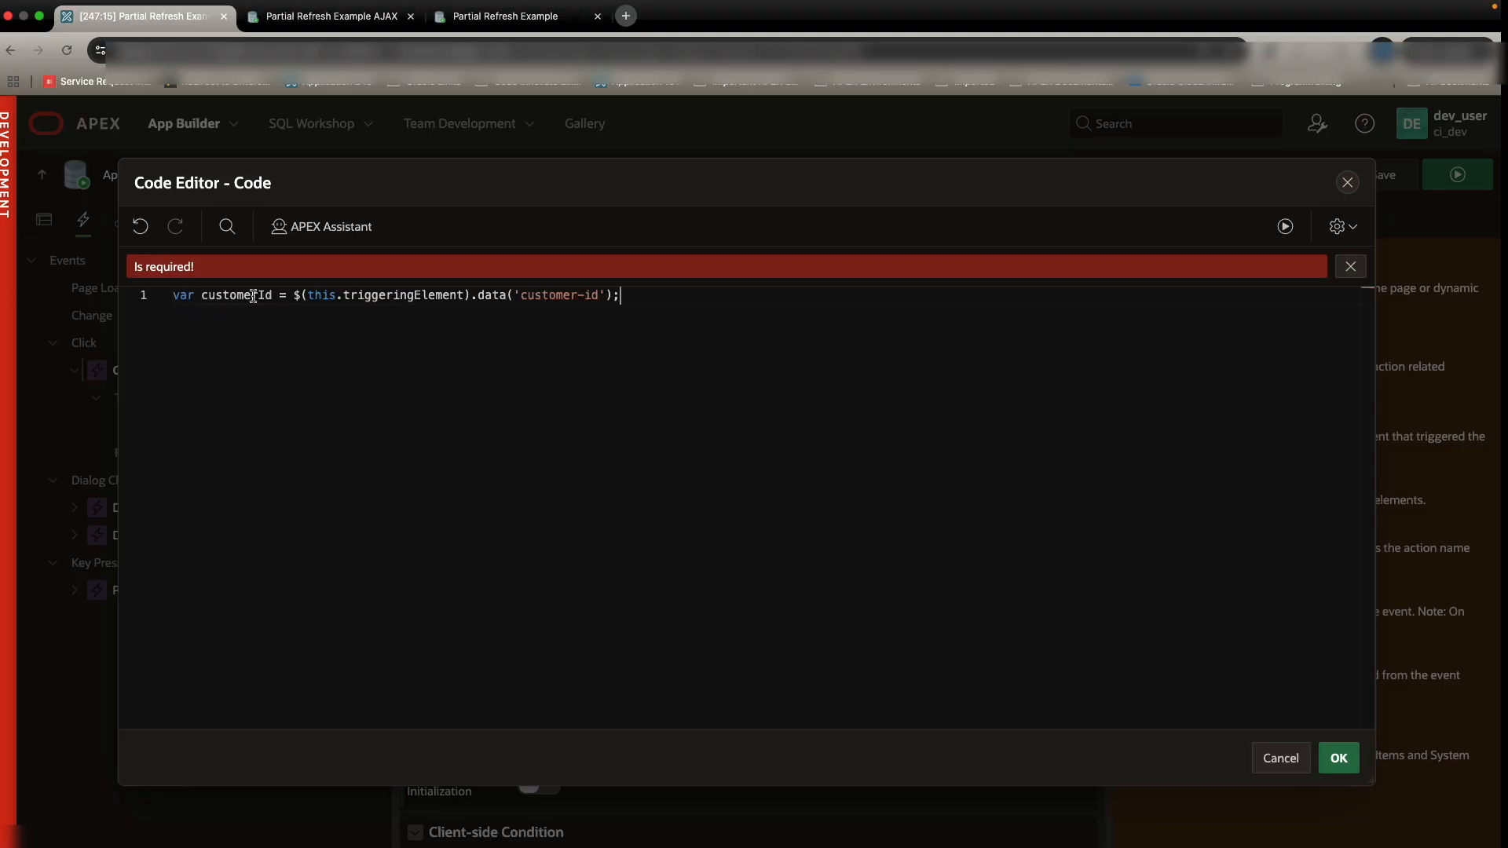
pyautogui.moveTo(245, 295); pyautogui.dragTo(599, 296)
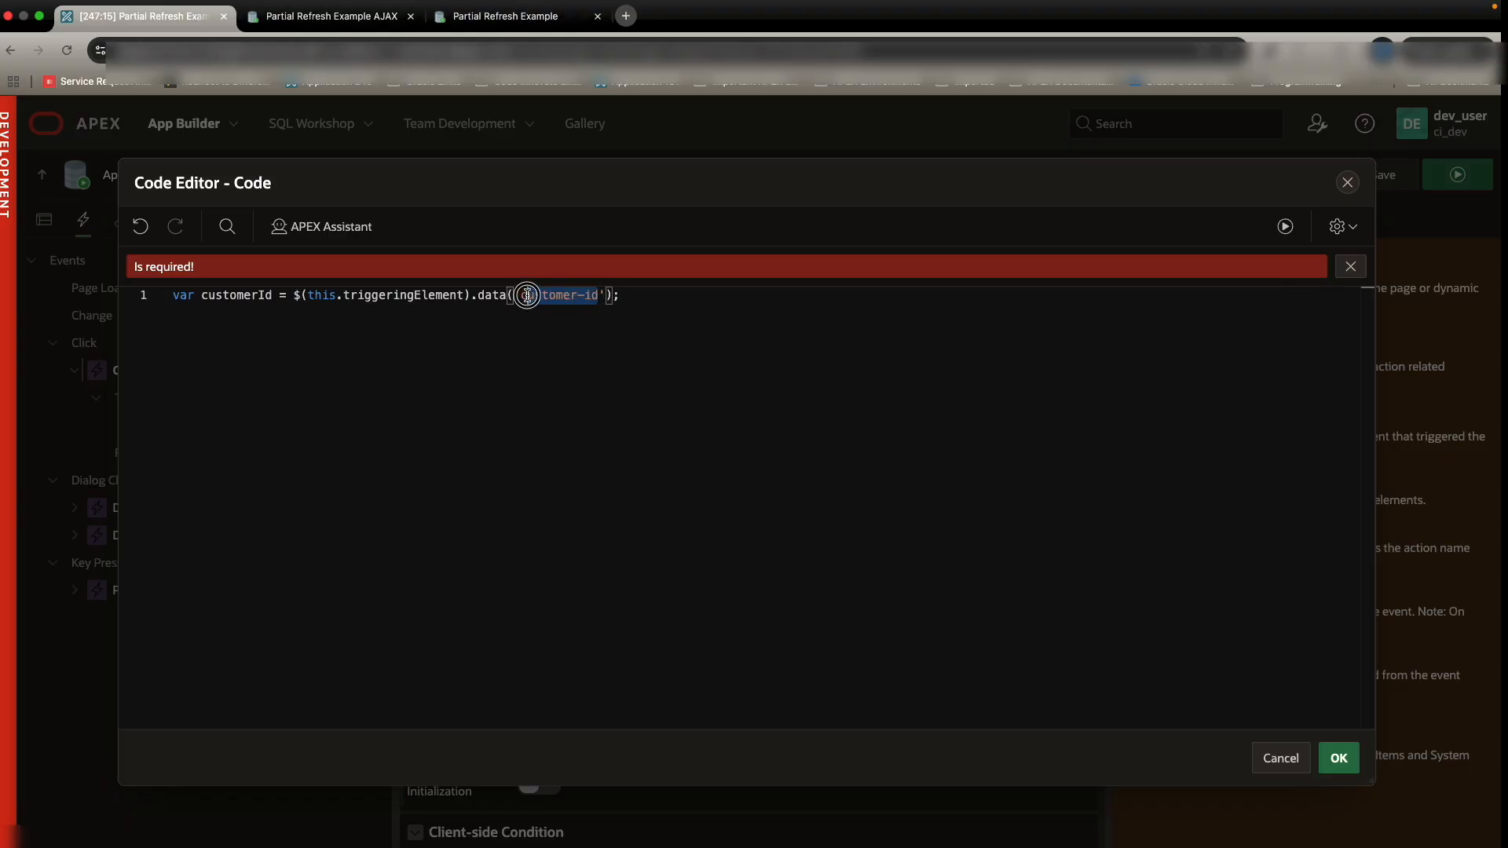
pyautogui.click(1339, 759)
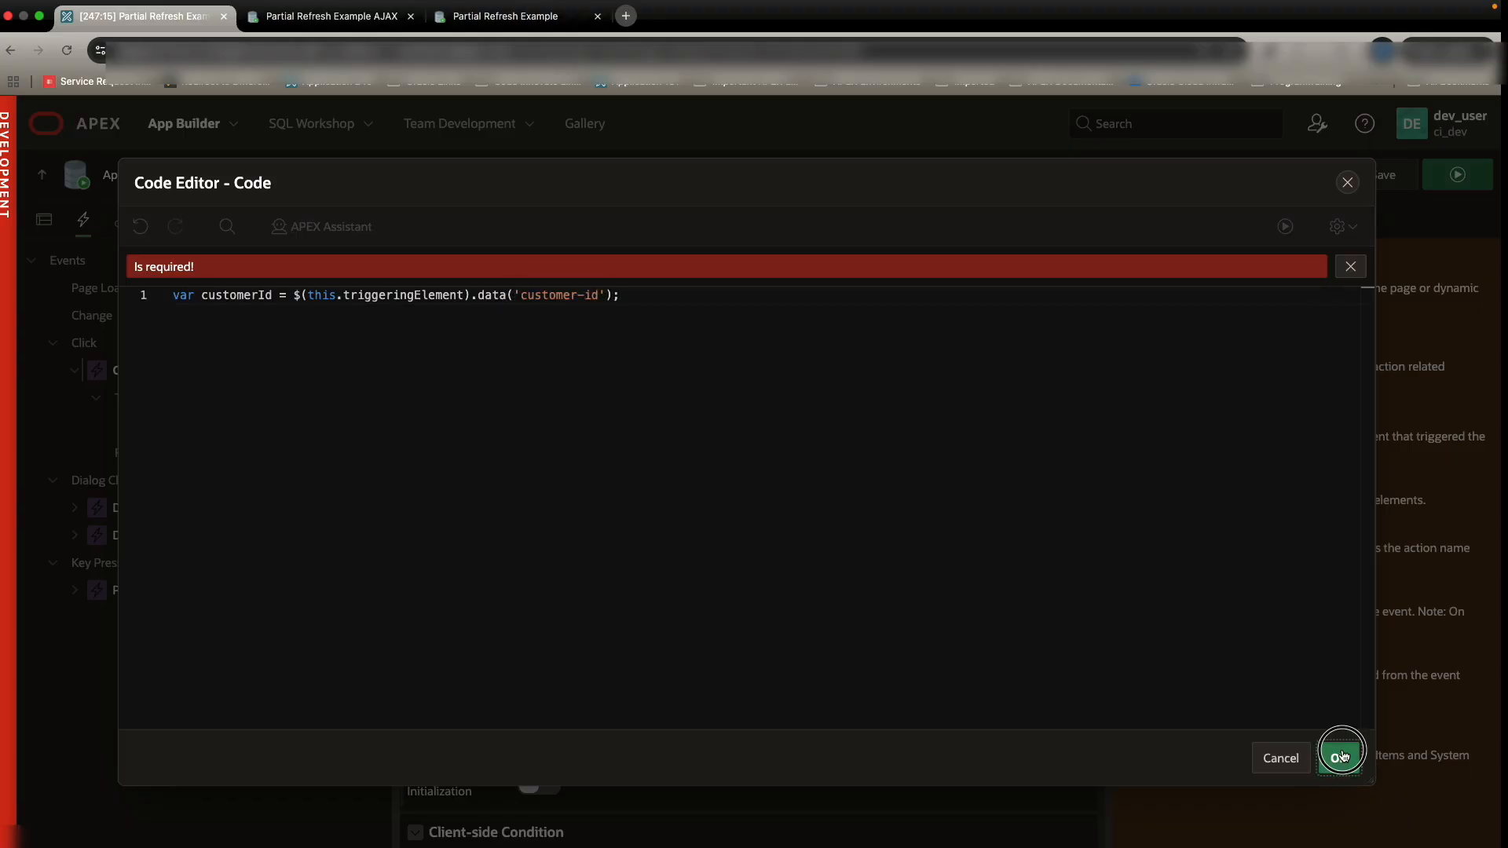
pyautogui.click(1342, 758)
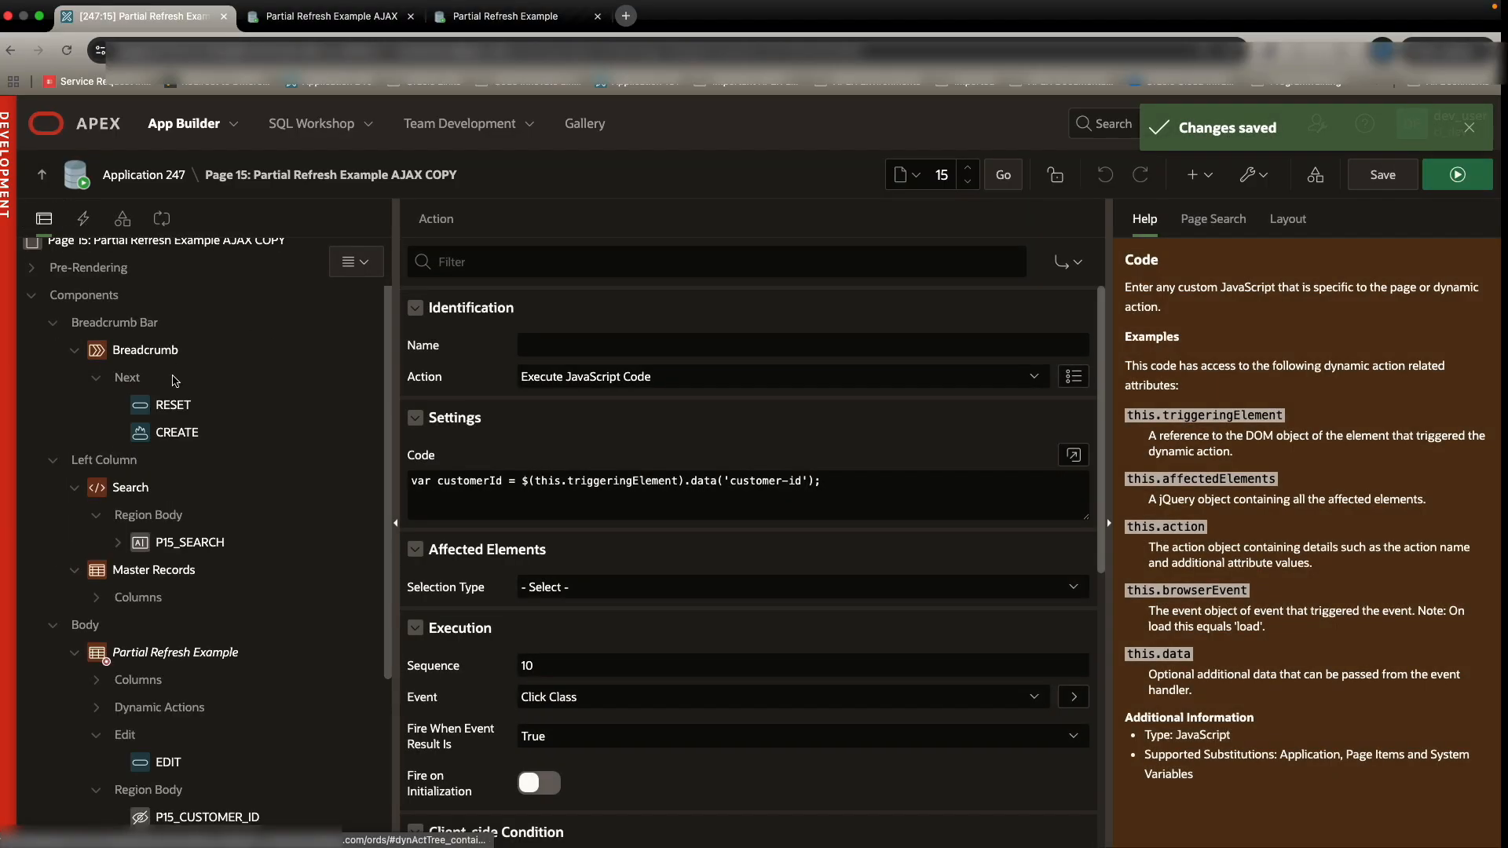
# Step: Edit the Master Records SQL query so the LINK column returns NULL
pyautogui.click(154, 571)
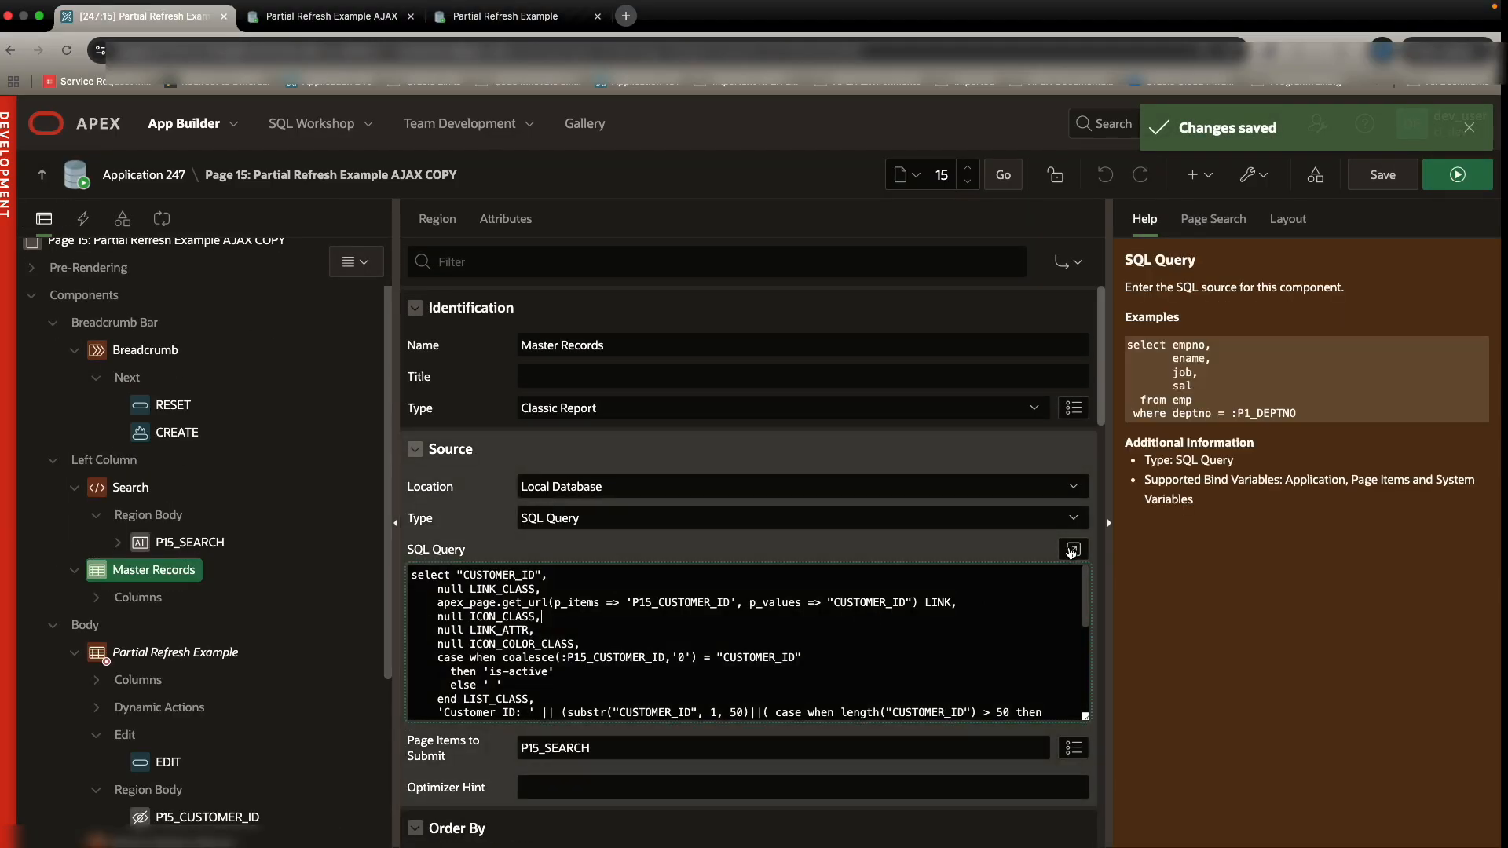
pyautogui.click(1072, 550)
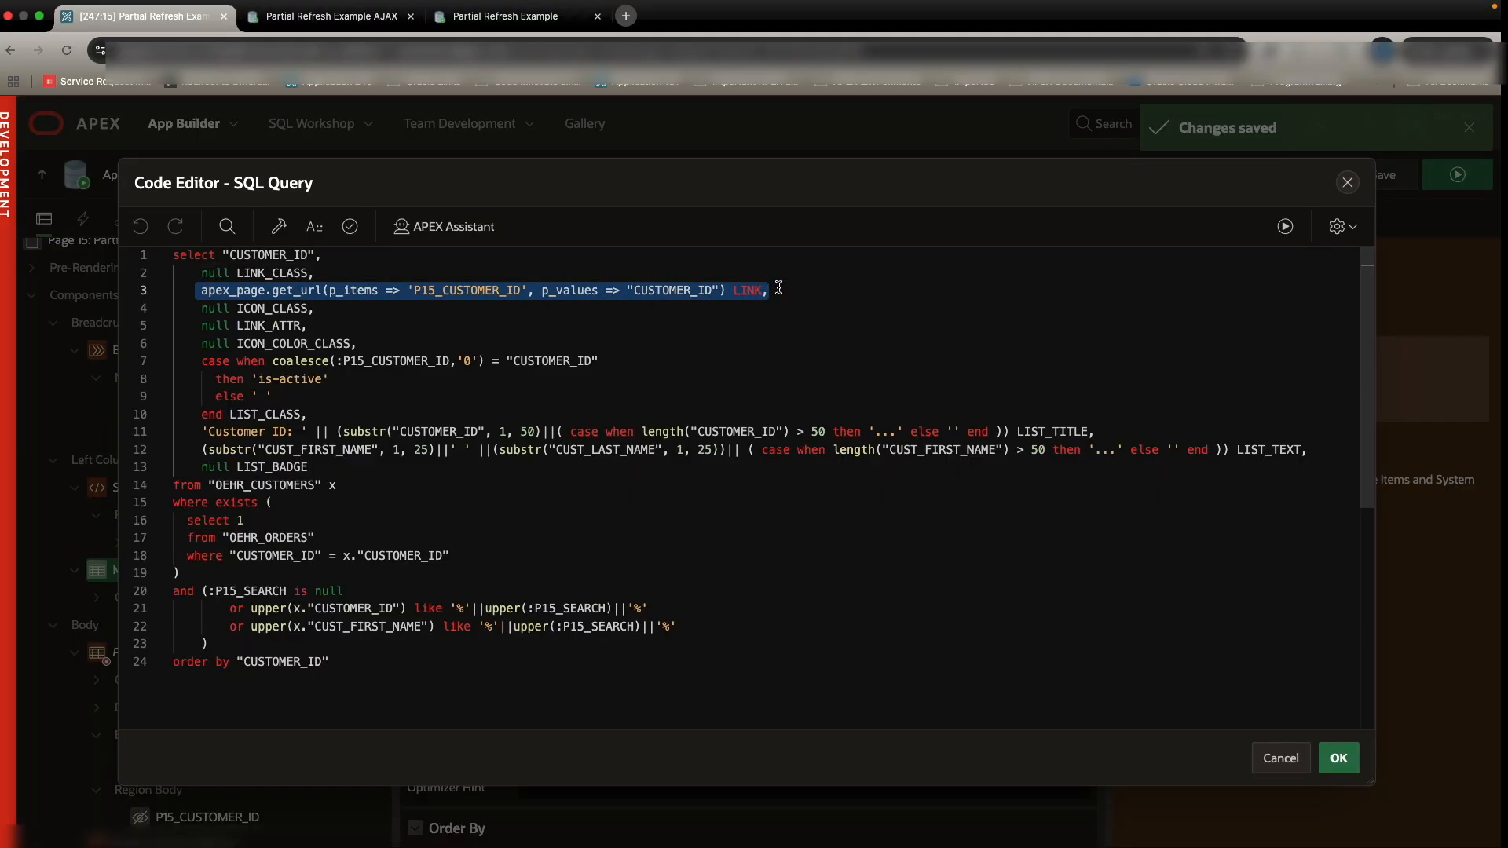
pyautogui.click(254, 297)
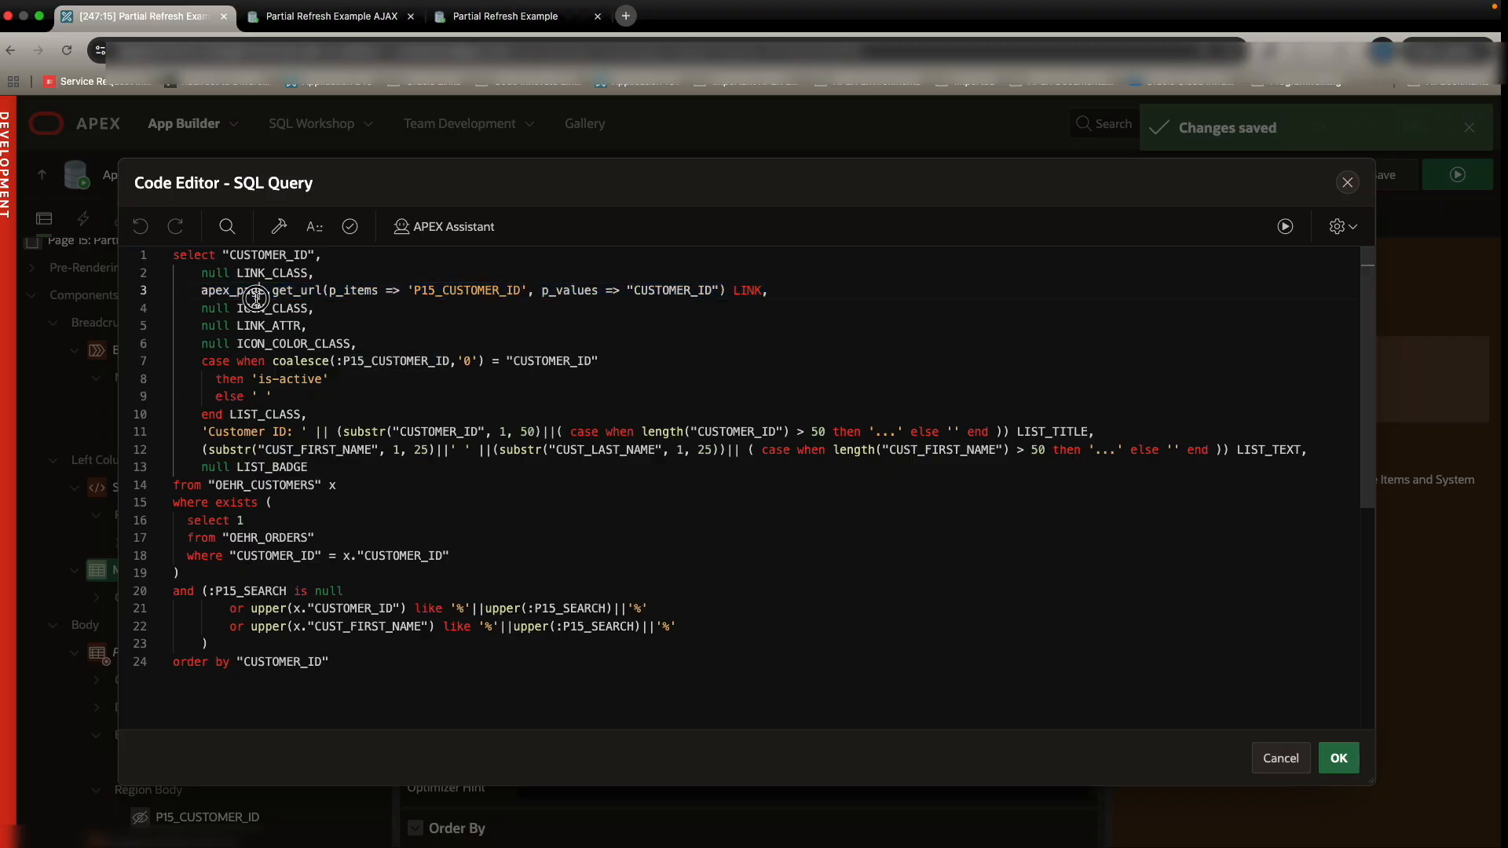
pyautogui.doubleClick(232, 289)
pyautogui.write('--')
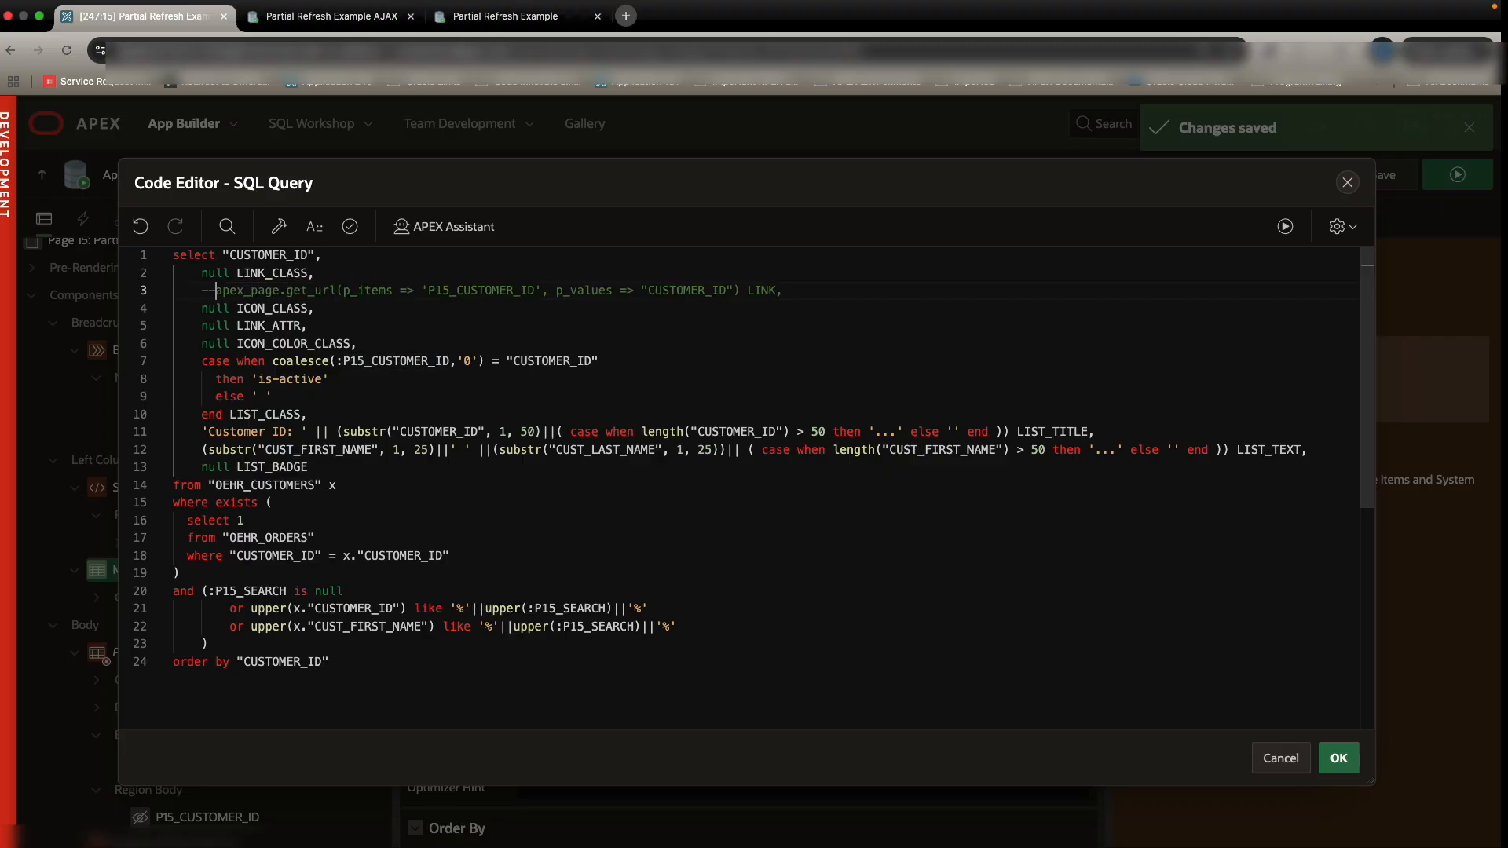
pyautogui.press('Enter')
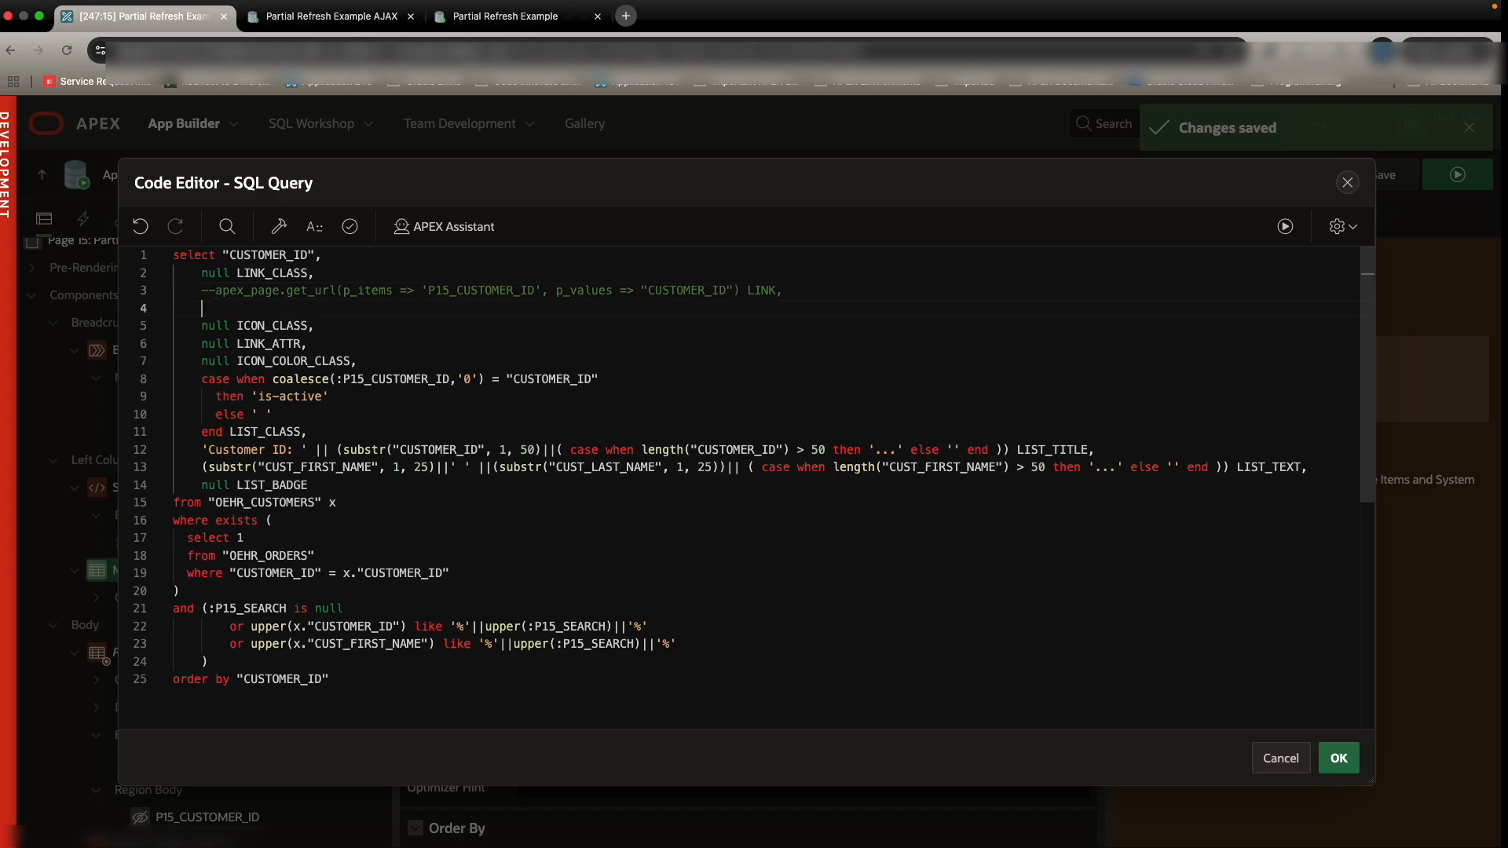
pyautogui.write('NULL as')
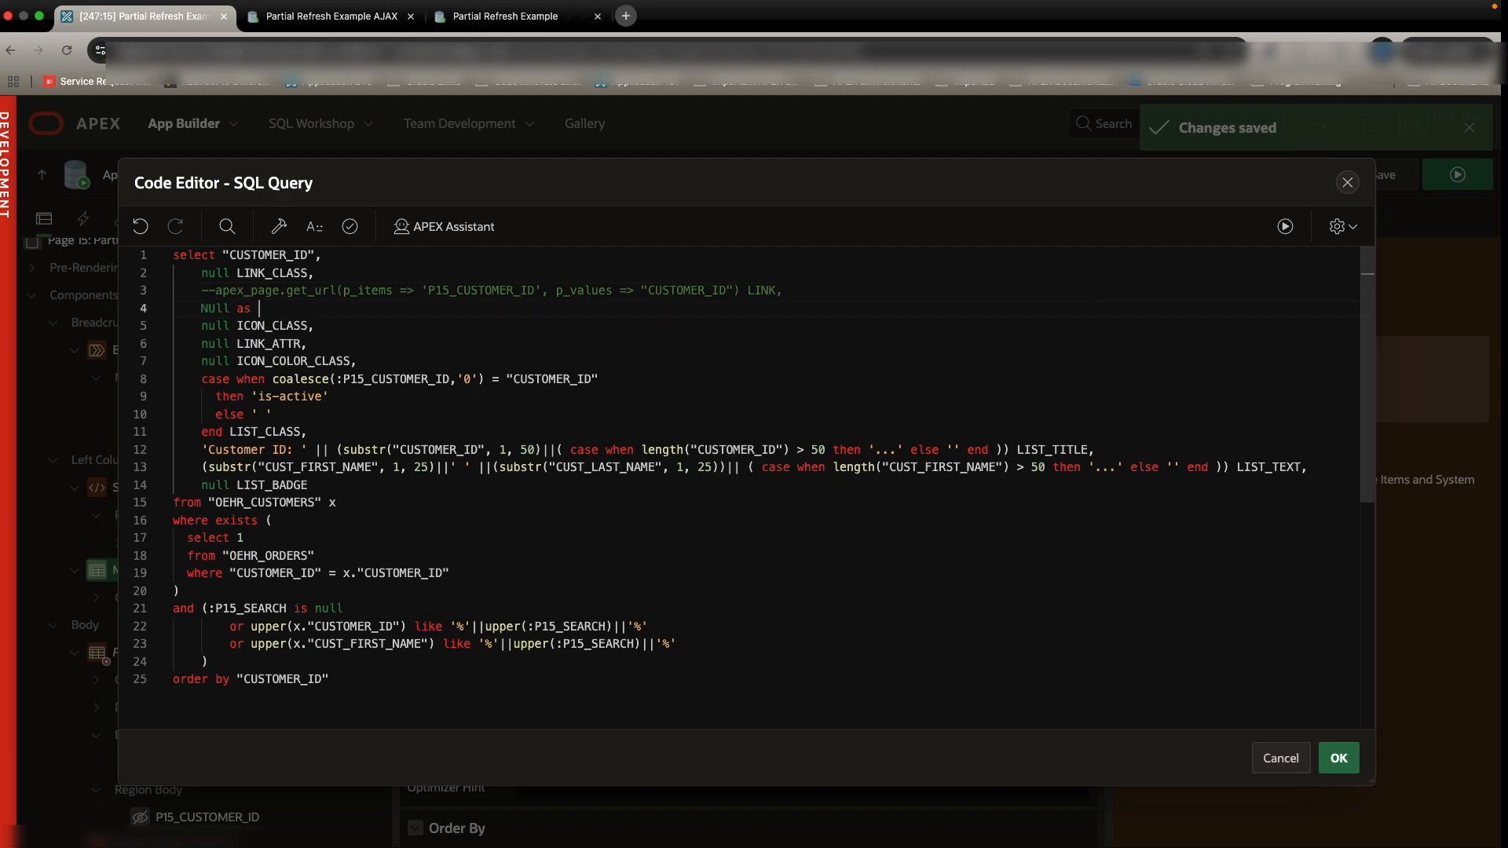
pyautogui.write('LINK')
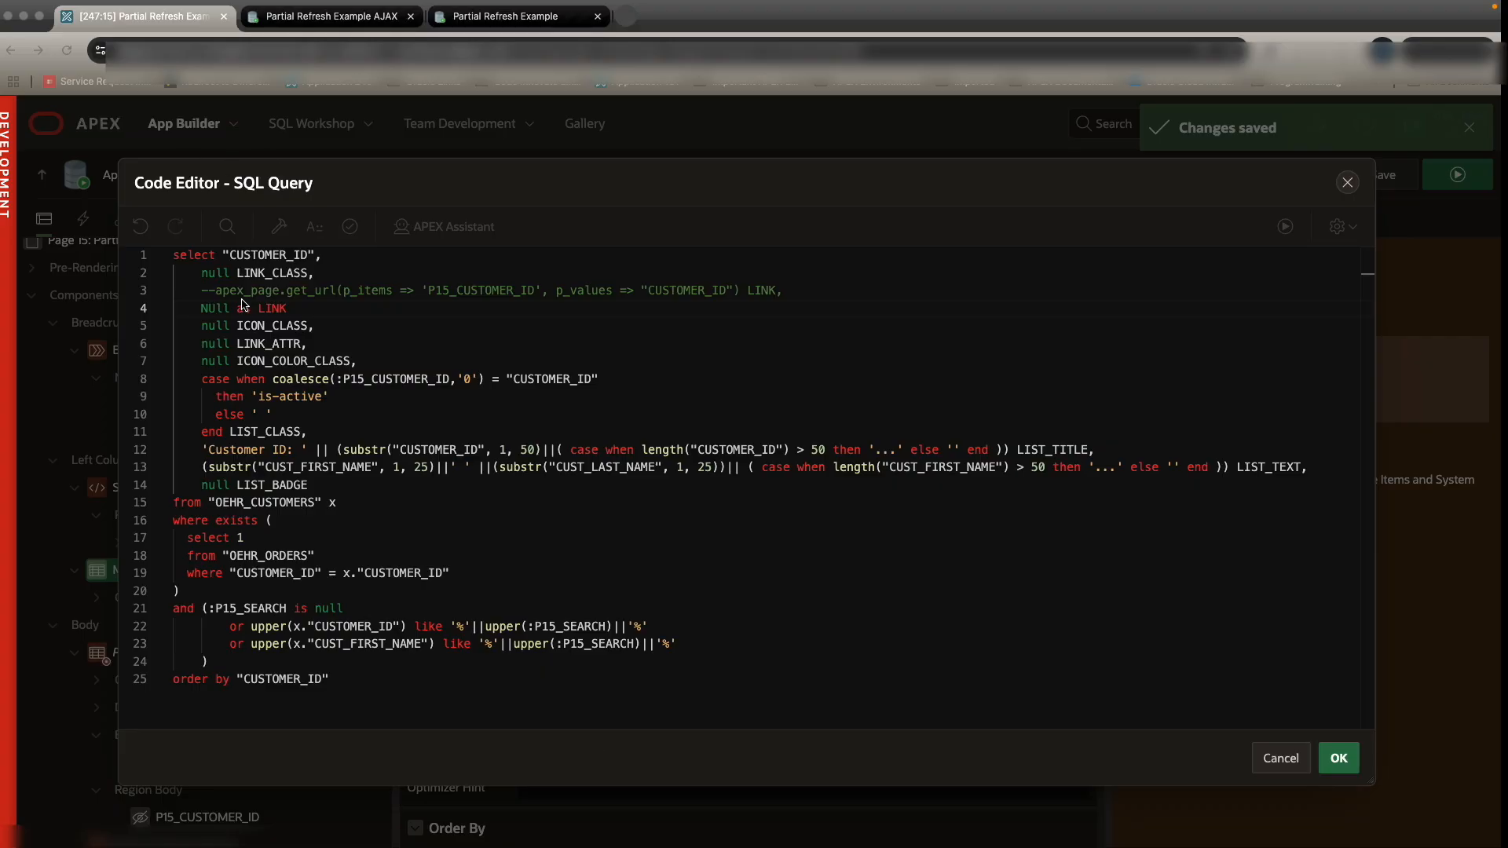
# Step: Make LINK_ATTR emit data-customer-id with the t-MediaList-itemWrap class, and save
pyautogui.doubleClick(251, 342)
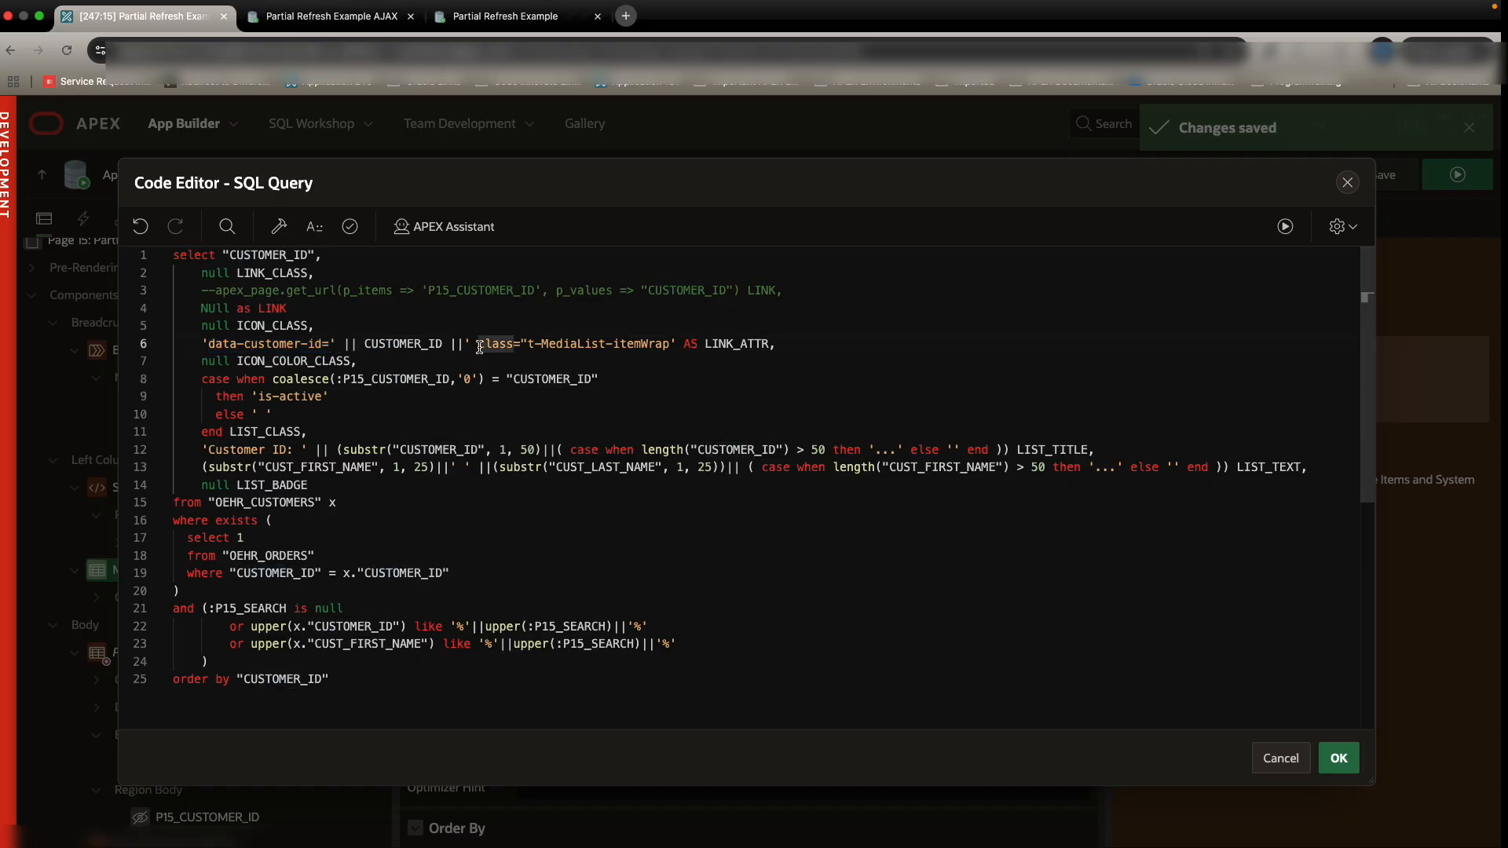
pyautogui.moveTo(477, 344); pyautogui.dragTo(674, 344)
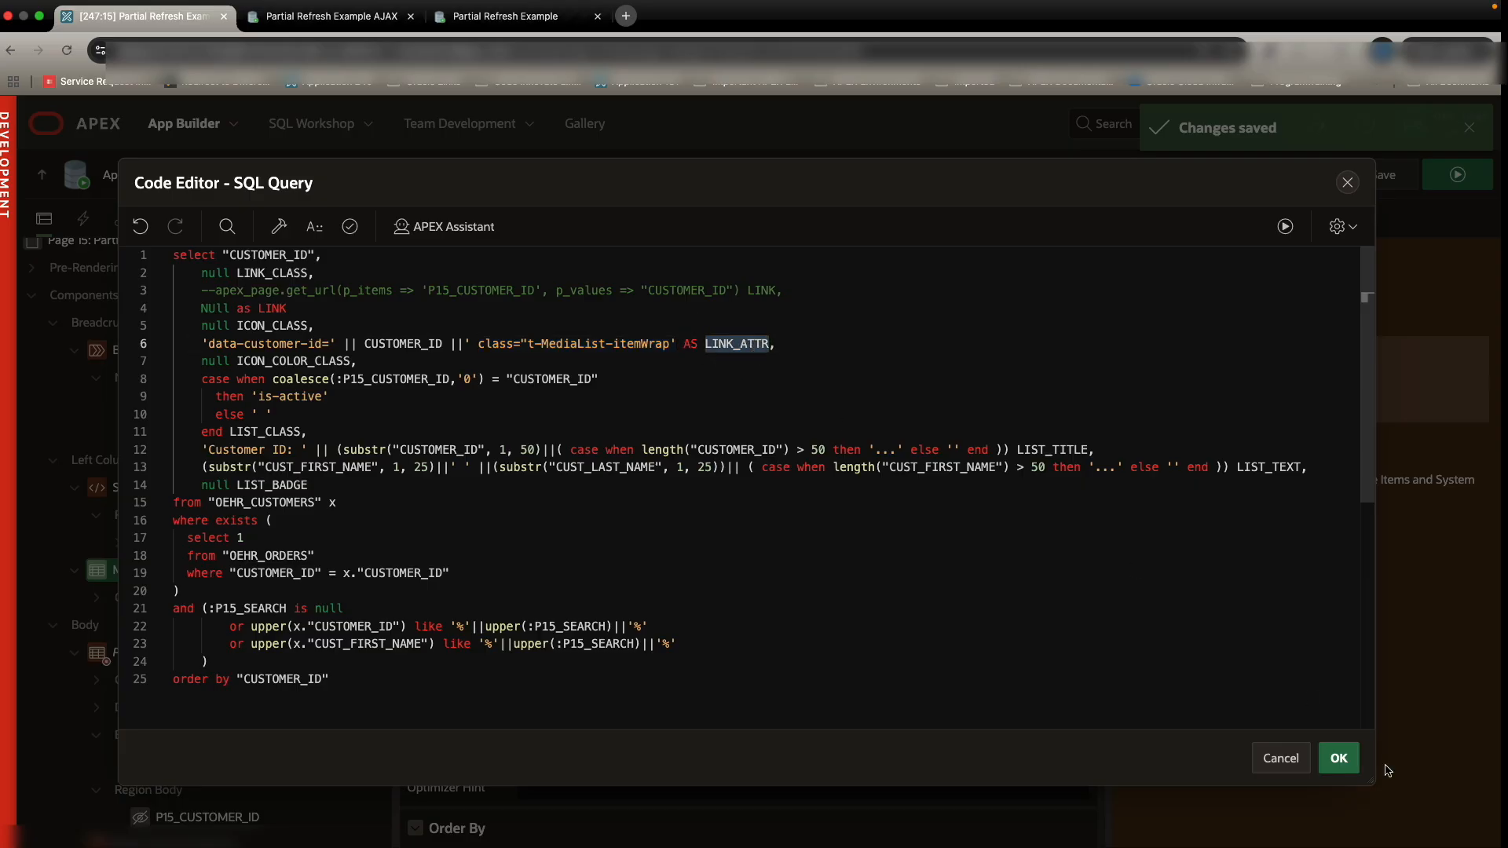
pyautogui.click(349, 226)
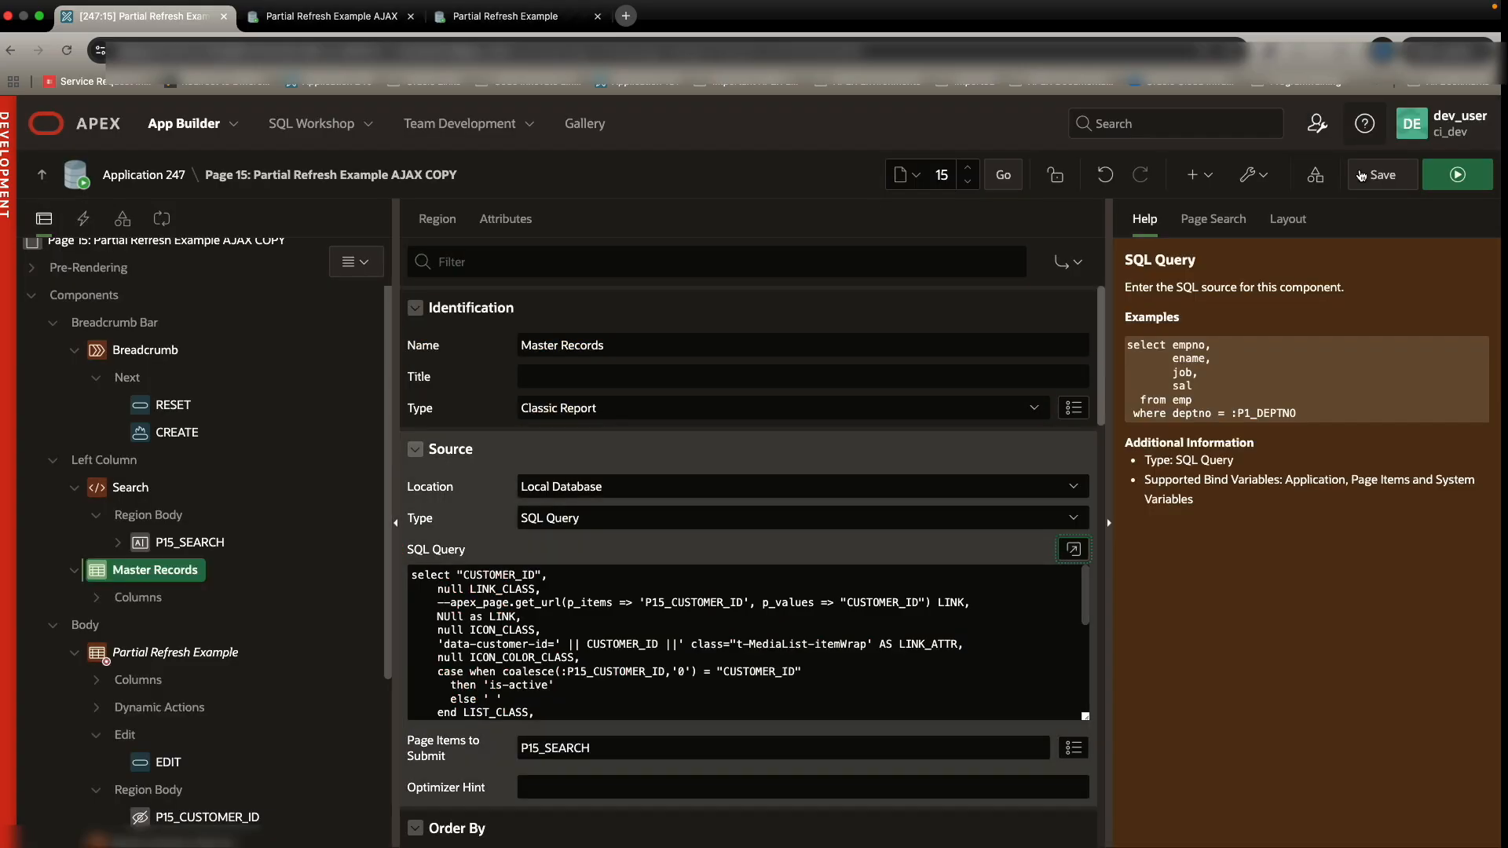
pyautogui.click(1383, 174)
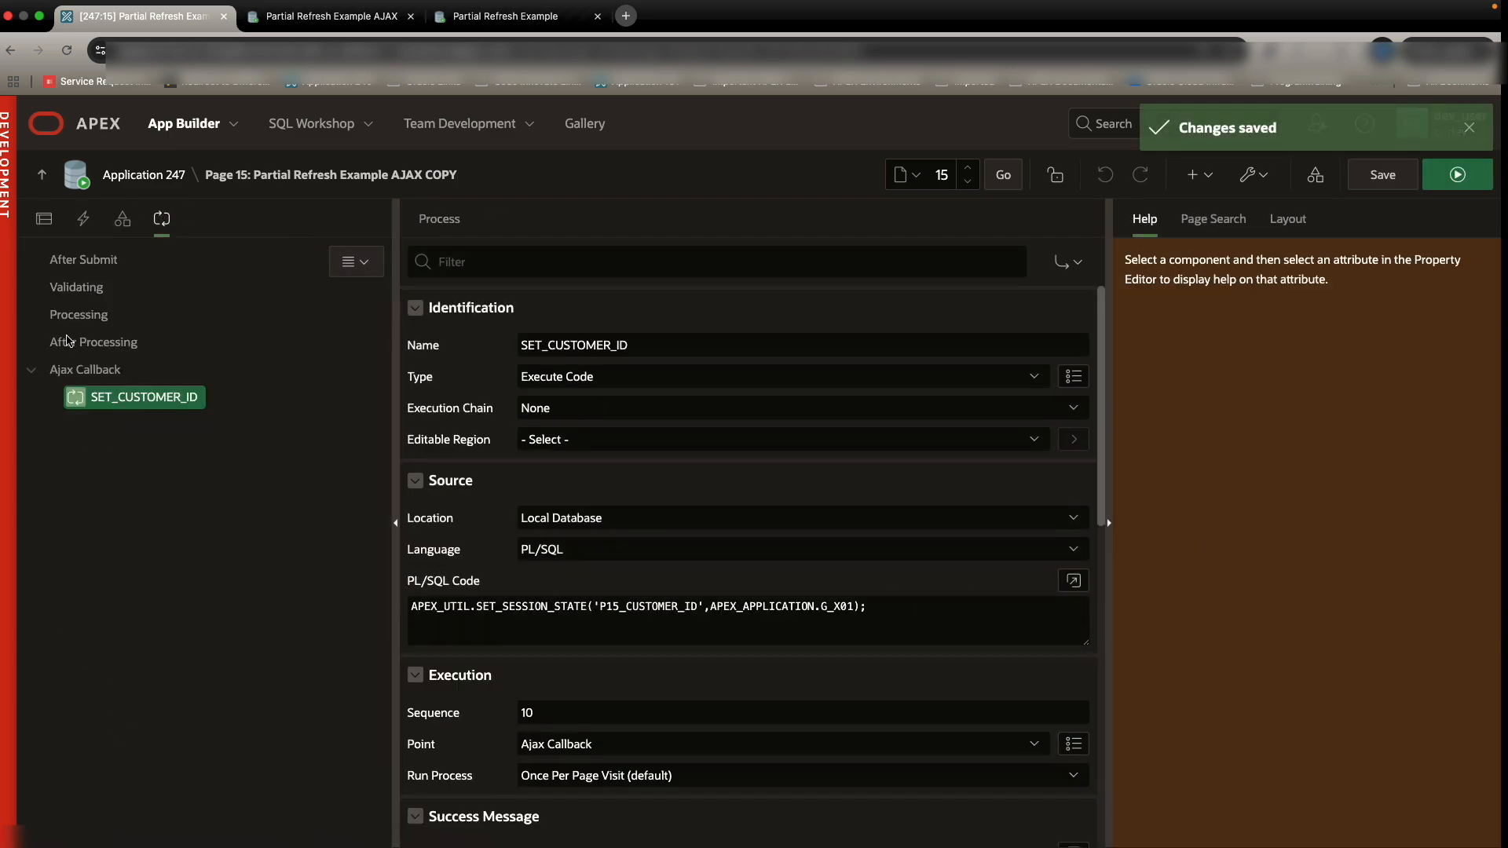
# Step: In the Click Class JavaScript, set P15_CUSTOMER_ID from customerId inside an if (customerId) block
pyautogui.click(1073, 581)
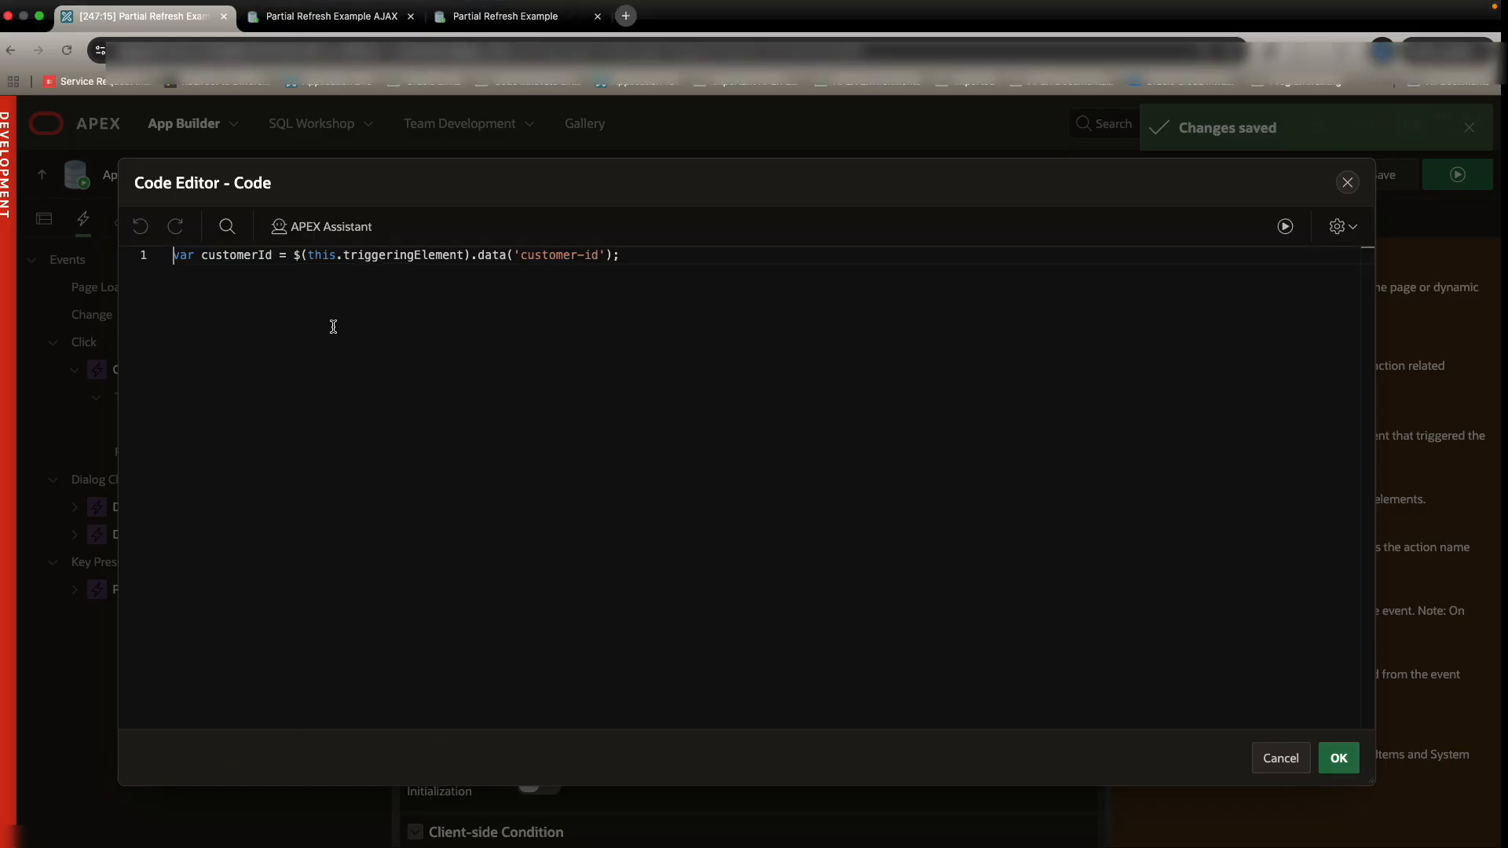
pyautogui.press('Enter')
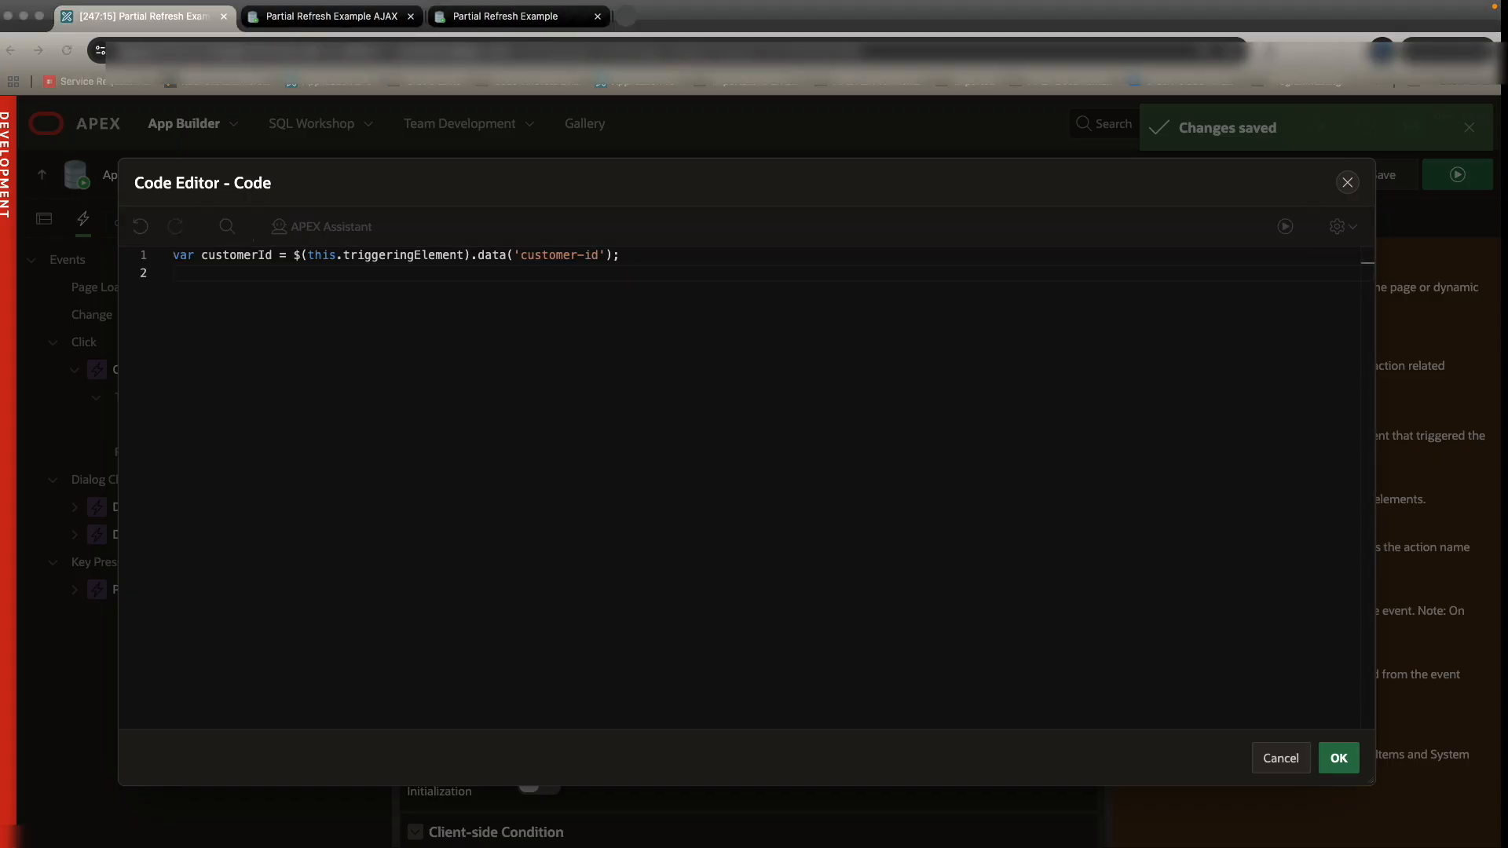
pyautogui.write('if (customerId)')
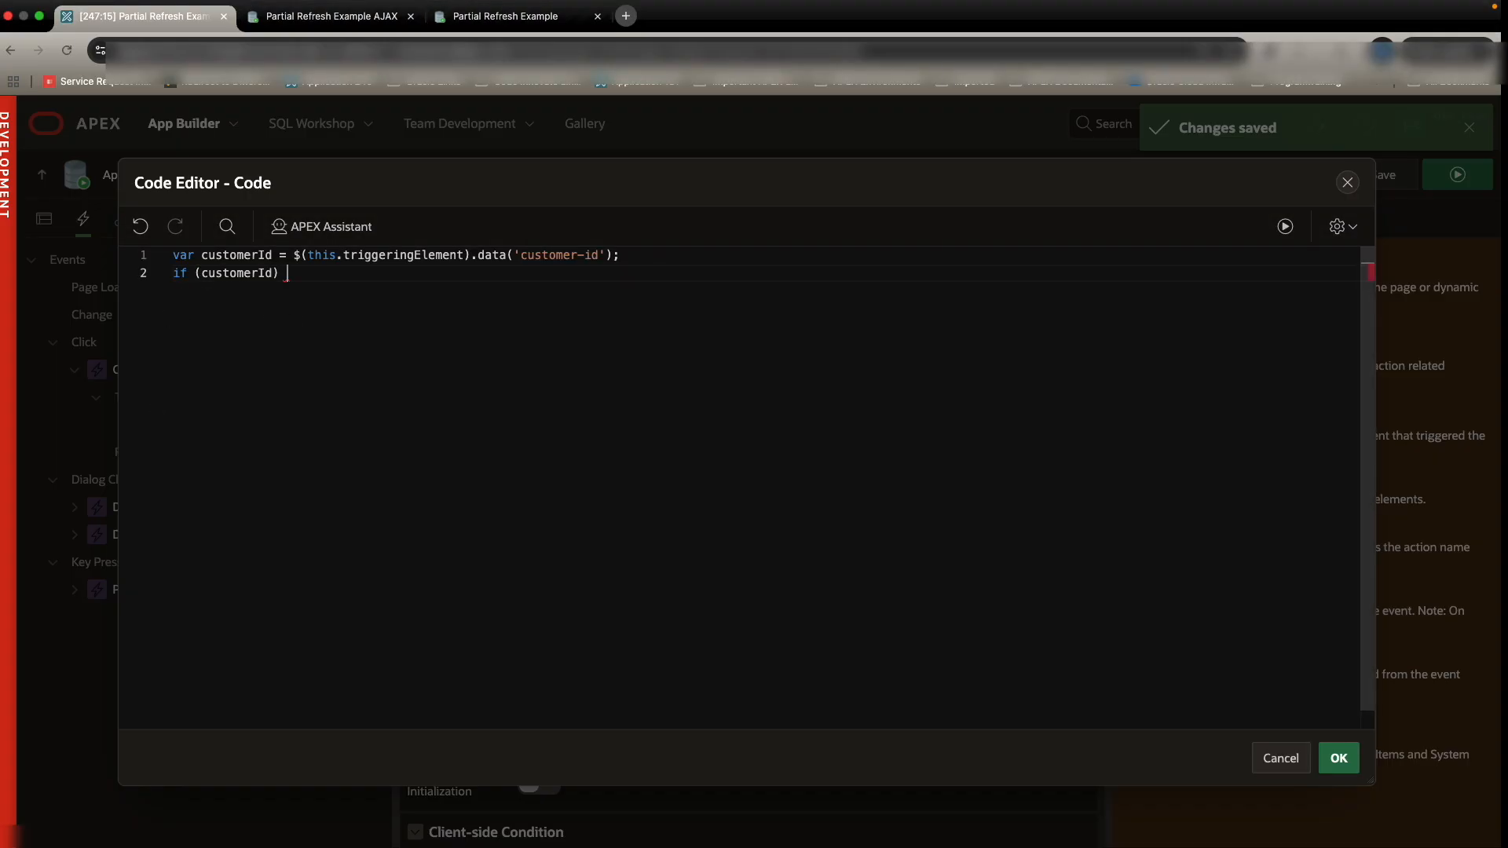
pyautogui.write('{')
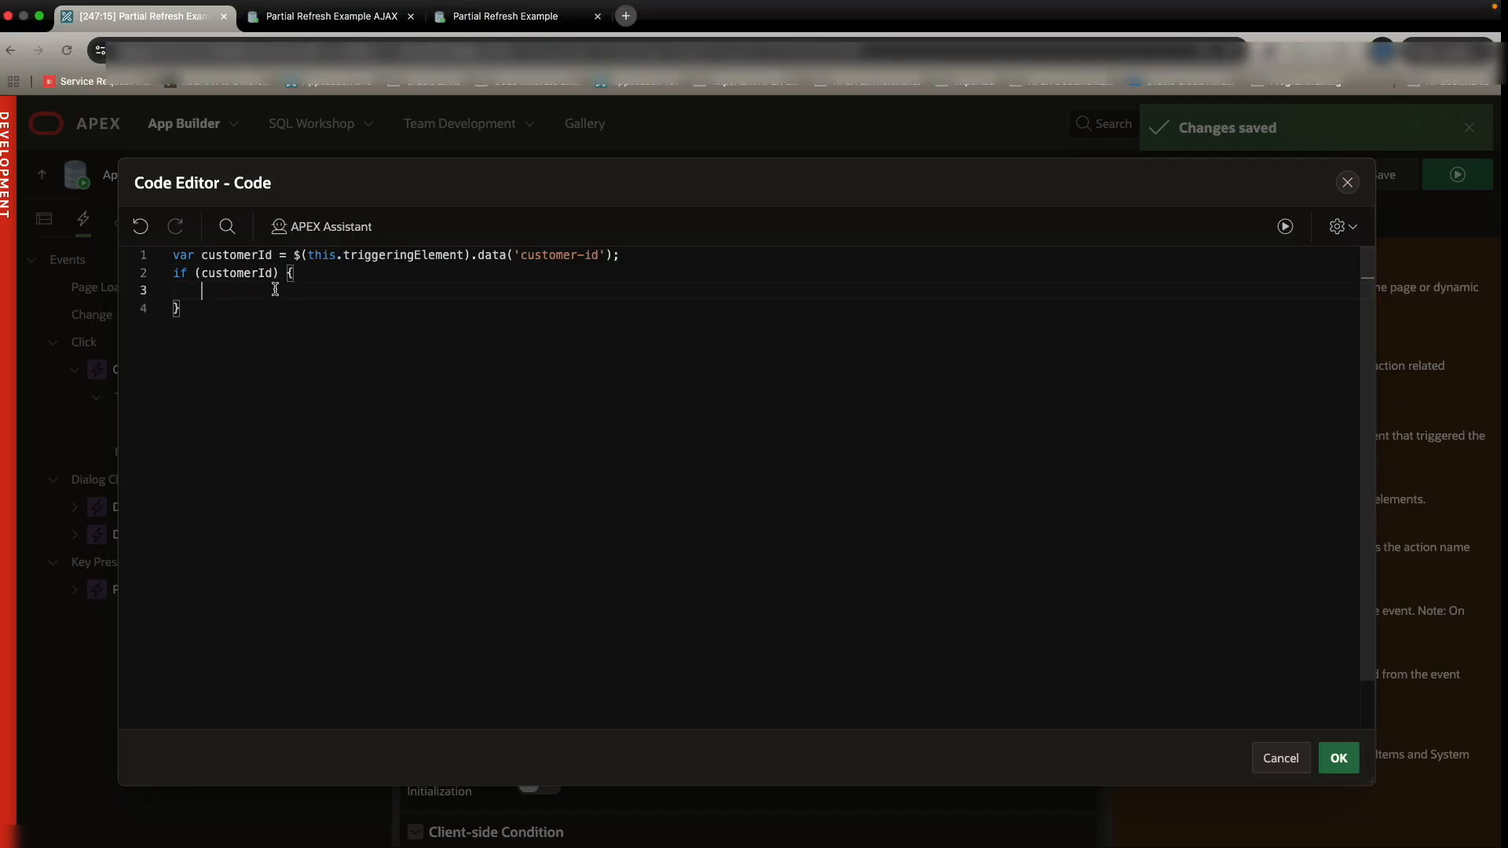
pyautogui.write("apex.item('P15_CUSTOMER_ID').setValue(customerId);")
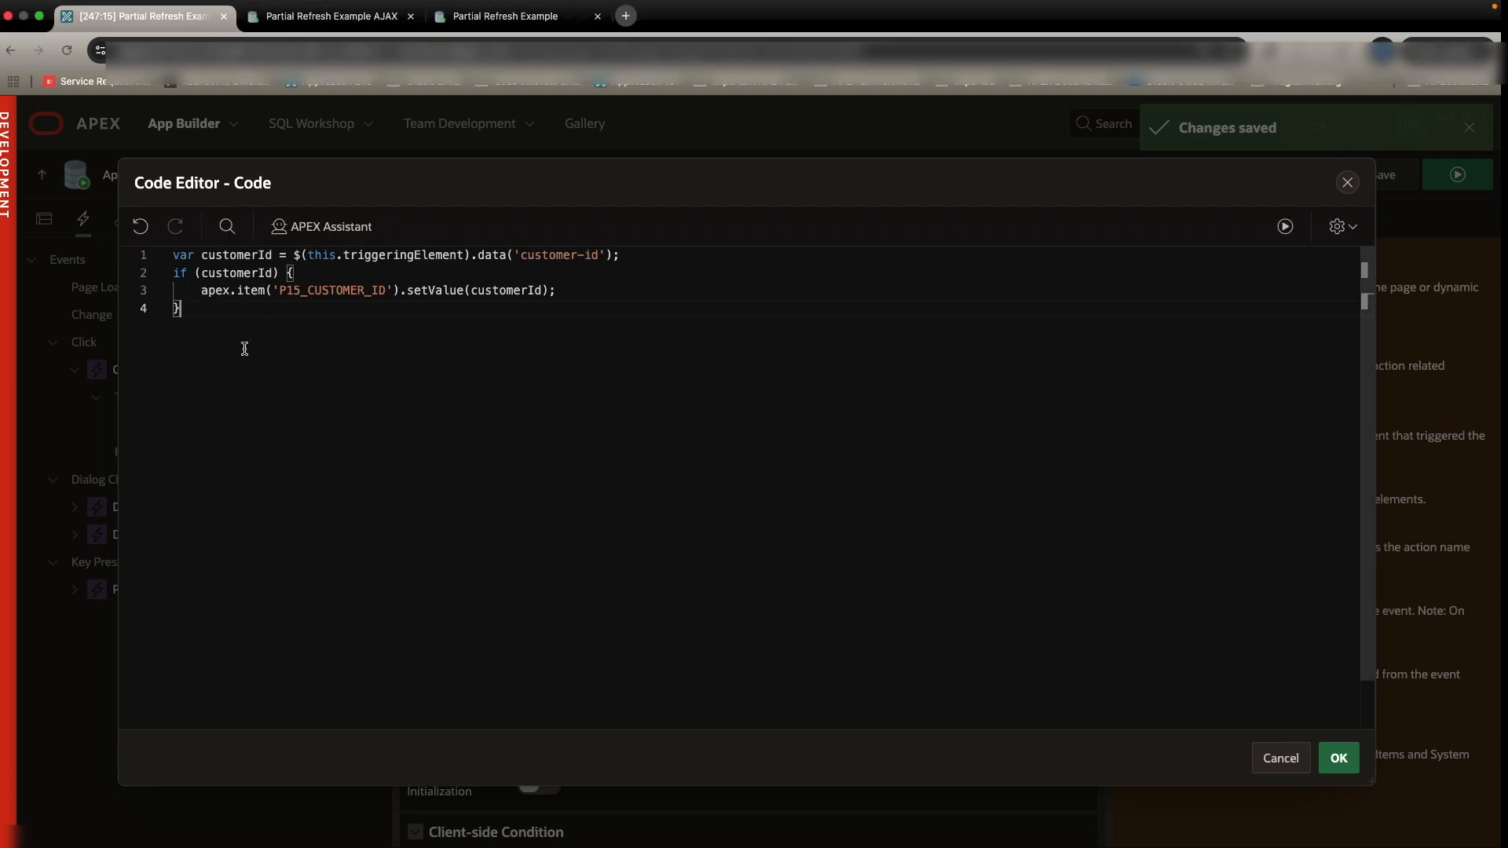
pyautogui.press('Enter')
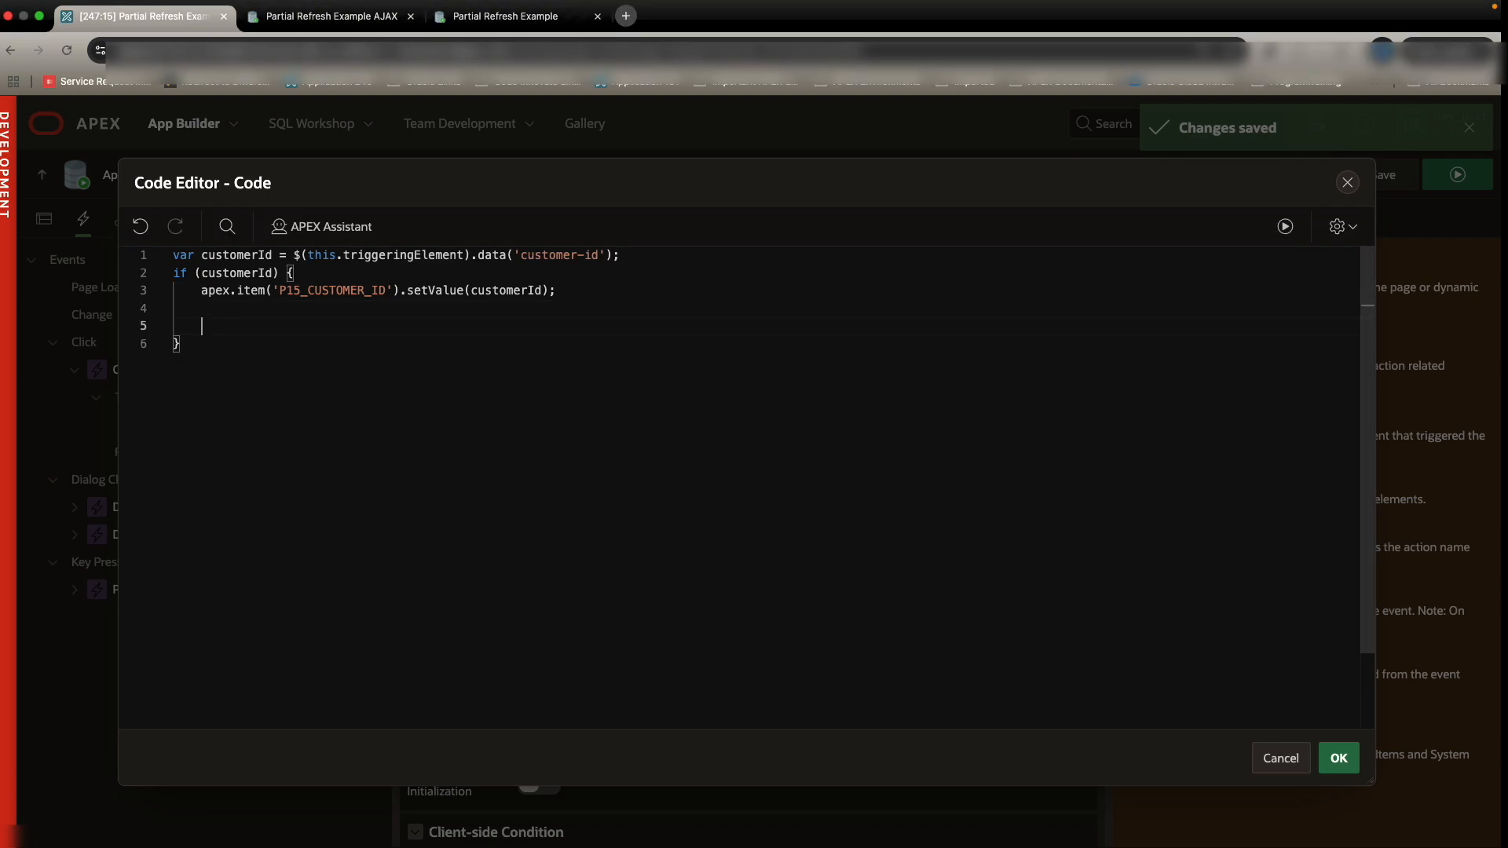
# Step: Add an apex.server.process("SET_CUSTOMER_ID") call passing x01: customerId that refreshes DETAILS and HEADER on success
pyautogui.write('apex.server.process("SET_CUSTOMER_ID") {')
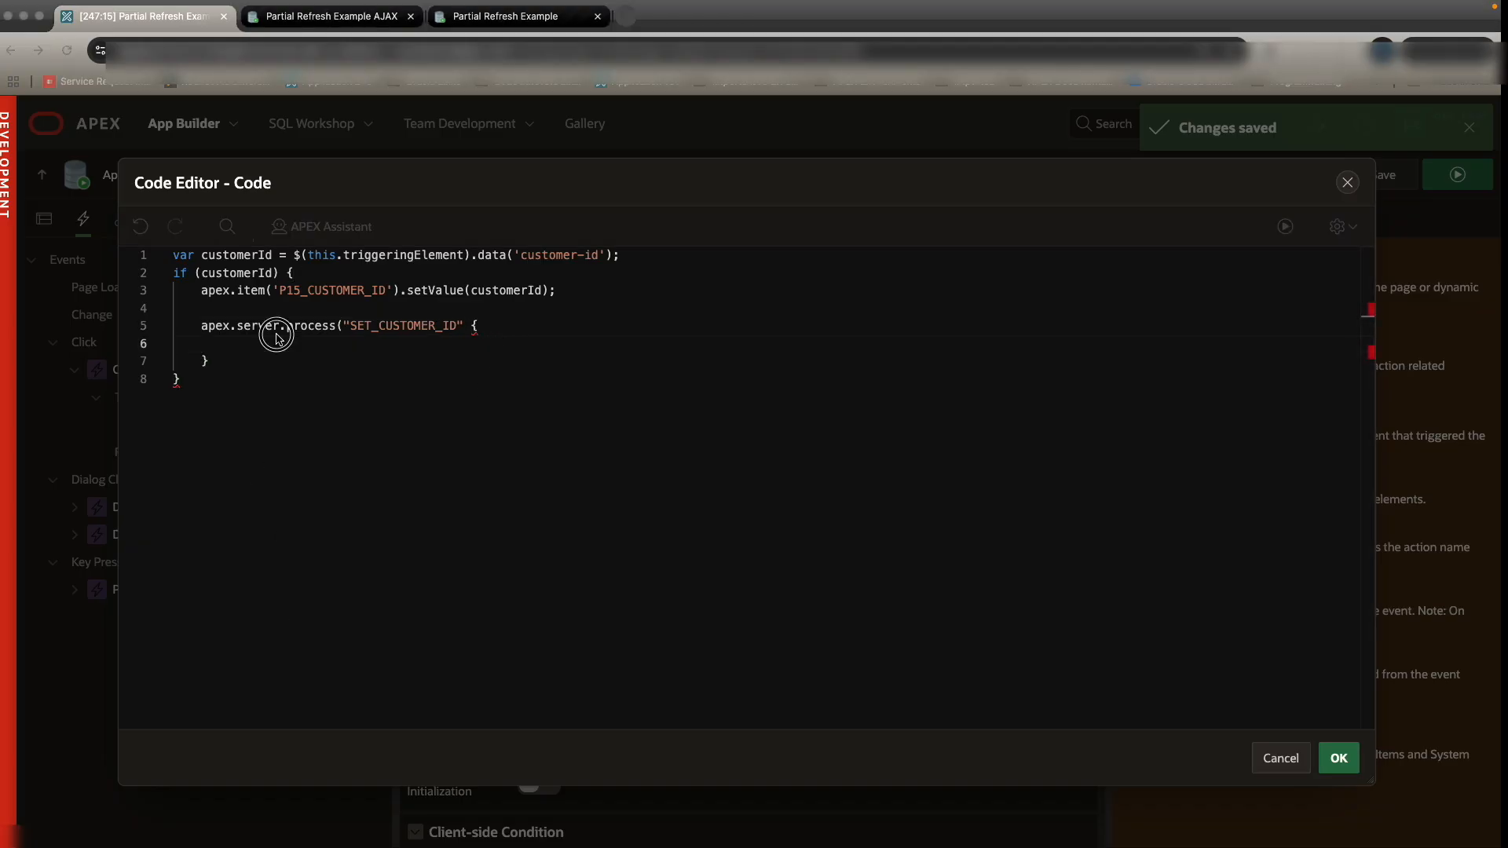
pyautogui.write('x01: customerId,')
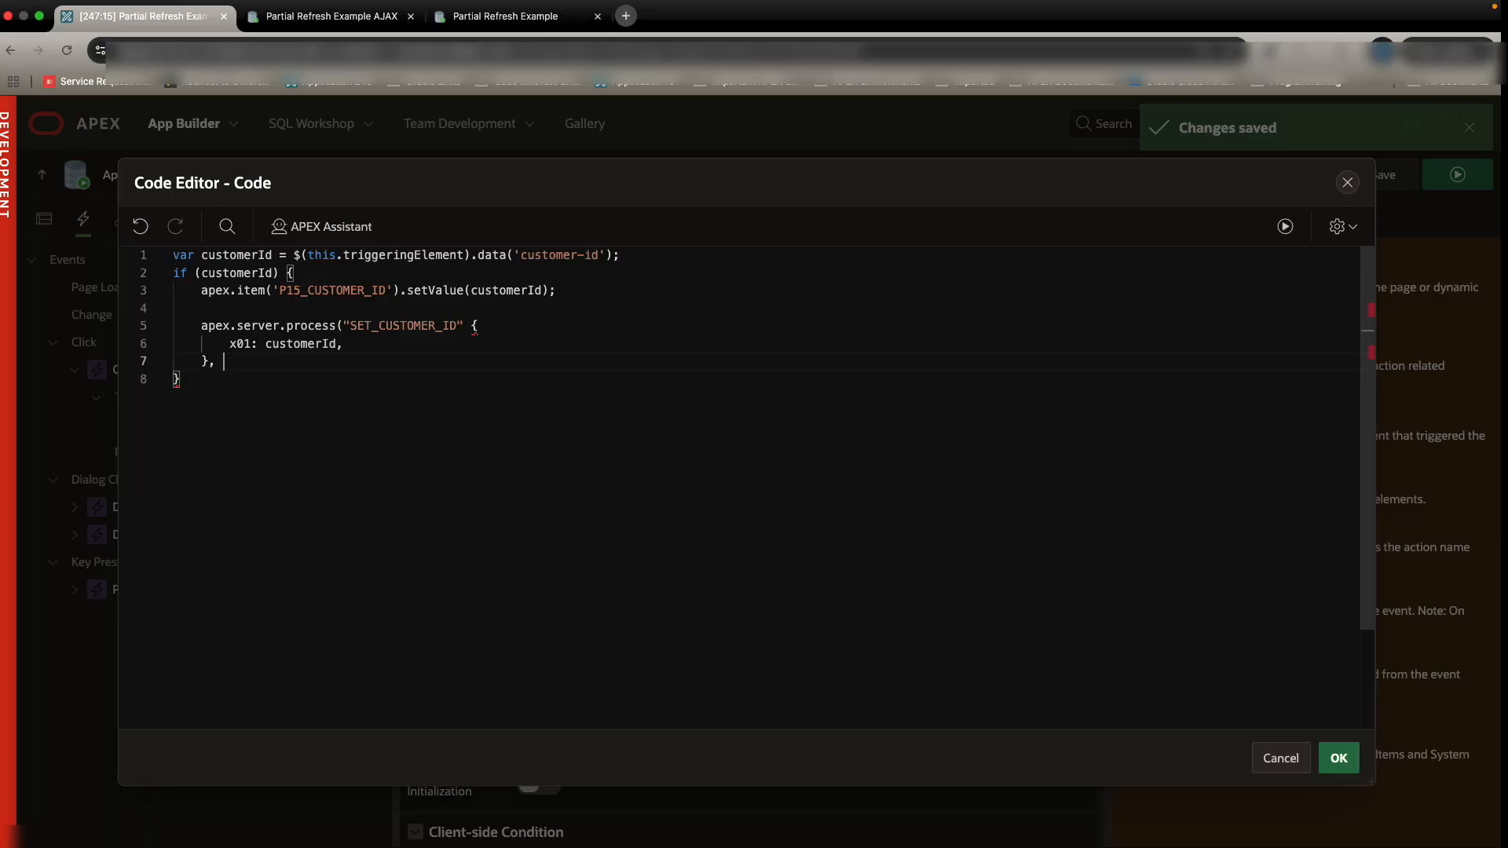
pyautogui.write('{')
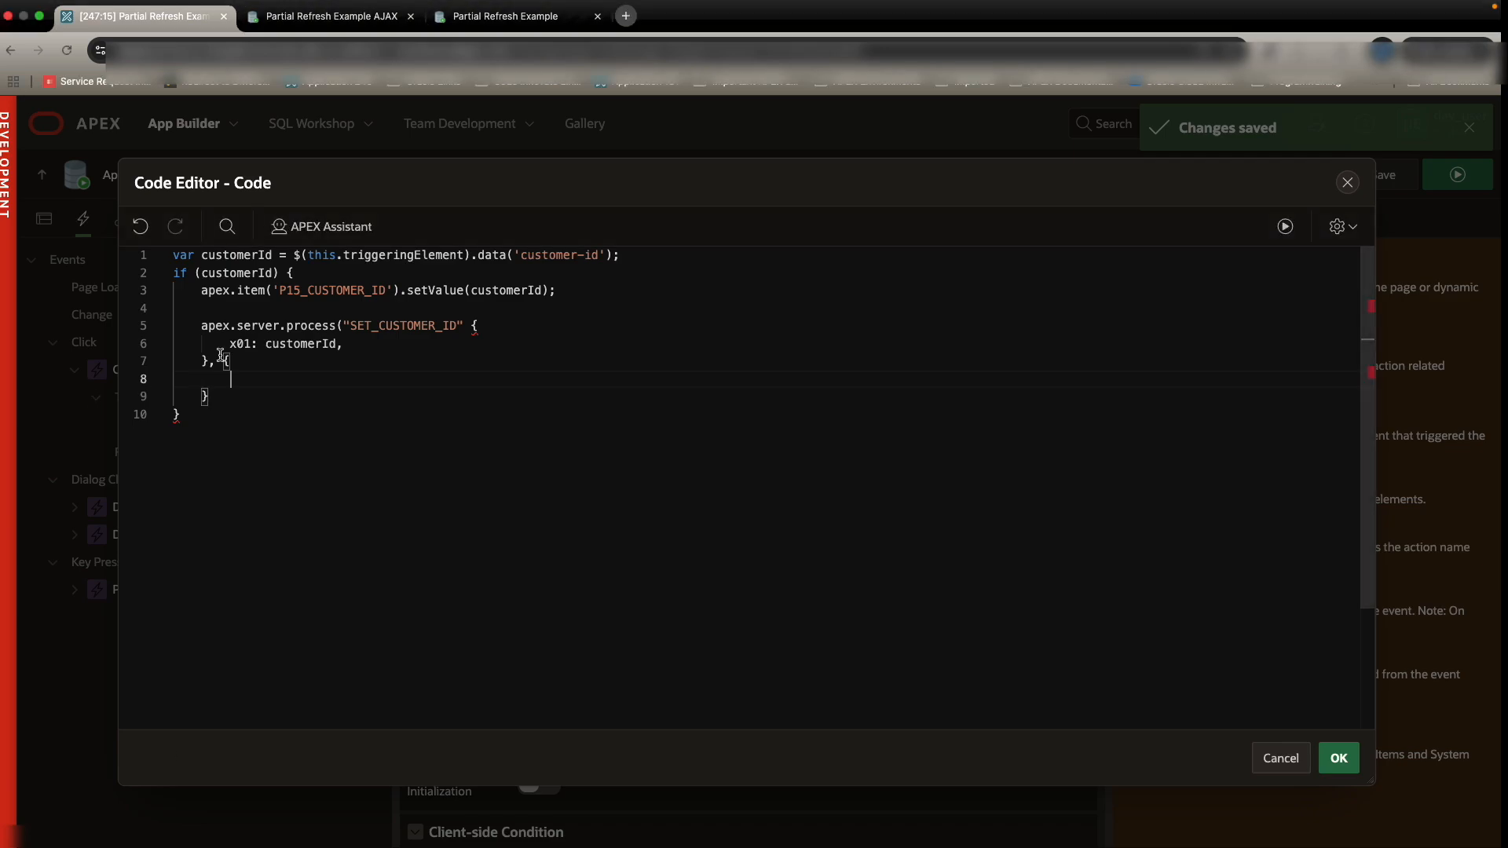
pyautogui.write("dataType: 'text',")
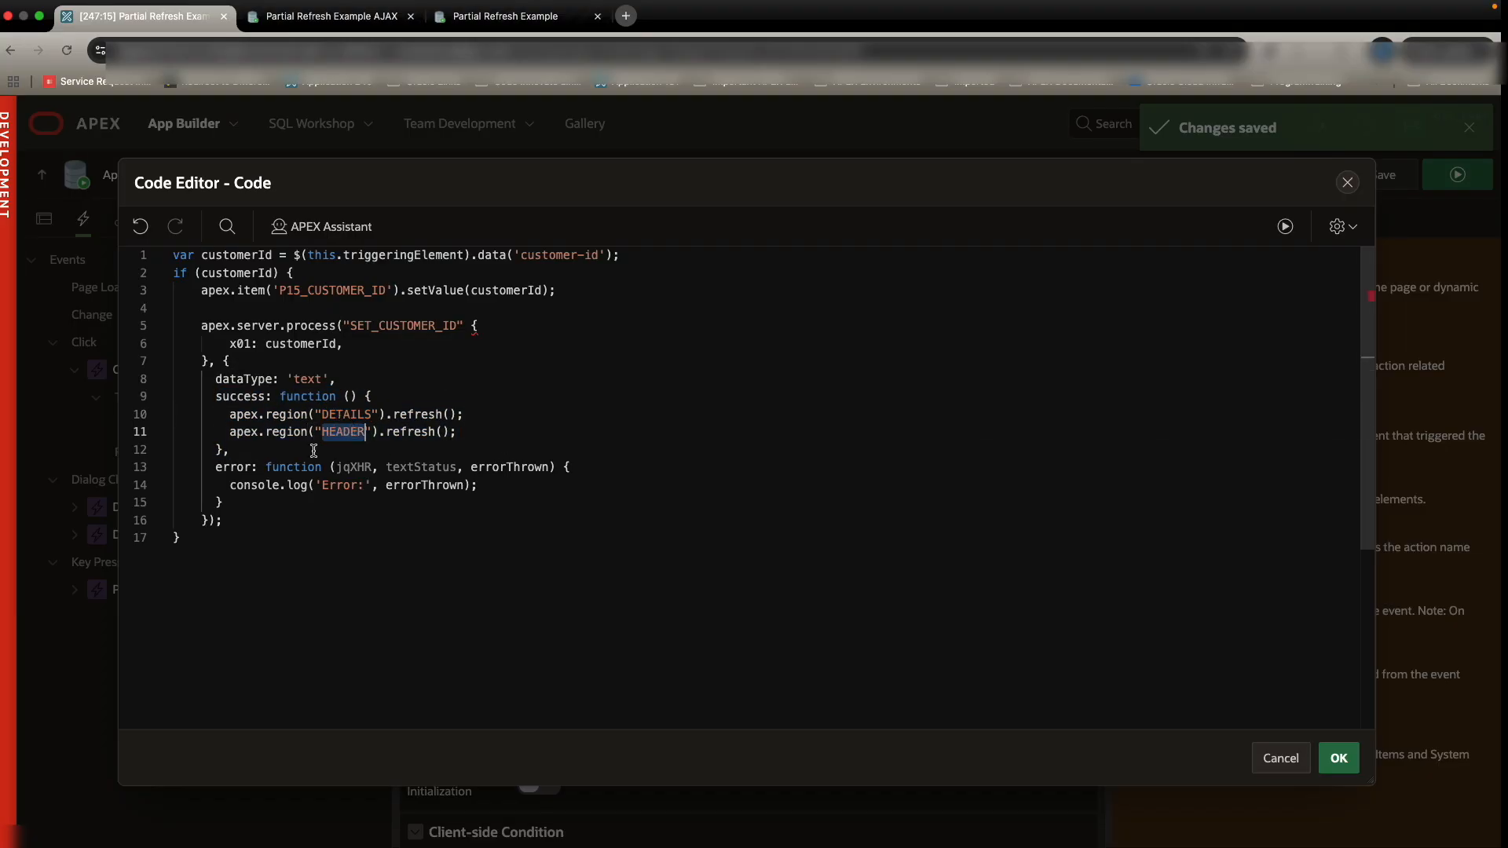
pyautogui.moveTo(212, 467); pyautogui.dragTo(221, 503)
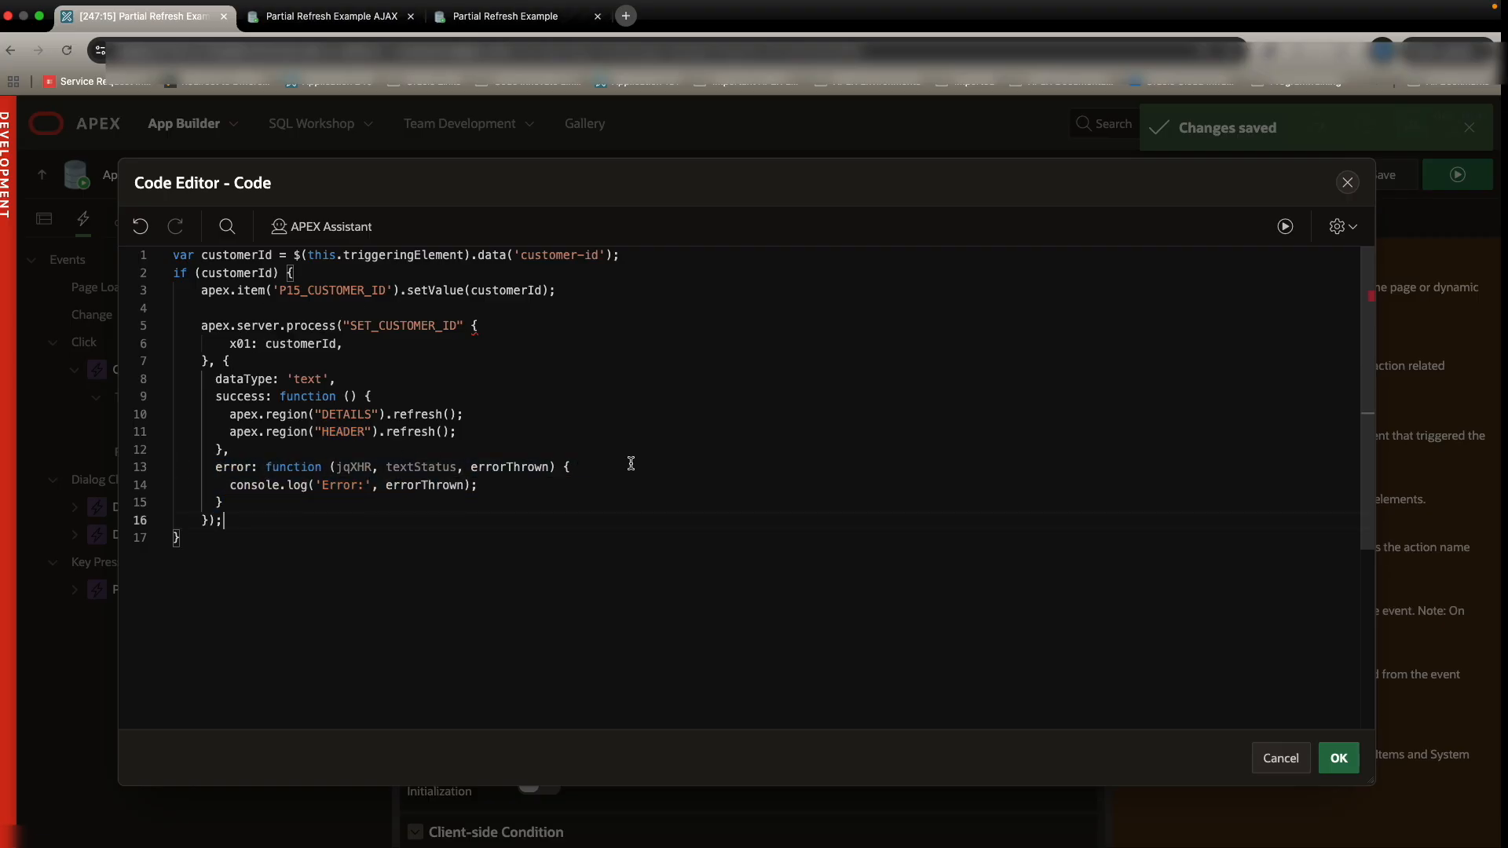
pyautogui.click(1339, 759)
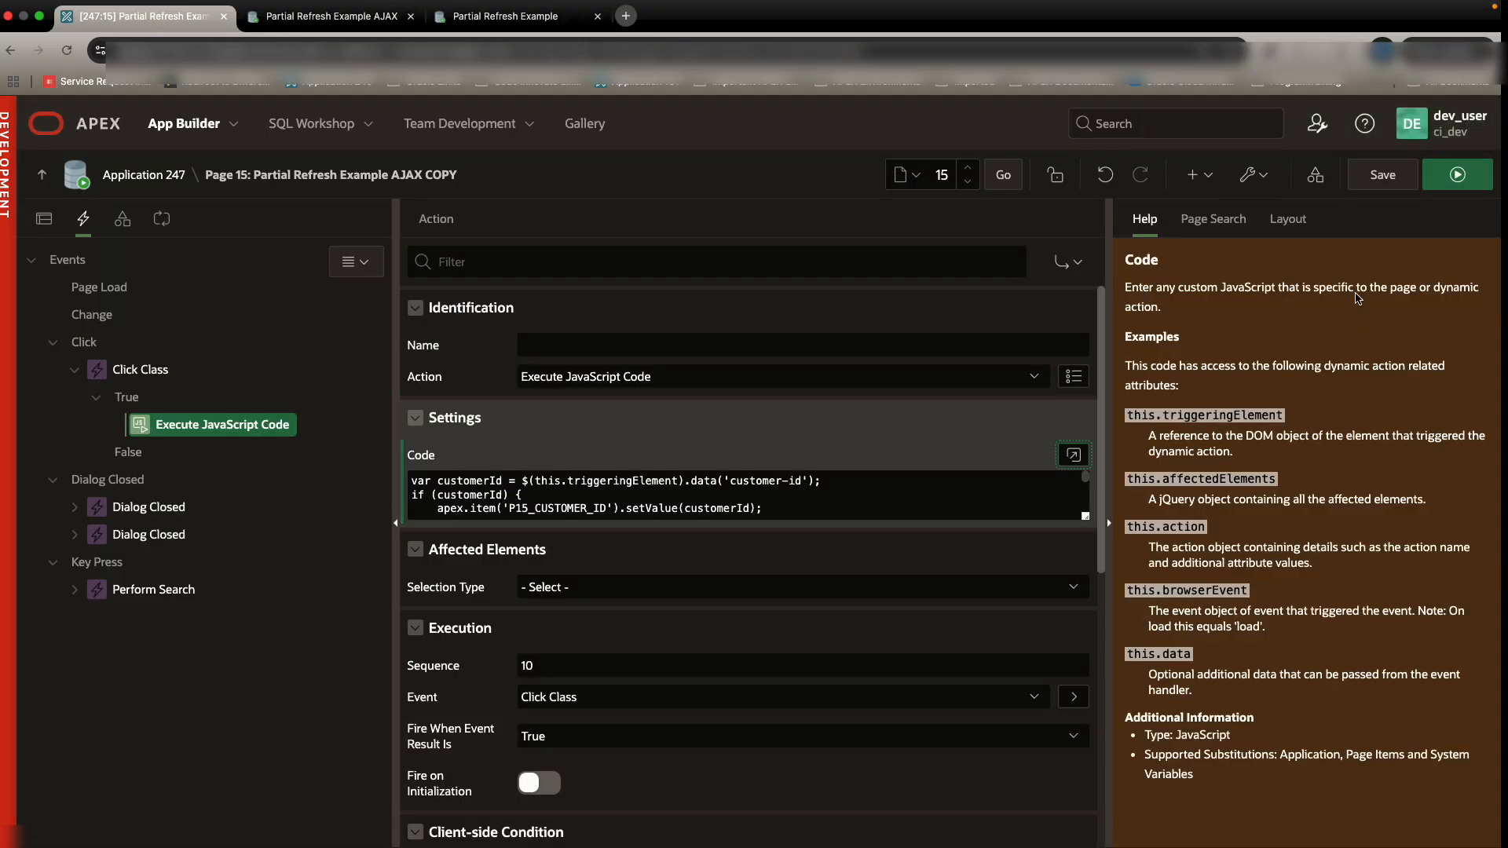
# Step: Save the page with the new JavaScript
pyautogui.click(1382, 175)
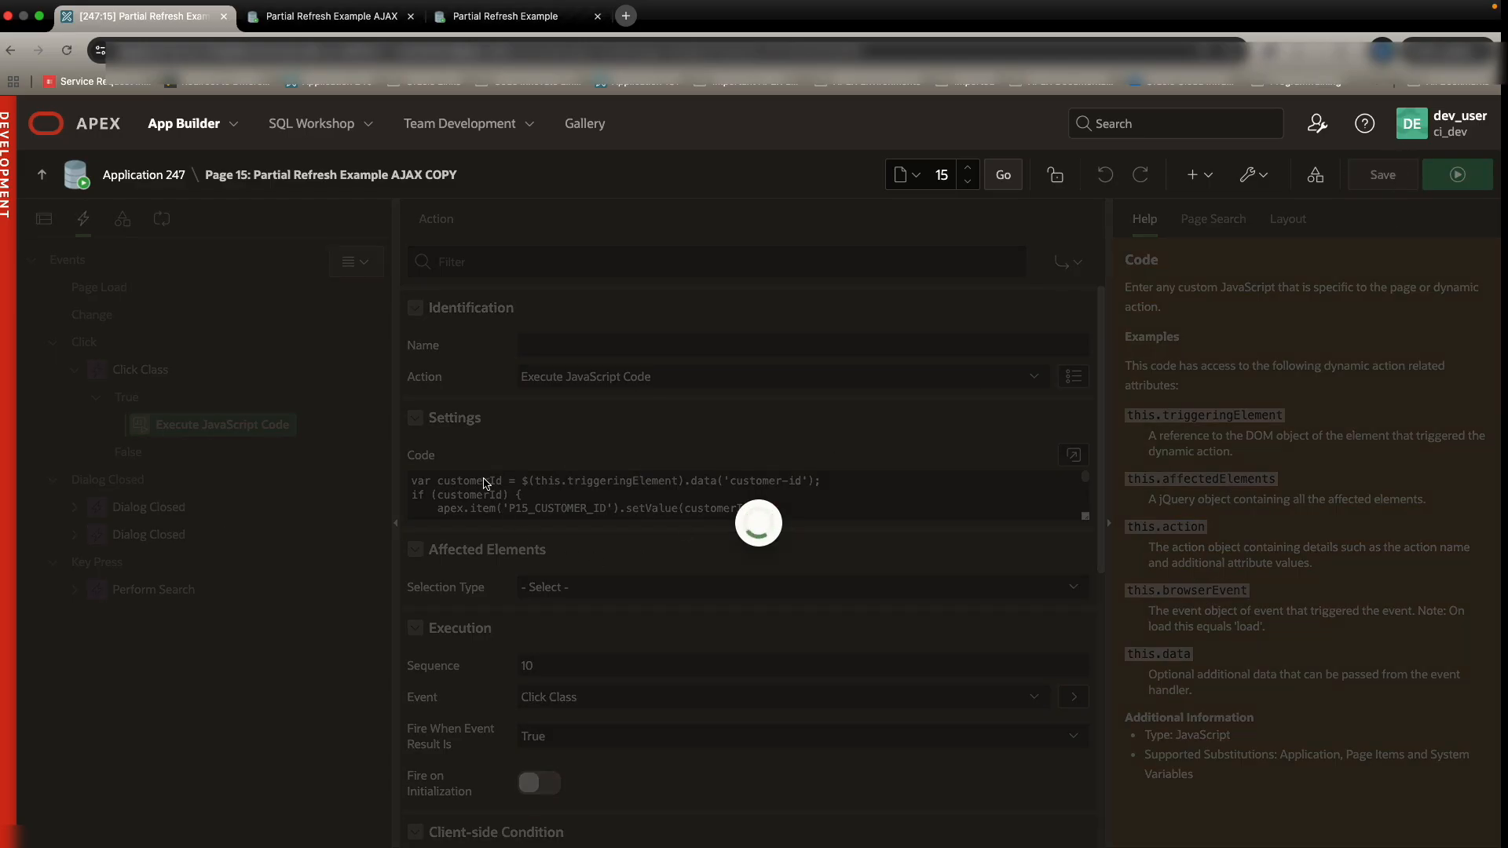
pyautogui.click(1383, 175)
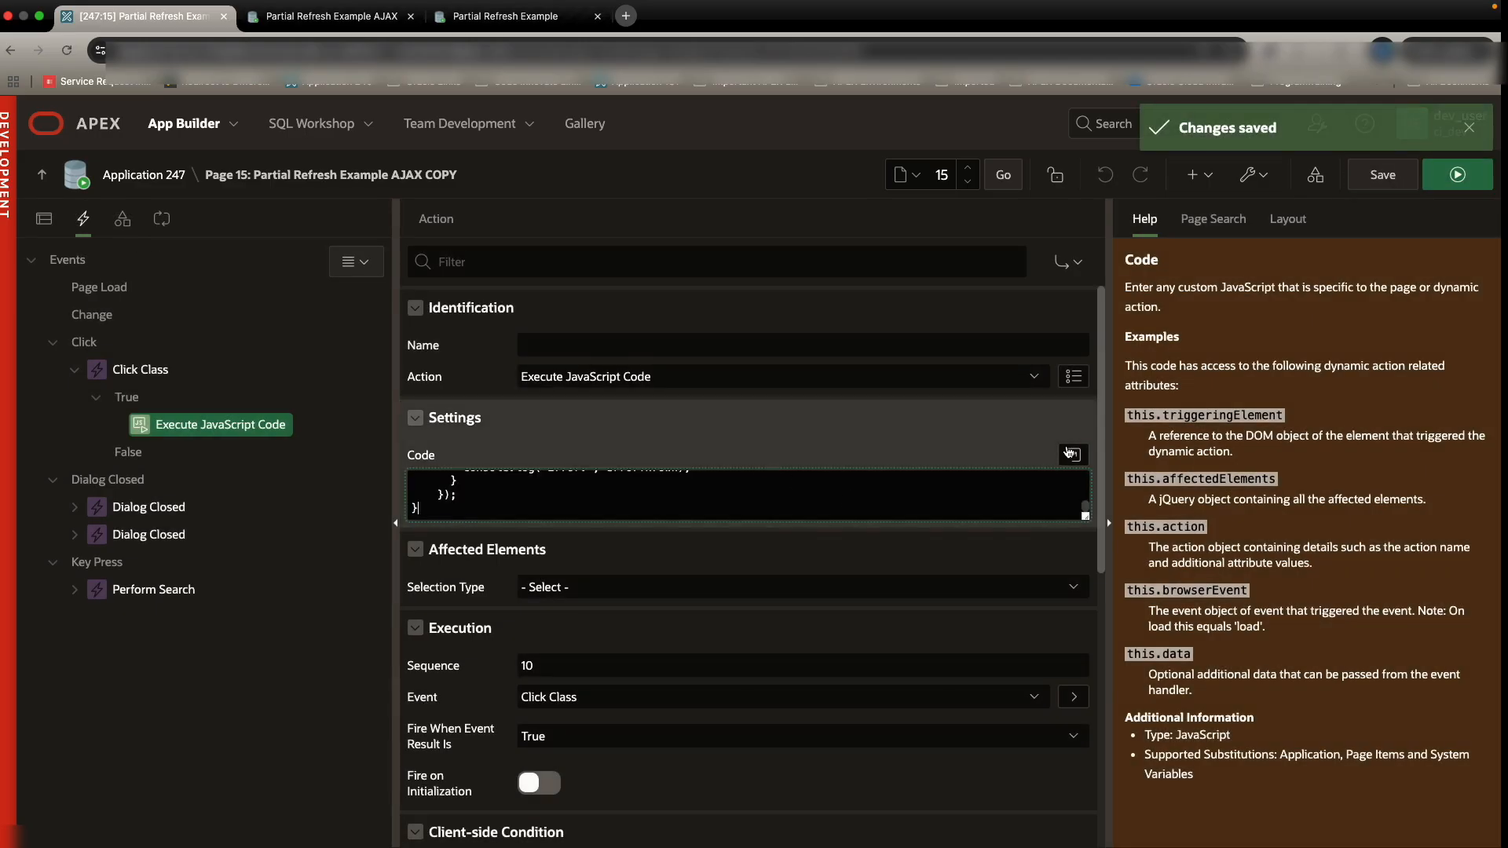
# Step: Correct the SET_CUSTOMER_ID call by inserting the missing comma before the x01 options object
pyautogui.click(1072, 454)
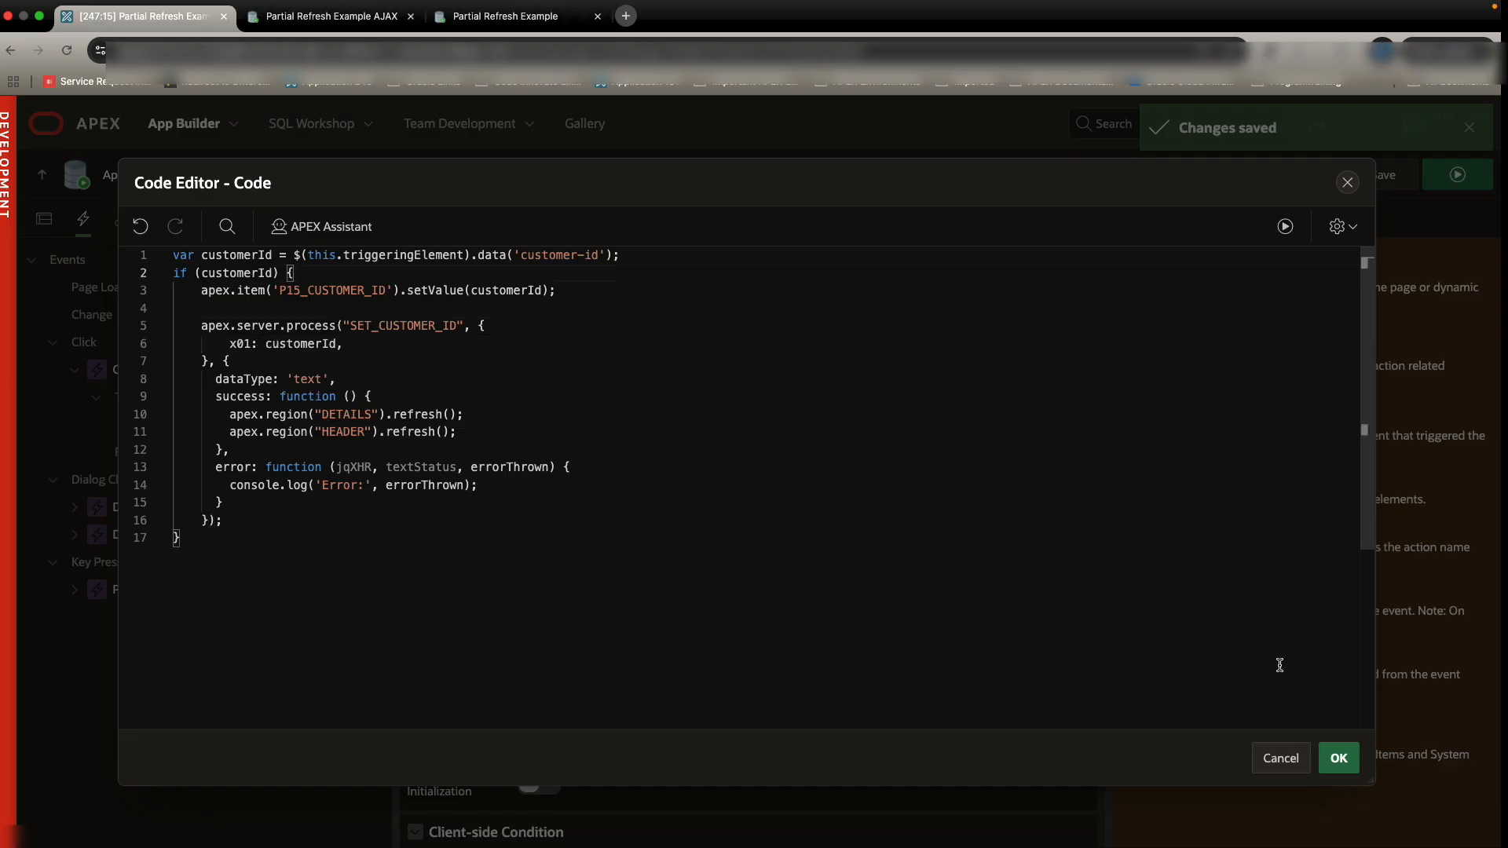
pyautogui.doubleClick(240, 344)
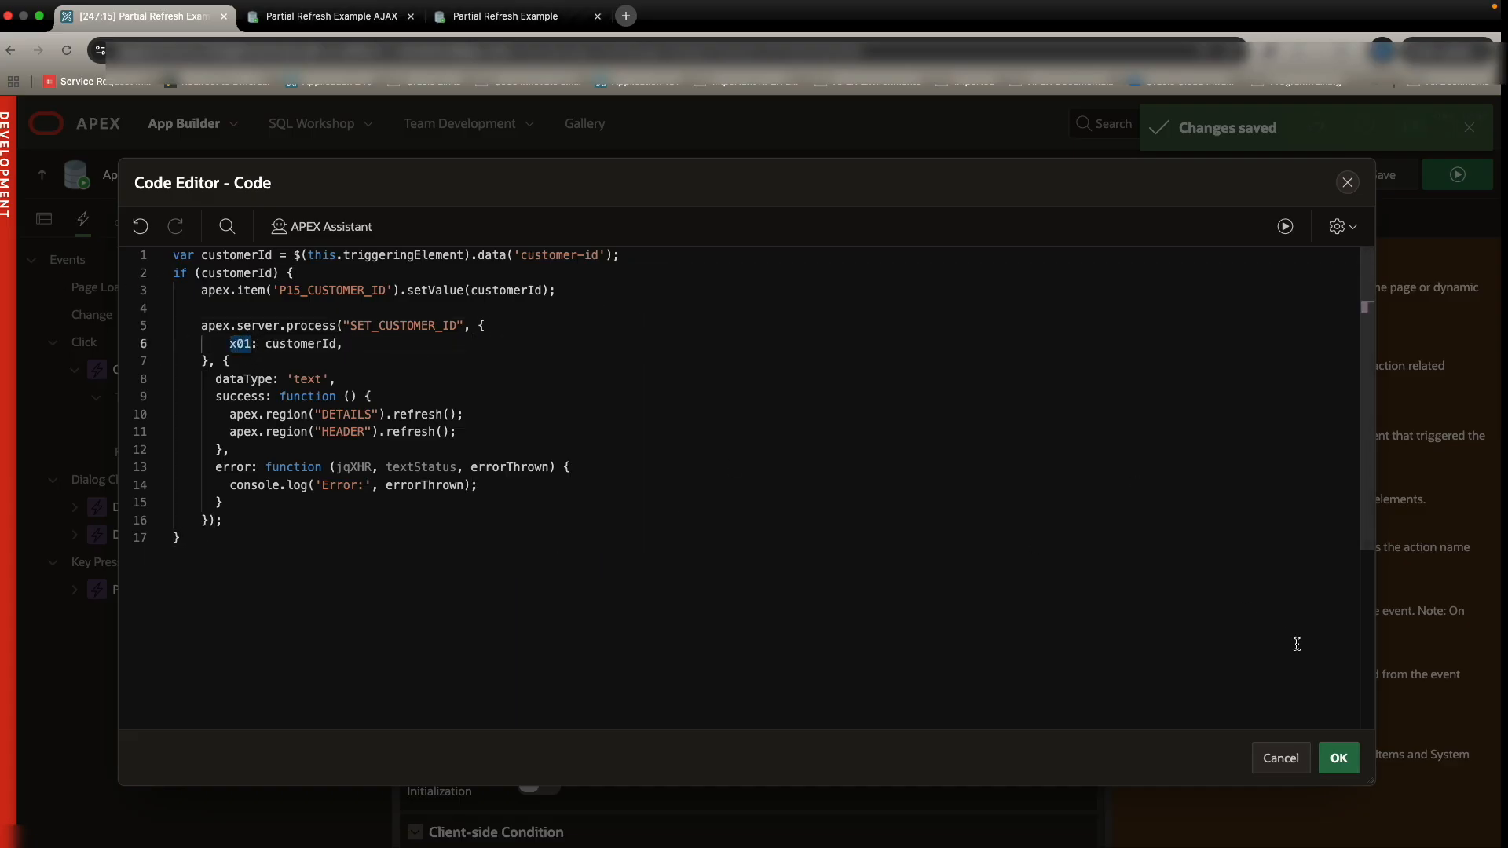
pyautogui.click(1339, 759)
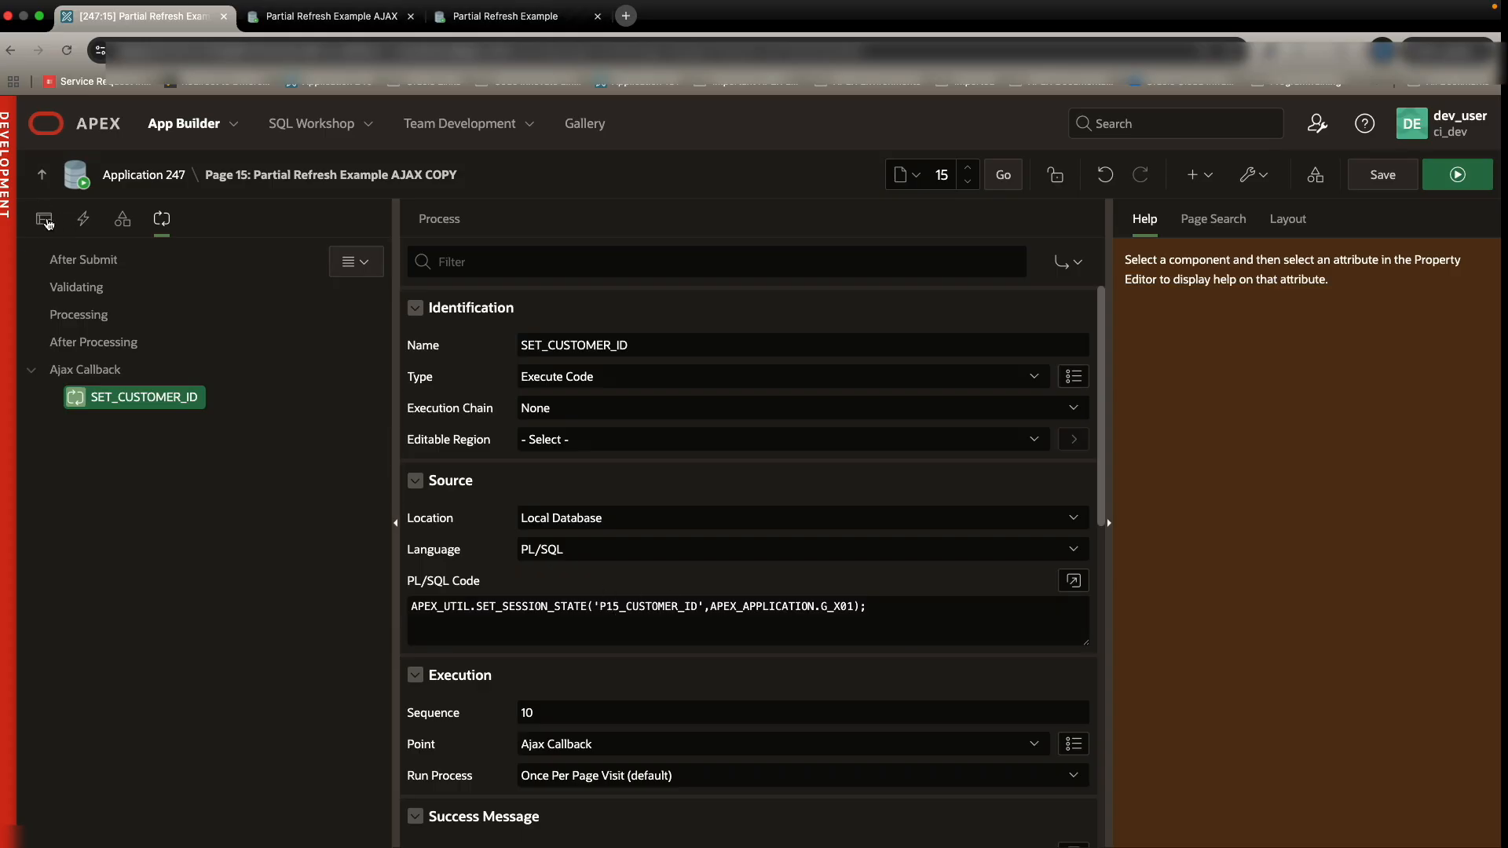
# Step: Review the Where Clauses of OEHR_ORDERS DETAILS and Partial Refresh Example in Rendering, then run the page
pyautogui.click(44, 219)
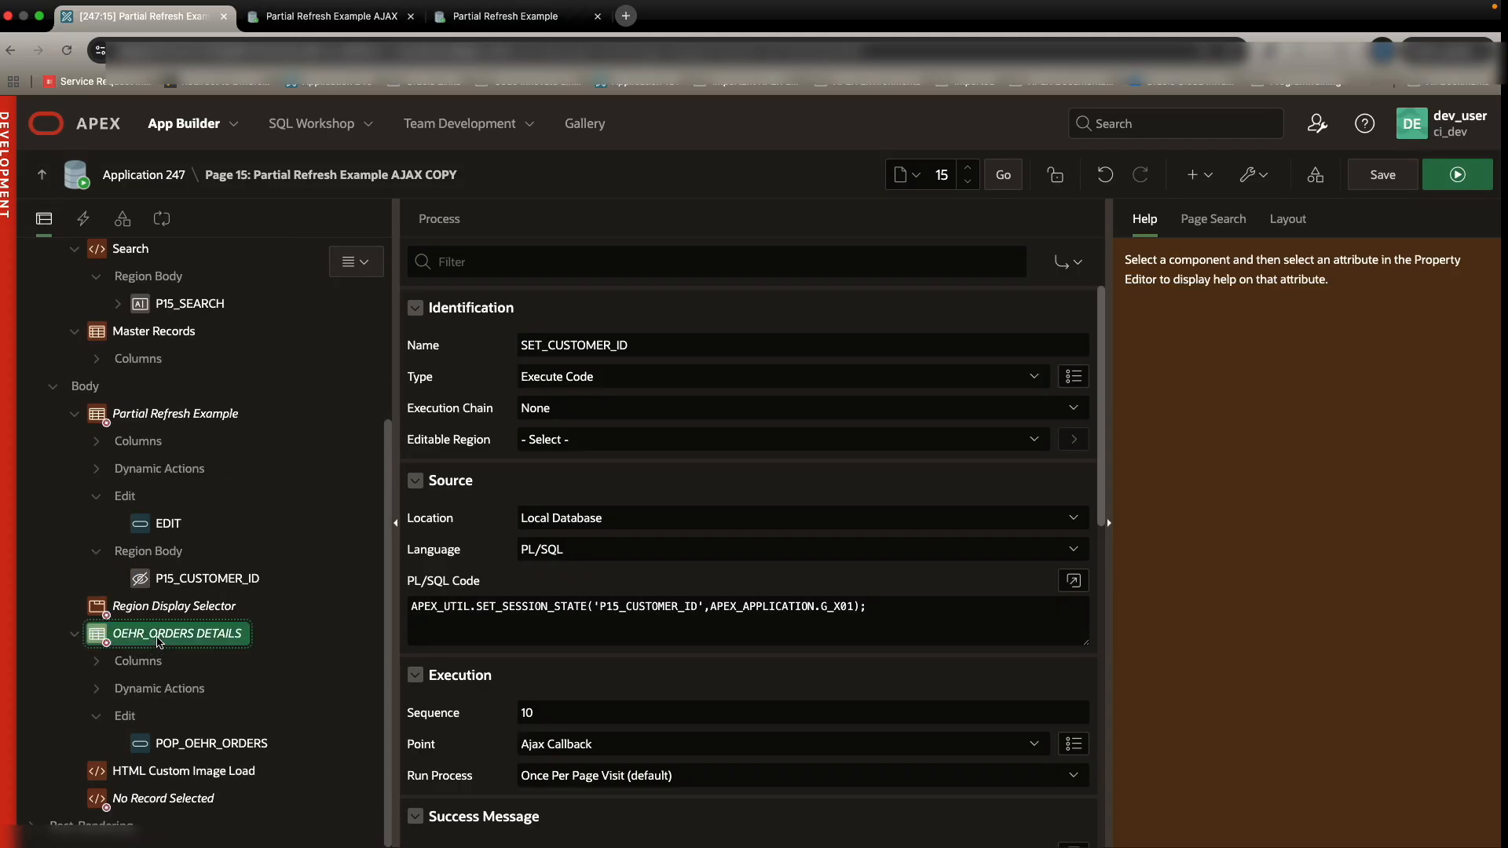
pyautogui.click(177, 633)
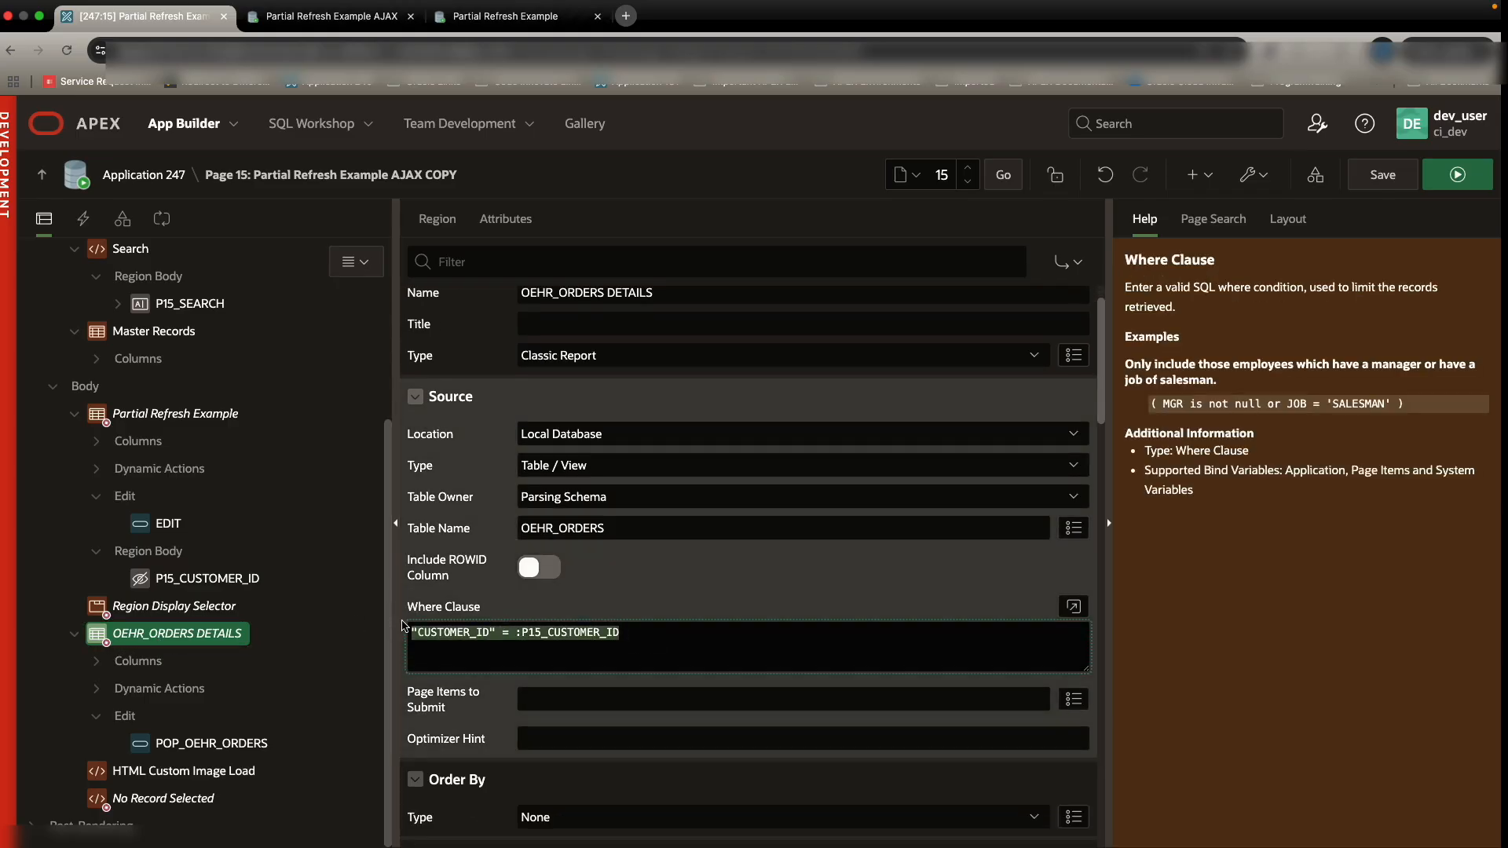
pyautogui.click(176, 415)
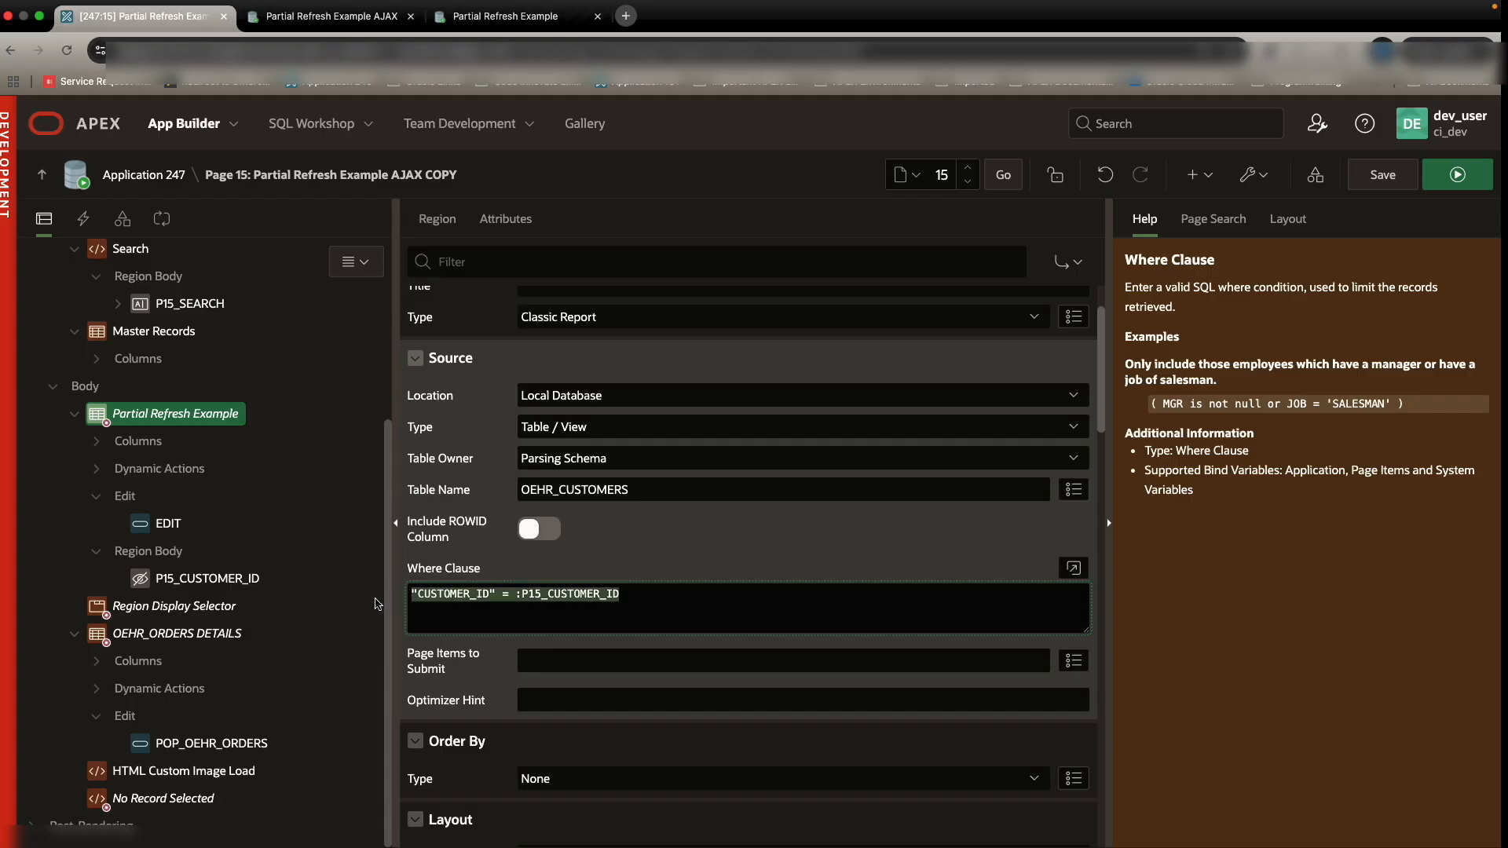
pyautogui.moveTo(1470, 211)
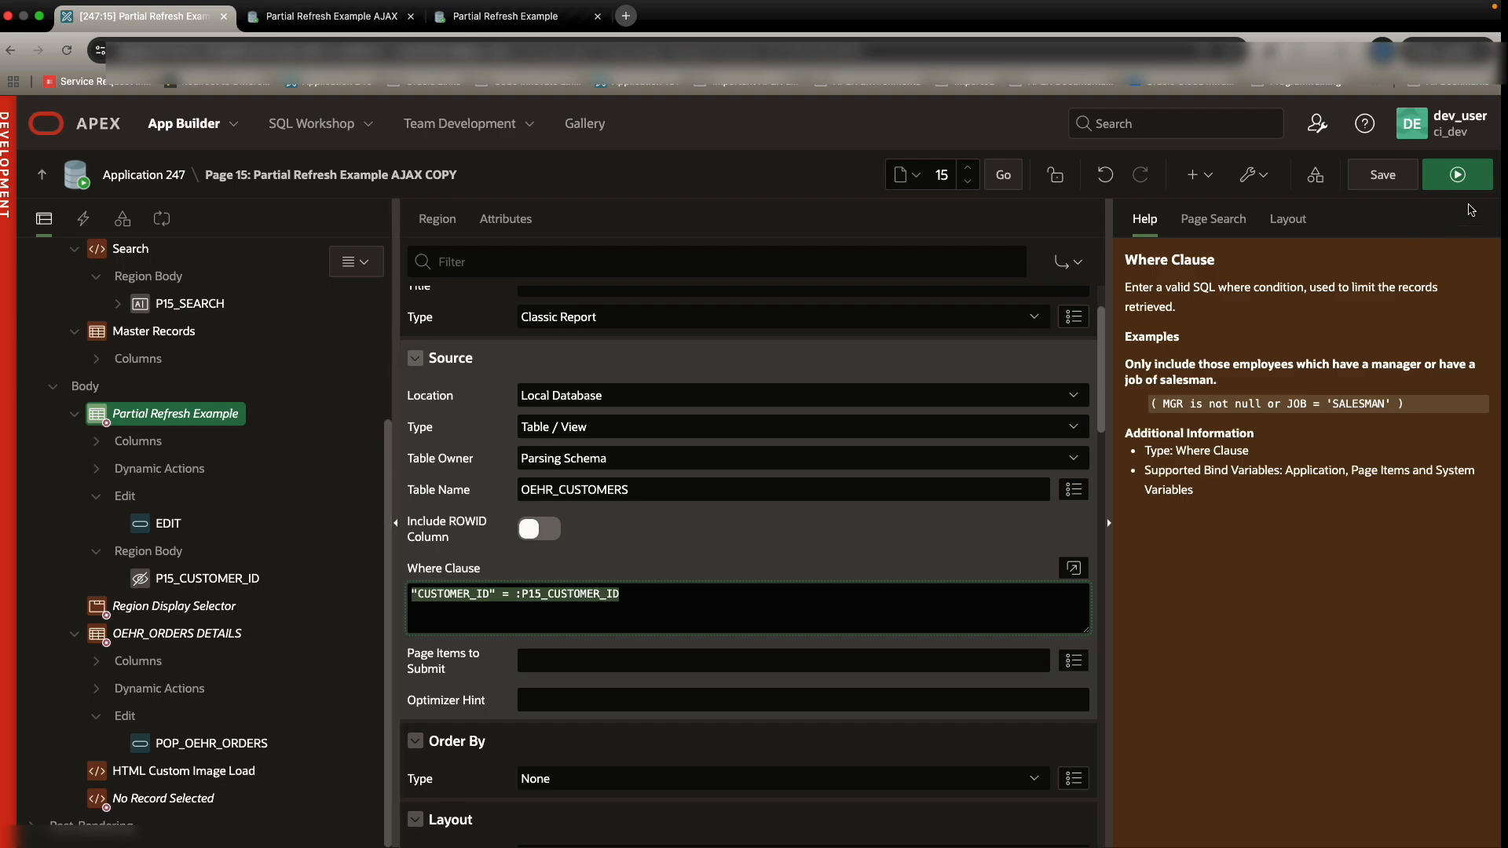
pyautogui.click(1458, 173)
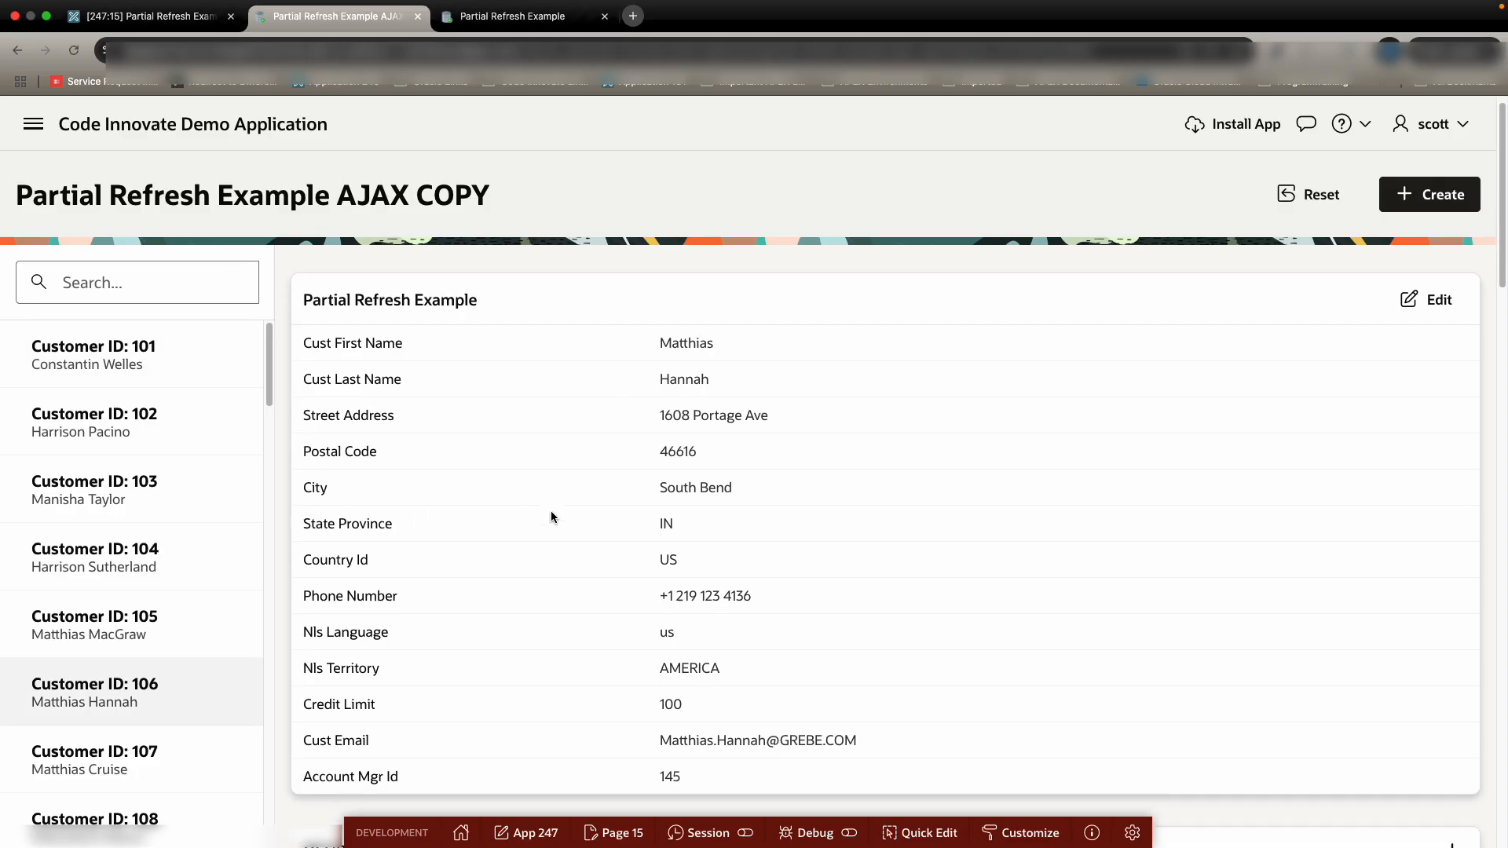
pyautogui.scroll(-3)
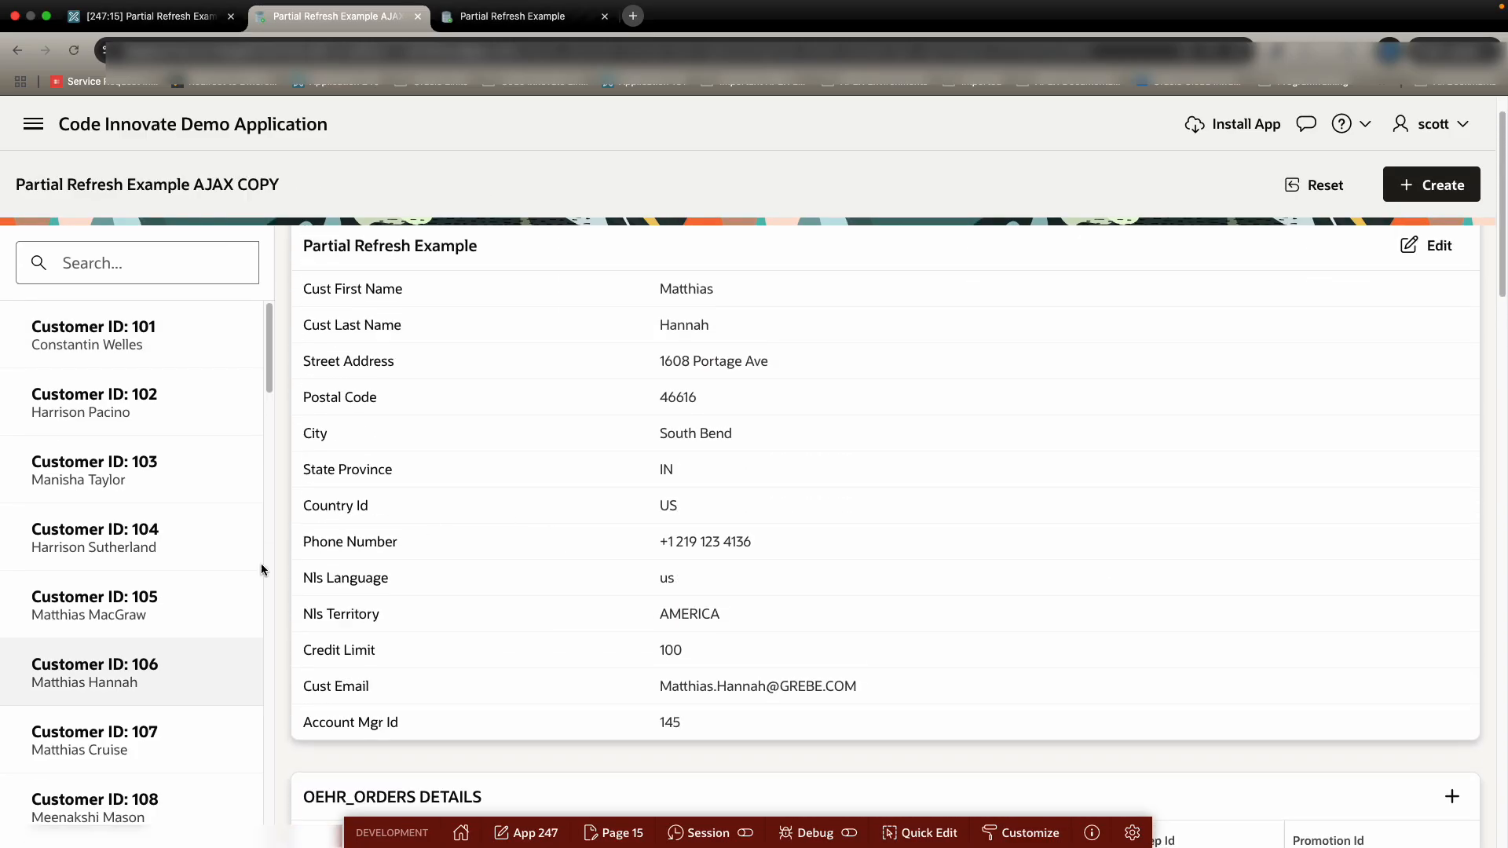
pyautogui.click(78, 742)
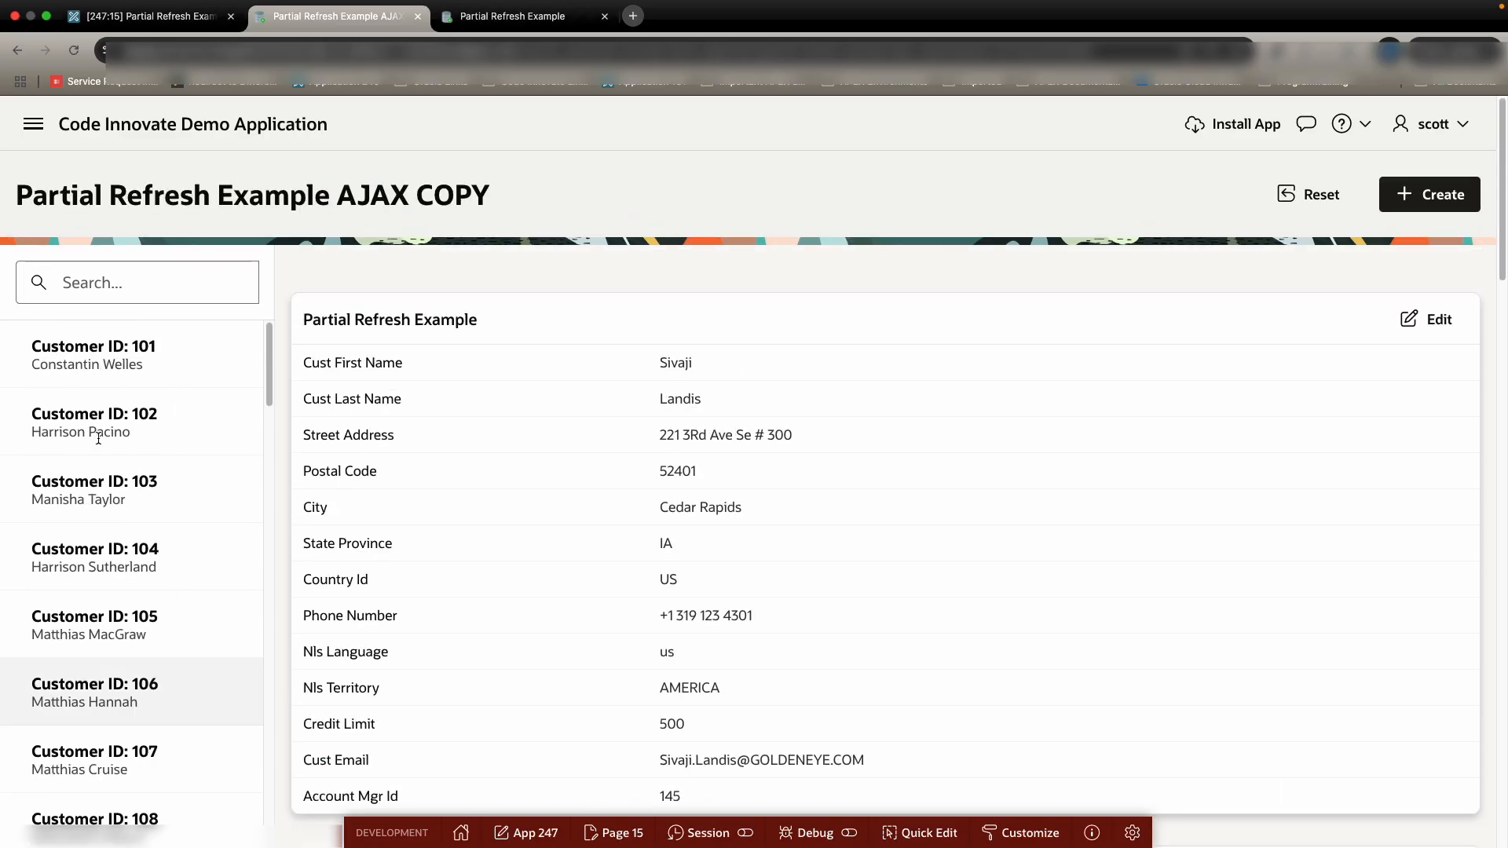
pyautogui.moveTo(195, 357)
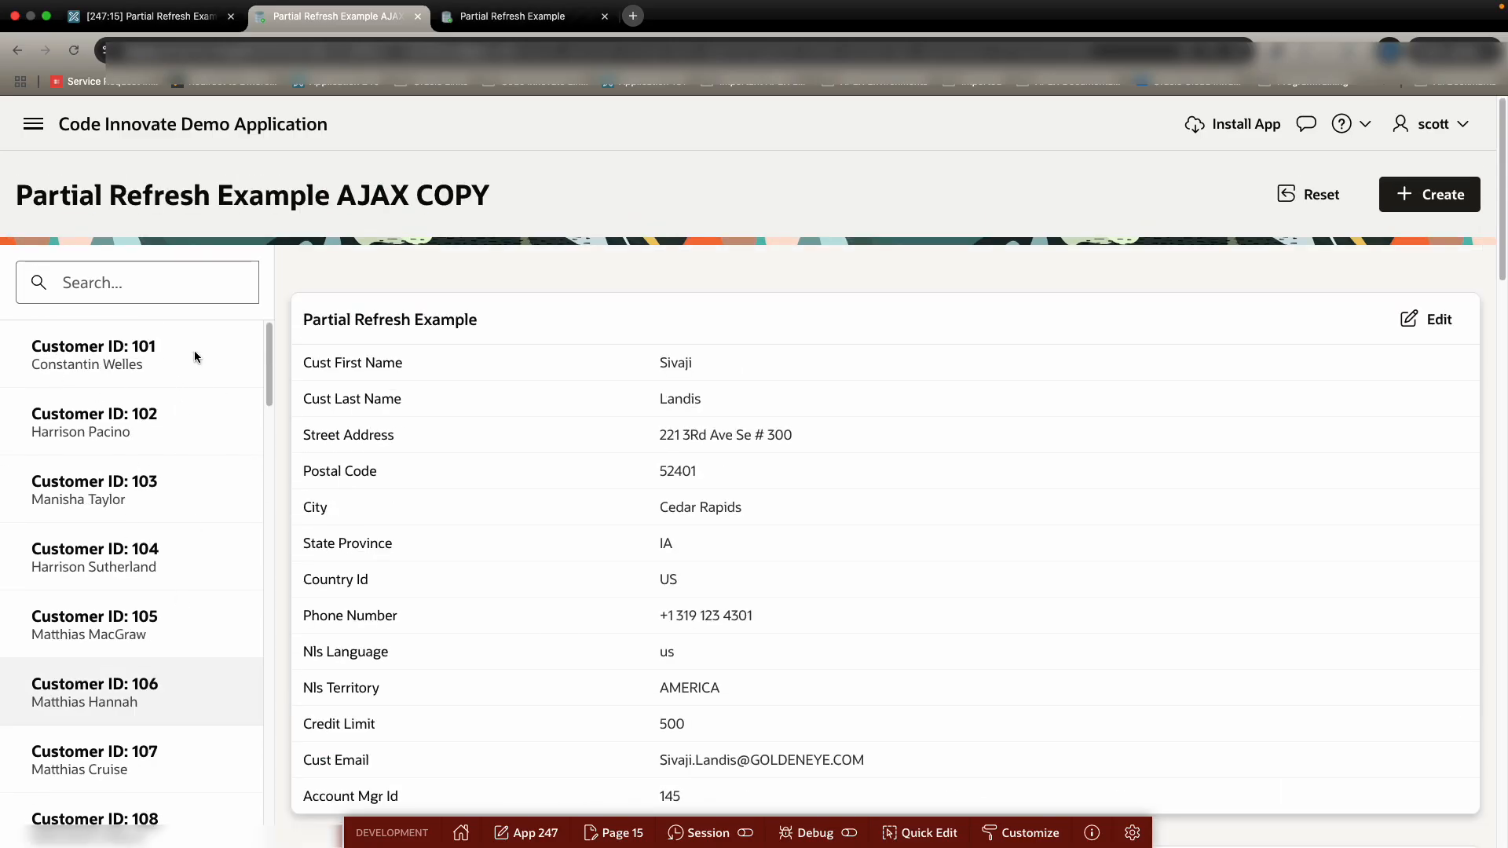
pyautogui.moveTo(116, 347)
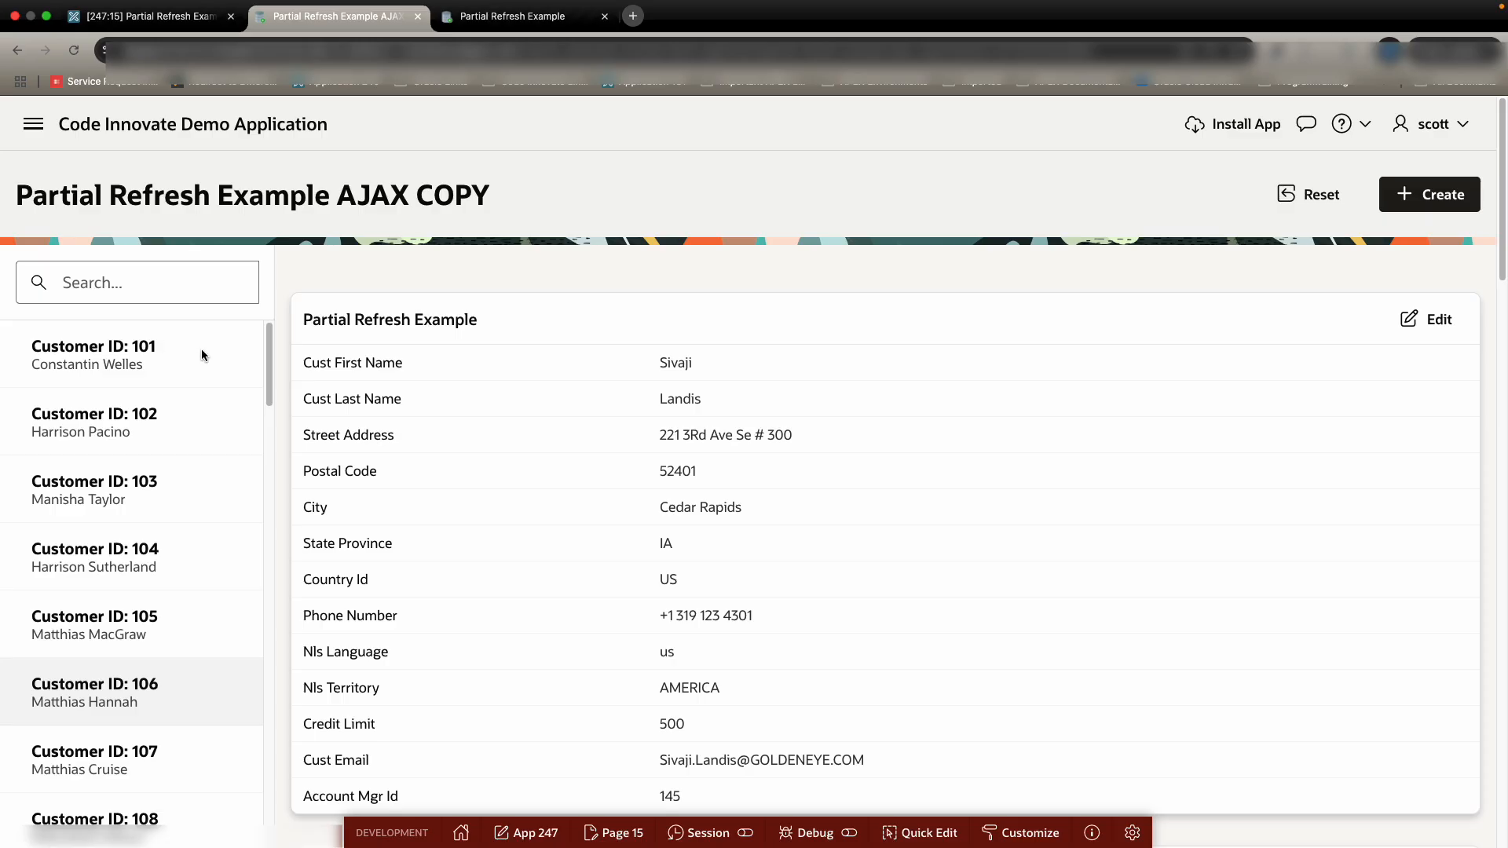
pyautogui.click(133, 16)
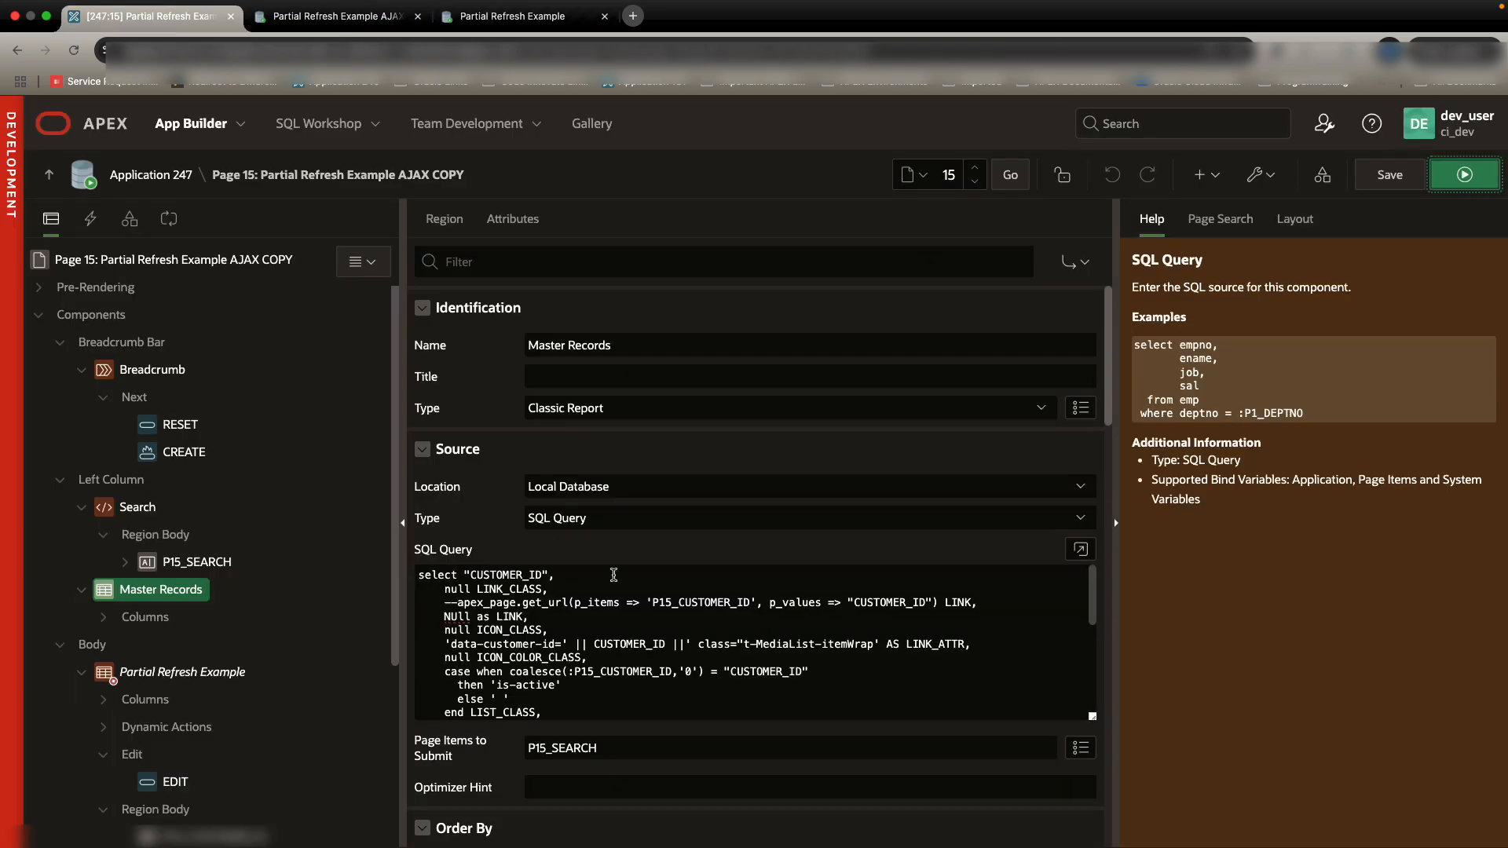
# Step: Change the Master Records query to return '#' as LINK instead of NULL, validate it, and test a customer click
pyautogui.click(1081, 548)
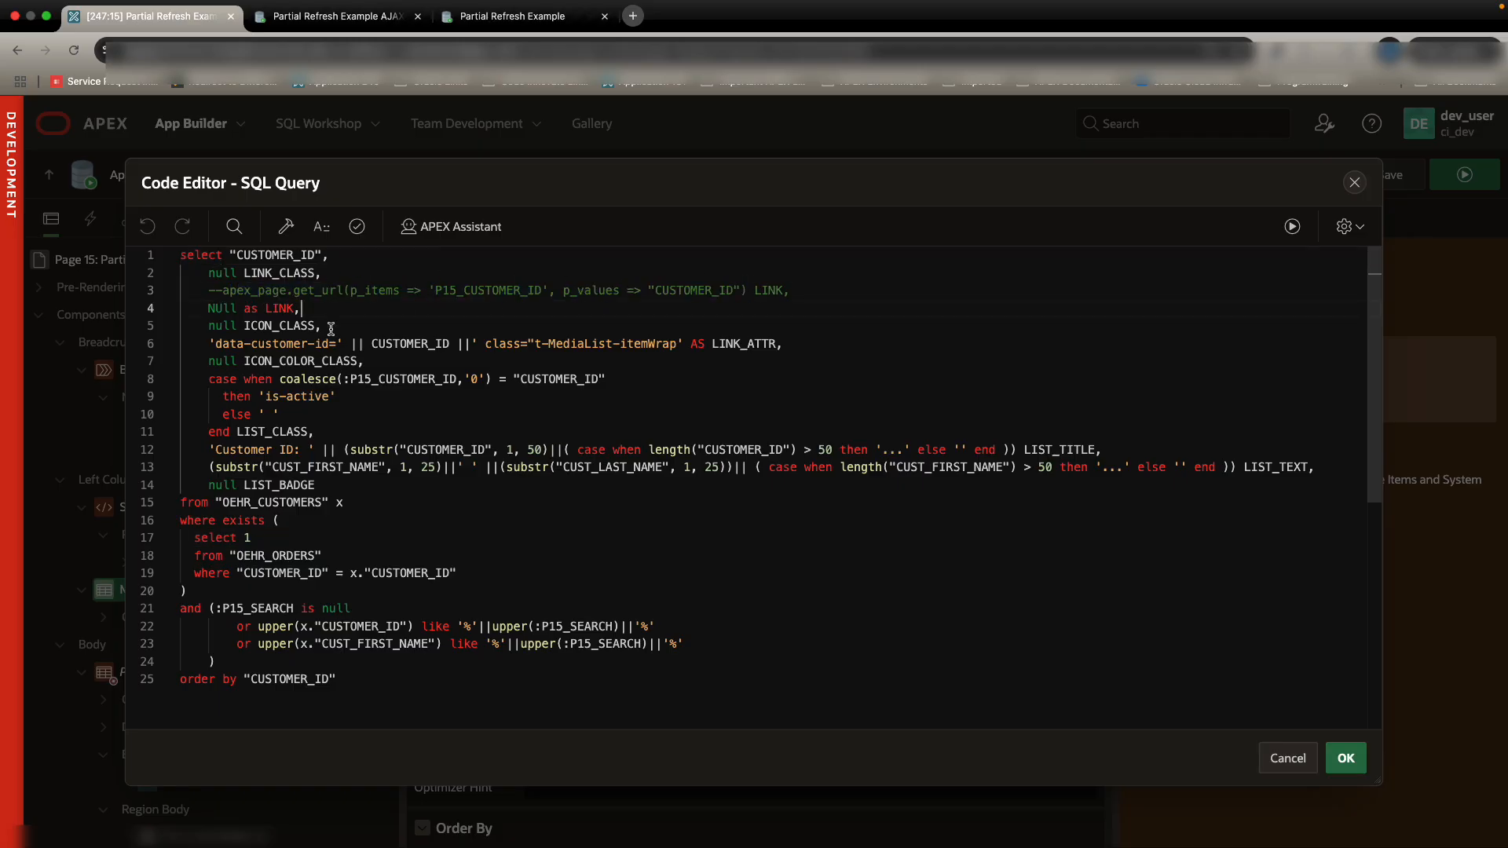
pyautogui.doubleClick(222, 308)
pyautogui.write("'")
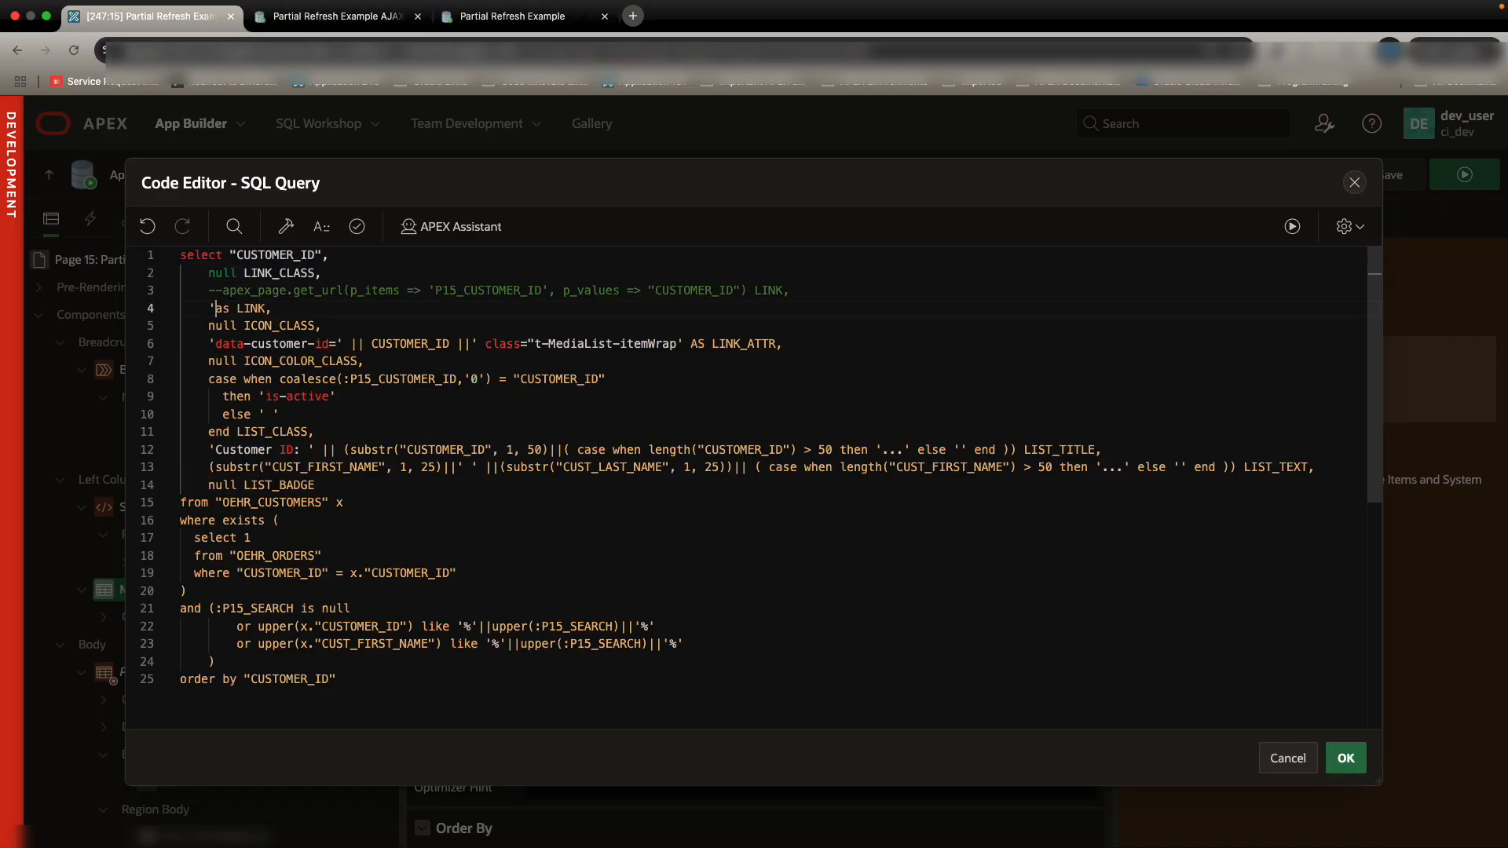
pyautogui.write("#'")
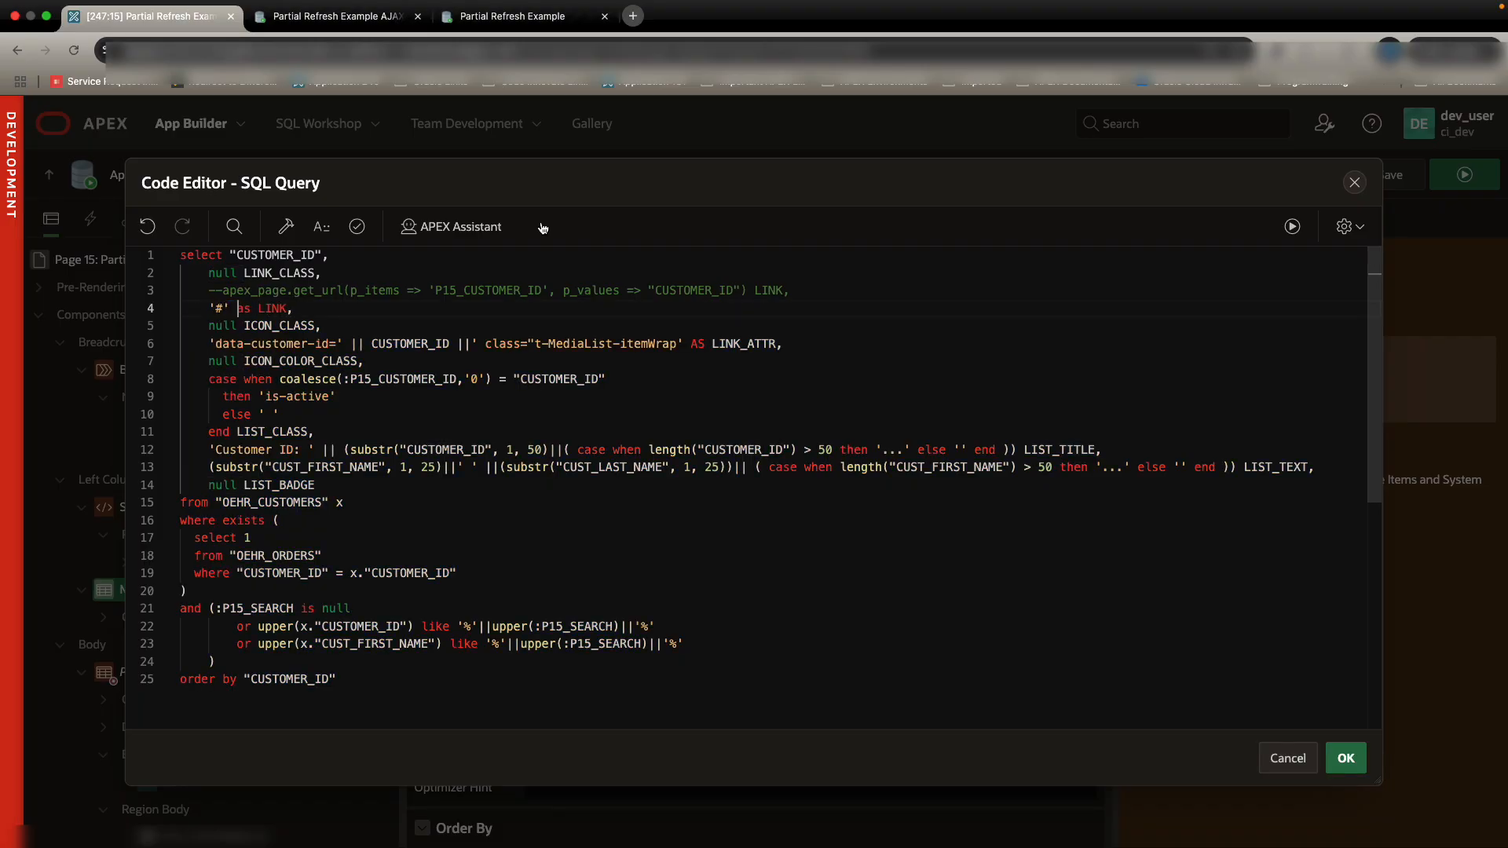
pyautogui.click(1292, 226)
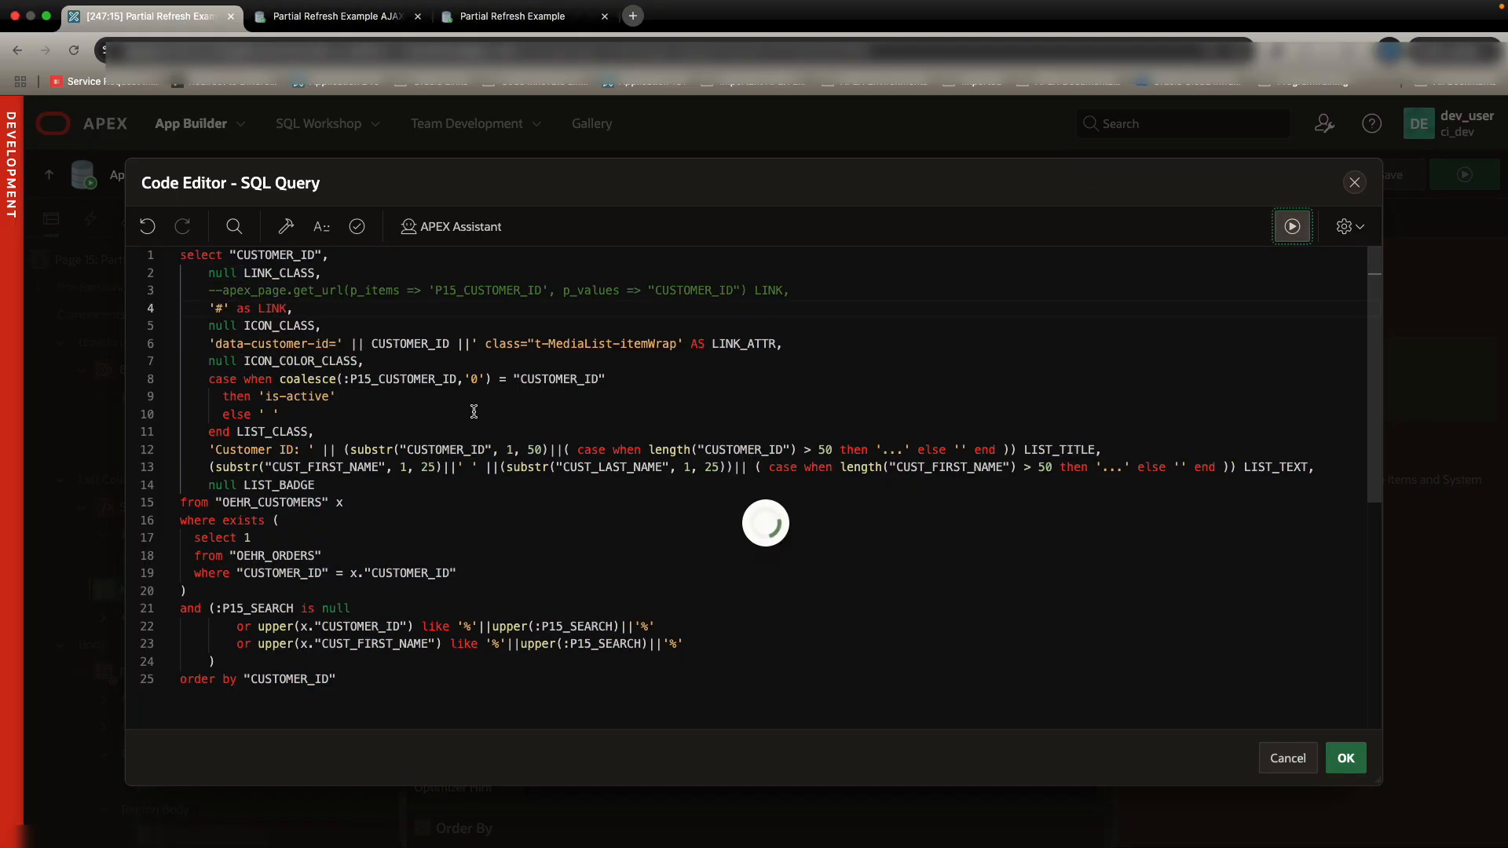
pyautogui.click(336, 16)
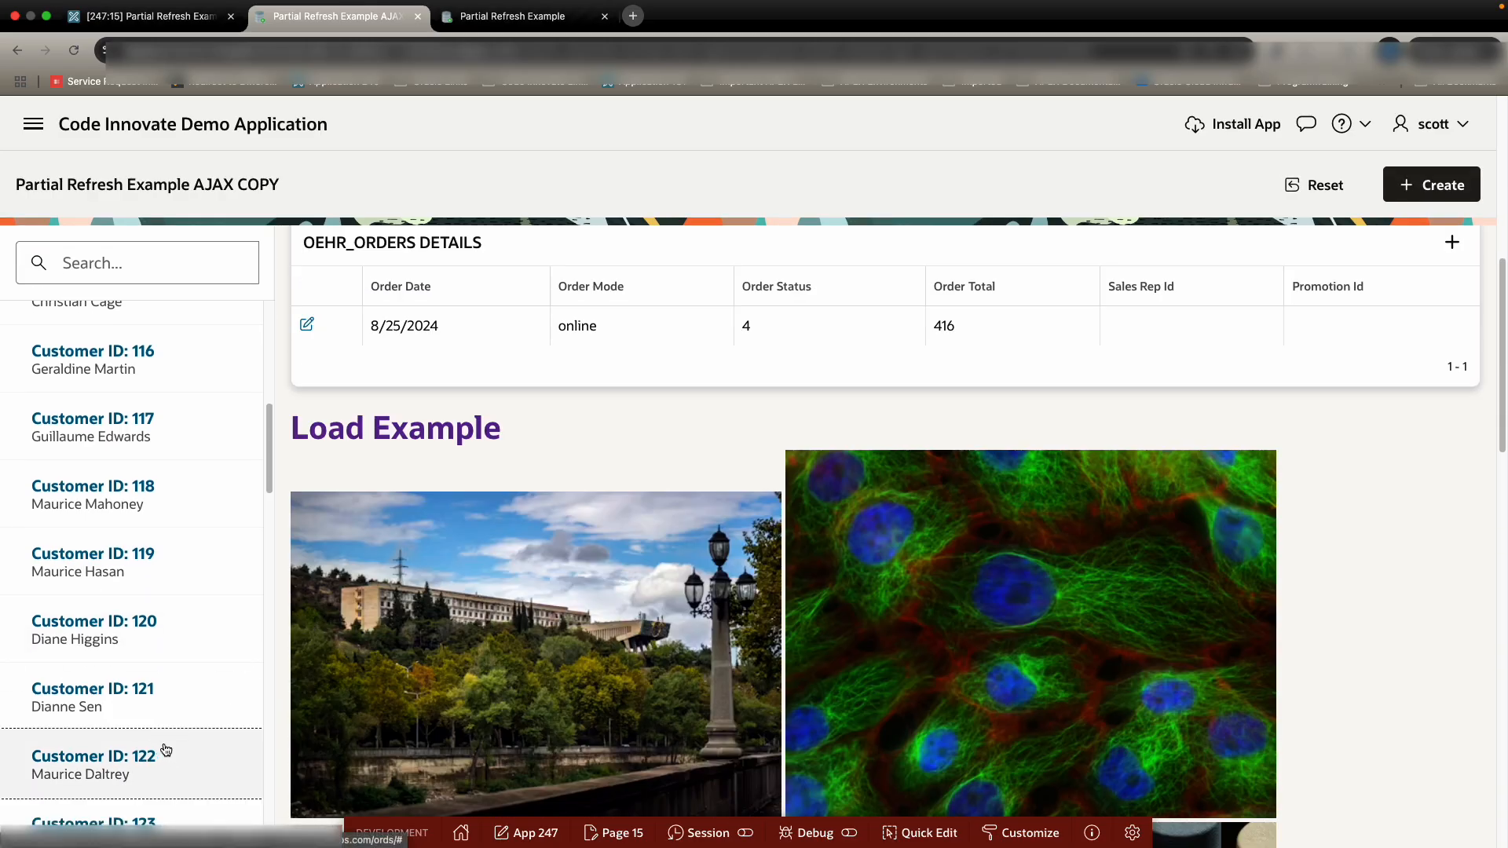
pyautogui.click(94, 622)
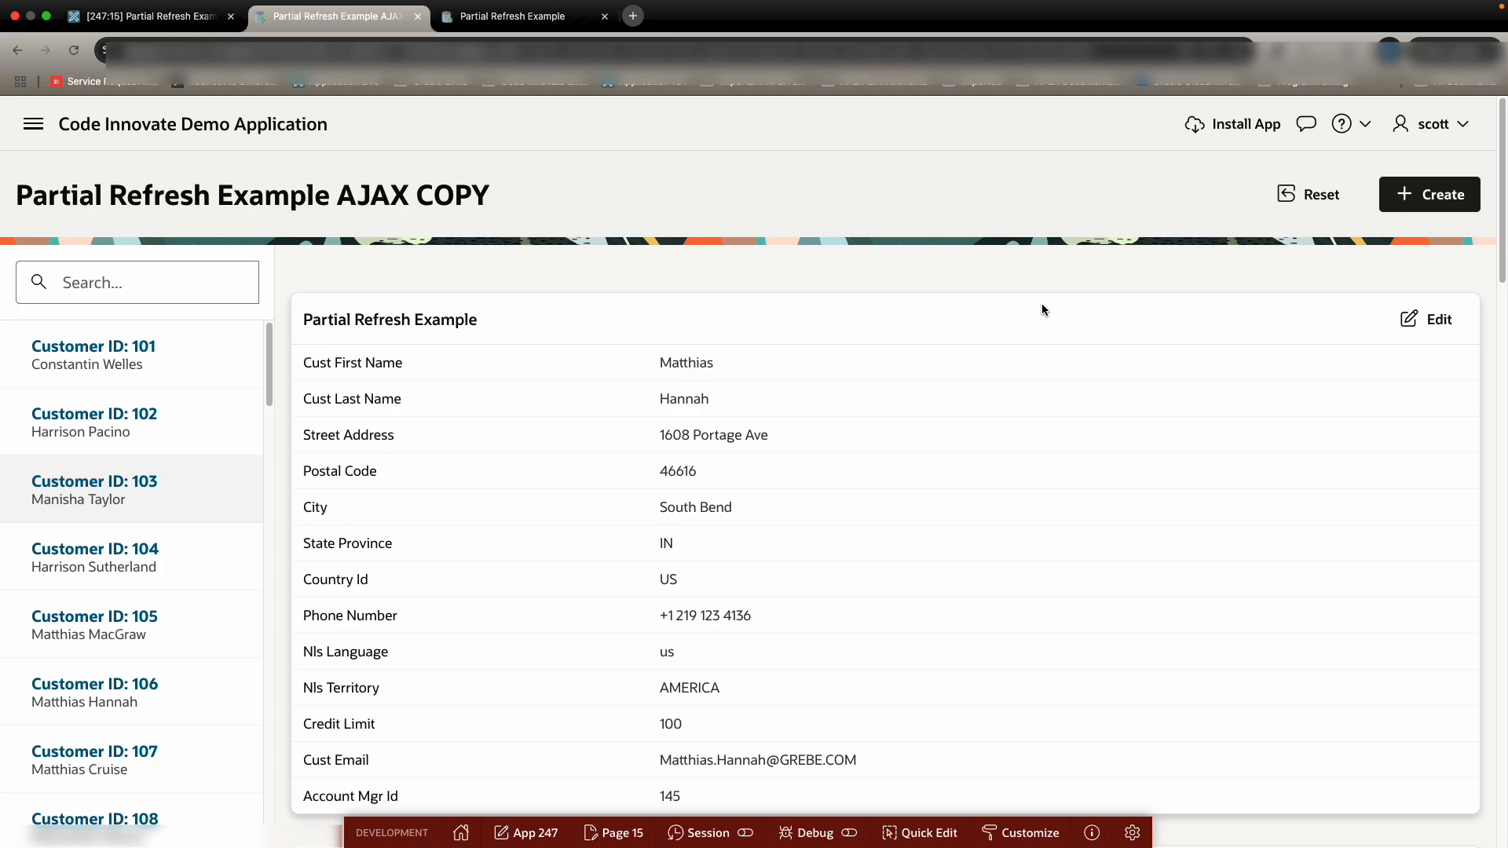
# Step: Check the SET_CUSTOMER_ID Ajax Callback under Processing, save, and return to Dynamic Actions
pyautogui.click(125, 16)
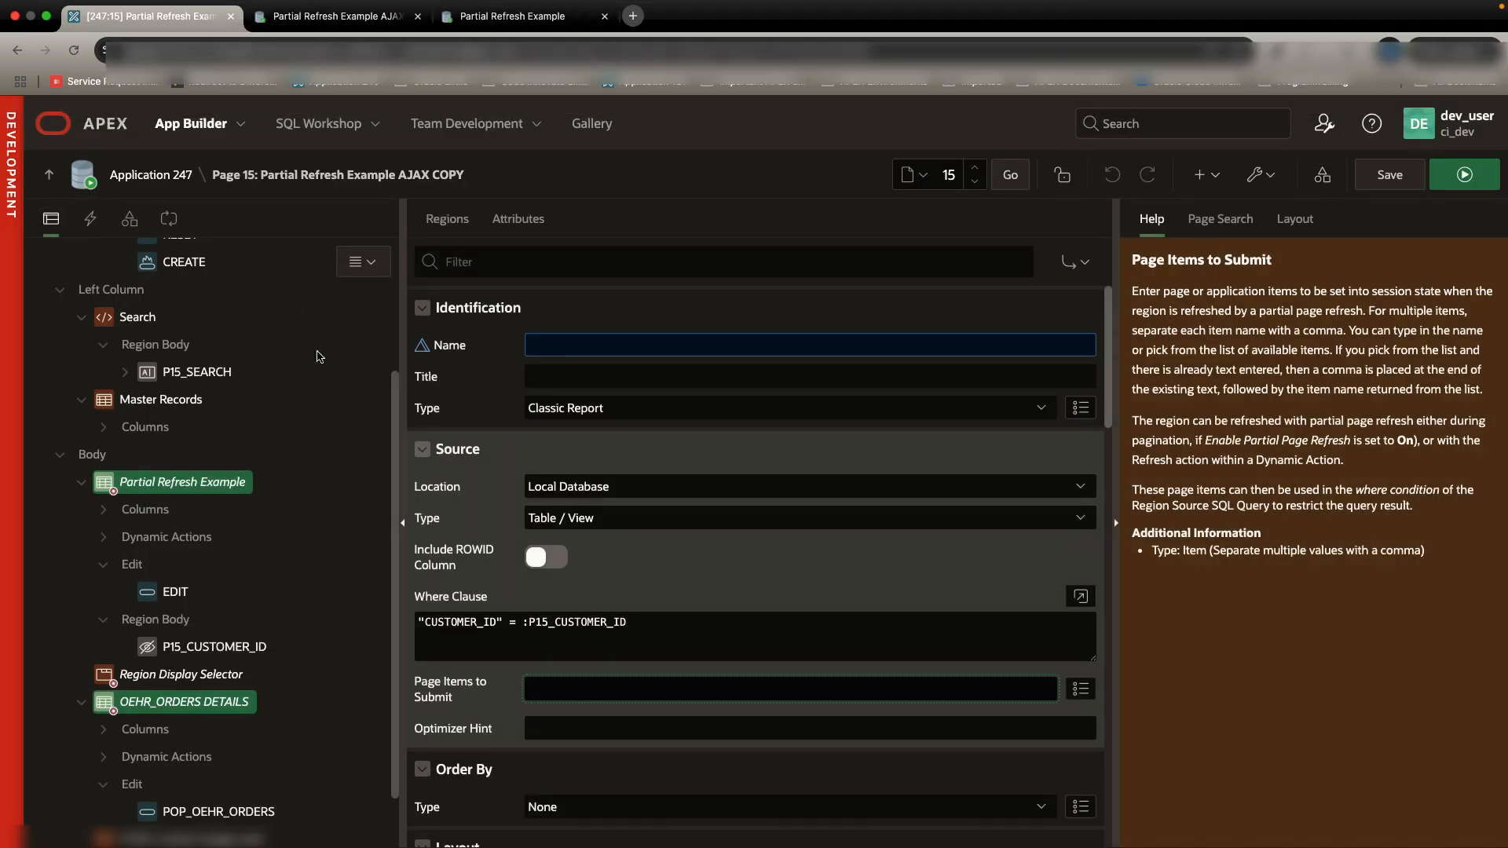
pyautogui.click(169, 218)
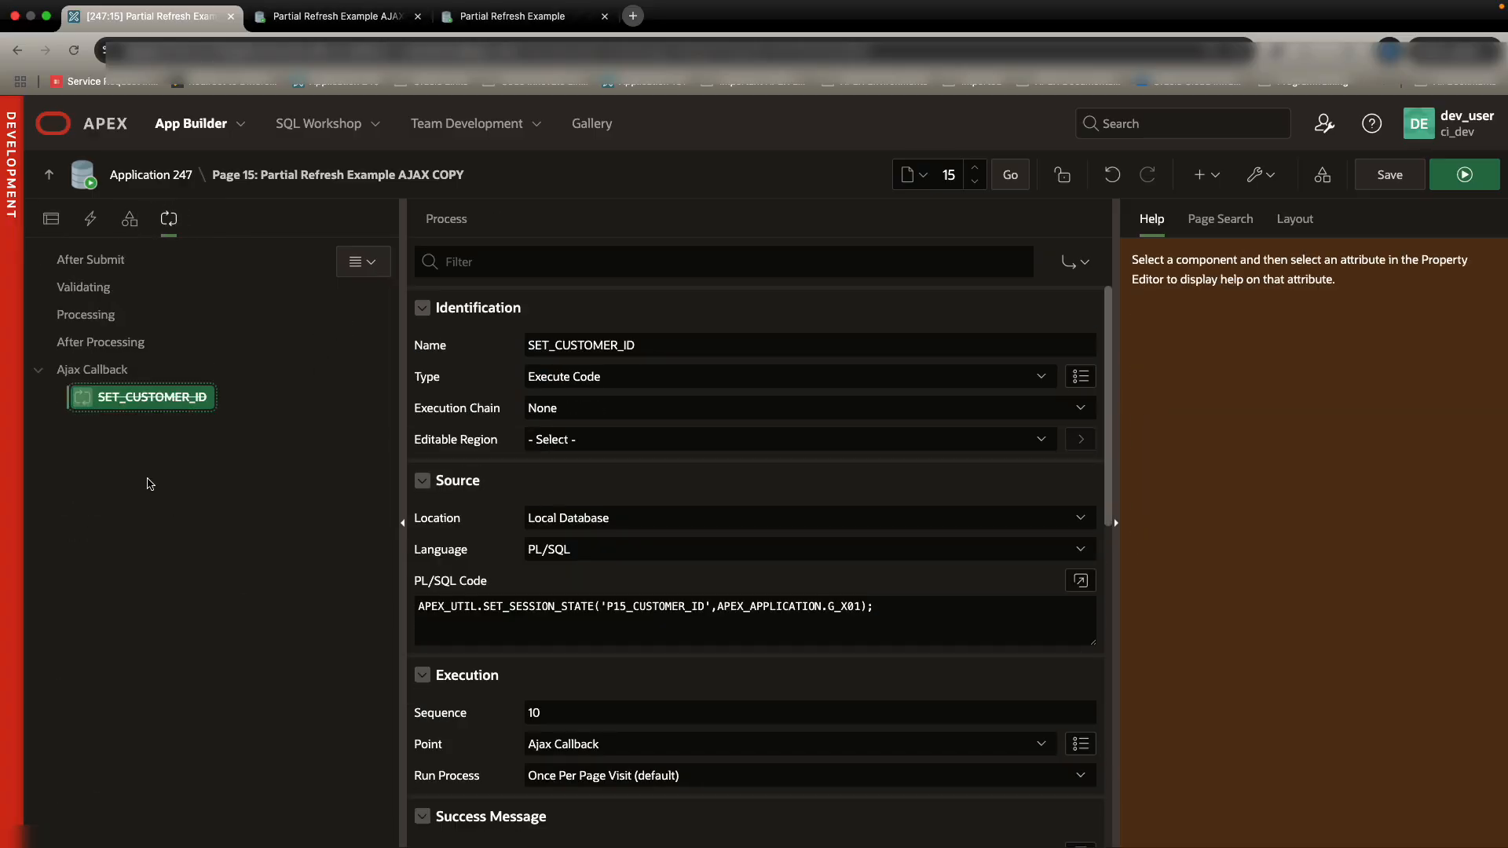
pyautogui.click(1389, 175)
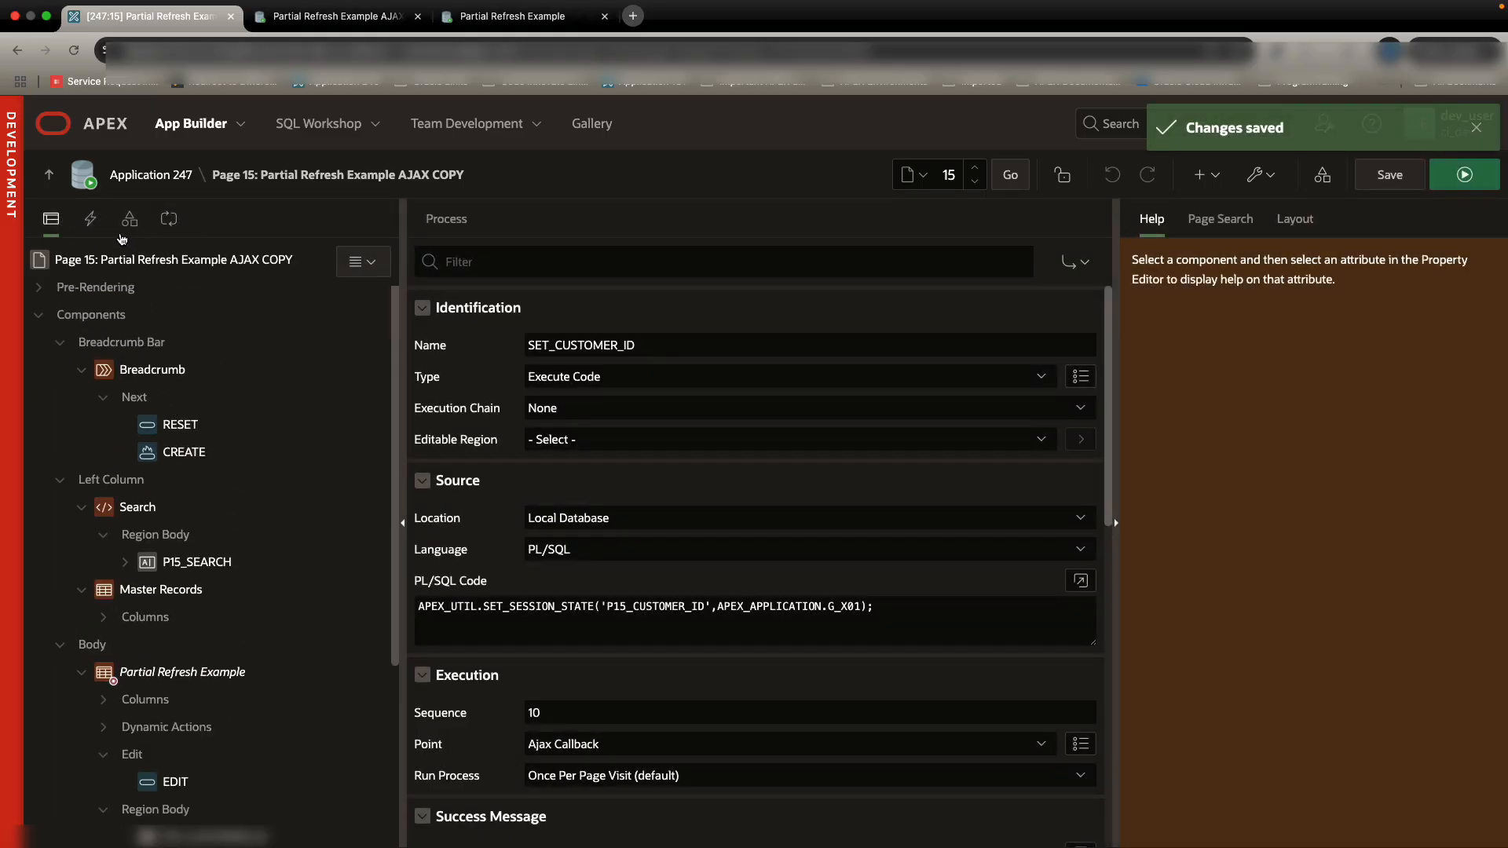
pyautogui.click(89, 218)
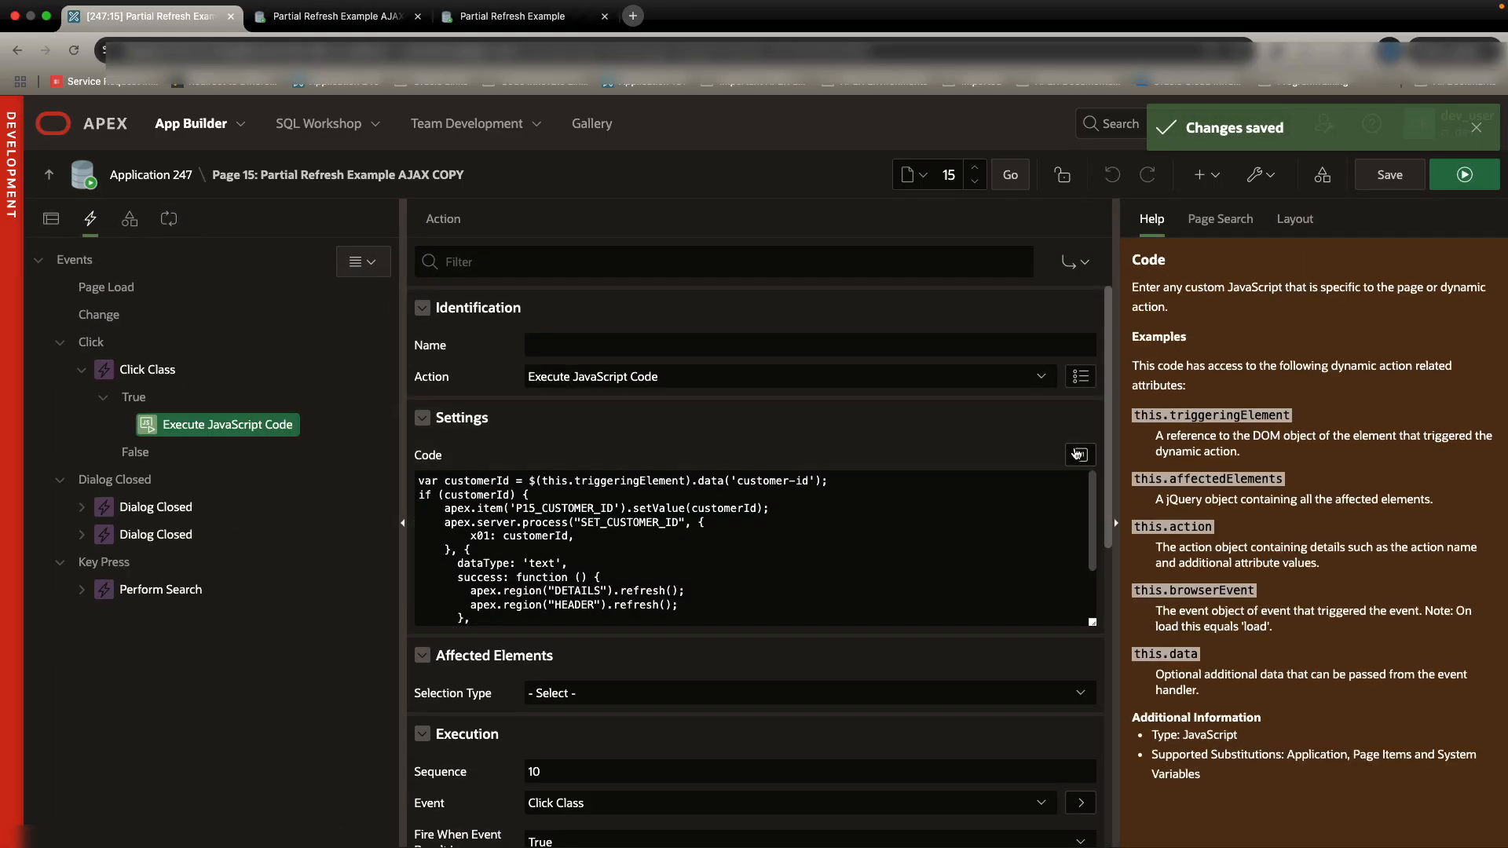
# Step: Comment out apex.server.process and refresh DETAILS and HEADER directly after setting P15_CUSTOMER_ID
pyautogui.click(1080, 454)
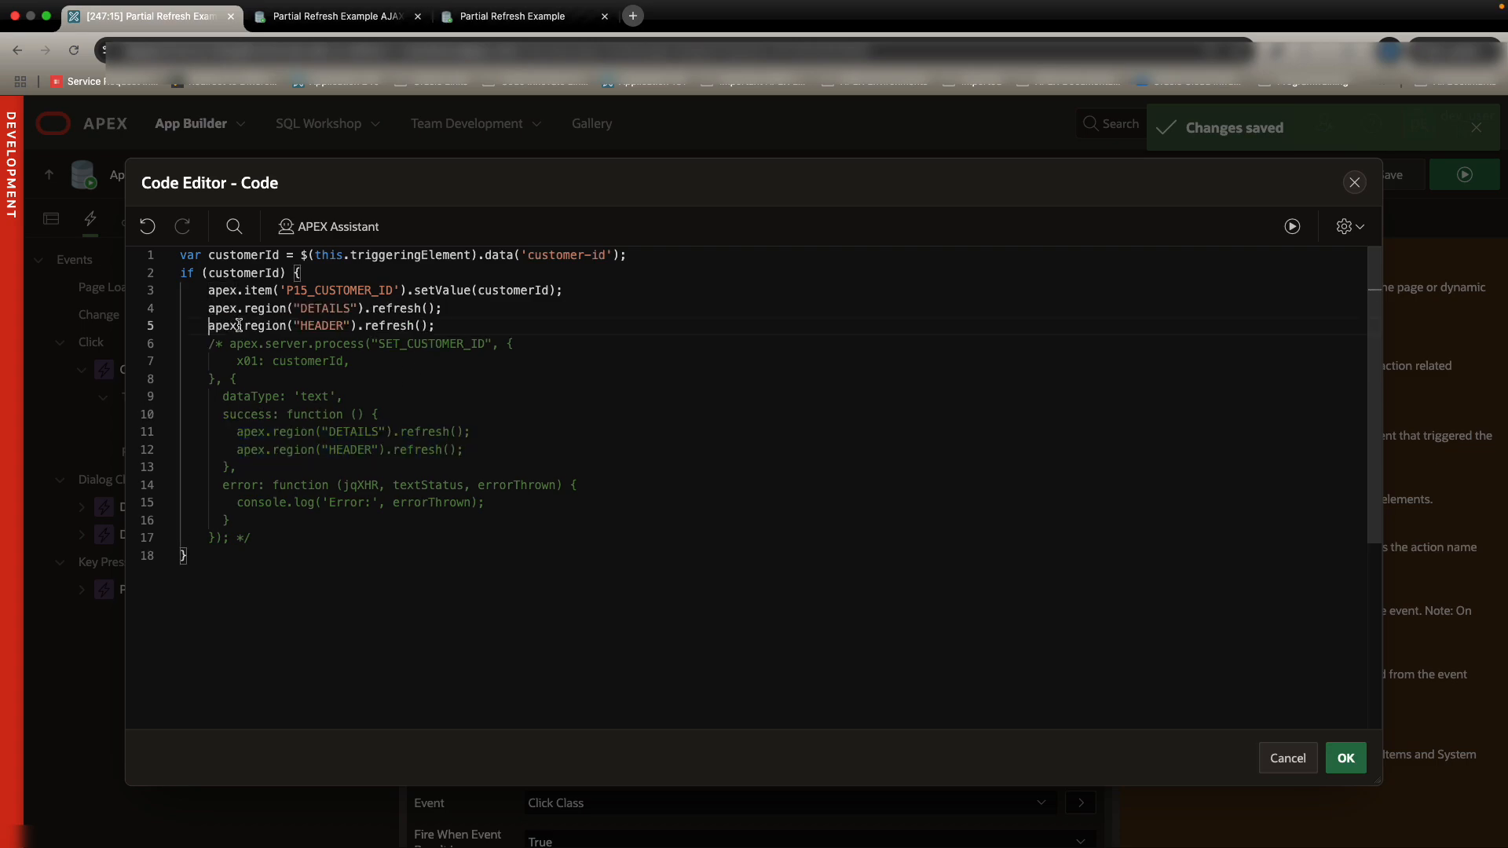
pyautogui.doubleClick(336, 291)
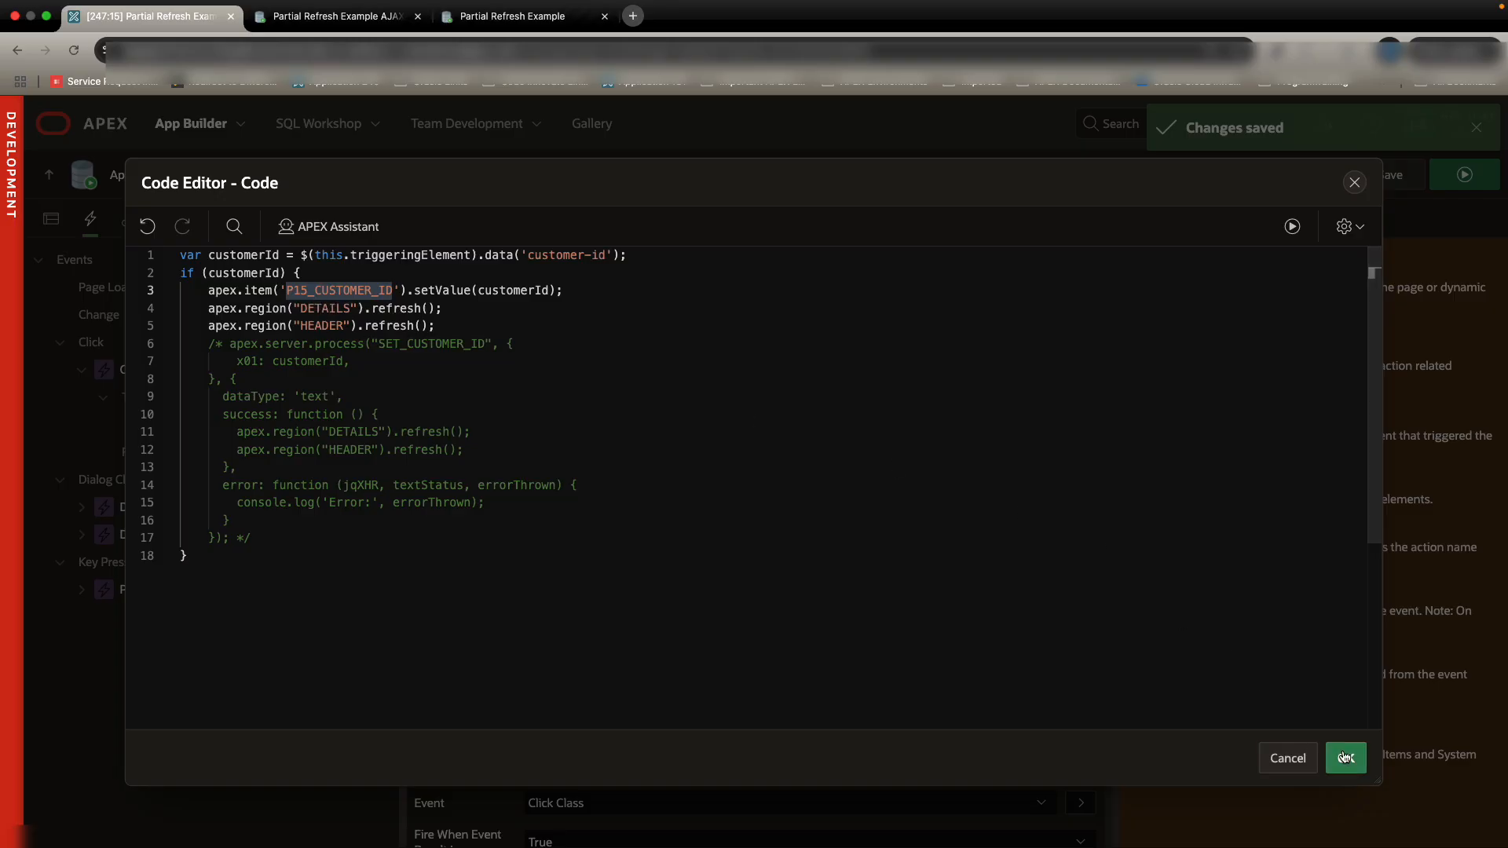
pyautogui.click(1345, 759)
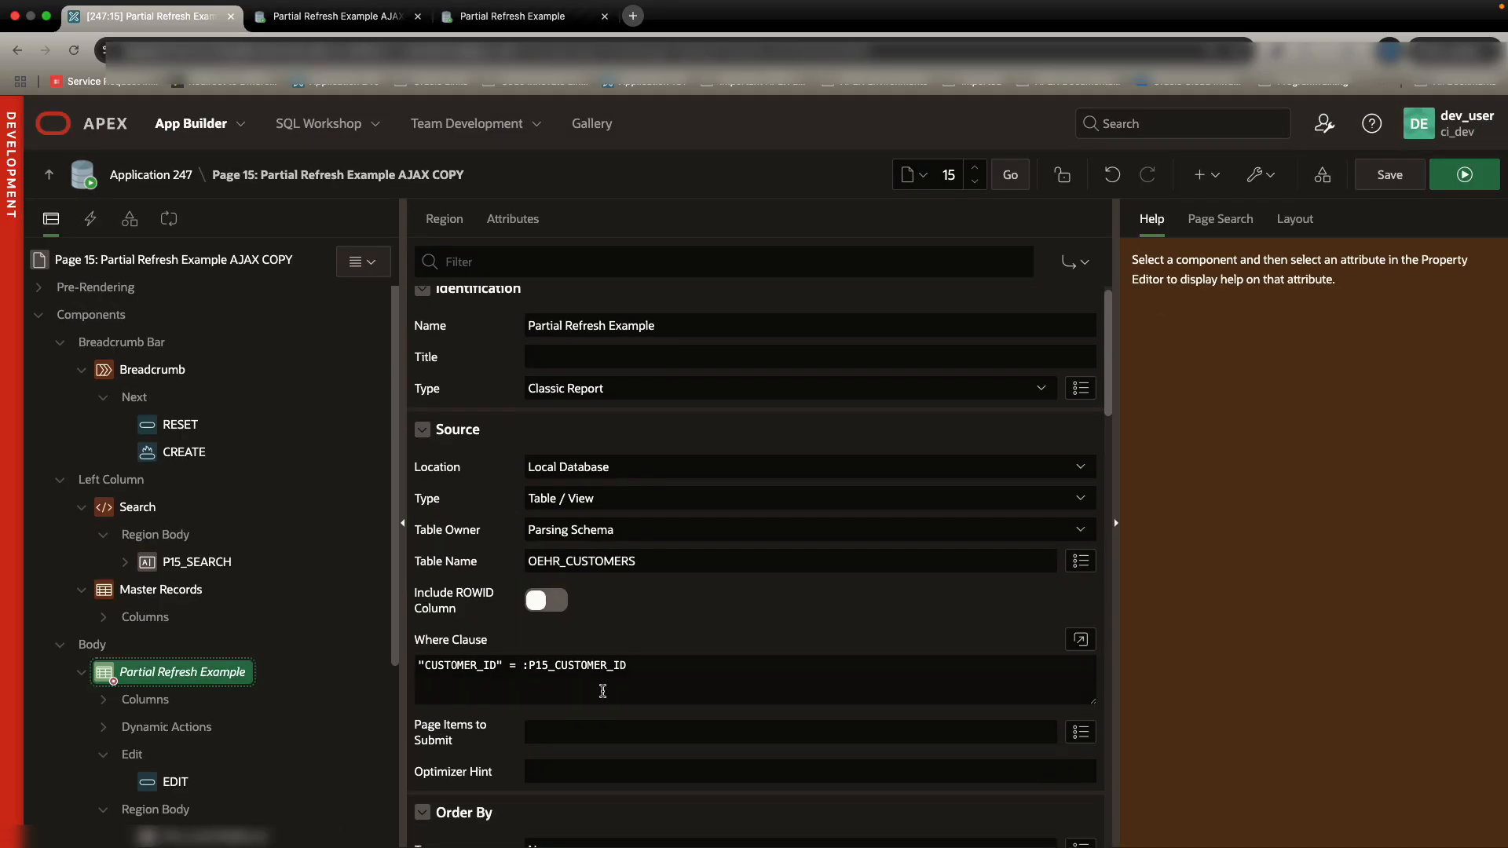
# Step: Set Page Items to Submit to P15_CUSTOMER_ID on Partial Refresh Example and OEHR_ORDERS DETAILS
pyautogui.click(1081, 731)
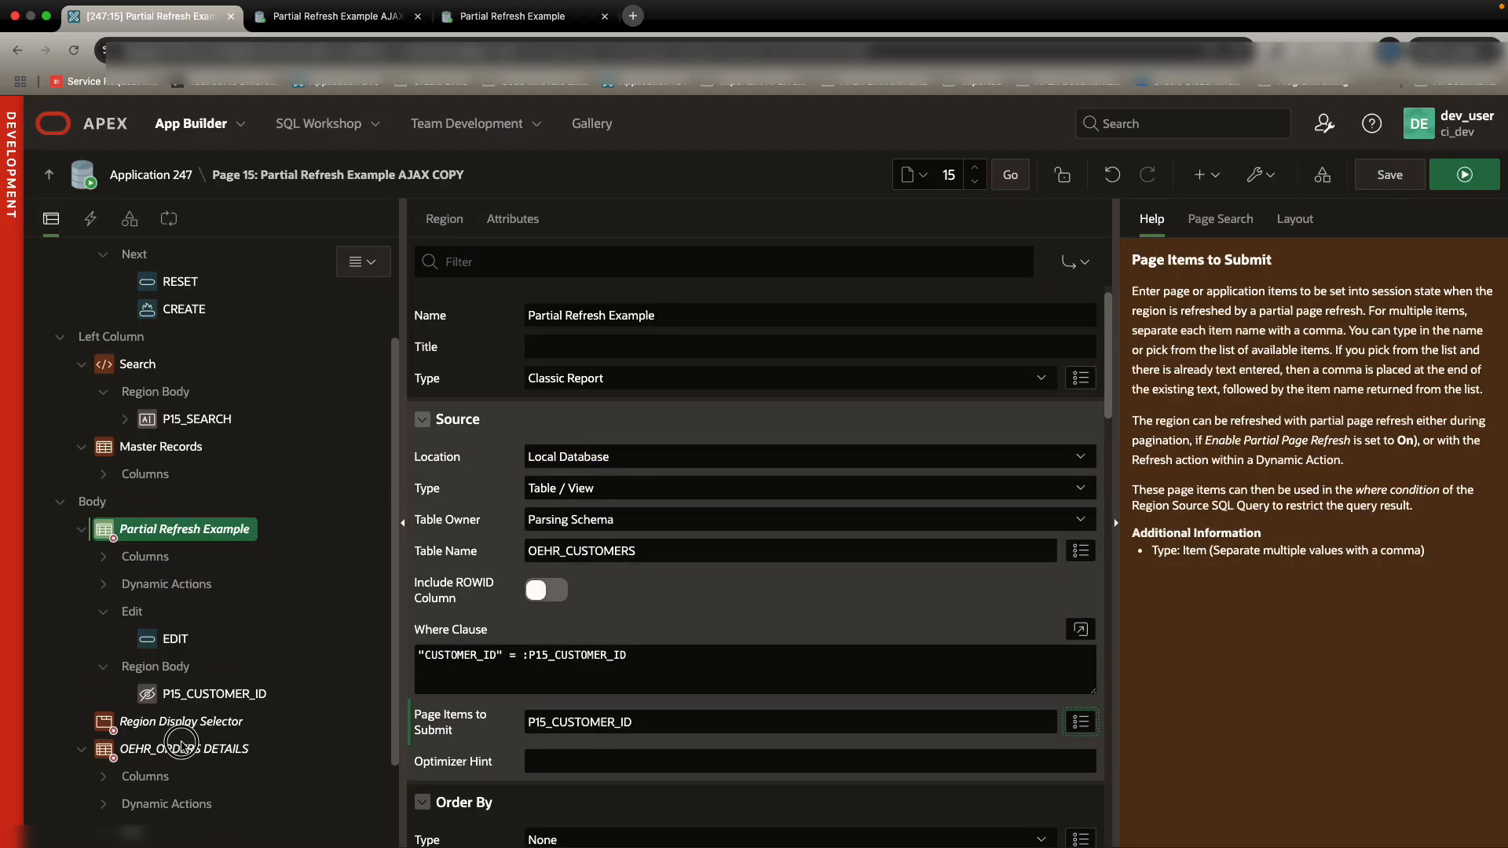
pyautogui.click(184, 748)
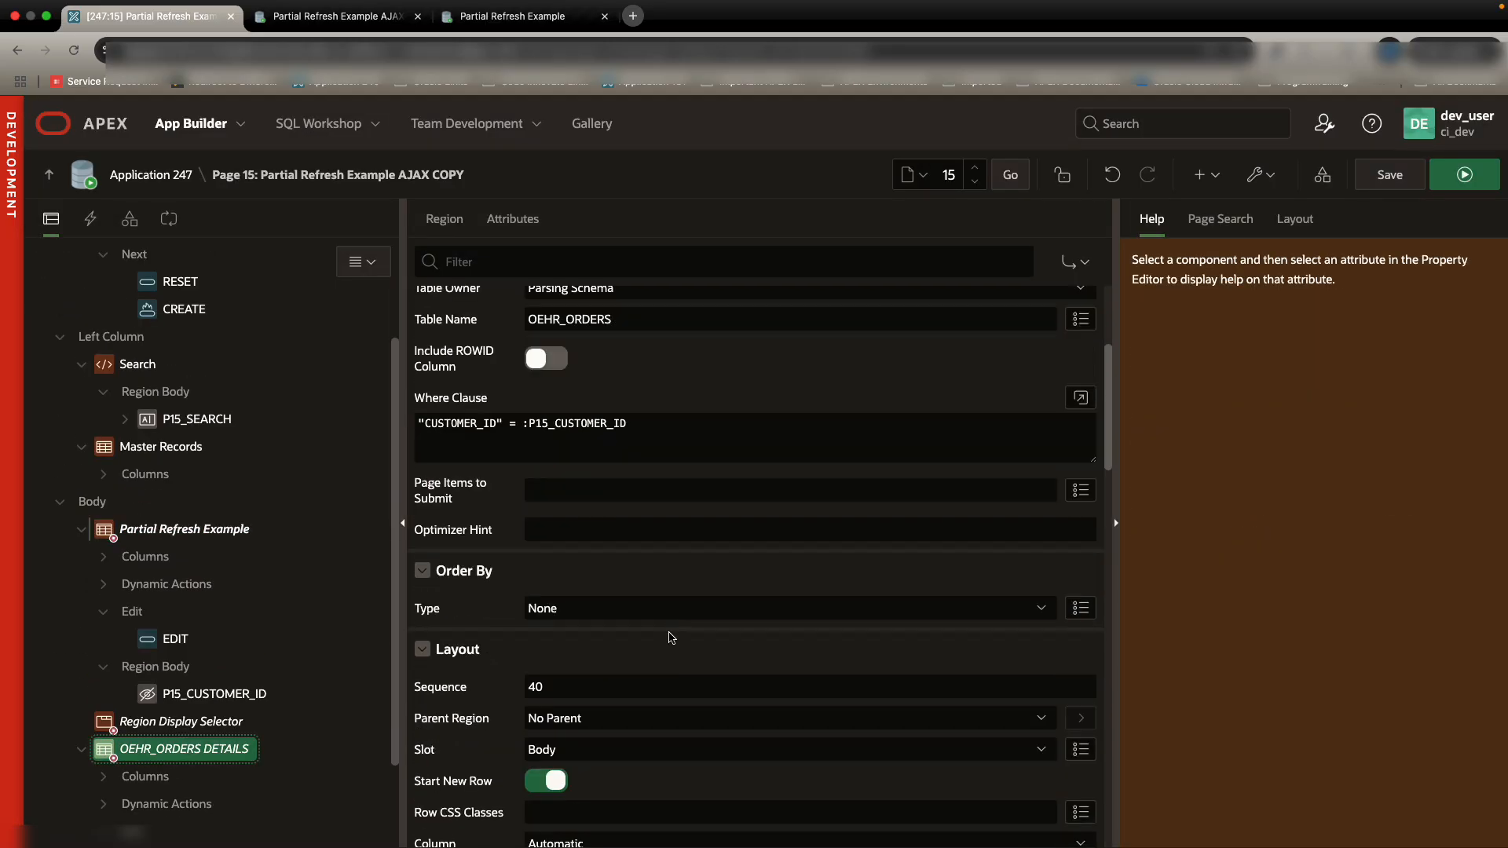
pyautogui.click(1081, 490)
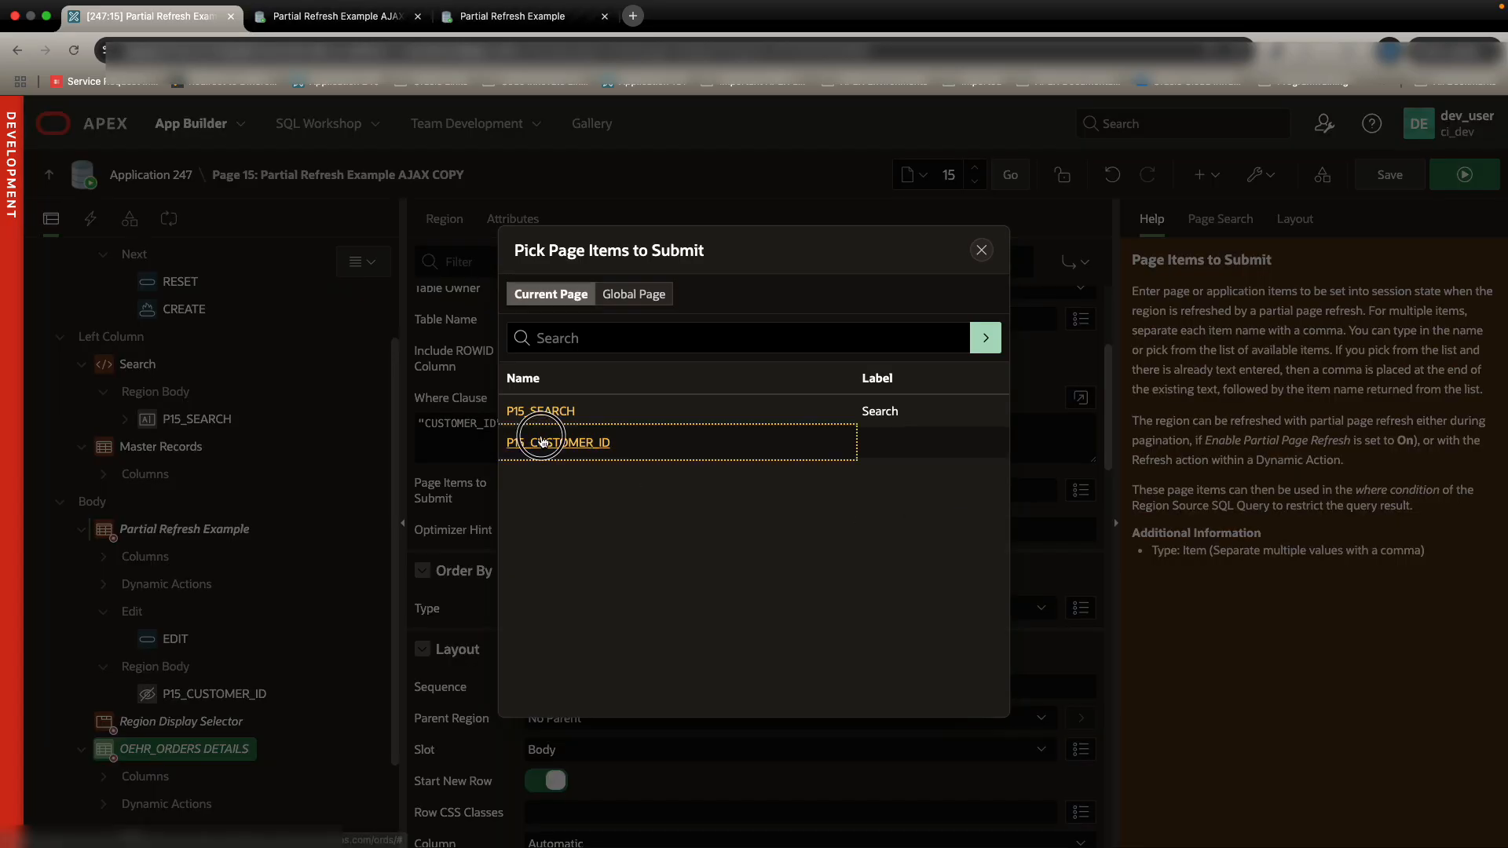
pyautogui.click(558, 443)
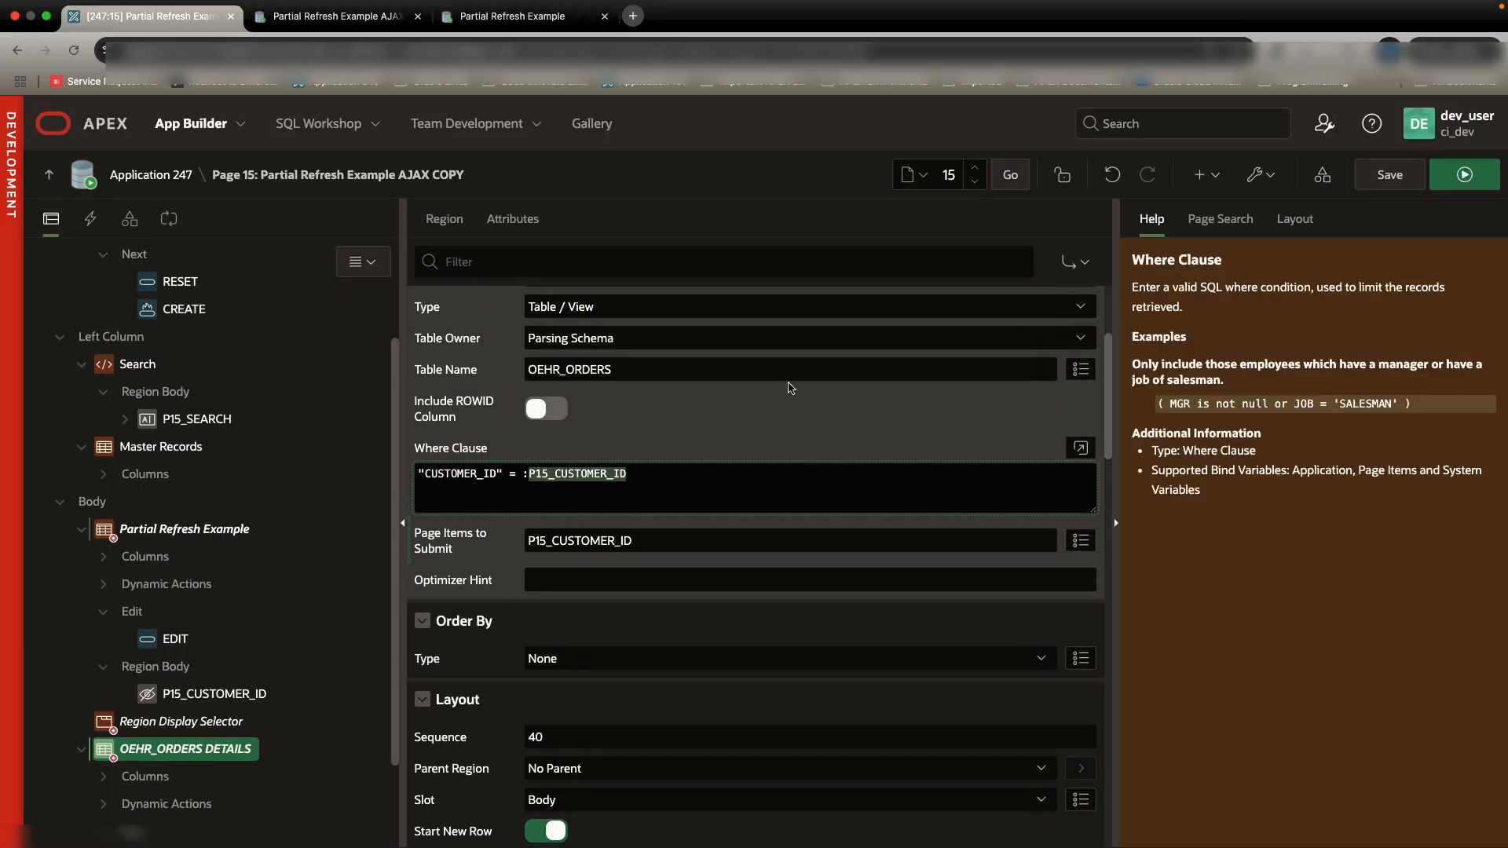
pyautogui.moveTo(1469, 176)
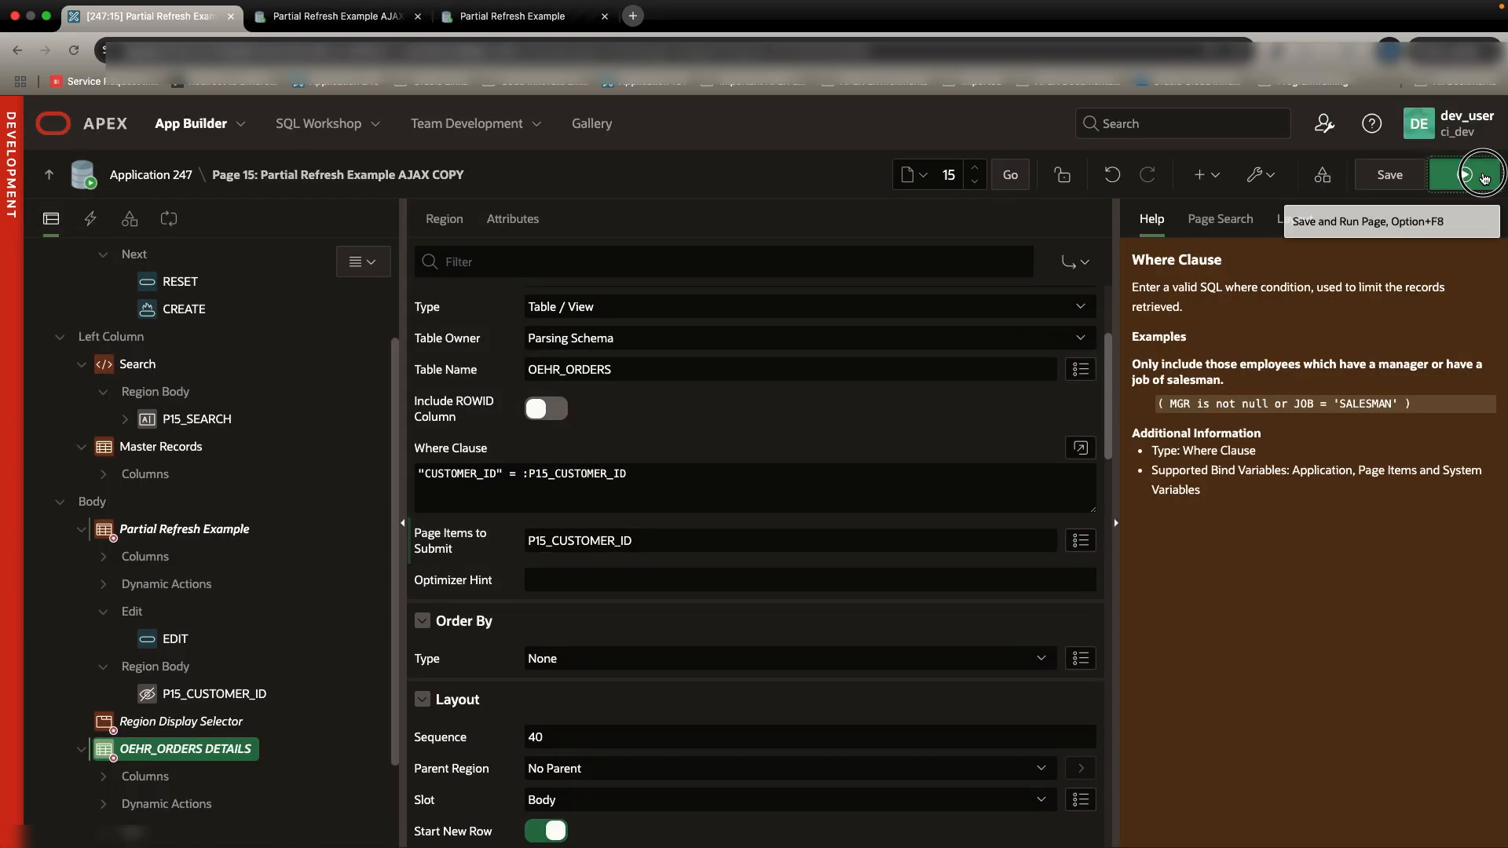
# Step: Save and run the page, then pick a customer to test the partial refresh
pyautogui.click(1464, 175)
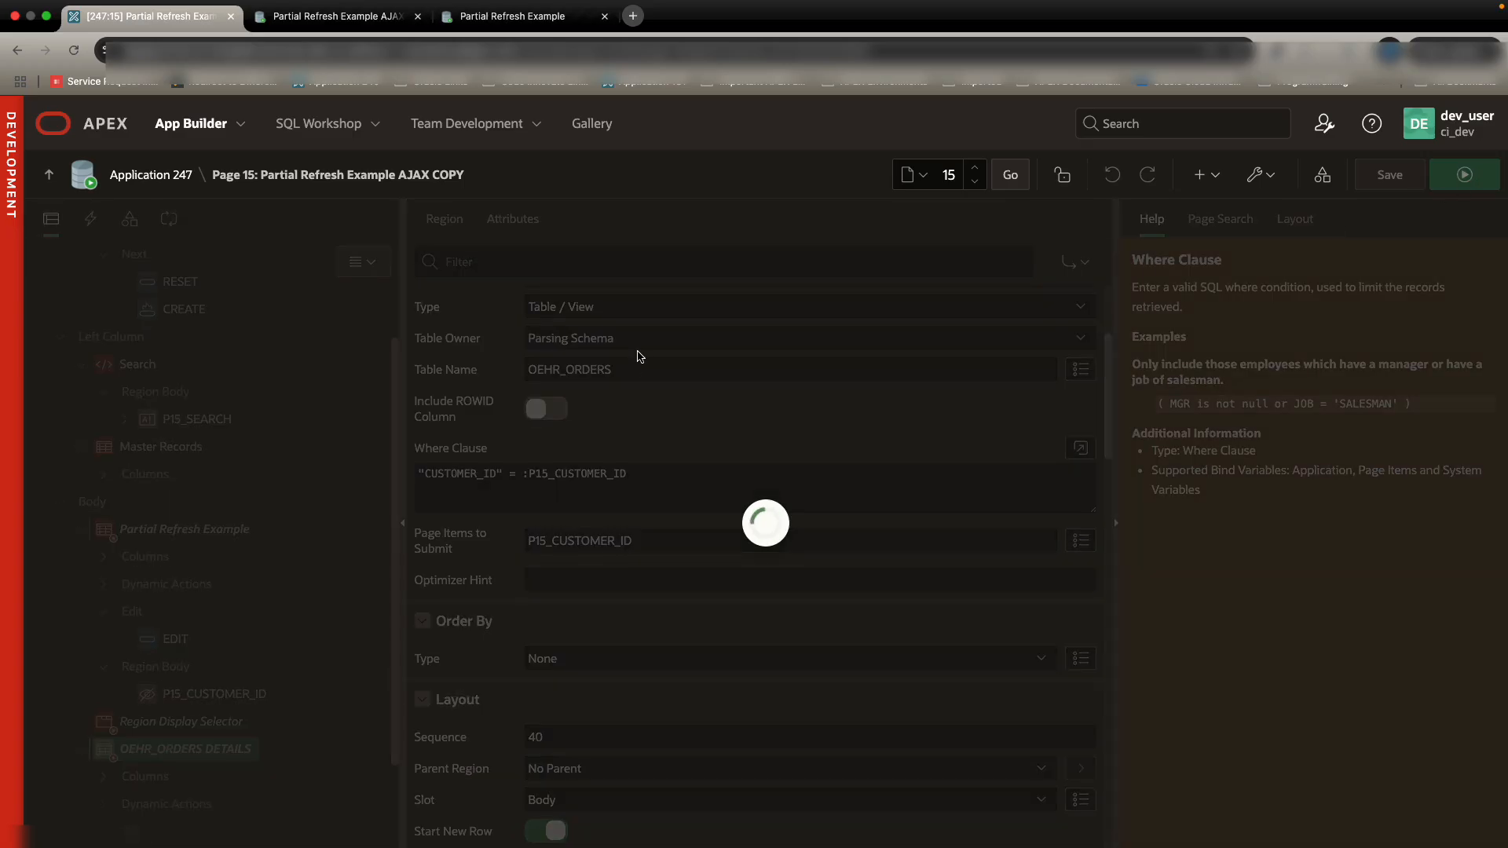
pyautogui.click(334, 16)
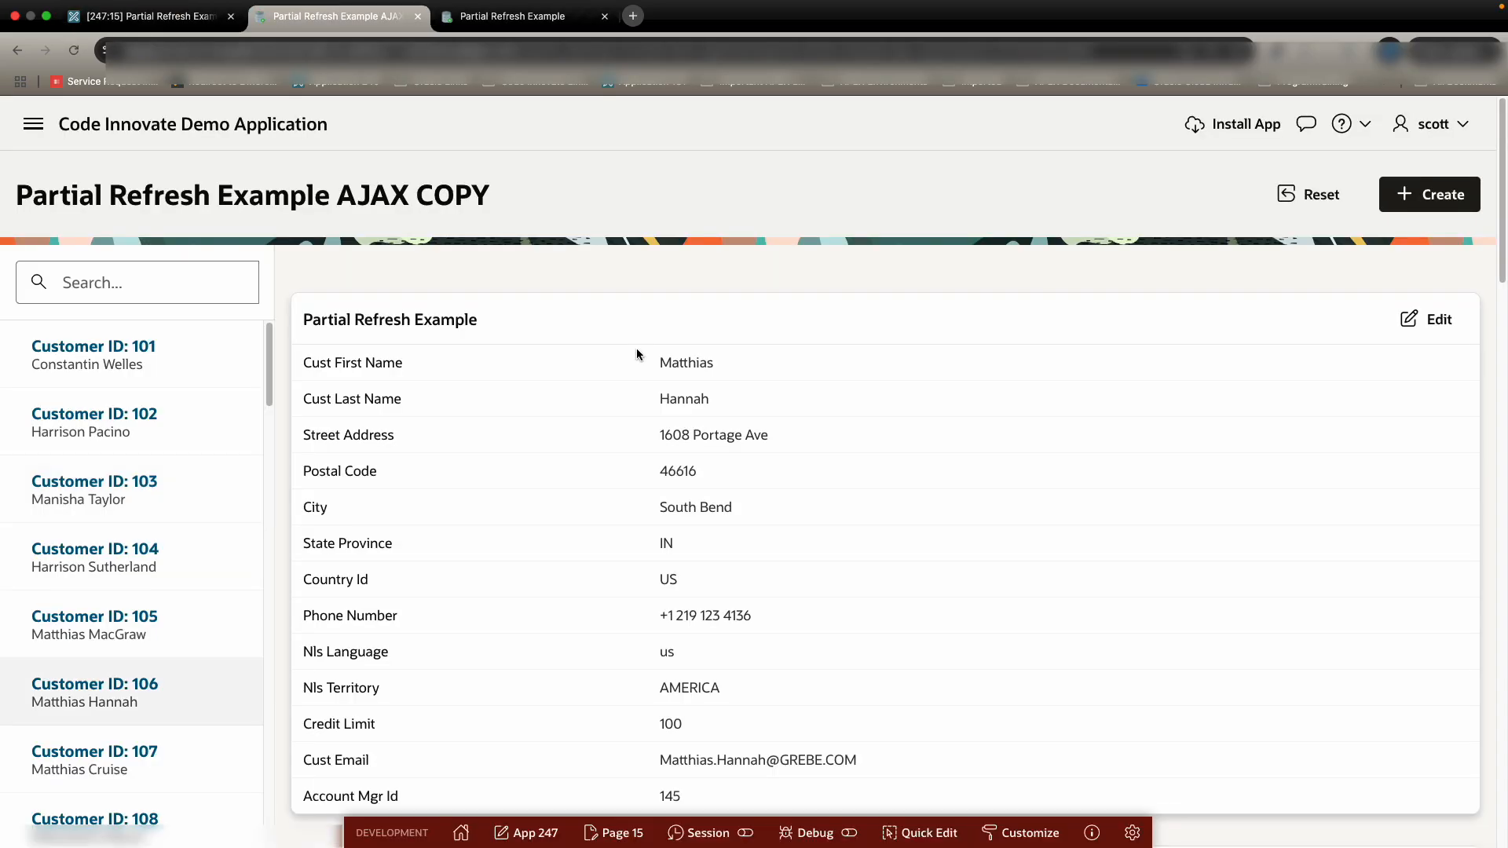
pyautogui.click(94, 550)
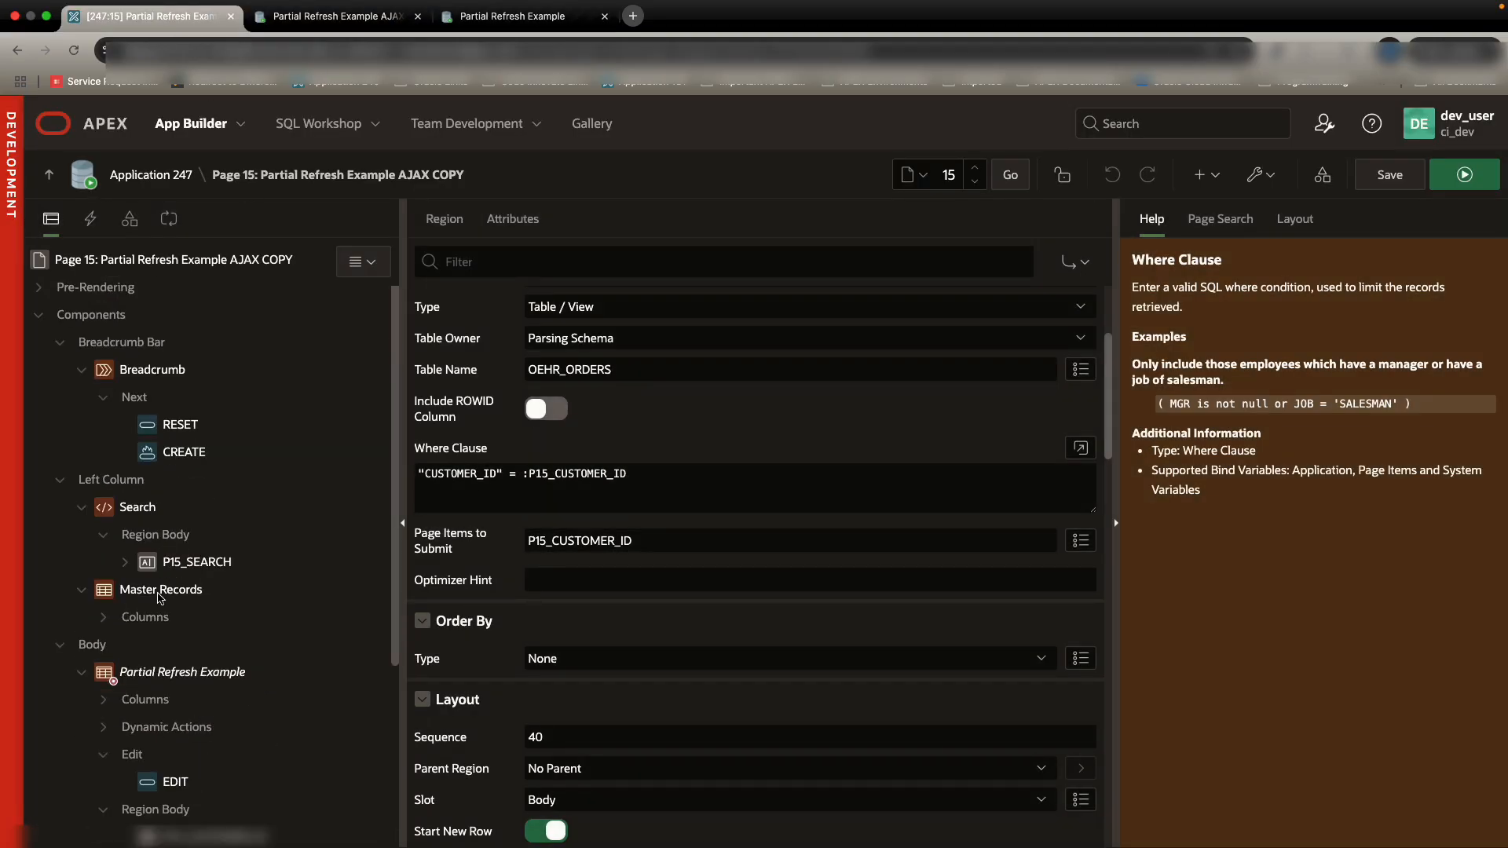
# Step: Review P15_CUSTOMER_ID's Value Protected setting, rerun, dismiss the protection error, and show customer 103's orders
pyautogui.click(204, 585)
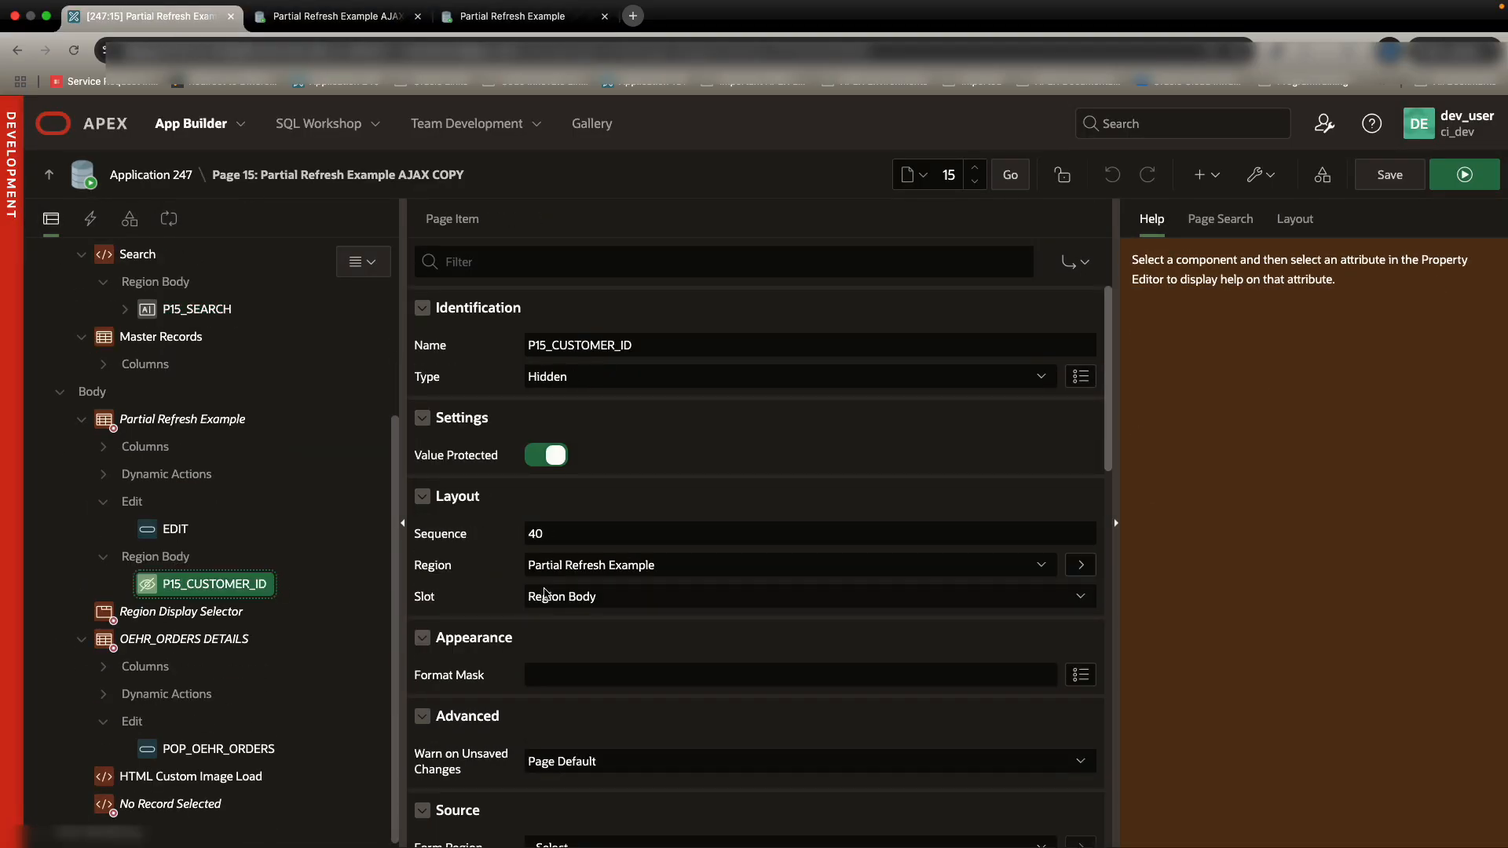
pyautogui.click(585, 754)
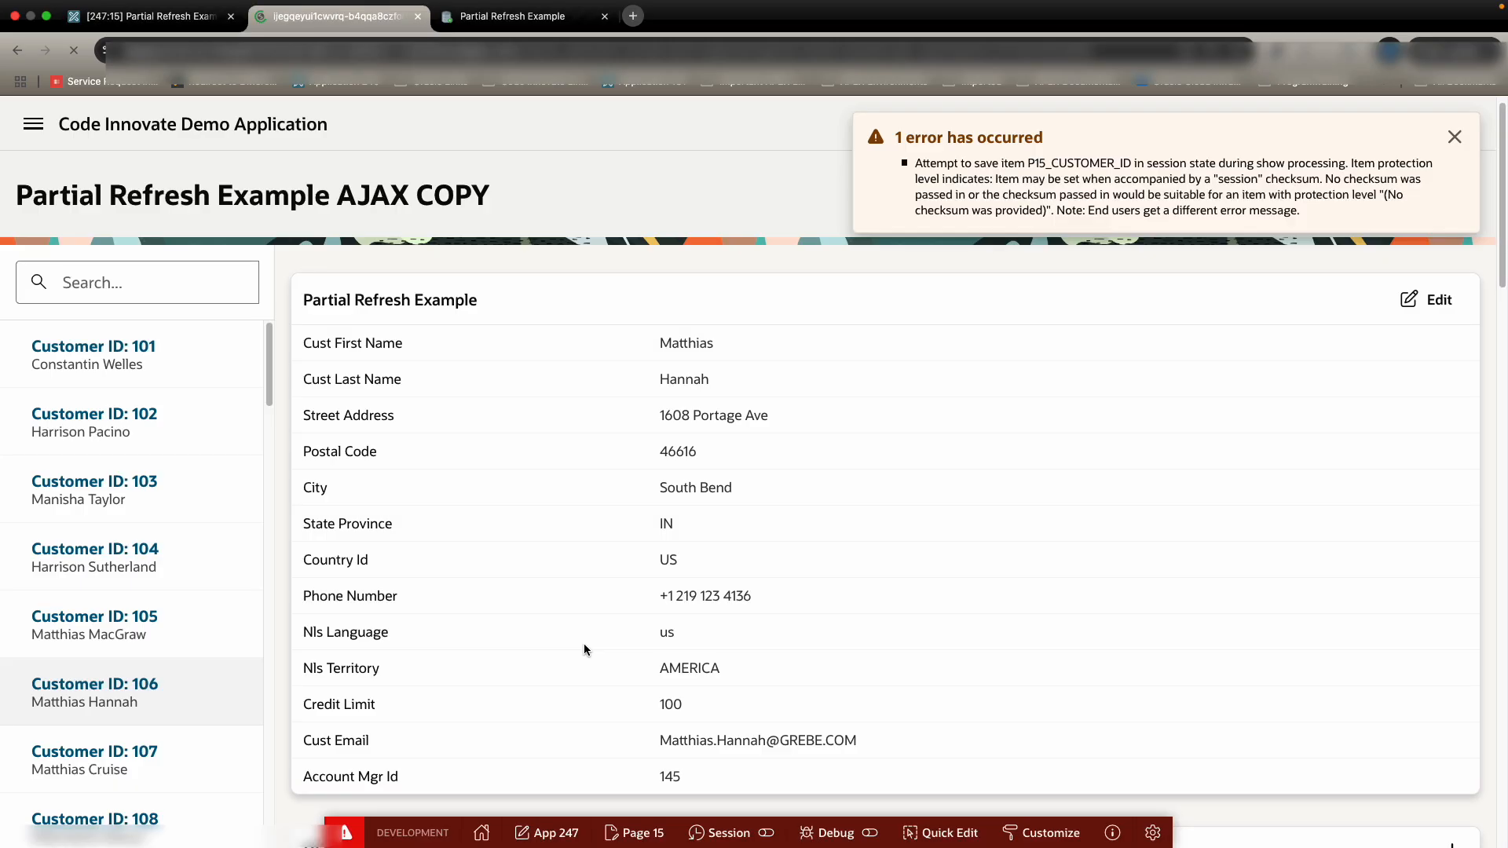
pyautogui.click(95, 490)
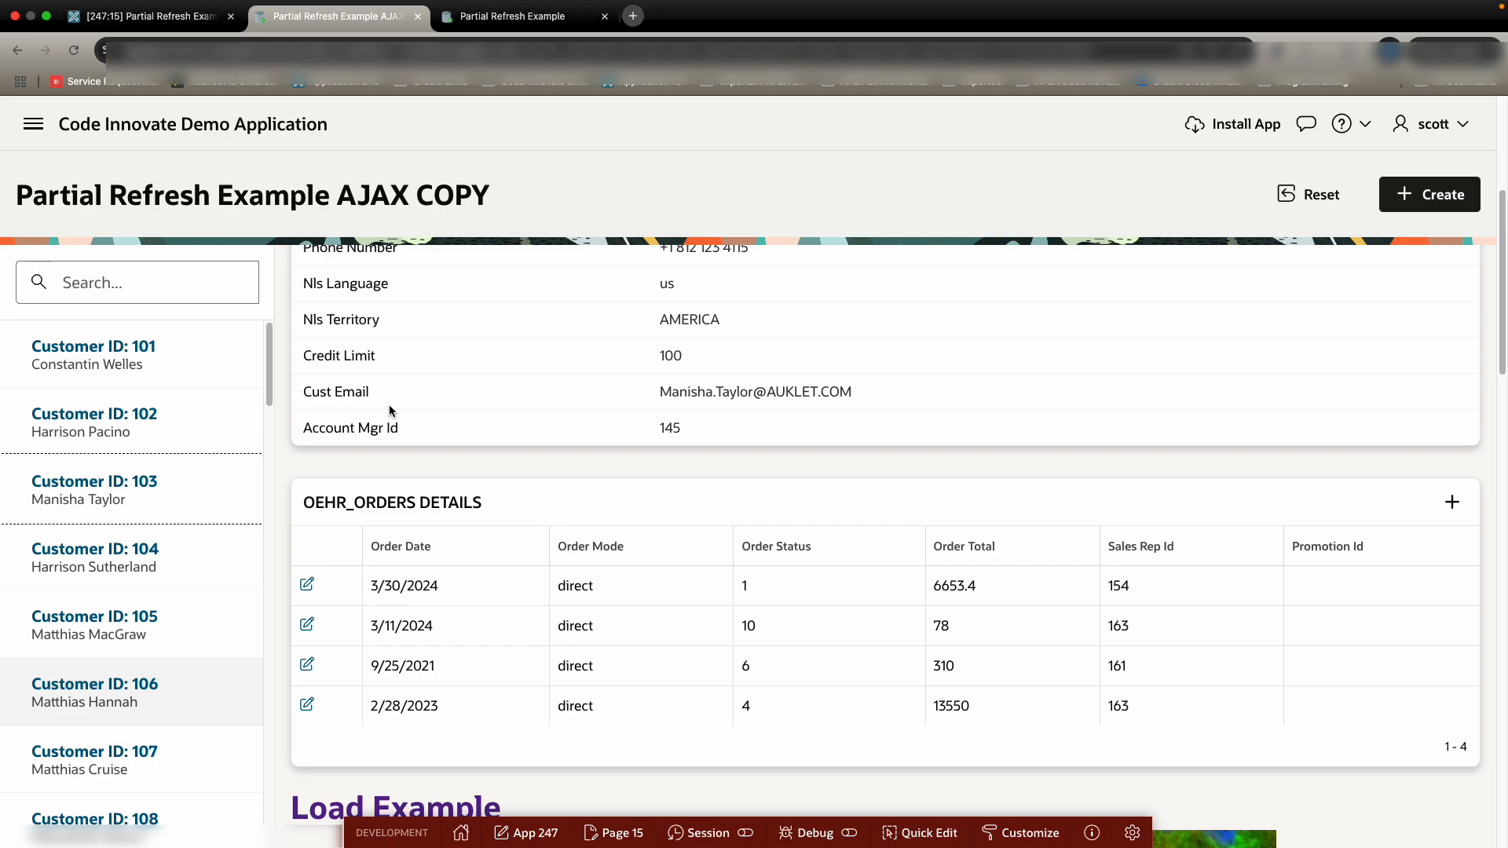
pyautogui.moveTo(393, 477)
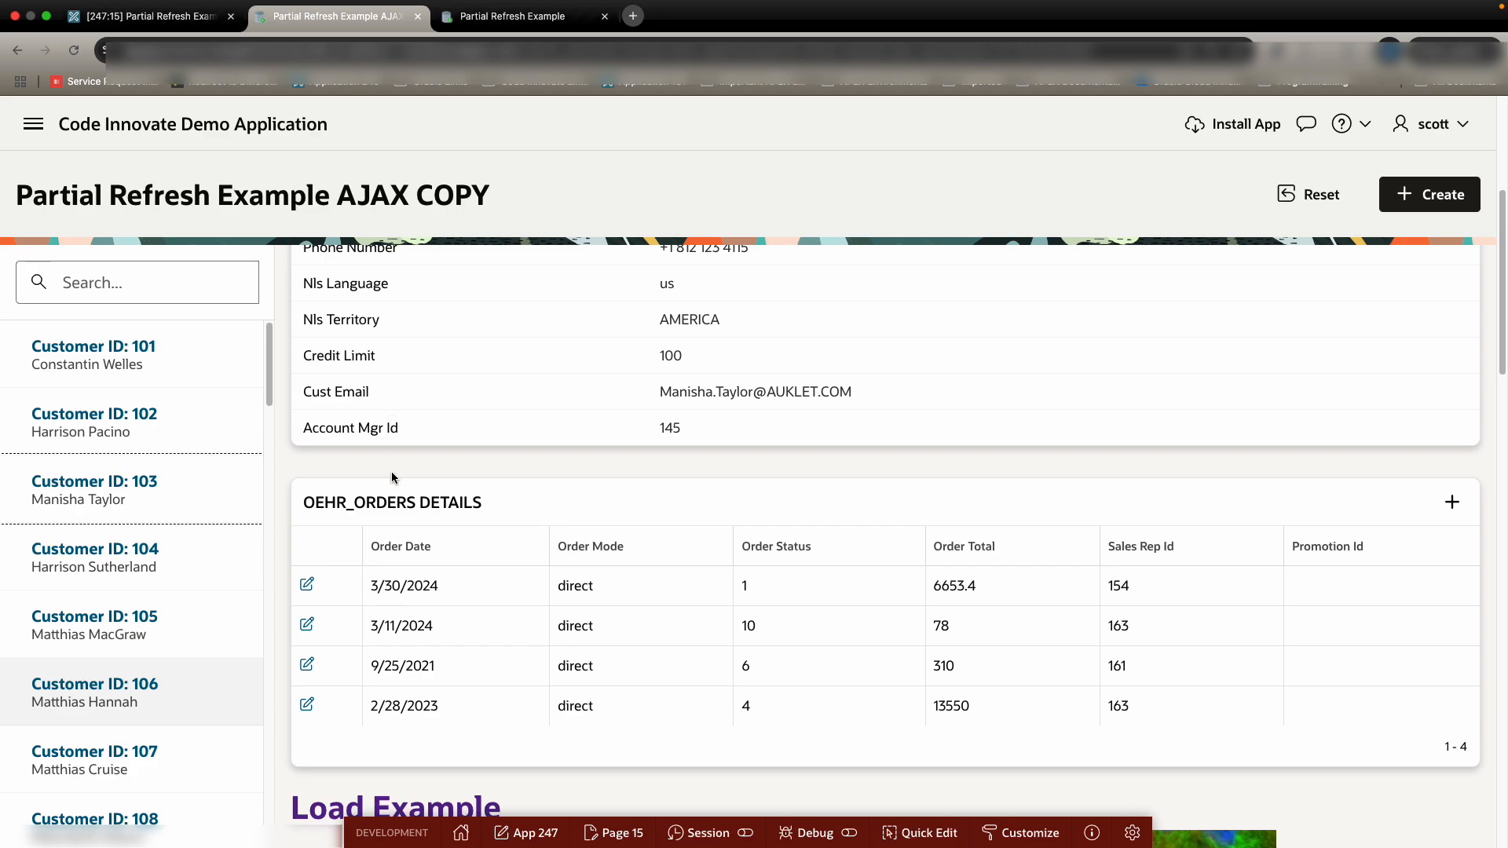